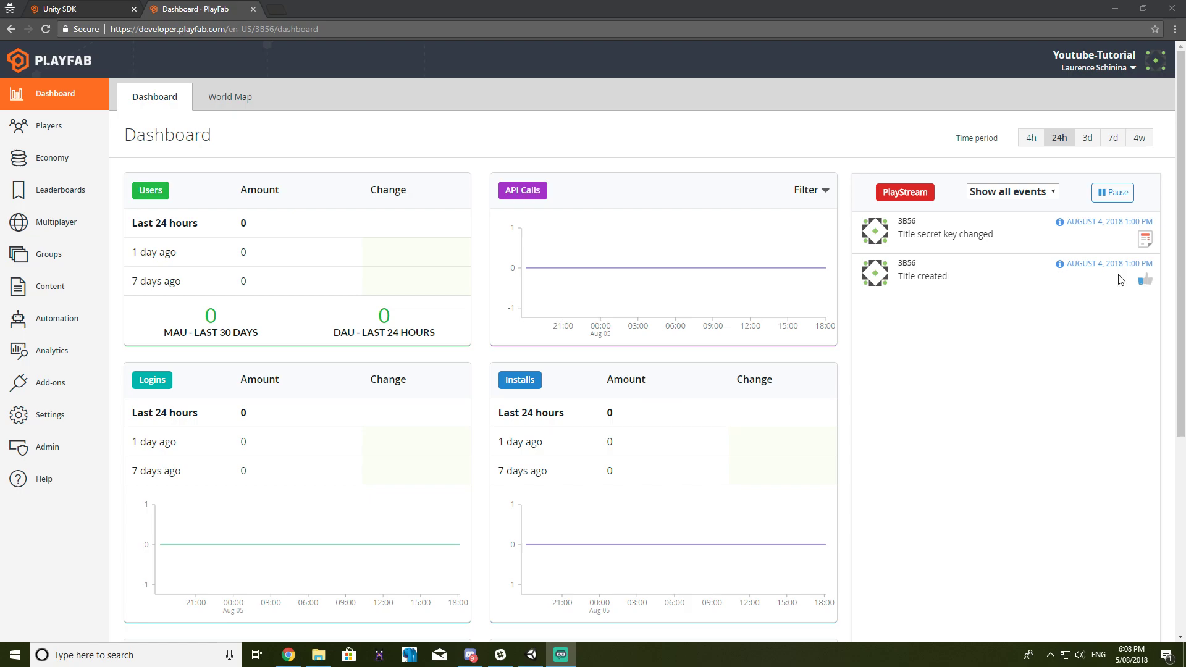
Step: Search the Asset Store for 'photon' and open the Photon Unity Networking Free page
scroll(down, 3)
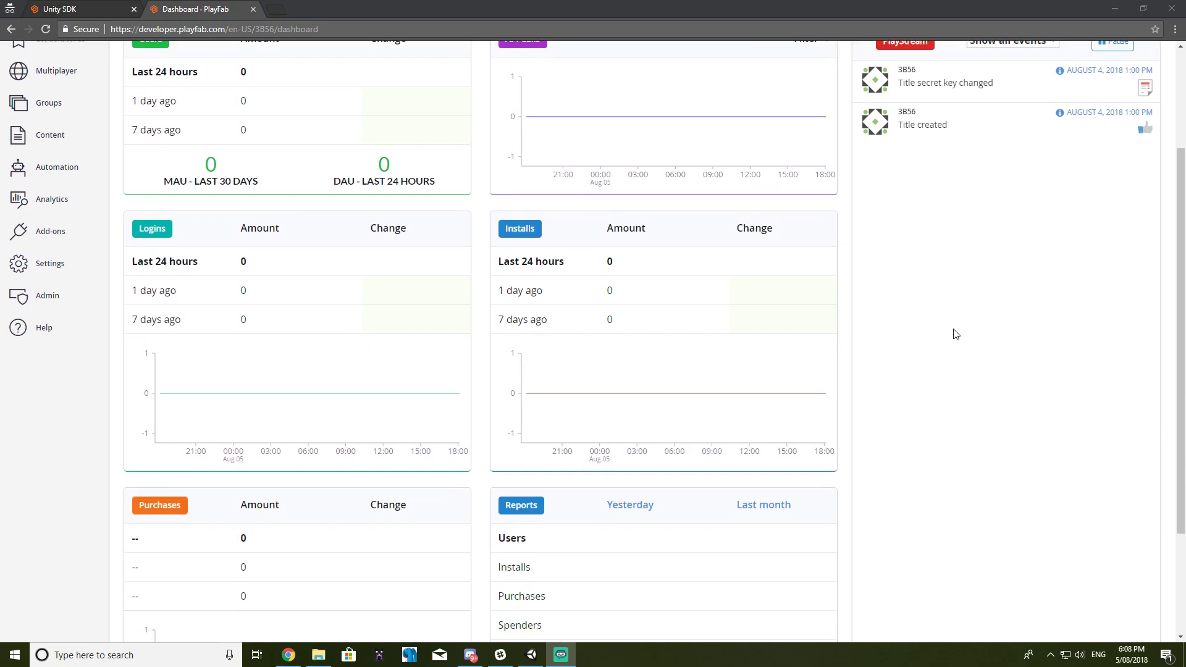
scroll(down, 3)
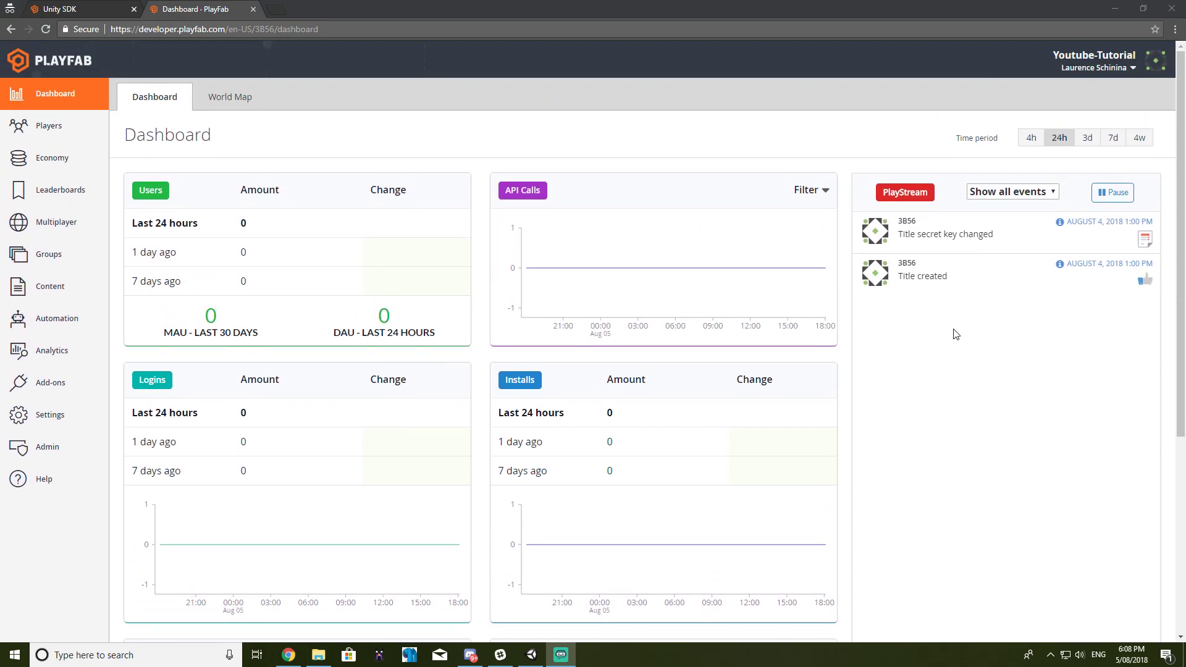
mouse_move(968, 326)
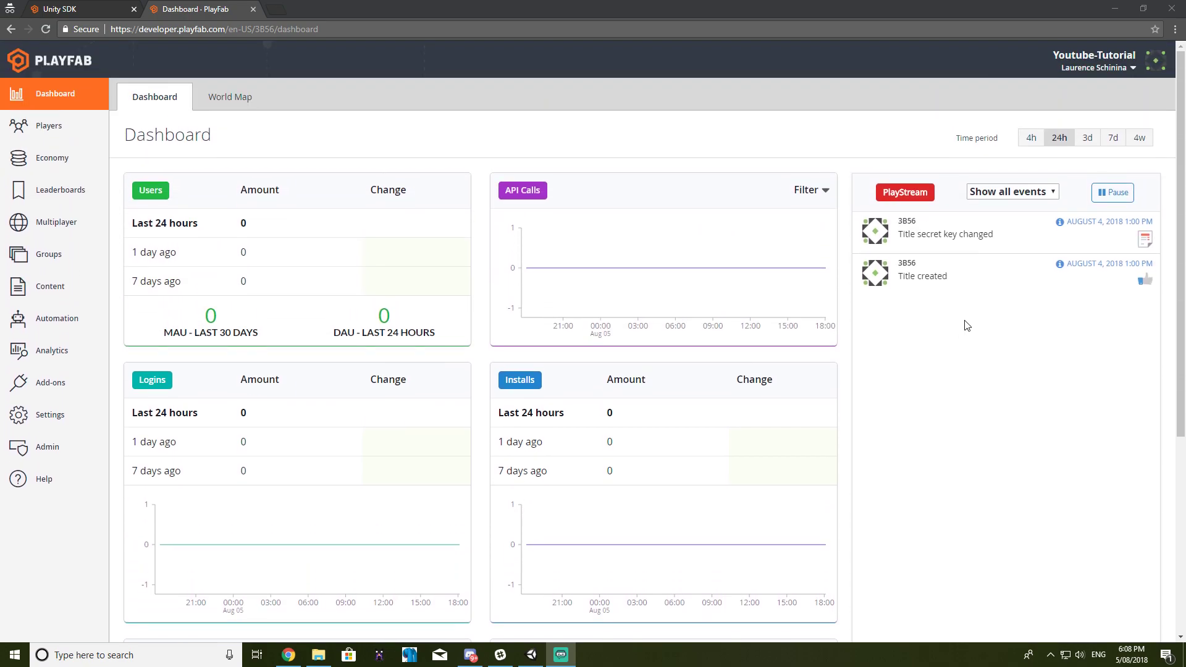
mouse_move(887, 303)
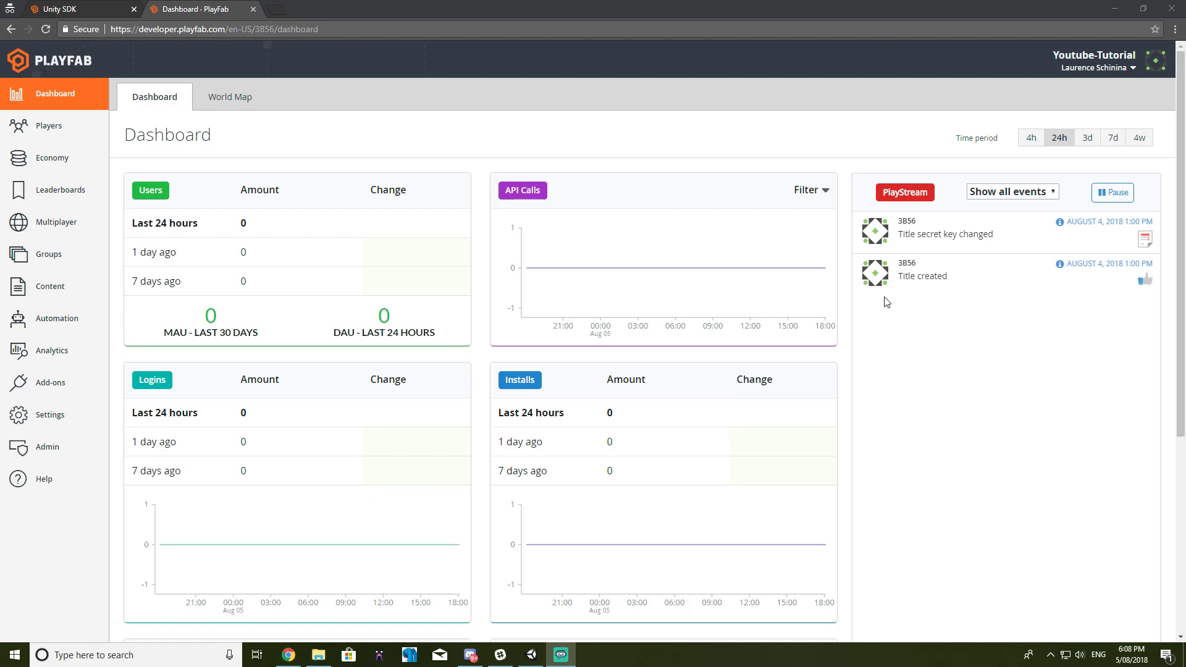
mouse_move(913, 277)
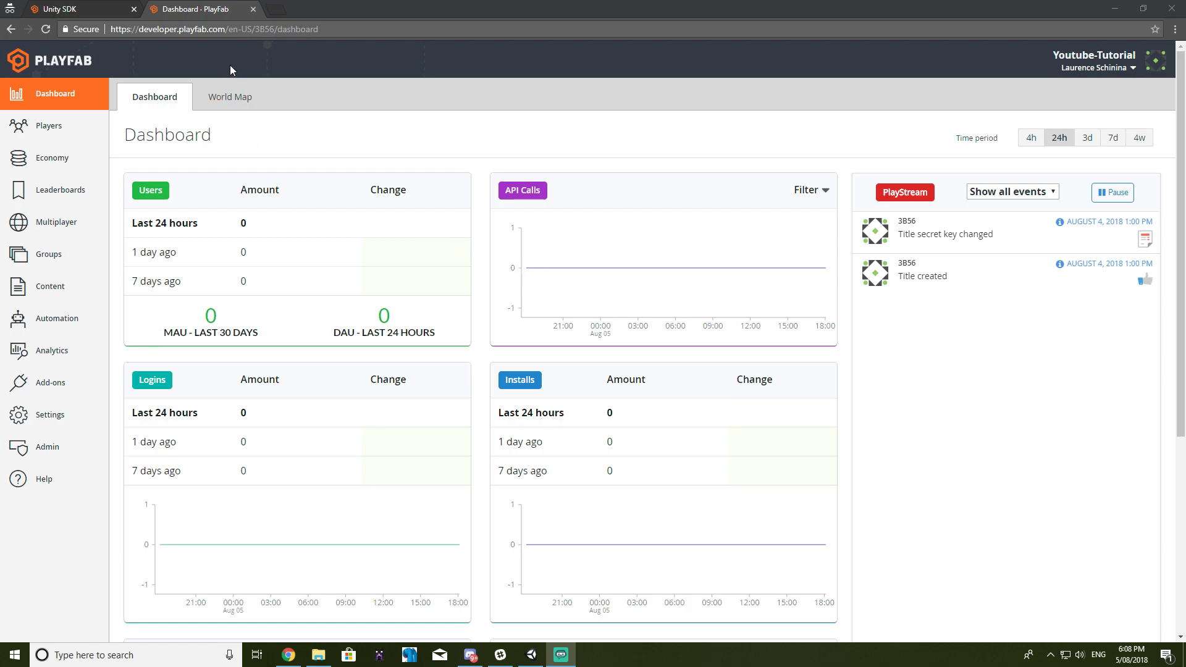
click(559, 654)
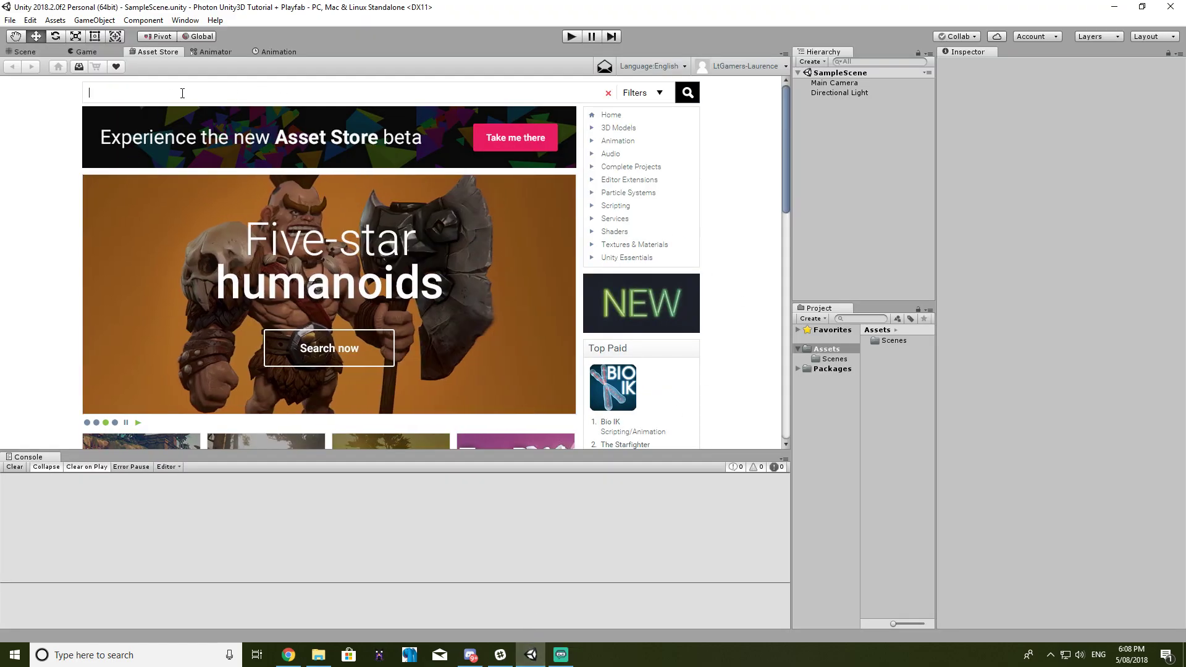
text(photon)
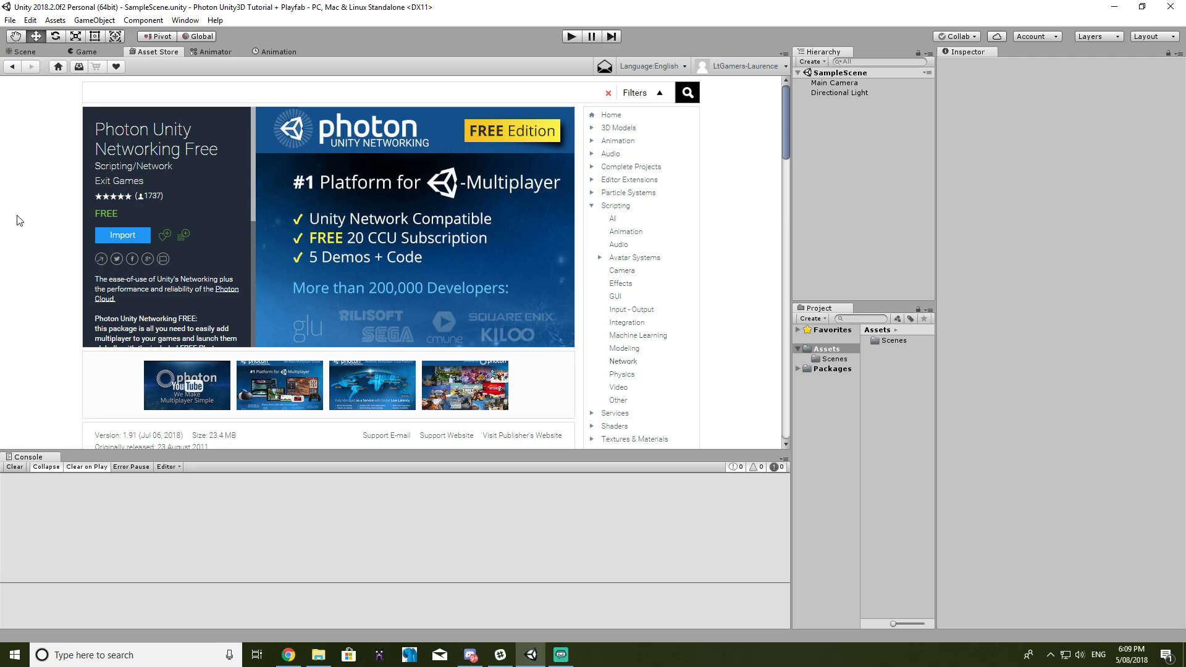
scroll(down, 3)
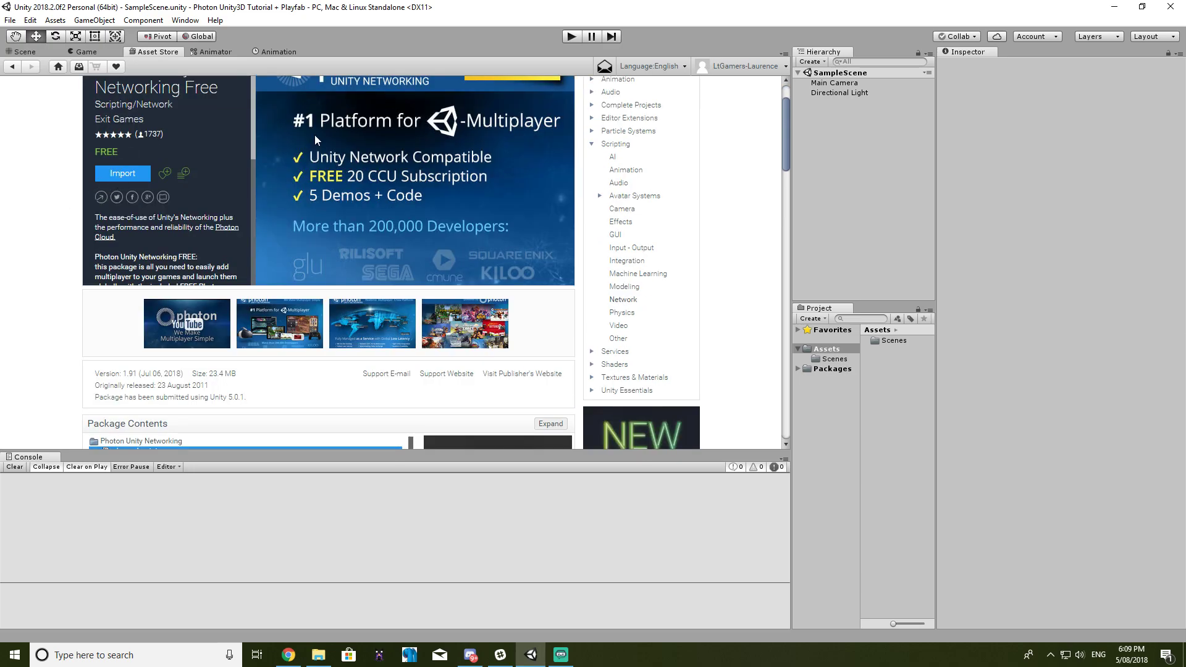
Step: Import the Photon Unity Networking Free package with the Demos folder unchecked
click(121, 174)
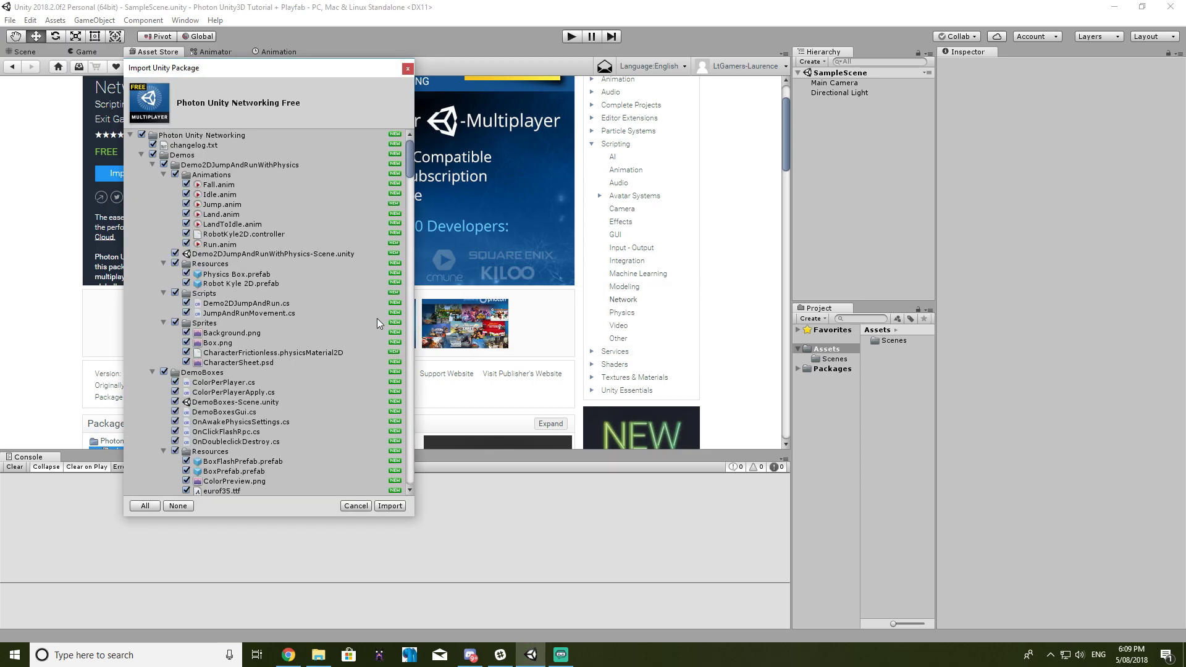
click(153, 154)
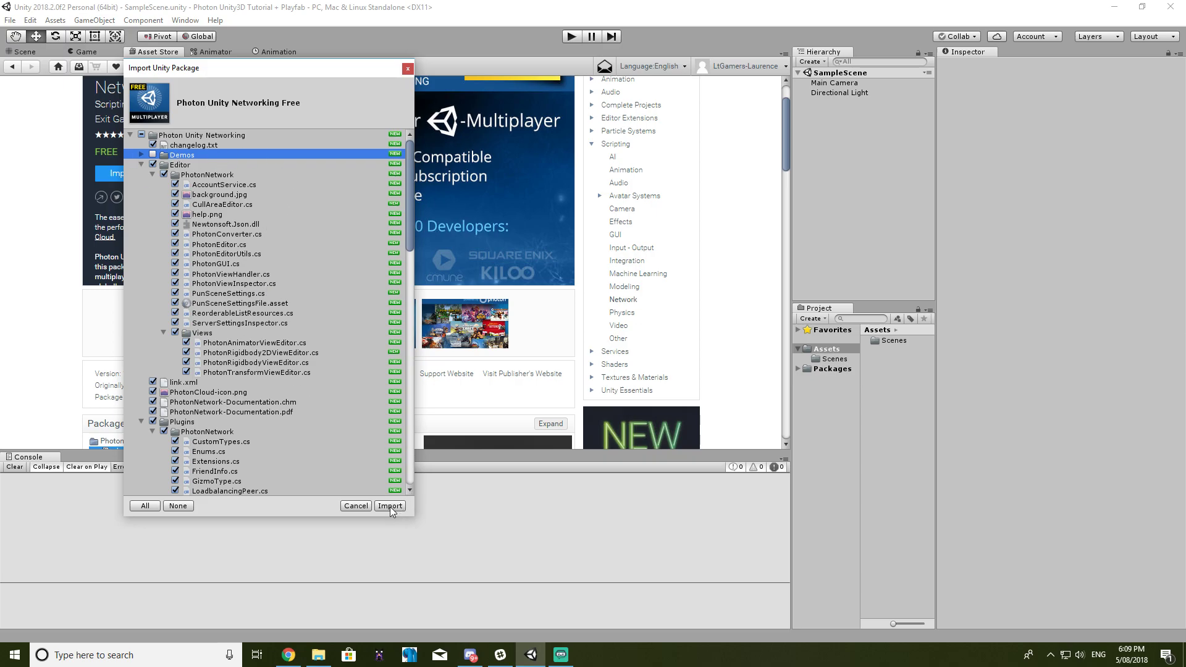
mouse_move(274, 509)
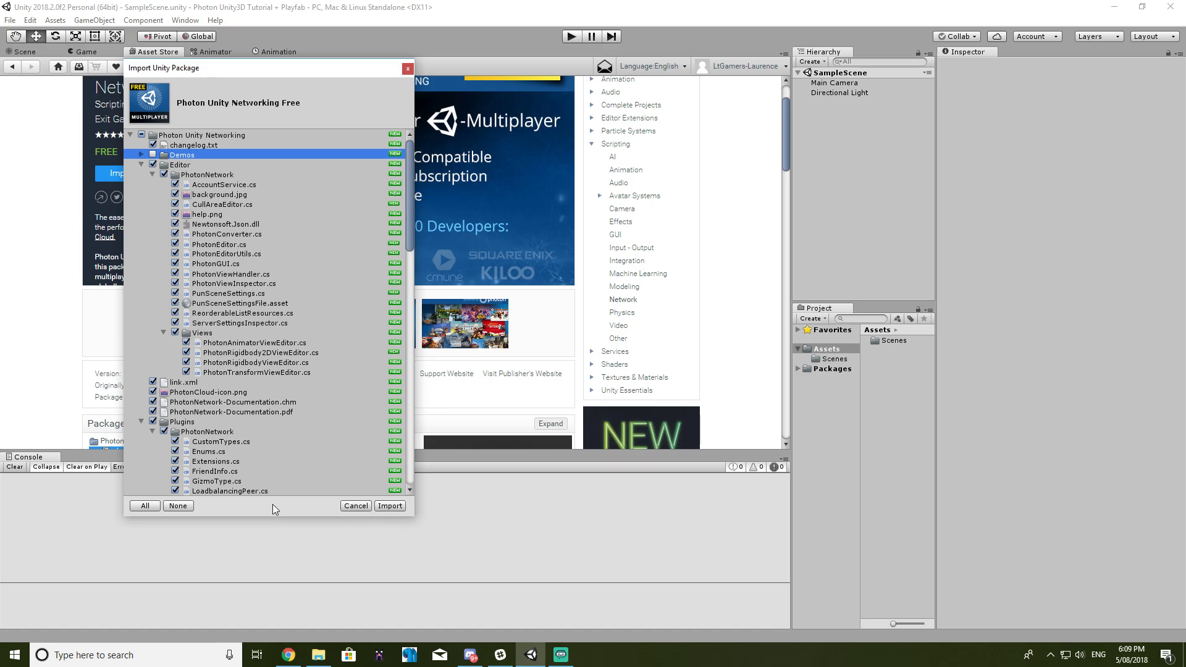
mouse_move(411, 502)
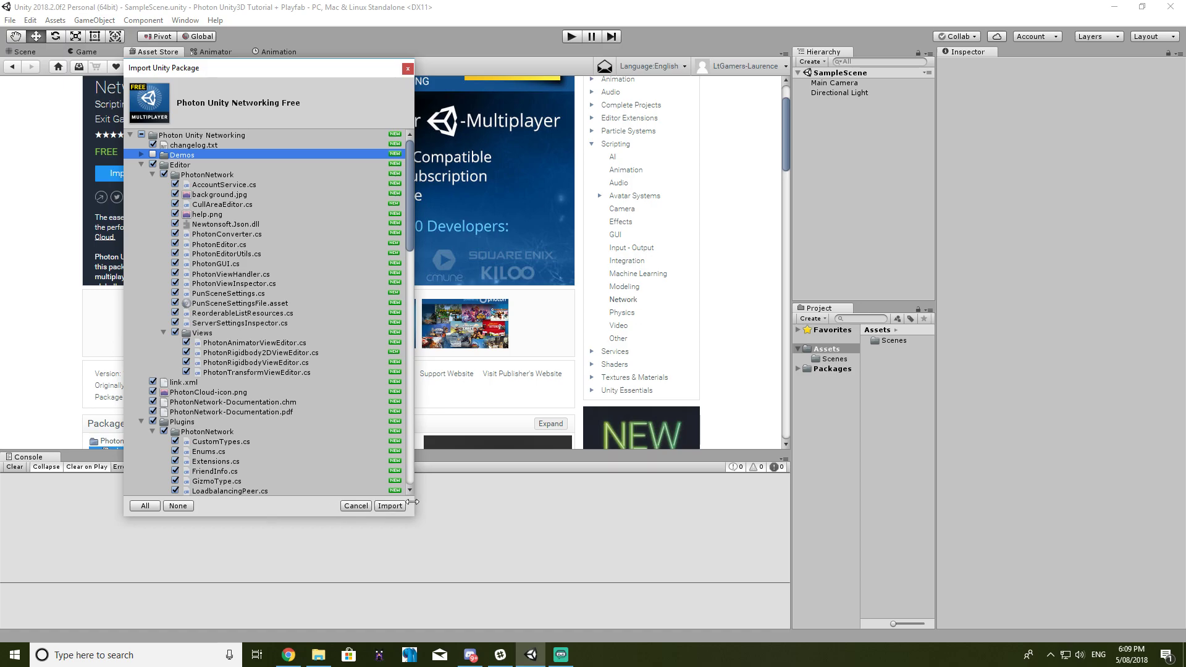
click(390, 505)
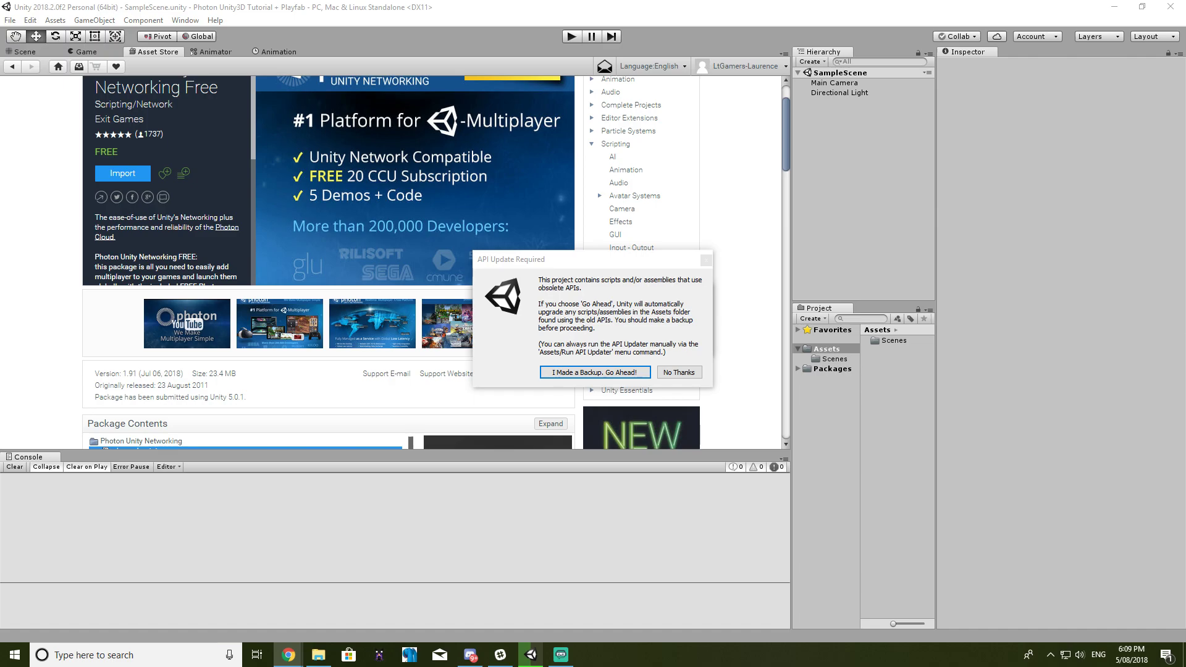
Step: Approve the obsolete API update, then select the PUN Wizard's AppId or Email field
click(594, 372)
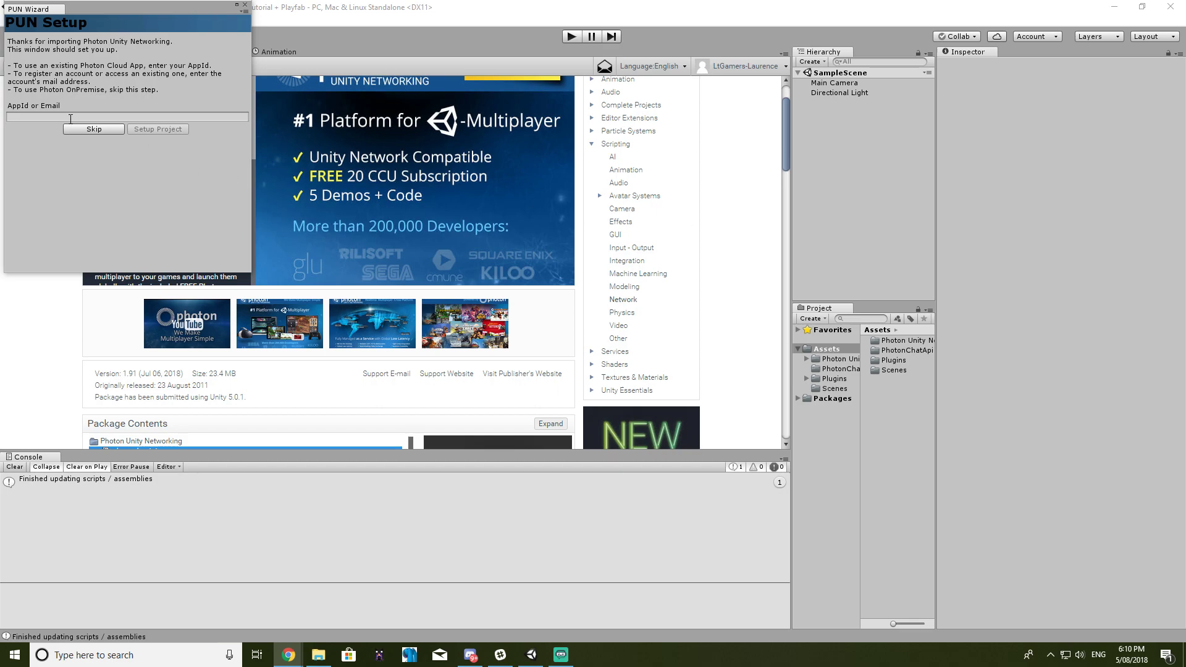
mouse_move(662, 147)
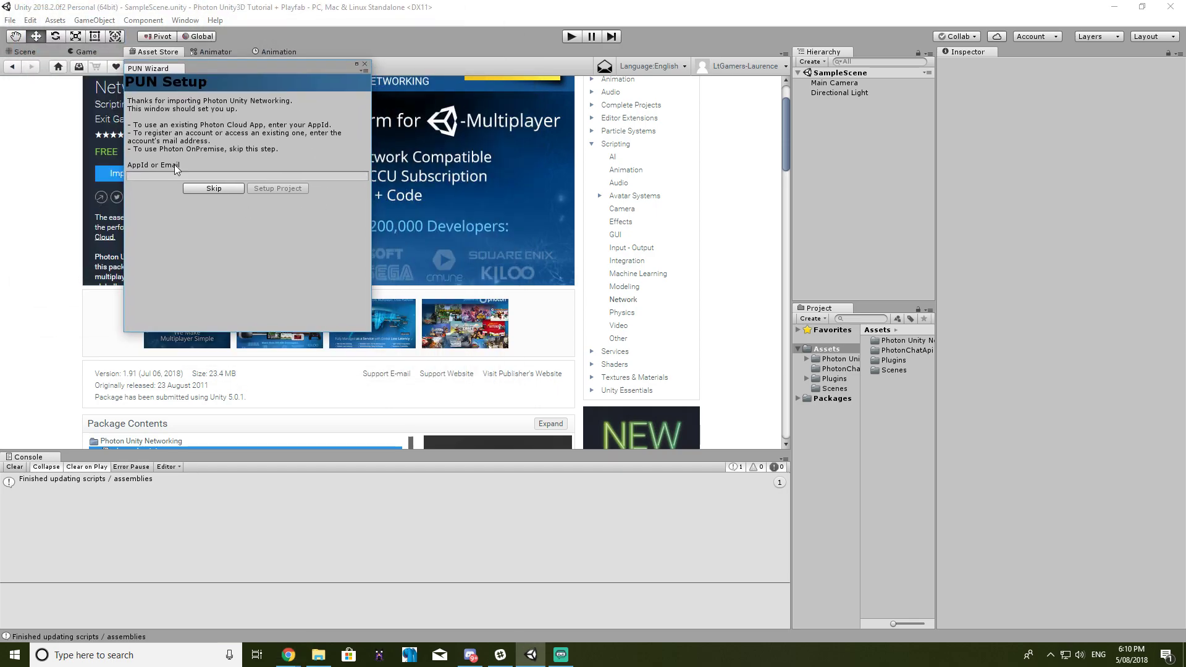
click(247, 176)
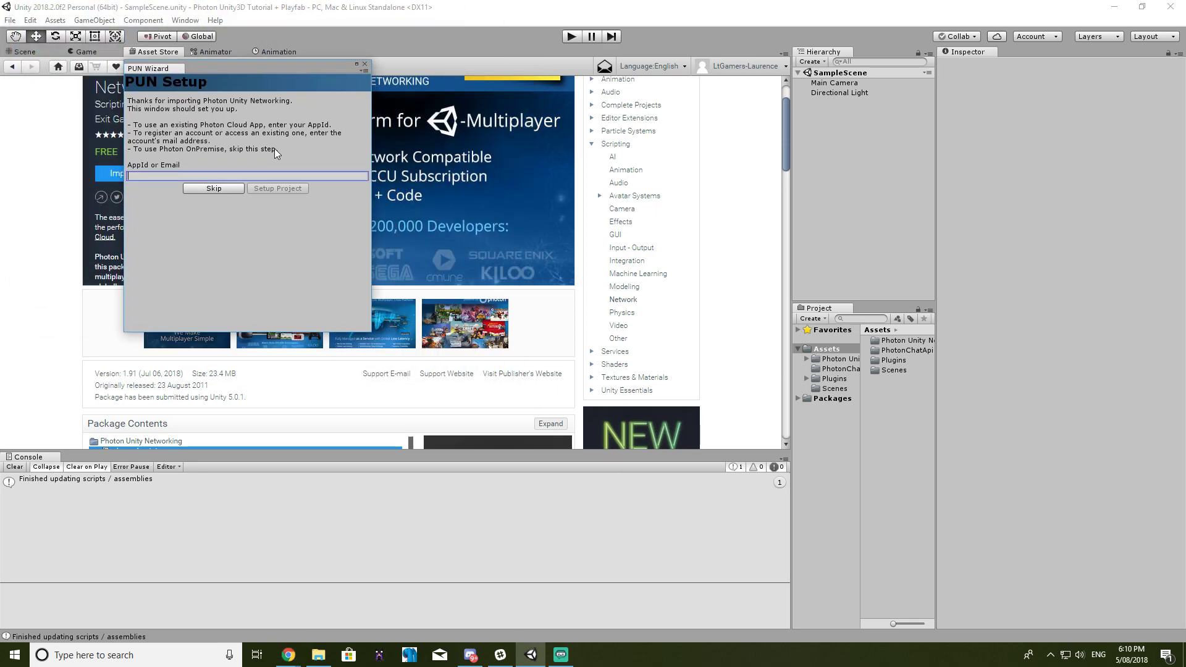
mouse_move(282, 95)
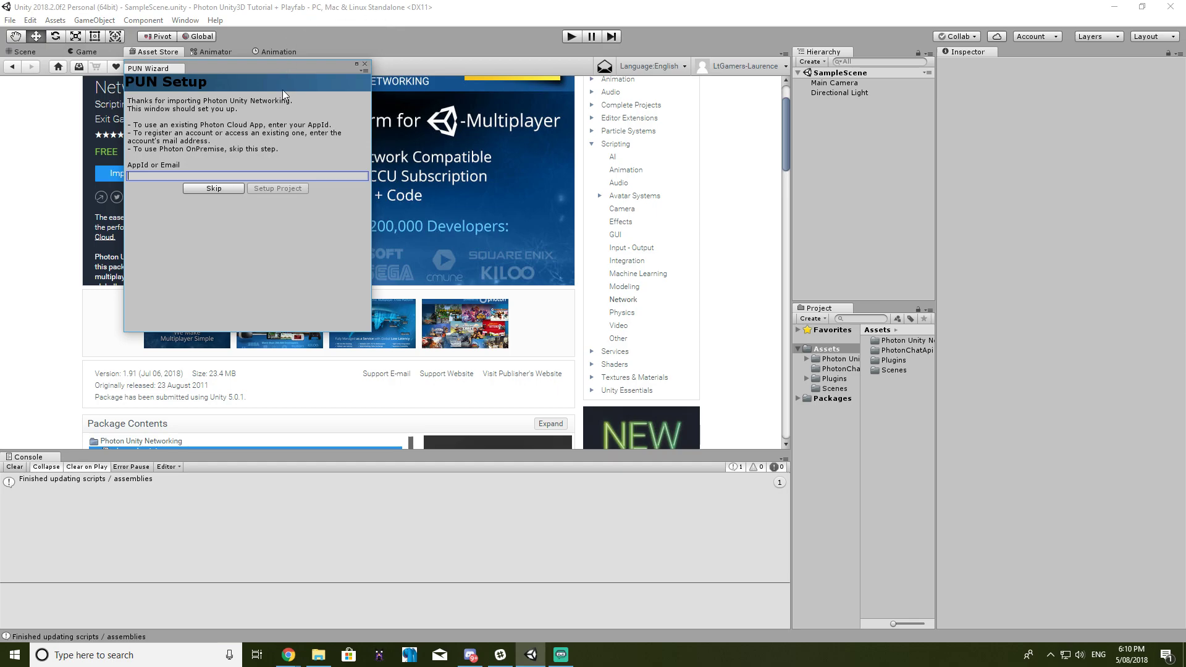
mouse_move(484, 185)
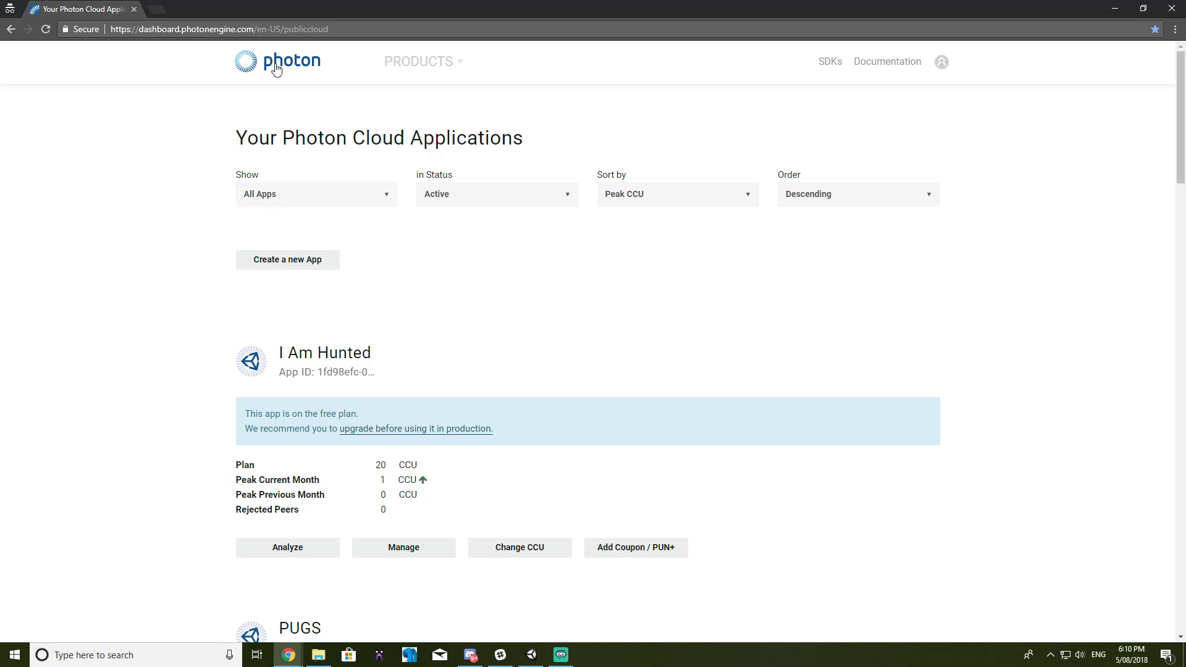
mouse_move(270, 266)
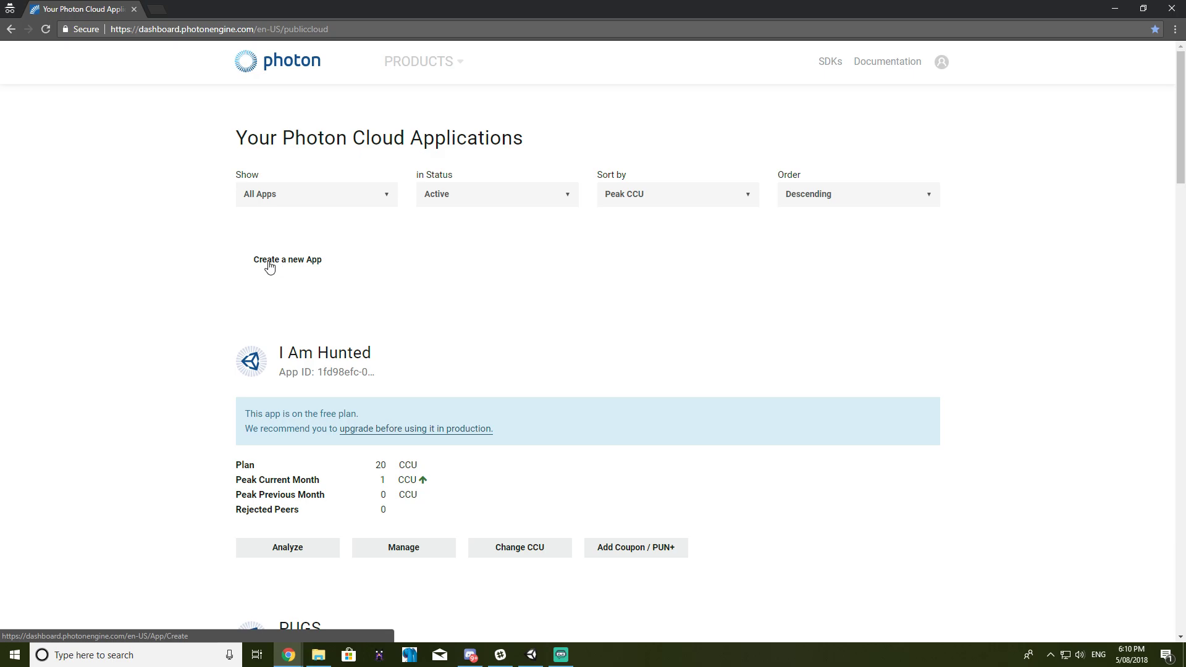
Step: Create a new Photon PUN application named 'Youtube' on the Photon dashboard
click(287, 260)
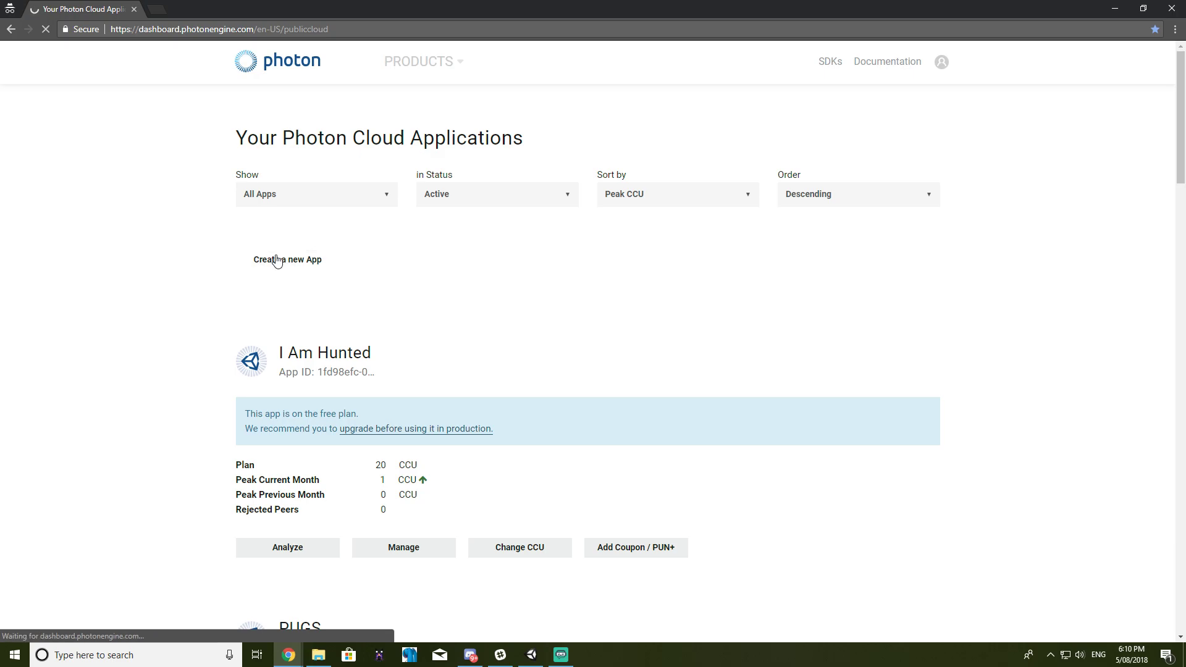
click(287, 259)
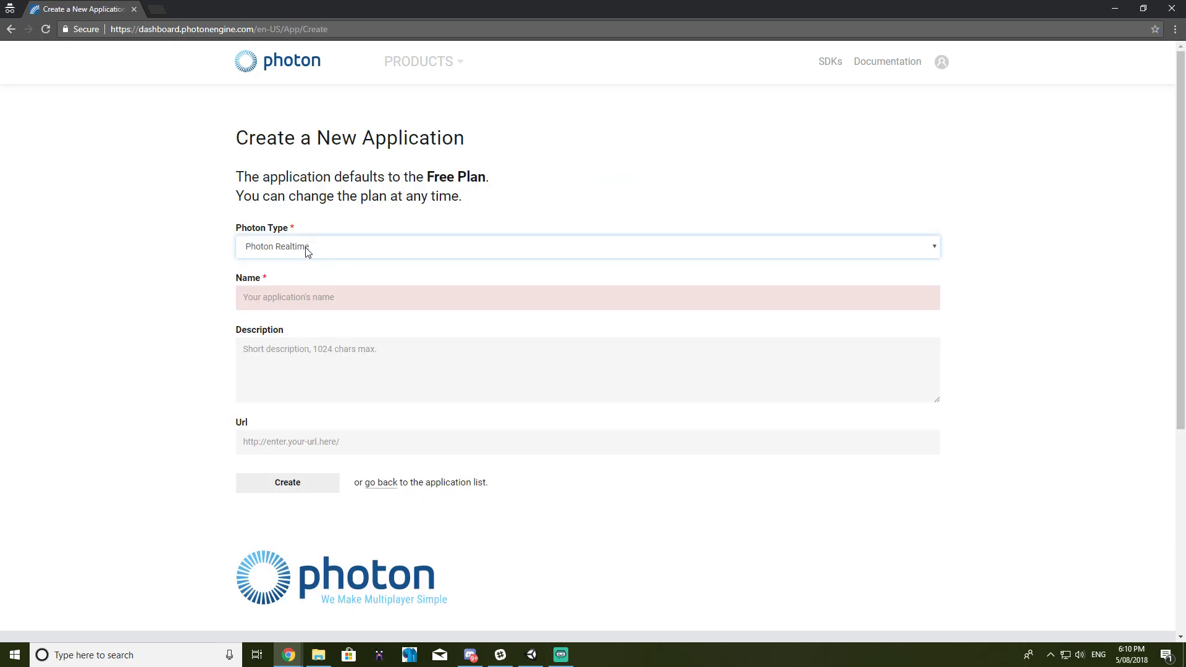
click(588, 246)
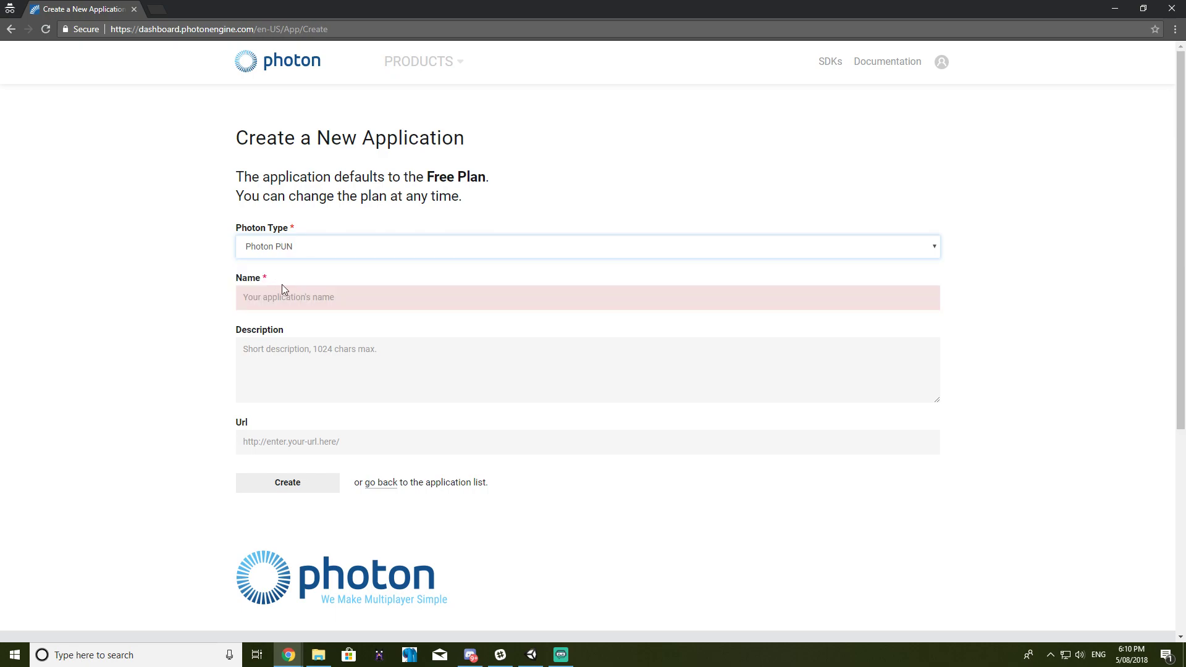
text(I Am Hunted)
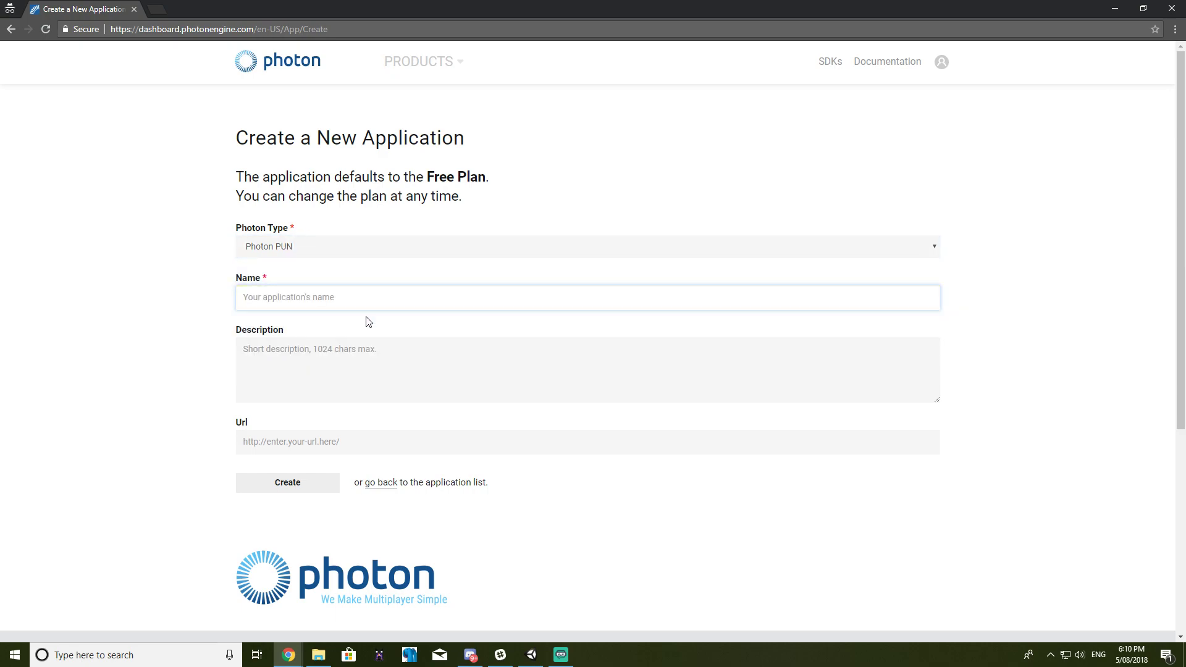
text(Youtube)
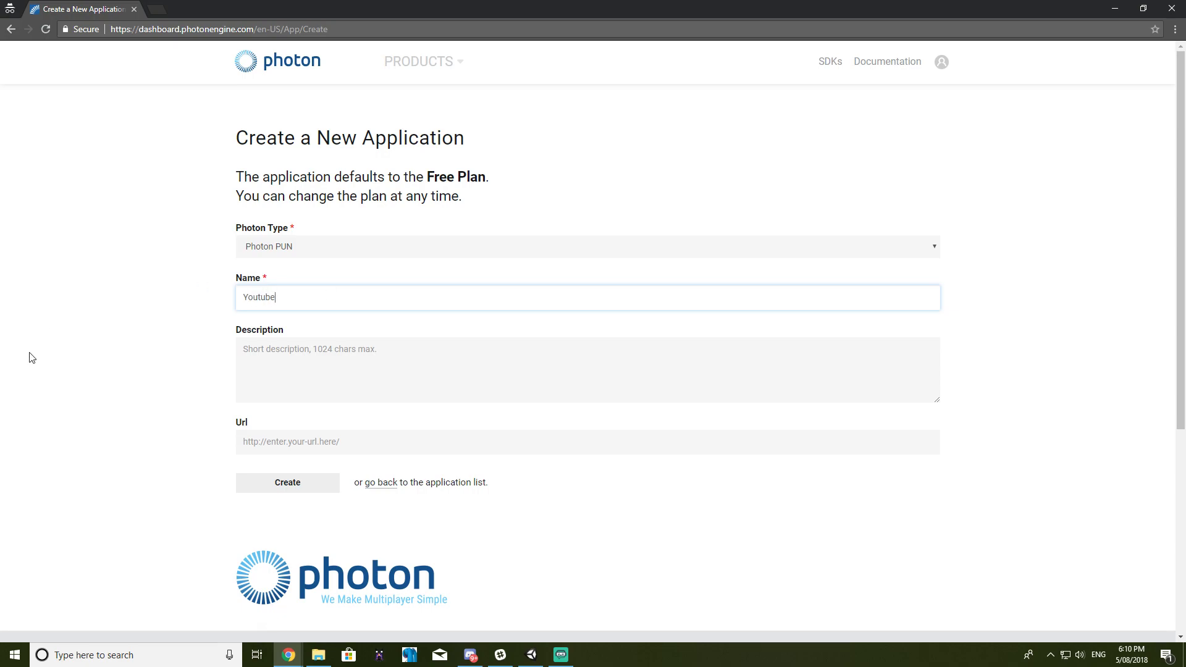
click(287, 483)
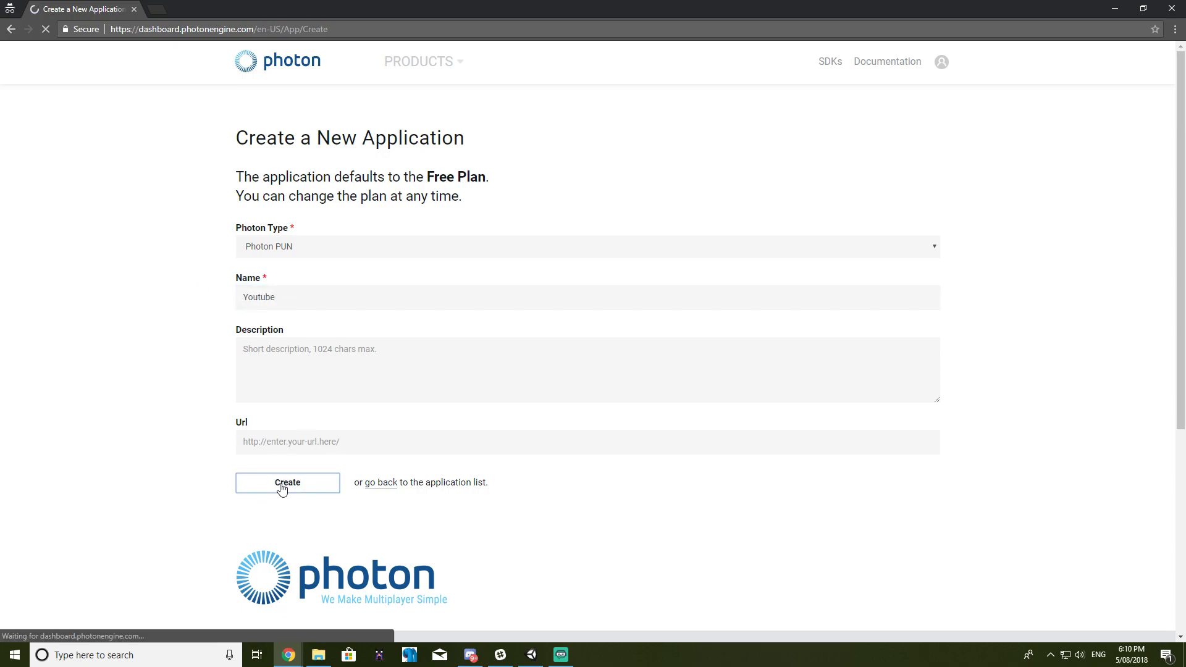
click(287, 483)
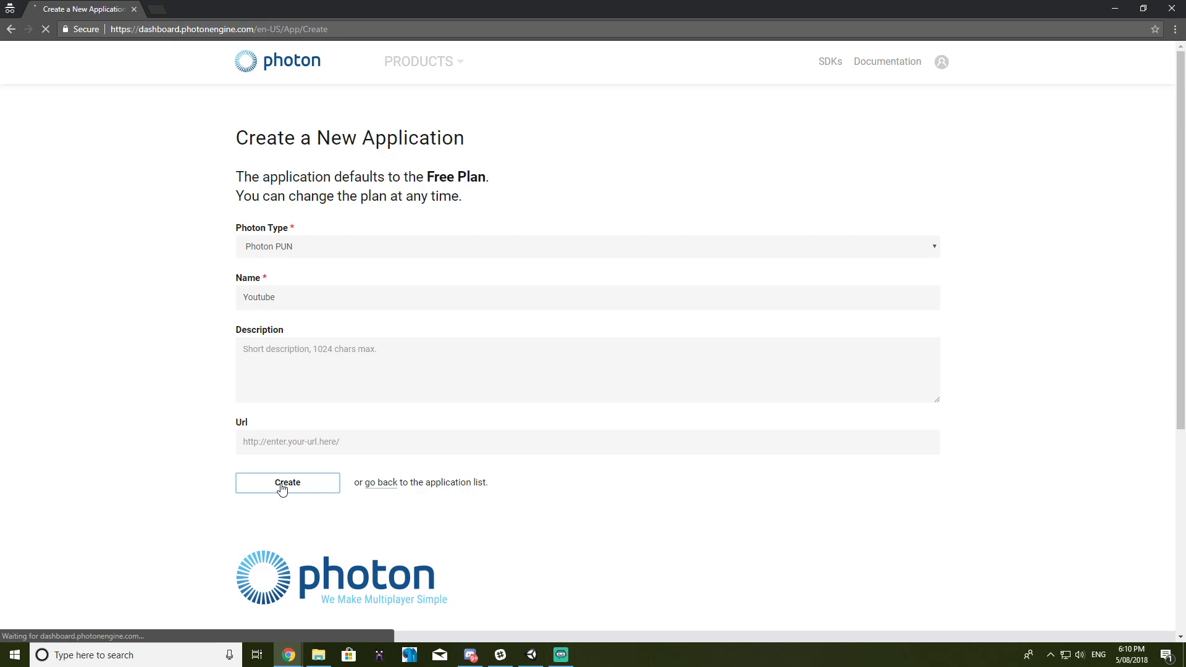
click(287, 483)
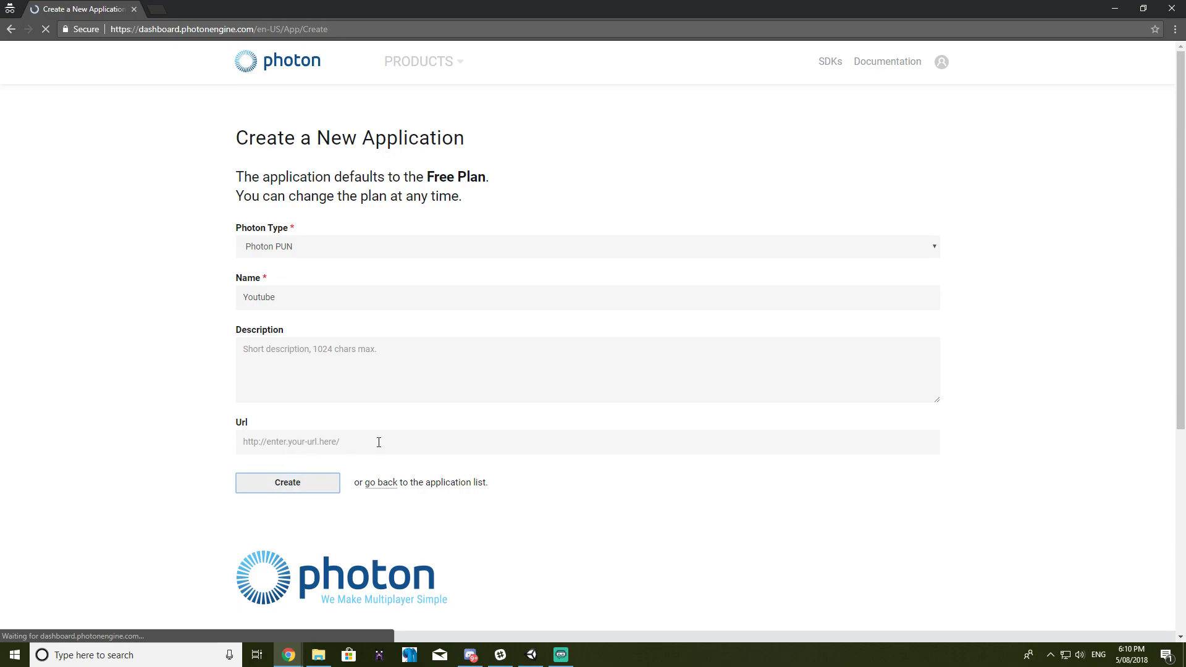
mouse_move(362, 330)
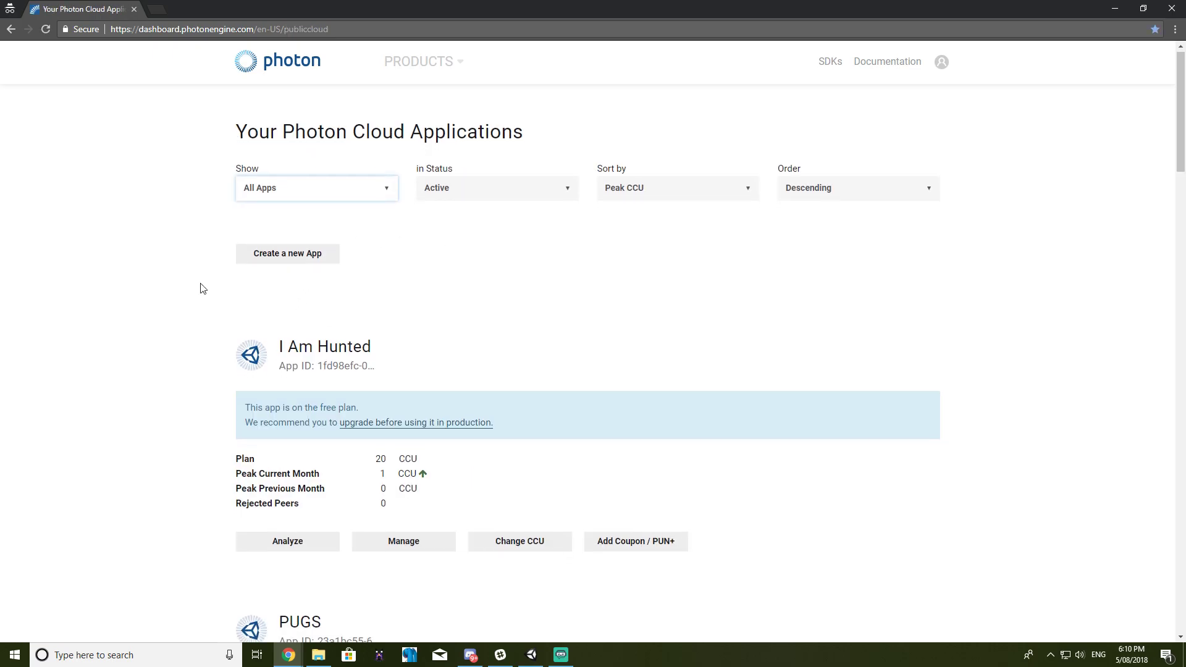
Step: Open the Youtube app's management page showing its App ID
scroll(down, 3)
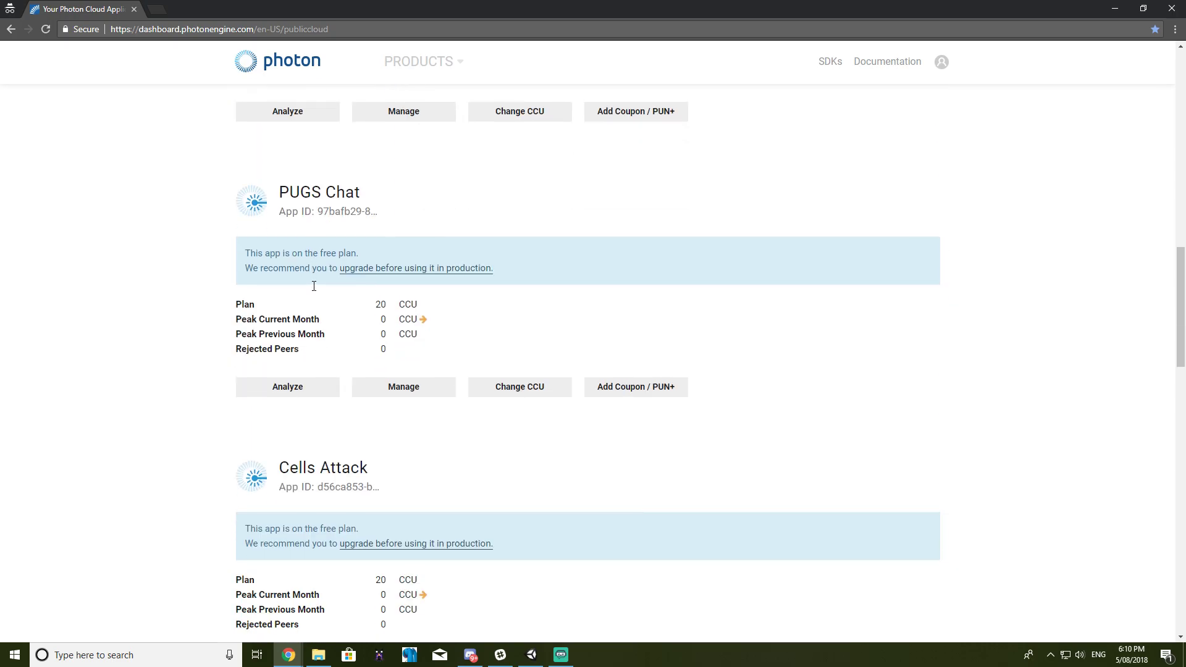
scroll(down, 3)
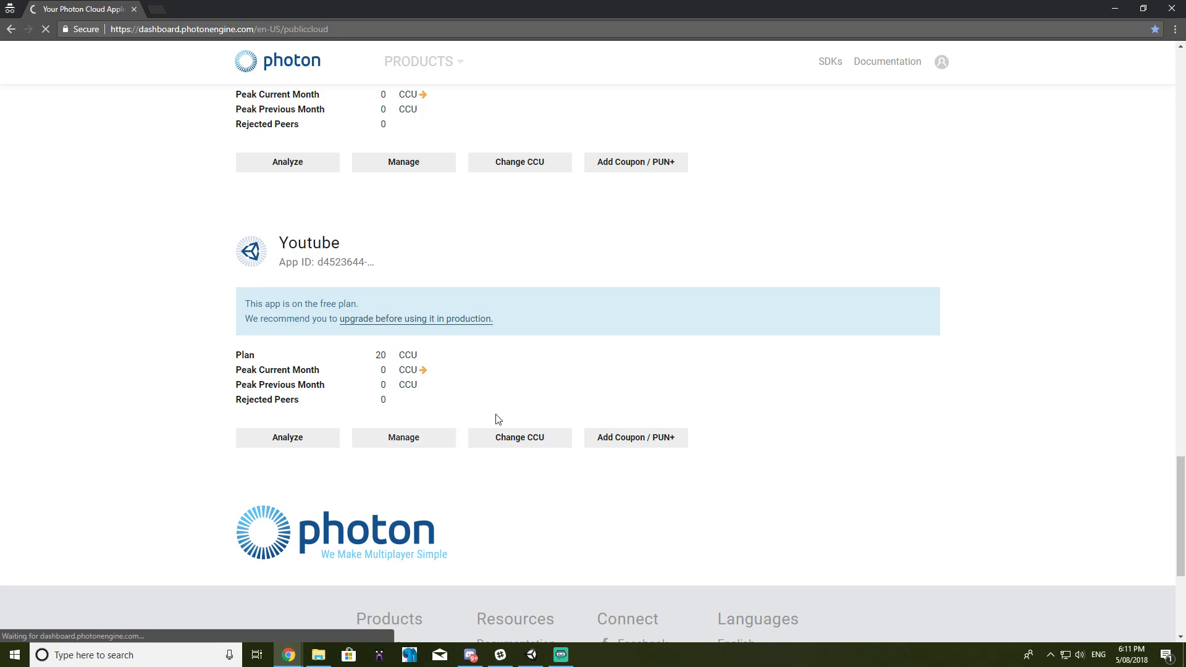
click(404, 438)
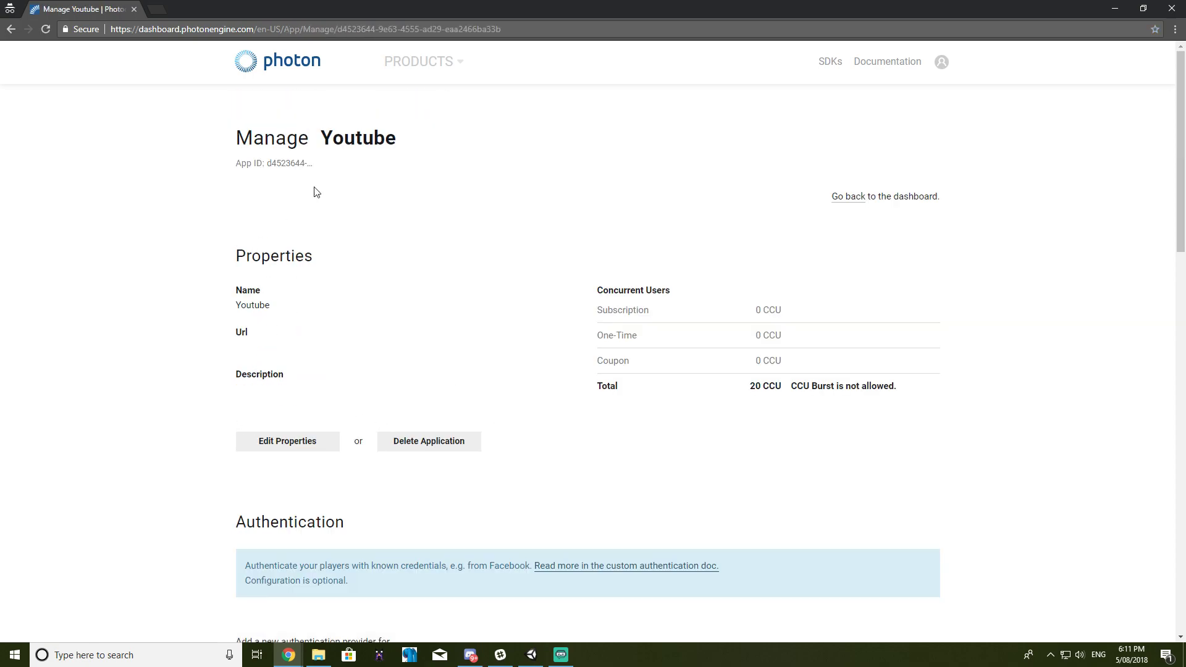
mouse_move(273, 163)
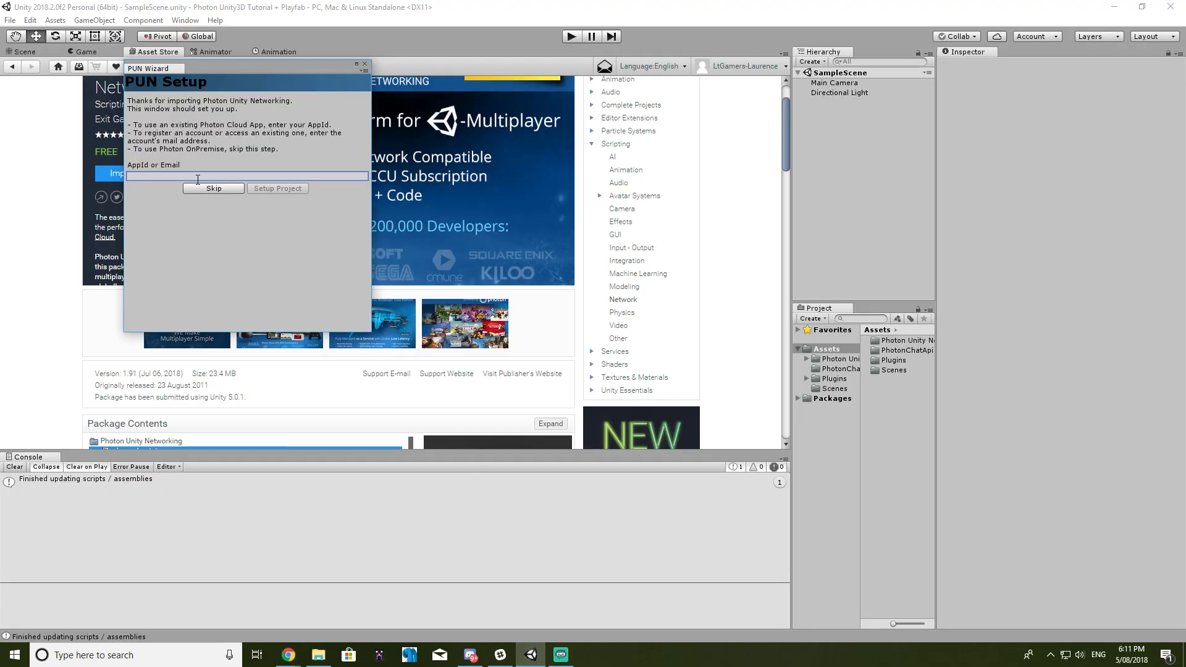
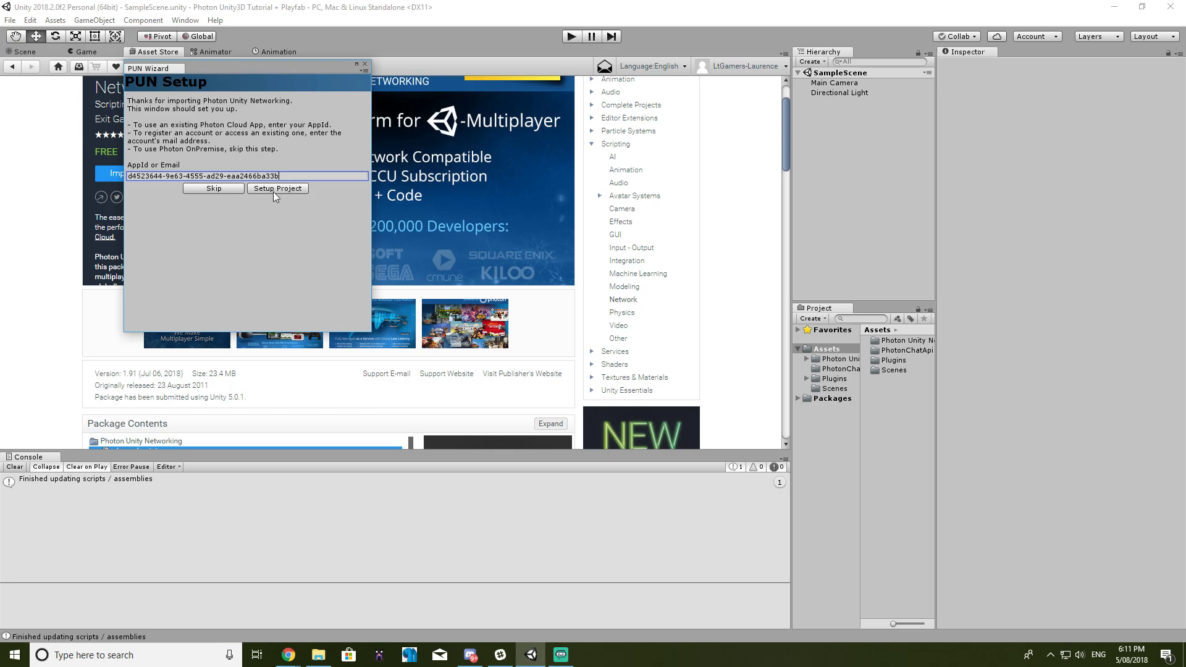
click(277, 188)
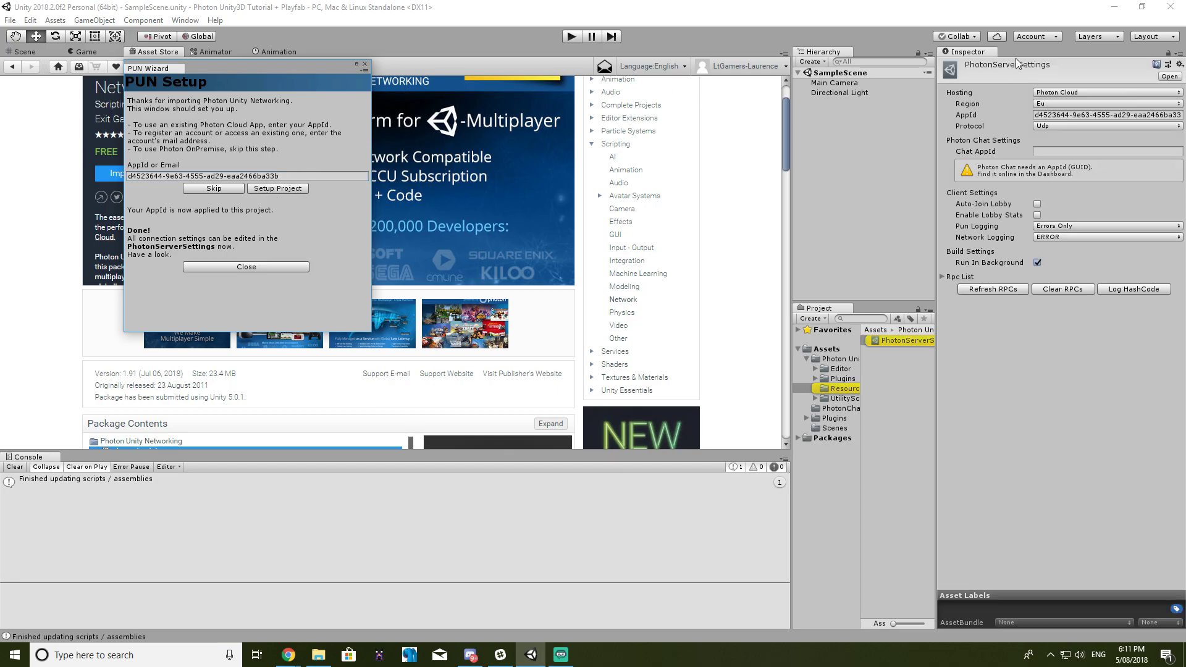
click(1105, 92)
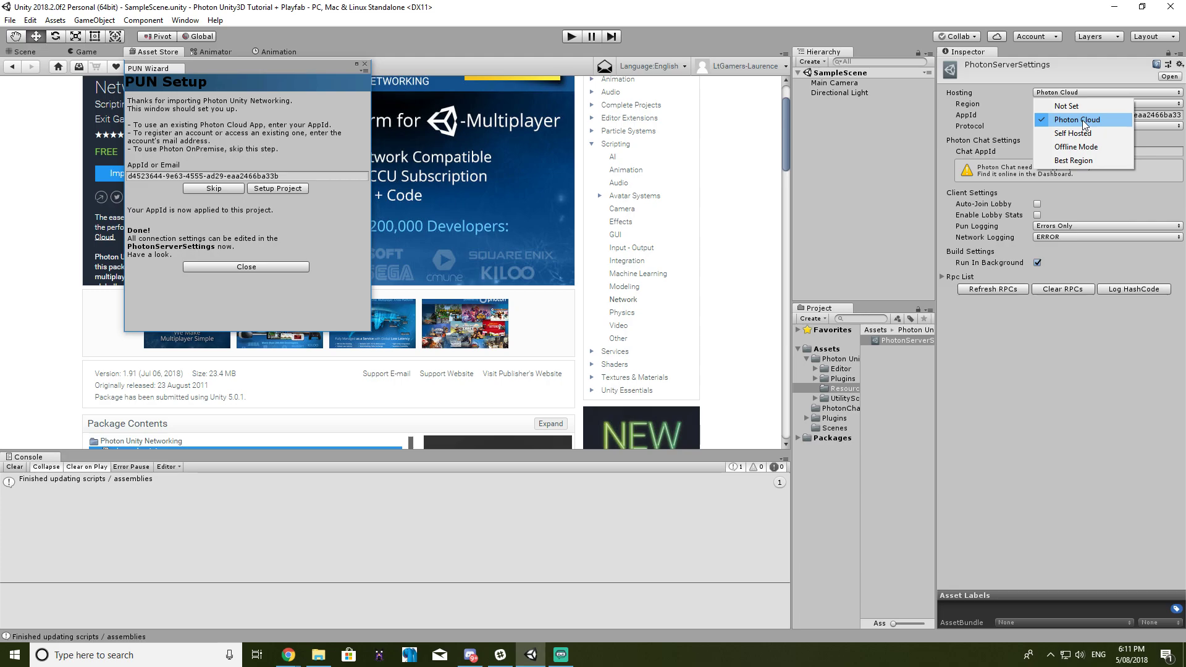
click(1077, 119)
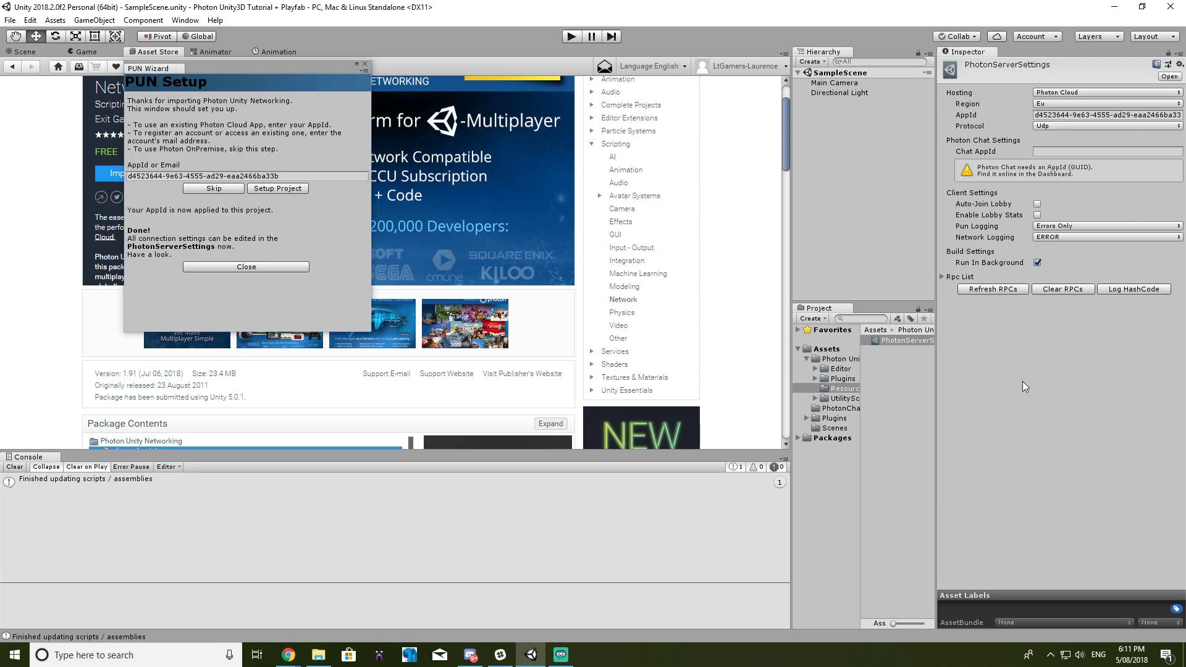
Step: Change the Photon server region from Eu to Au
click(1105, 104)
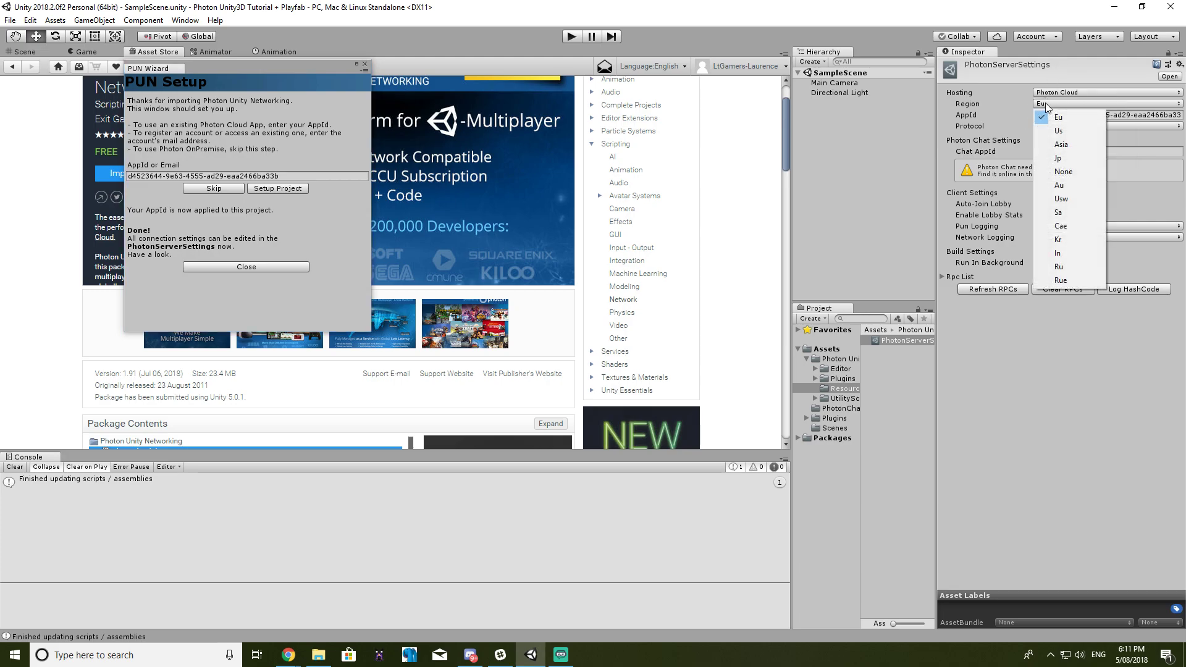
click(1058, 118)
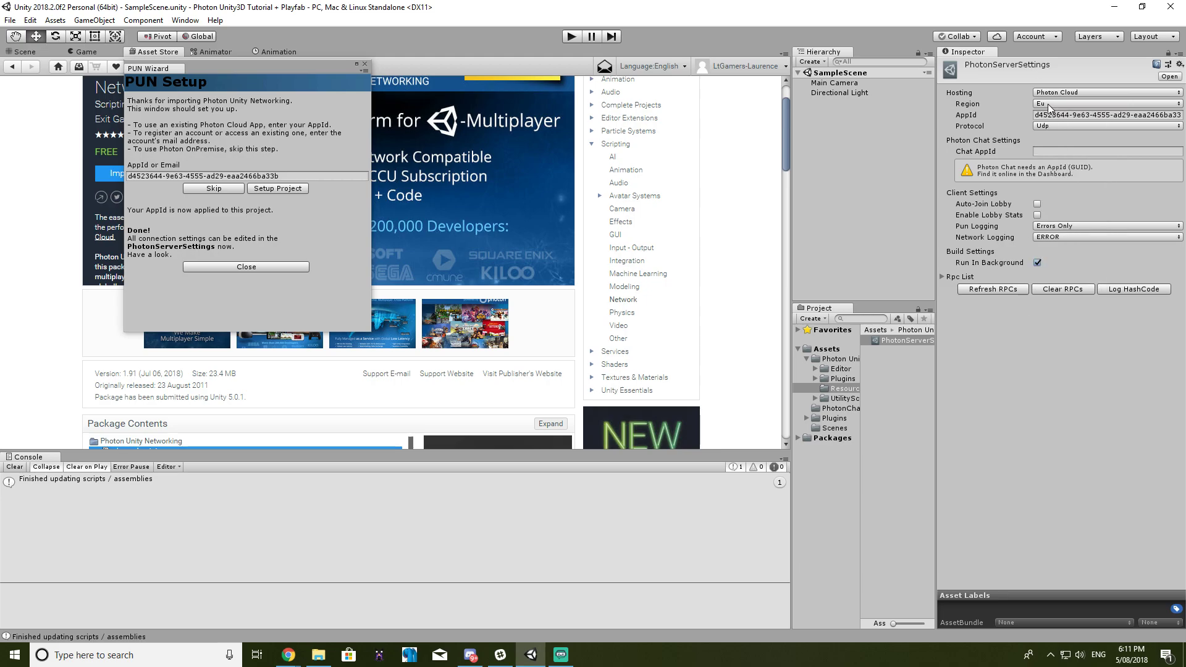
click(1104, 103)
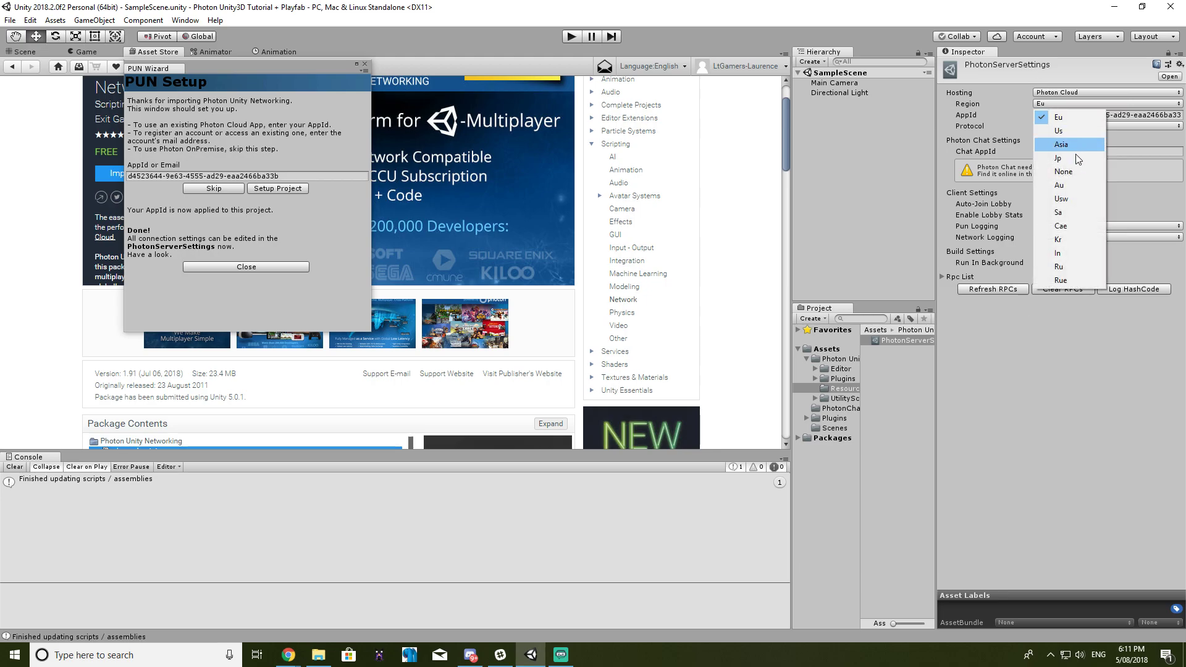
click(1059, 185)
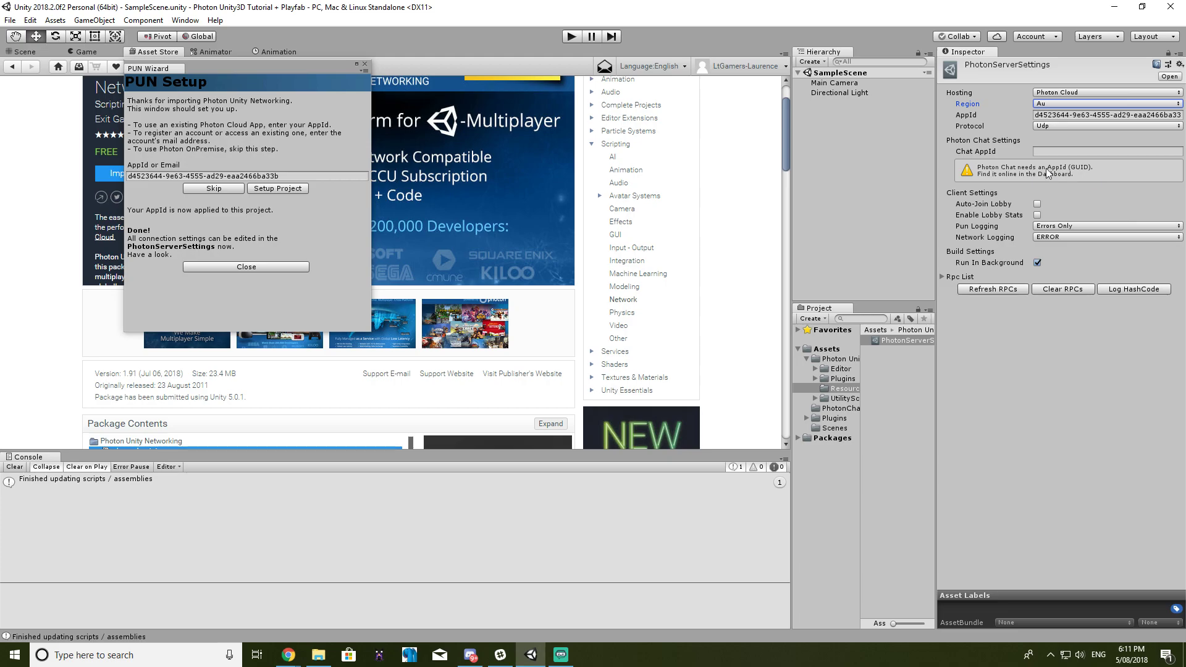
click(1104, 92)
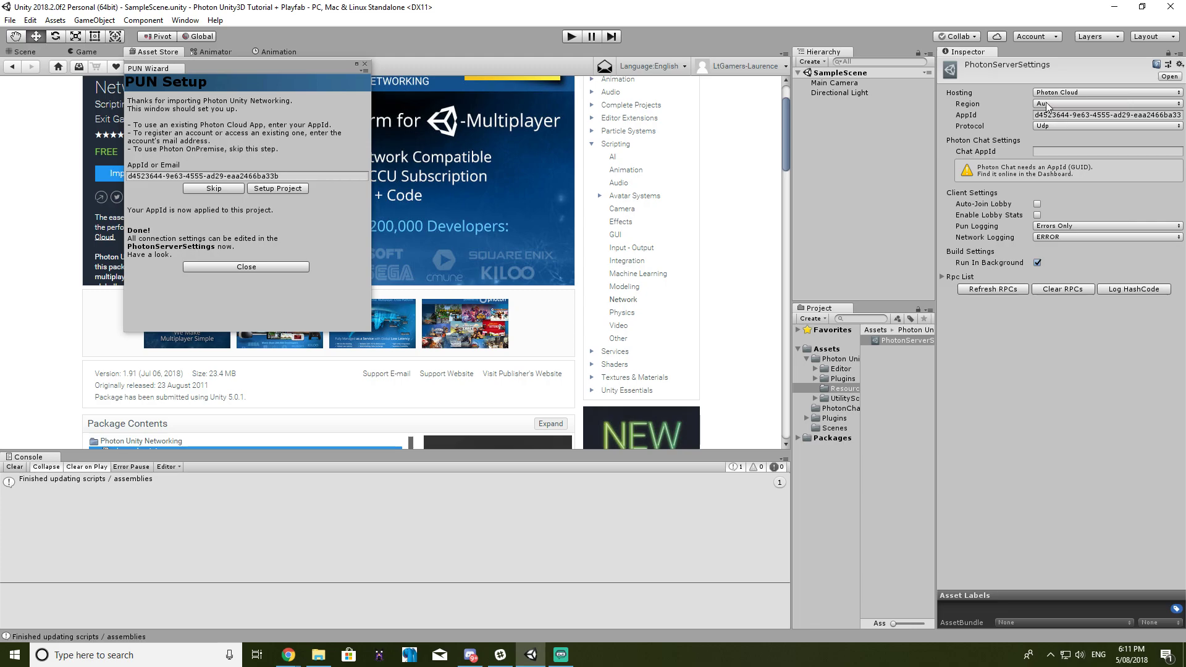
Step: Keep the region on Au and close the PUN Setup wizard
click(1104, 103)
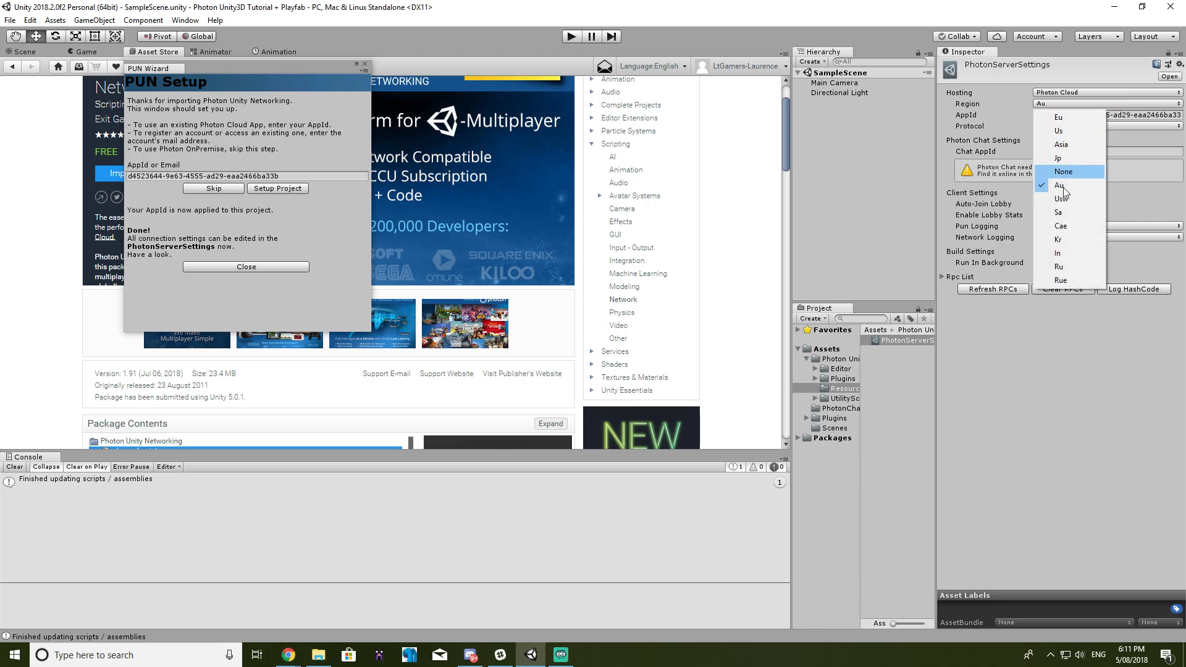
click(1059, 185)
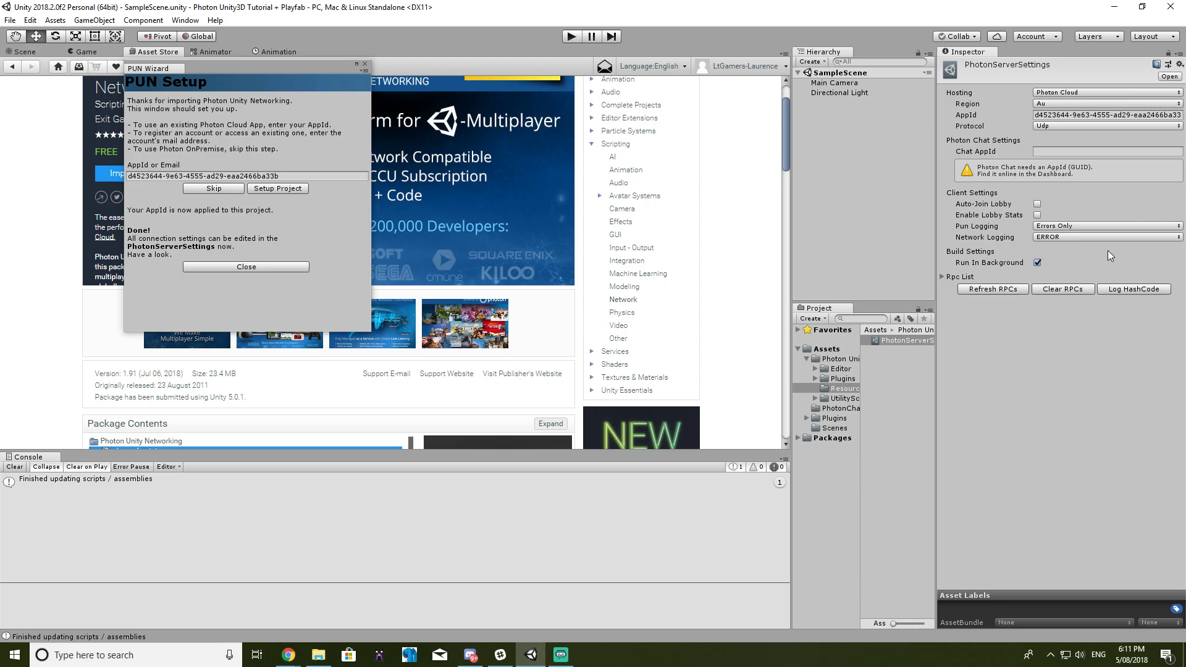
mouse_move(984, 94)
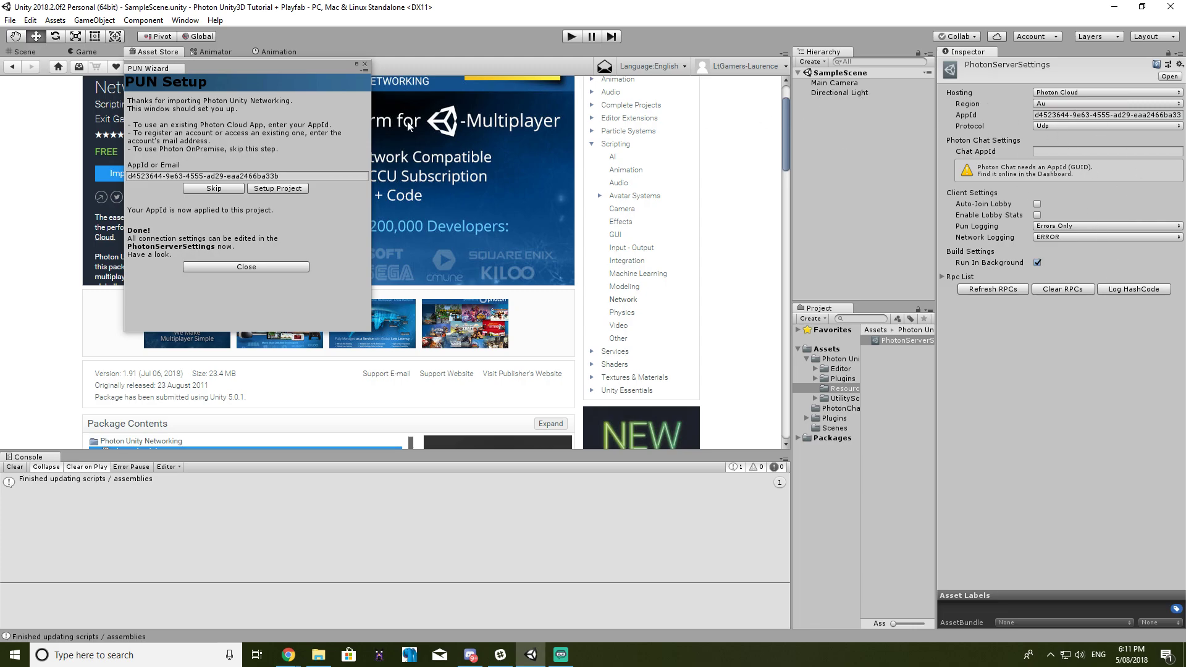
click(246, 266)
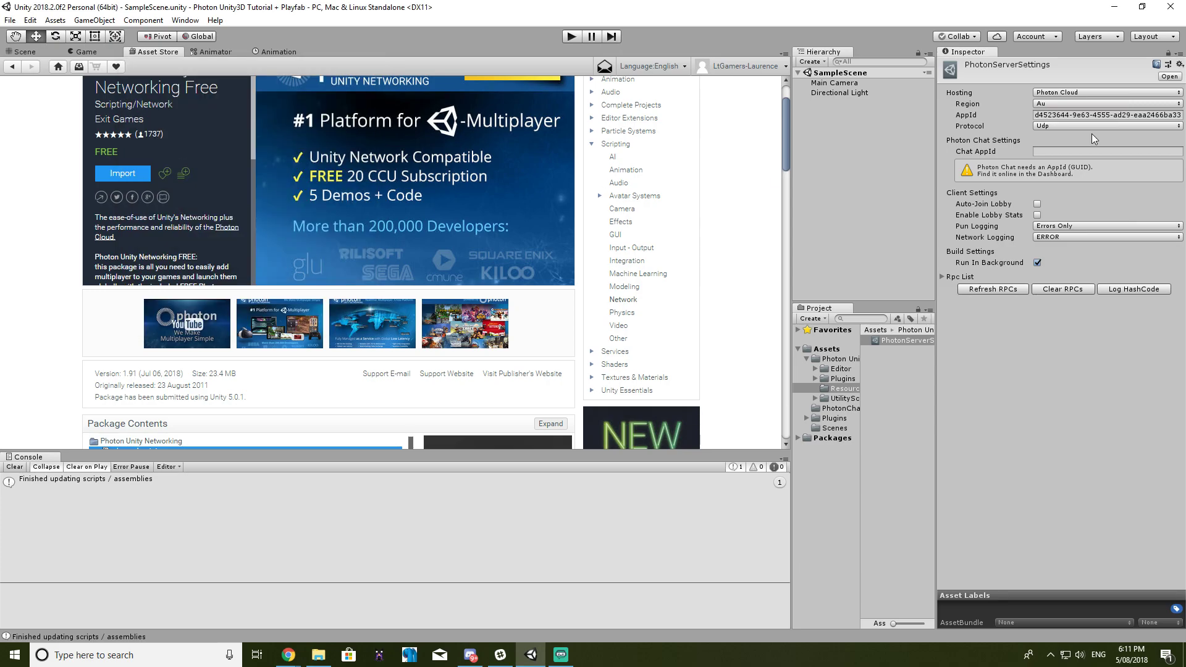
mouse_move(301, 625)
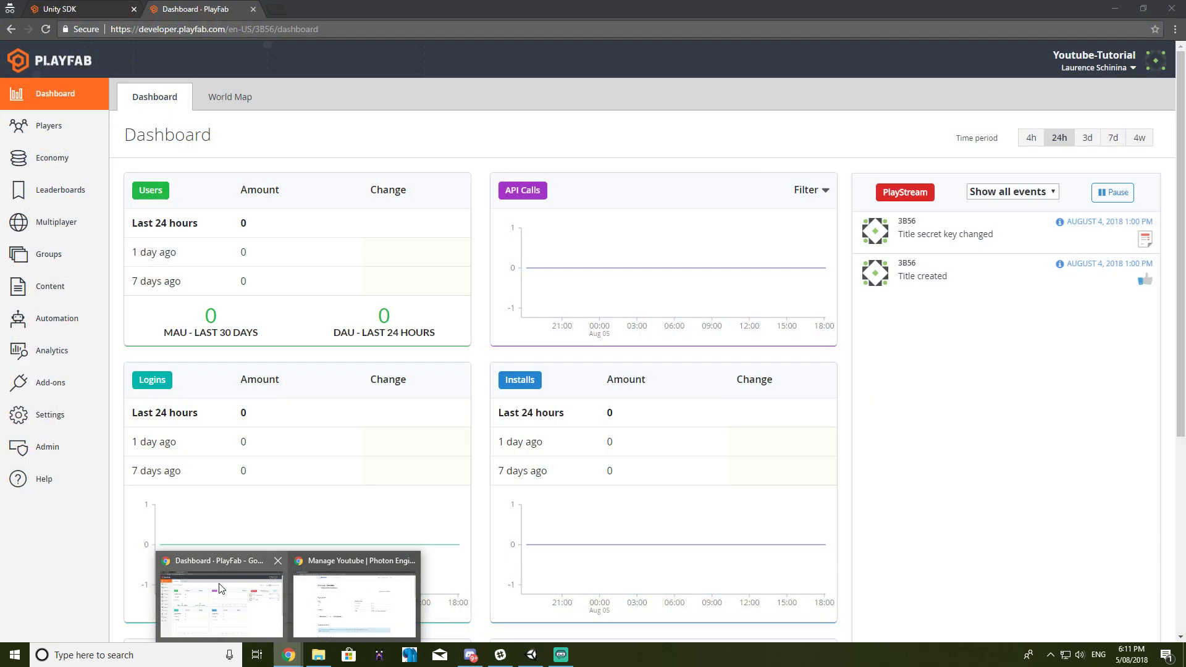
Step: In Chrome, download PlayFab Editor Extensions from the Unity SDK page
click(76, 8)
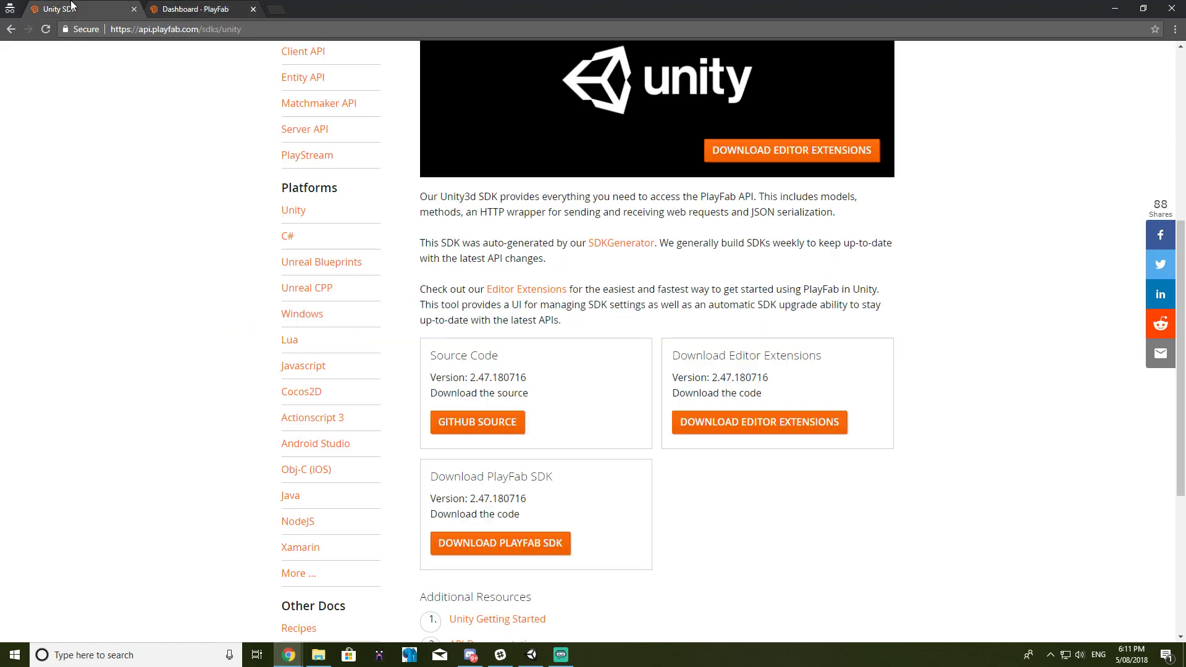
click(174, 29)
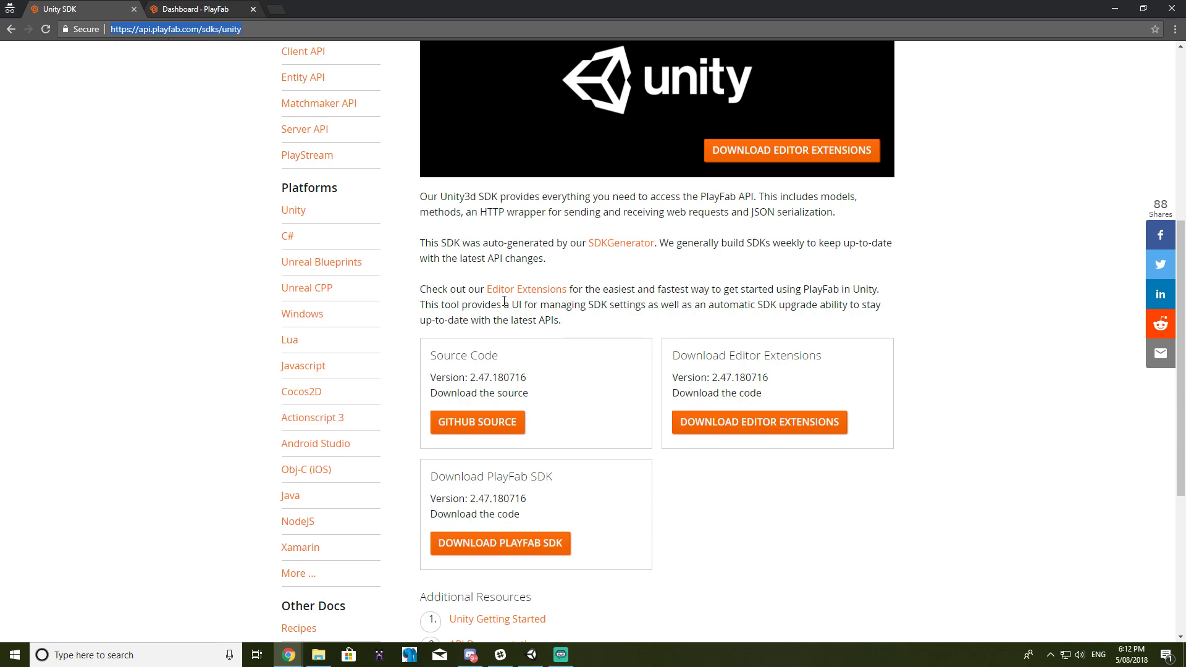
scroll(down, 3)
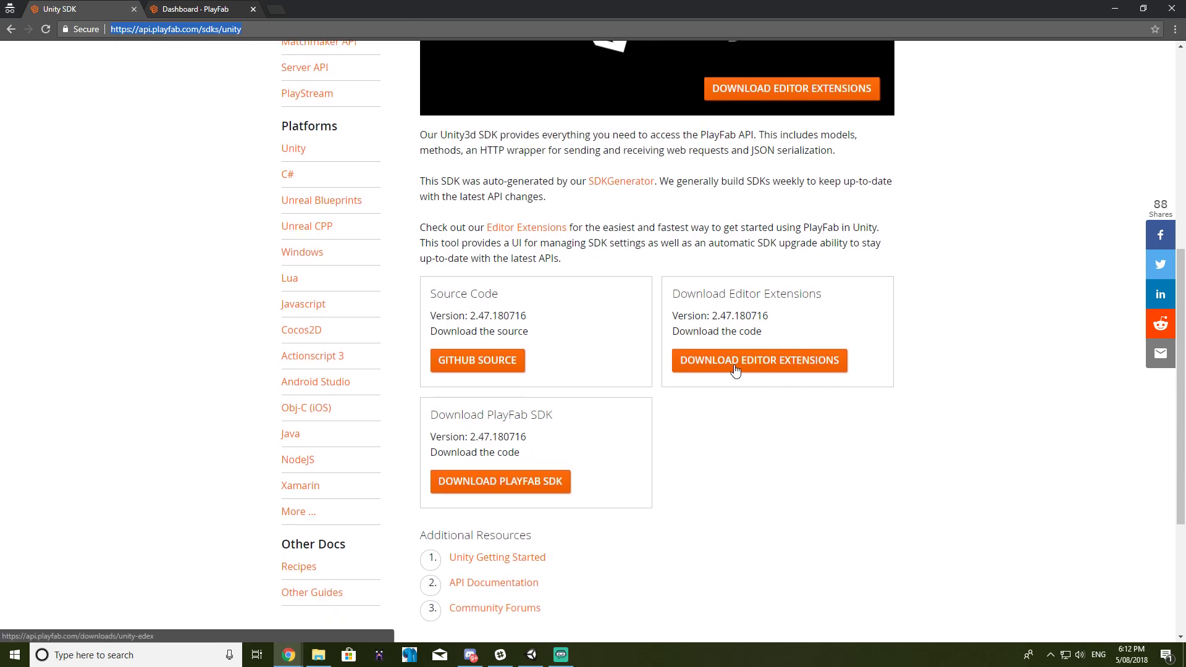
click(759, 360)
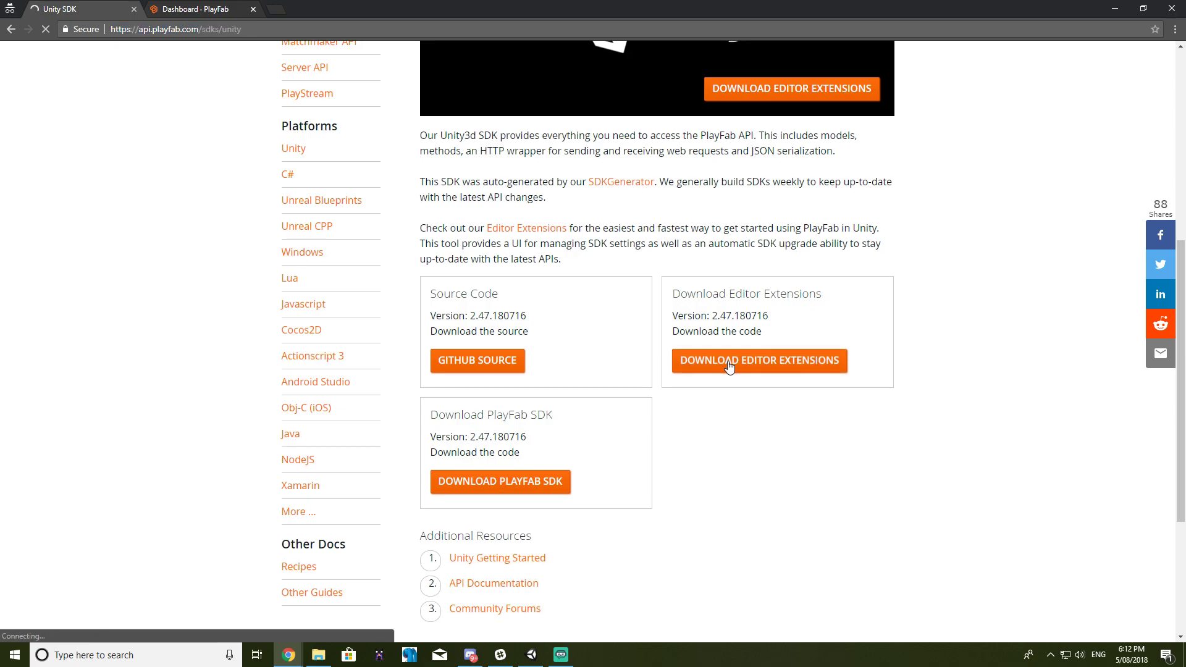
click(758, 360)
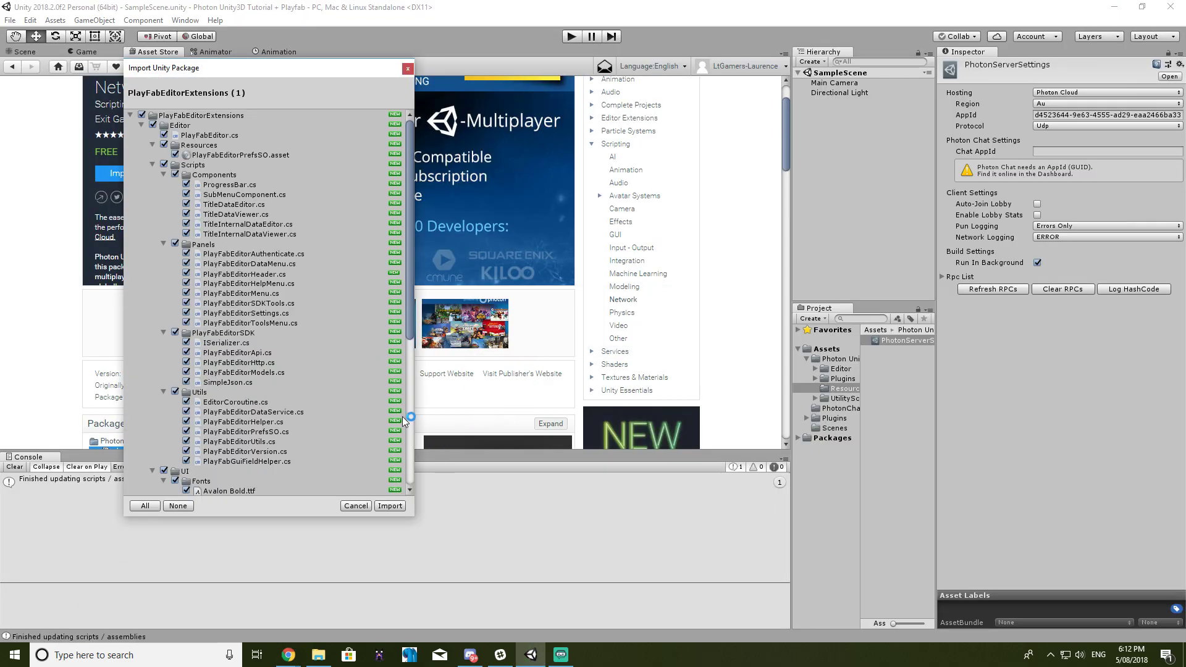
Step: Import all items of the PlayFabEditorExtensions package
click(390, 505)
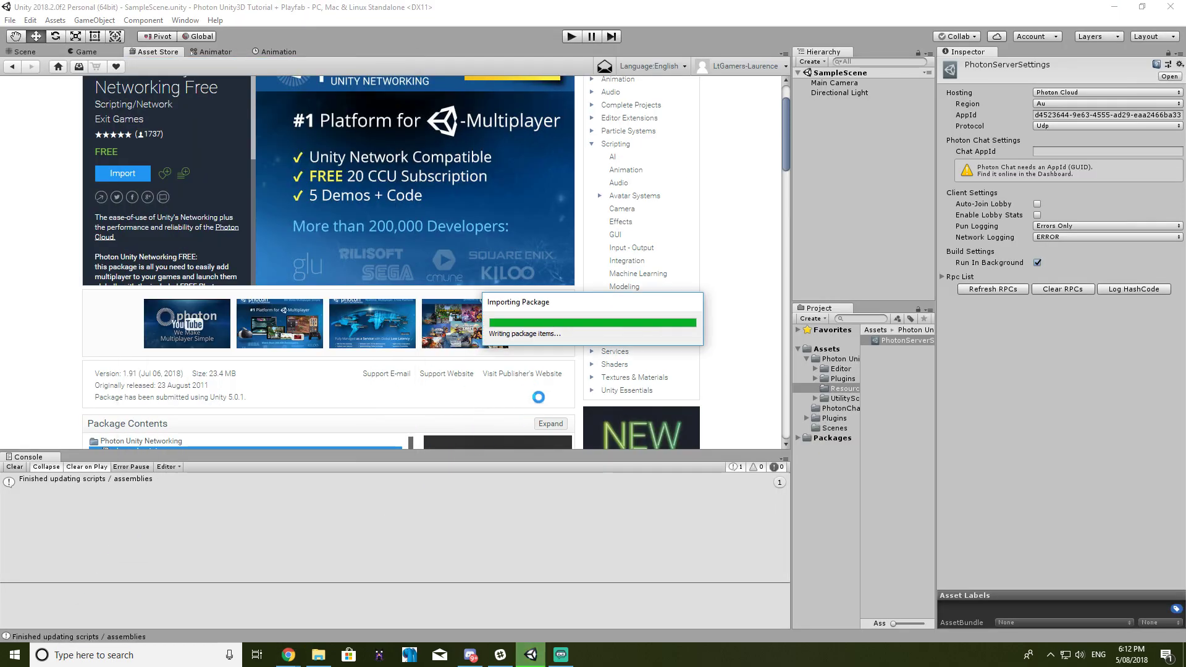
mouse_move(539, 401)
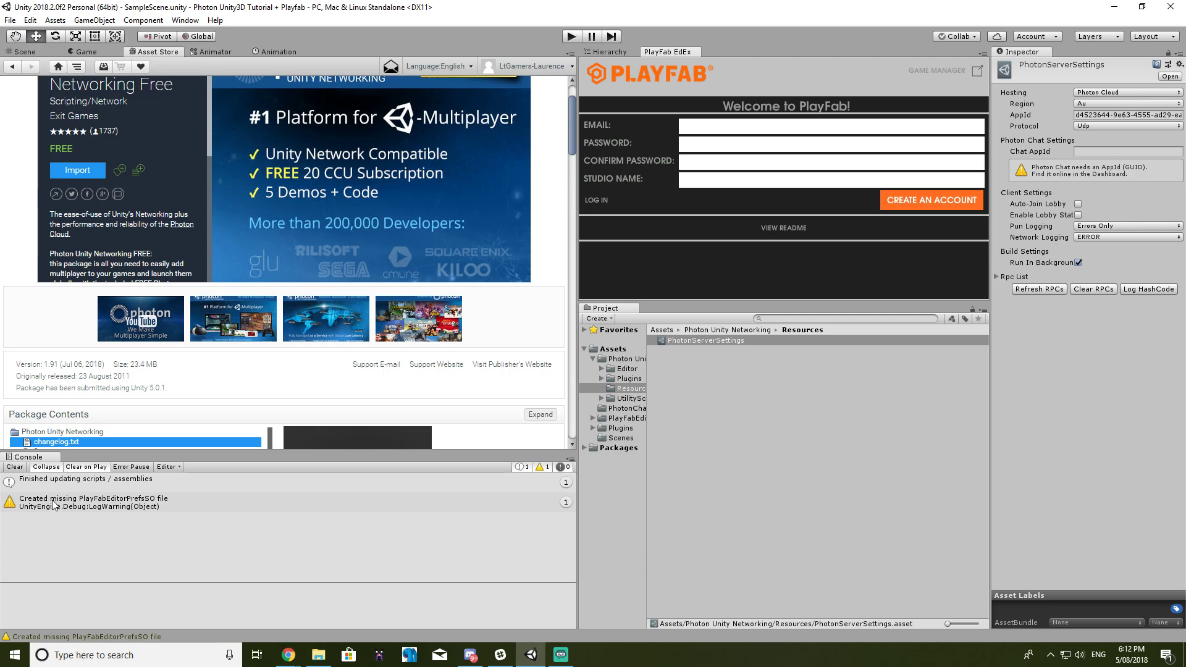
mouse_move(752, 83)
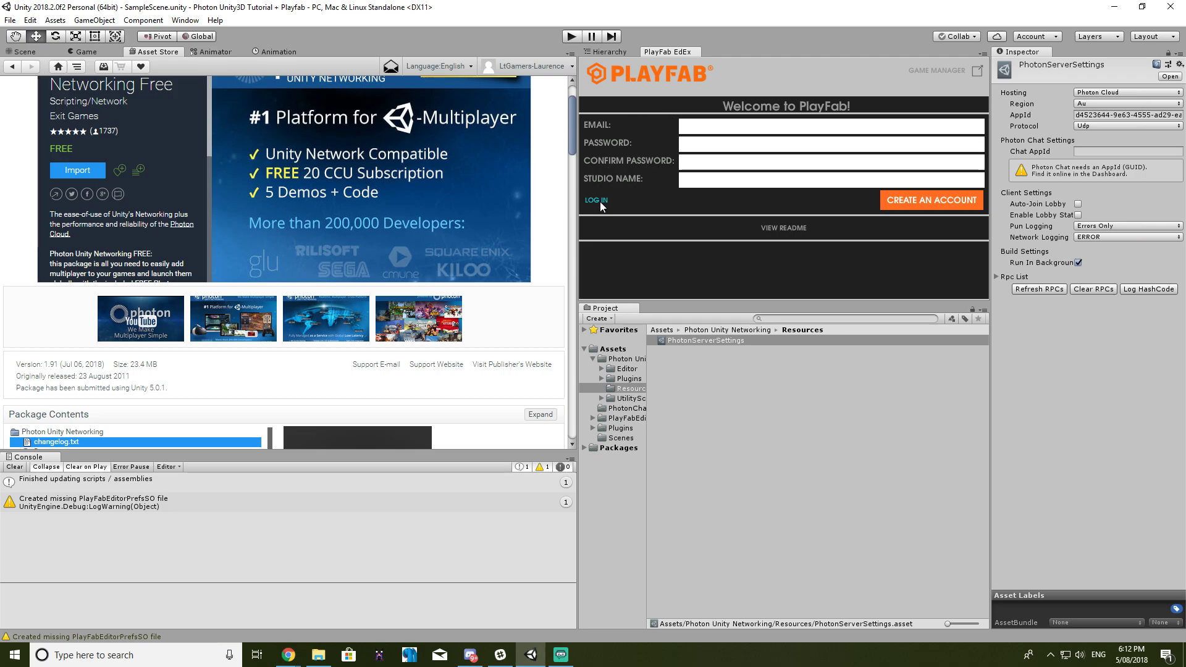
Step: Switch the PlayFab EdEx panel to the existing-account log-in form
click(596, 200)
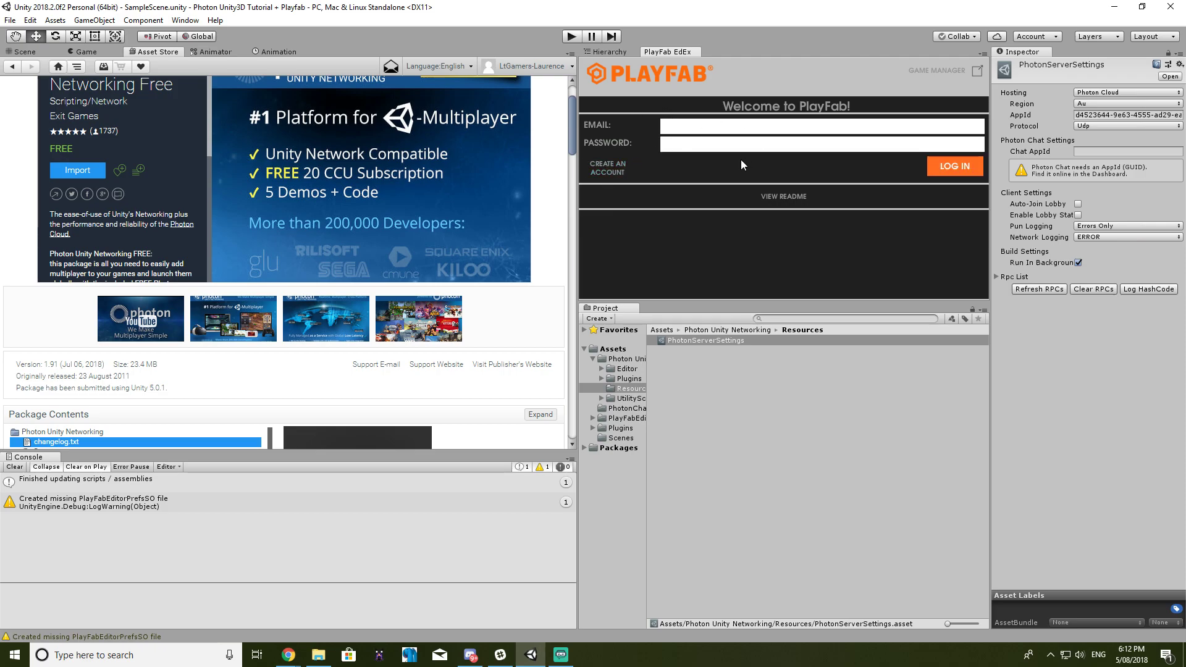
mouse_move(704, 215)
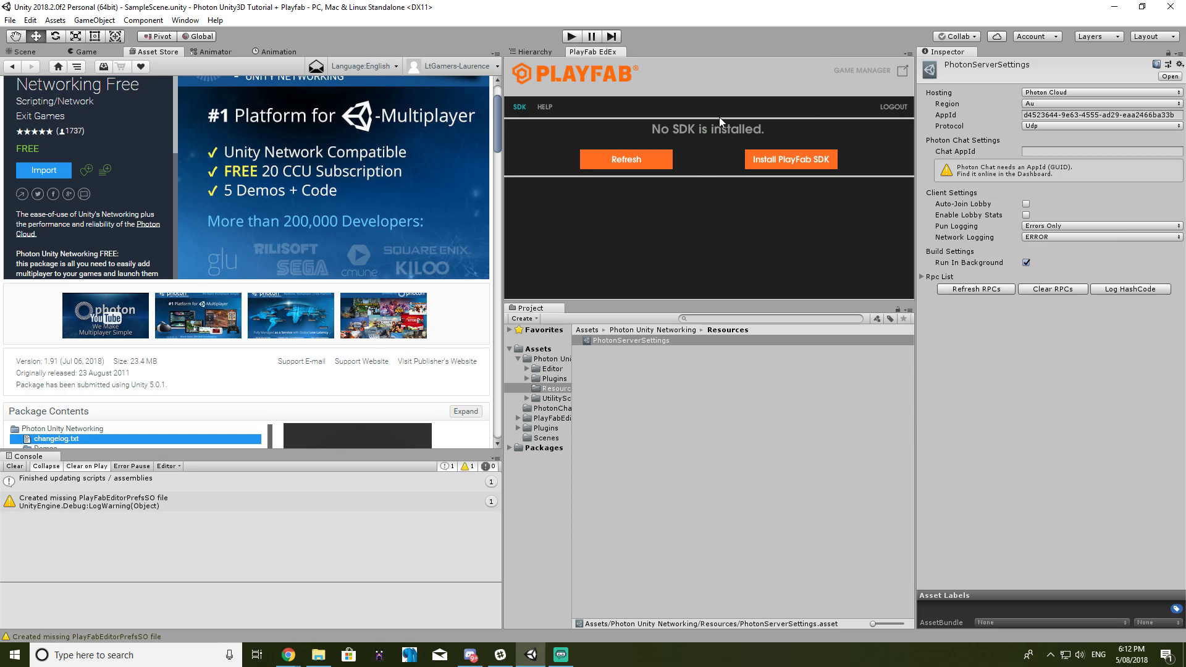
mouse_move(789, 159)
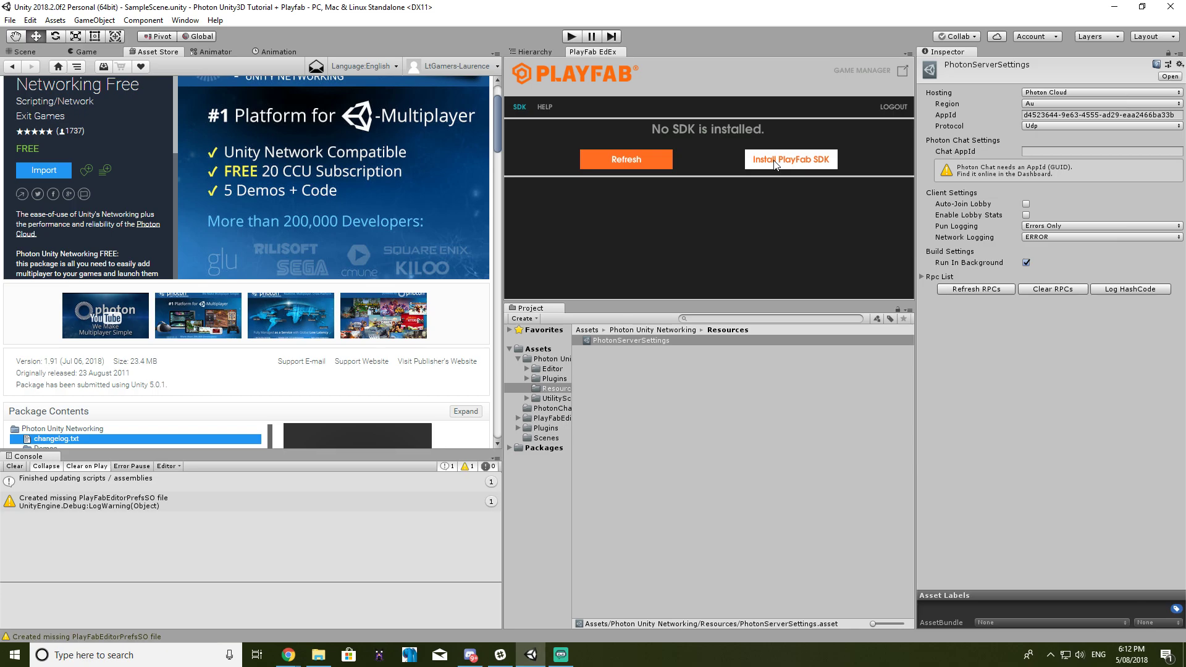
Step: Install PlayFab SDK 2.47.180716 from the PlayFab EdEx SDK tab
click(789, 159)
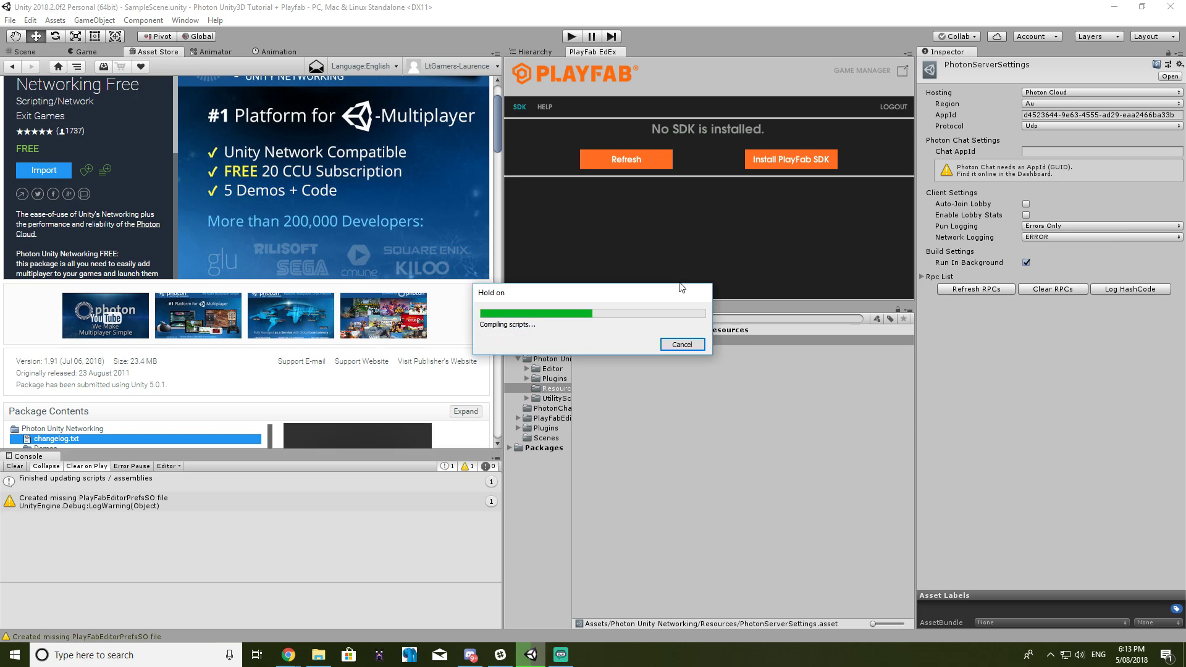
mouse_move(680, 287)
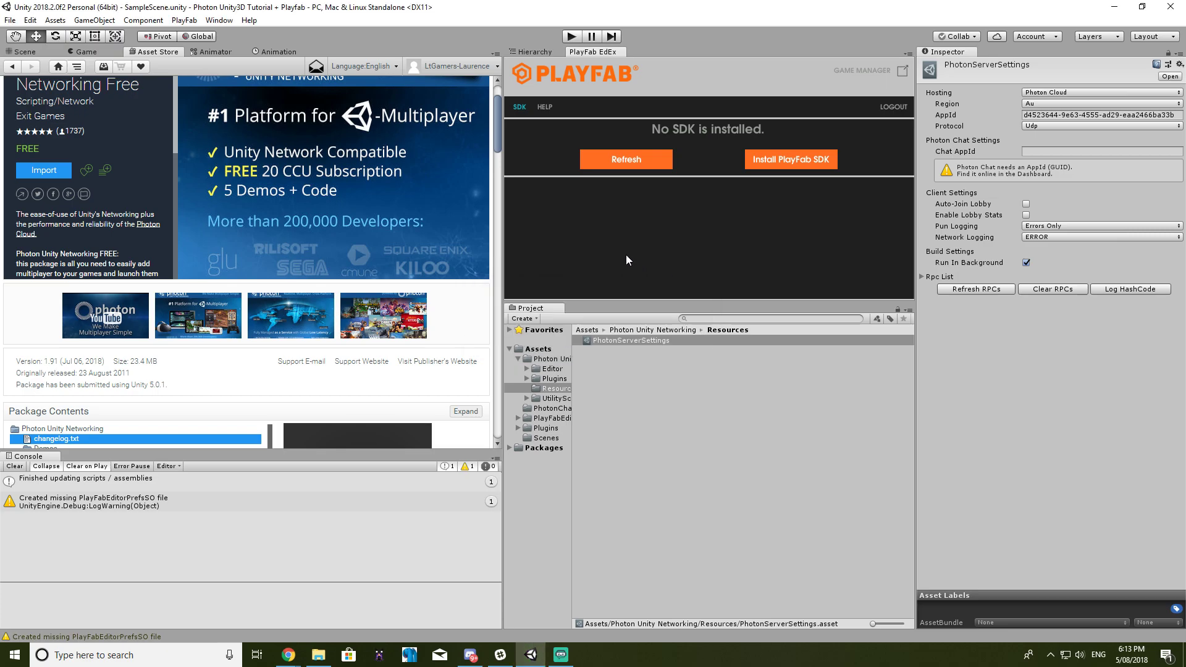
click(790, 159)
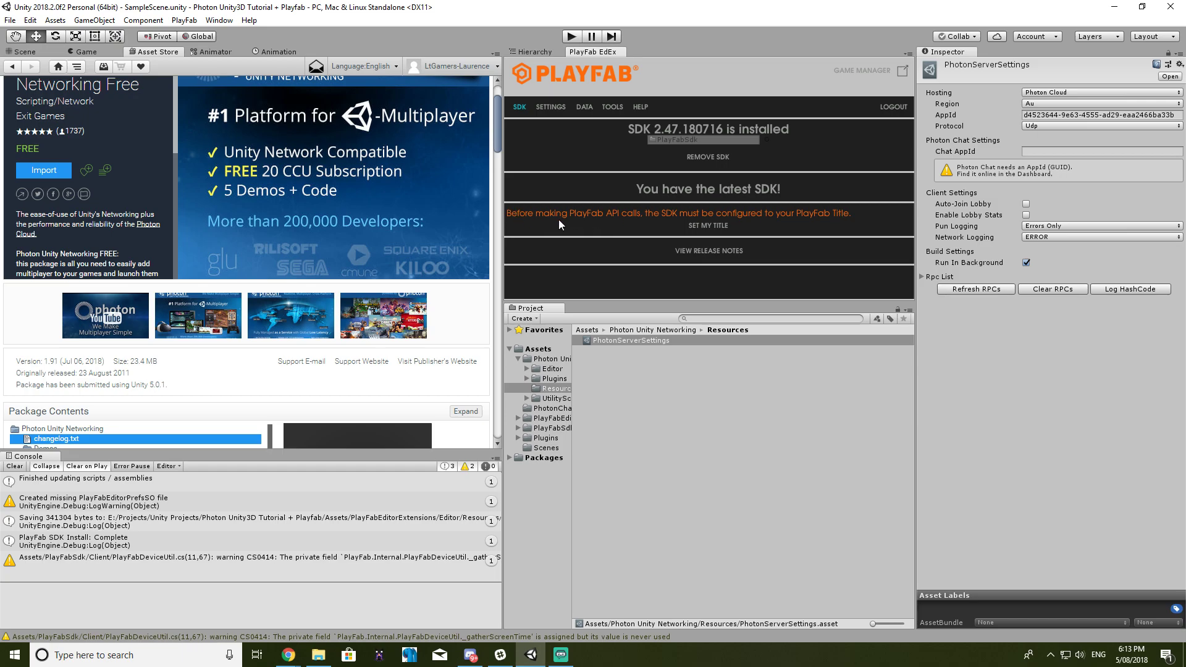
mouse_move(754, 220)
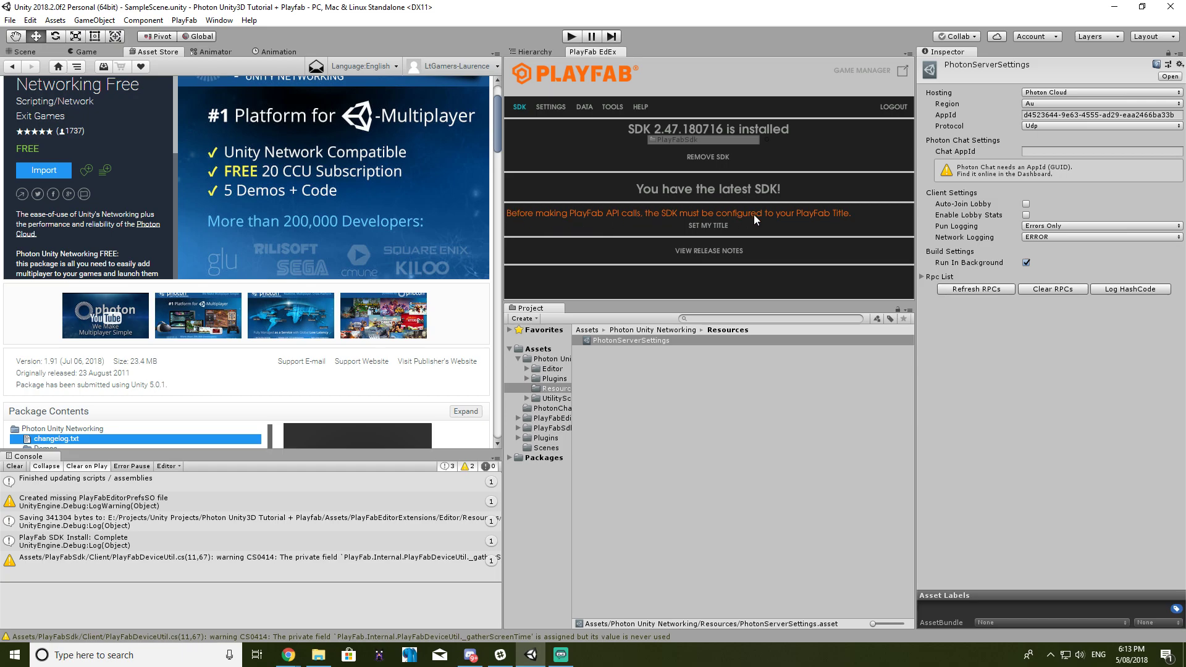
mouse_move(707, 225)
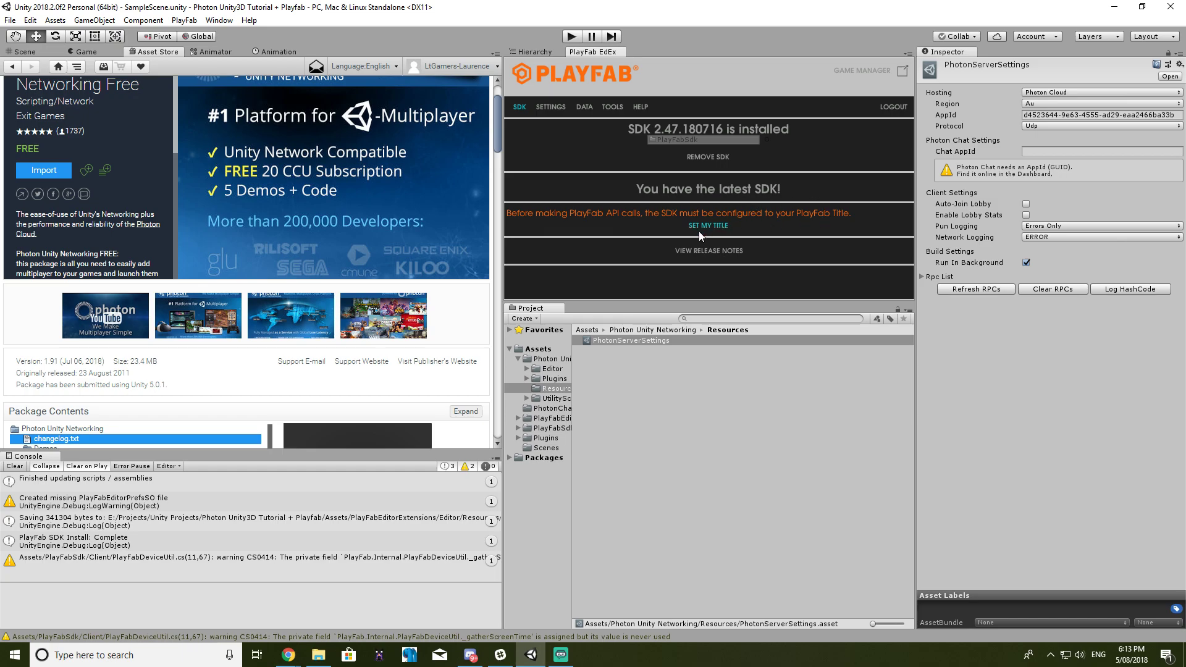
mouse_move(716, 229)
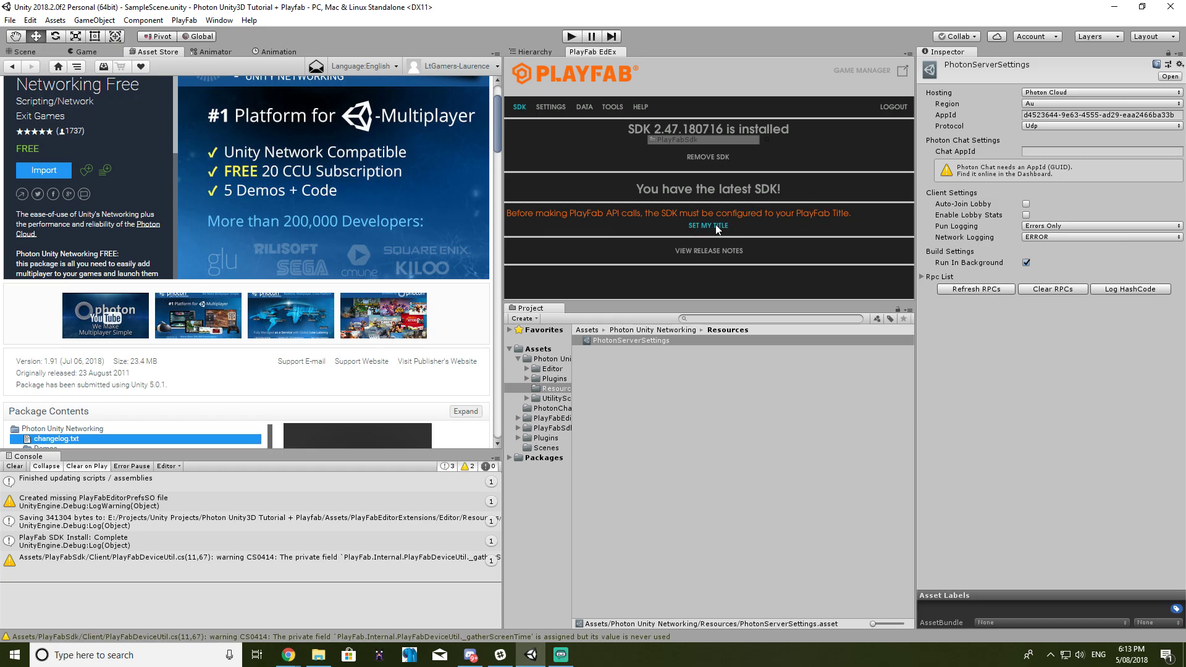
Step: Point the PlayFab editor extension at Four Winged Studio and the Youtube-Tutorial title
click(550, 107)
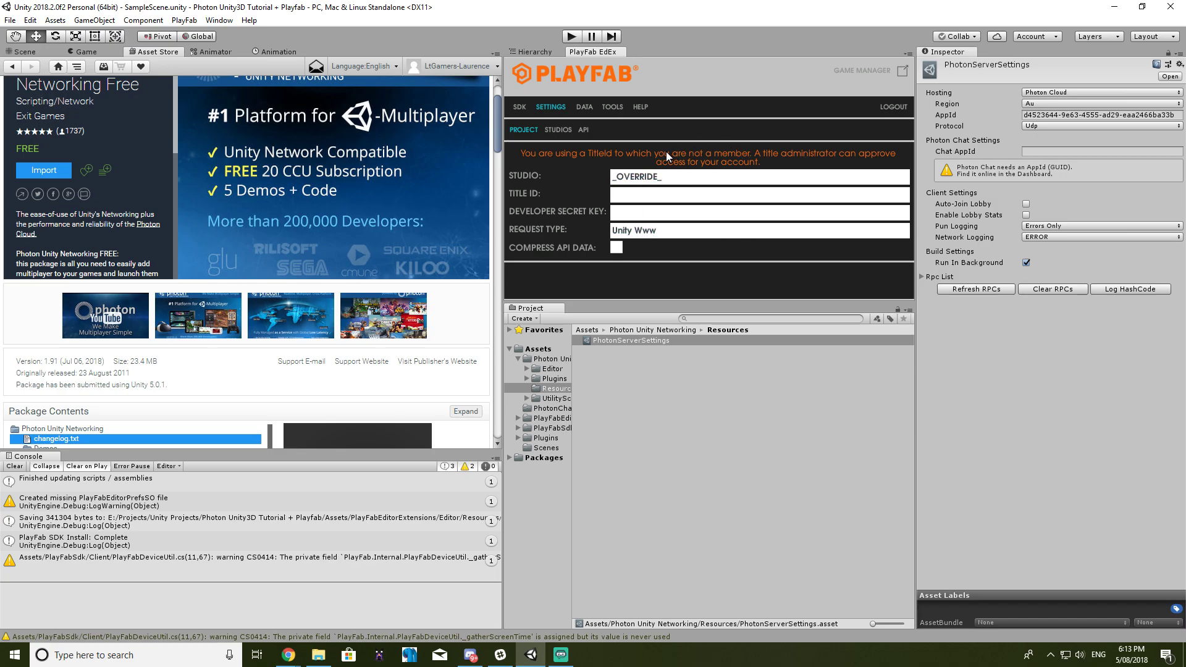
click(759, 176)
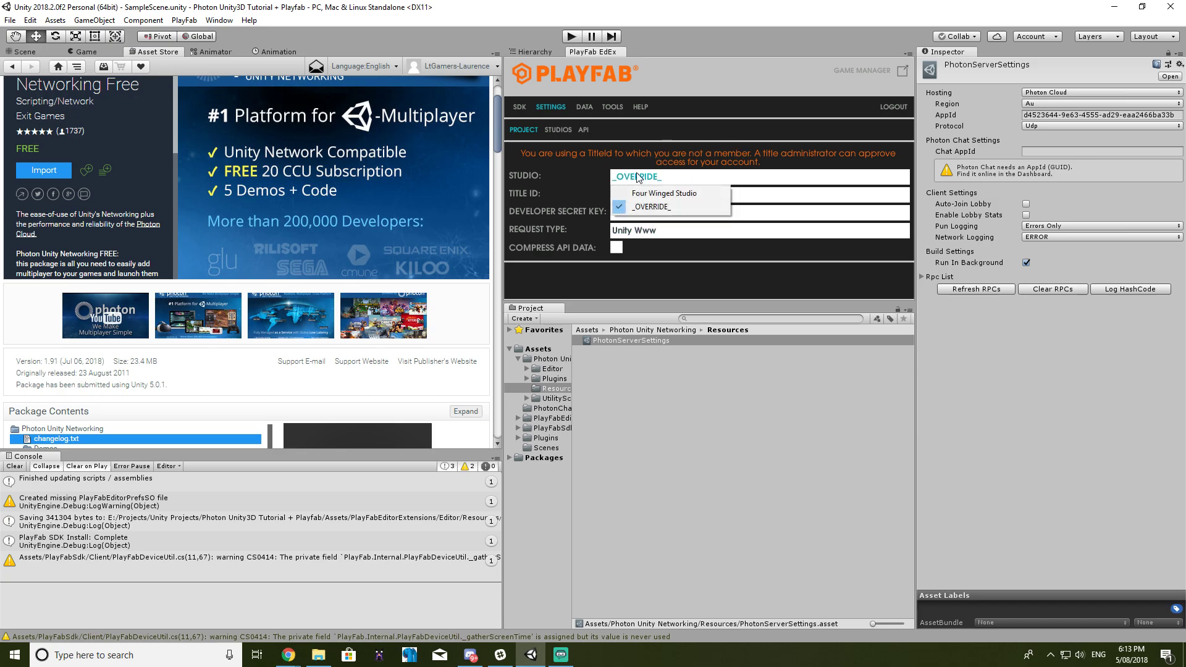
mouse_move(663, 193)
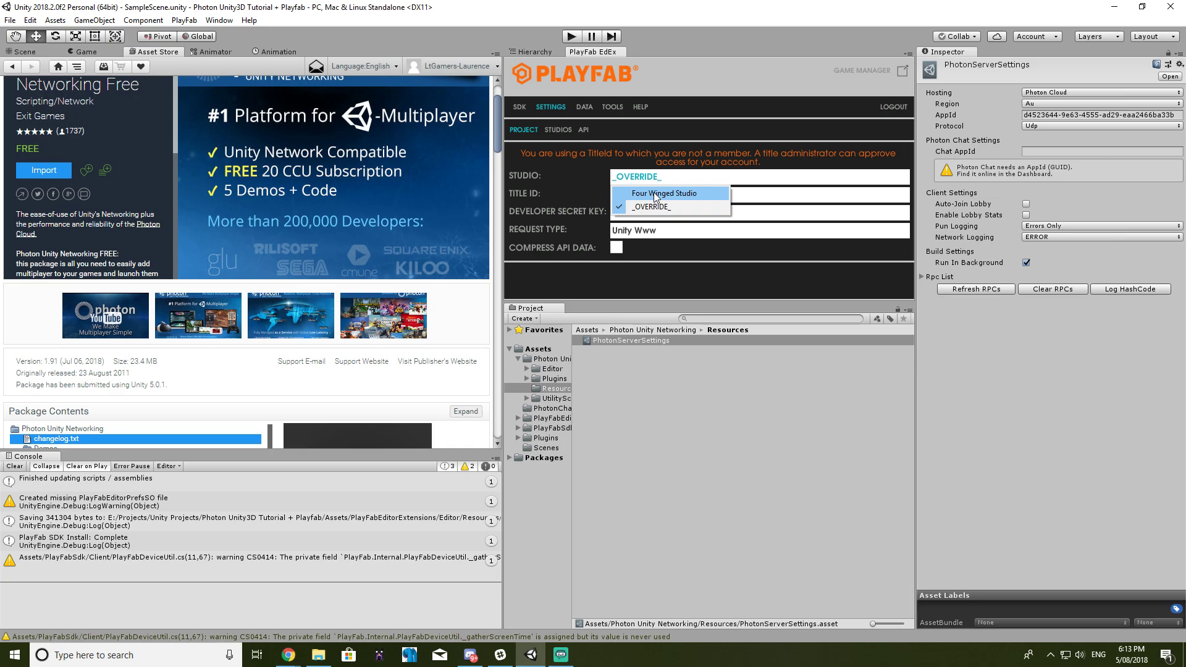
click(664, 192)
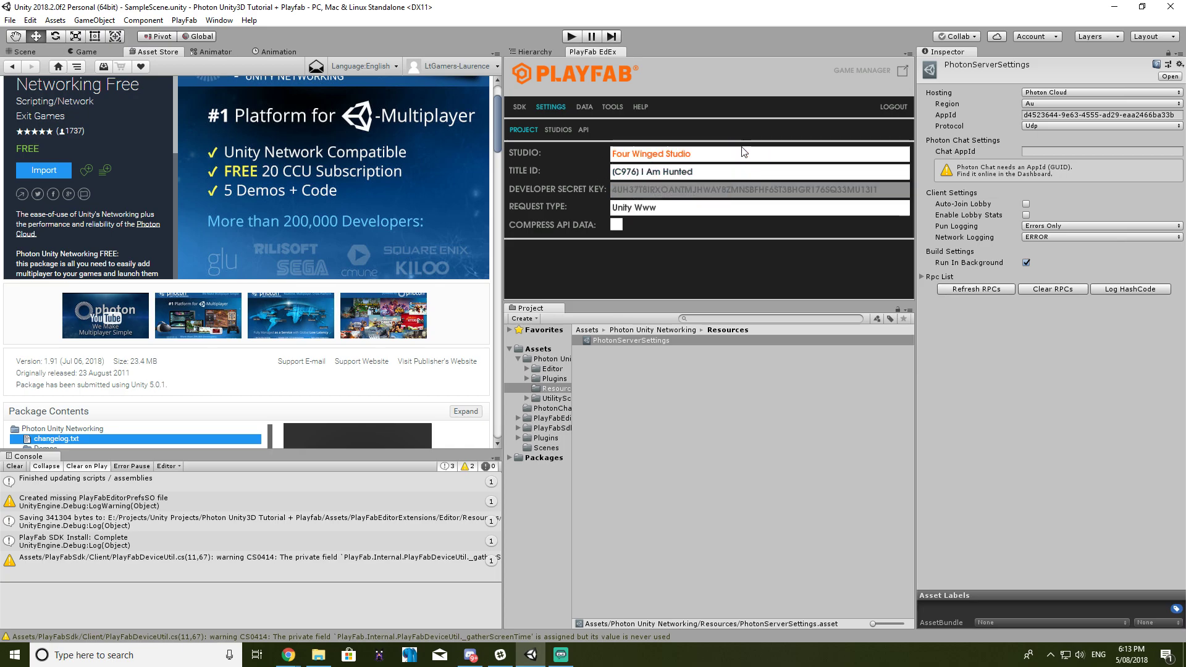
click(758, 171)
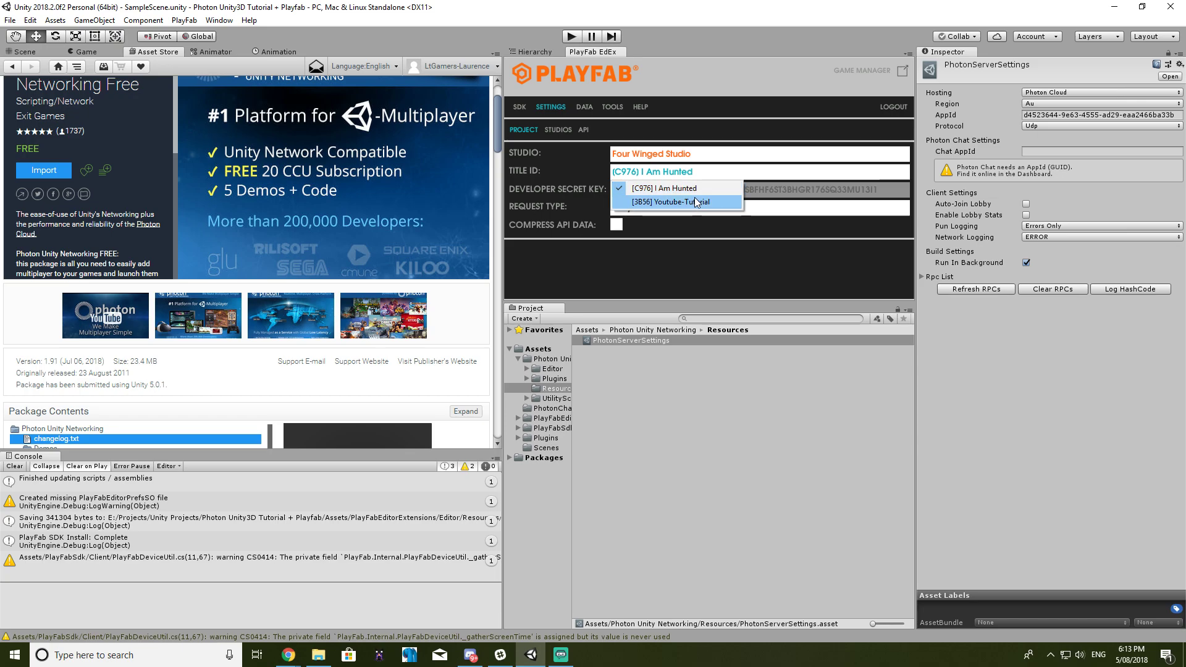
click(673, 202)
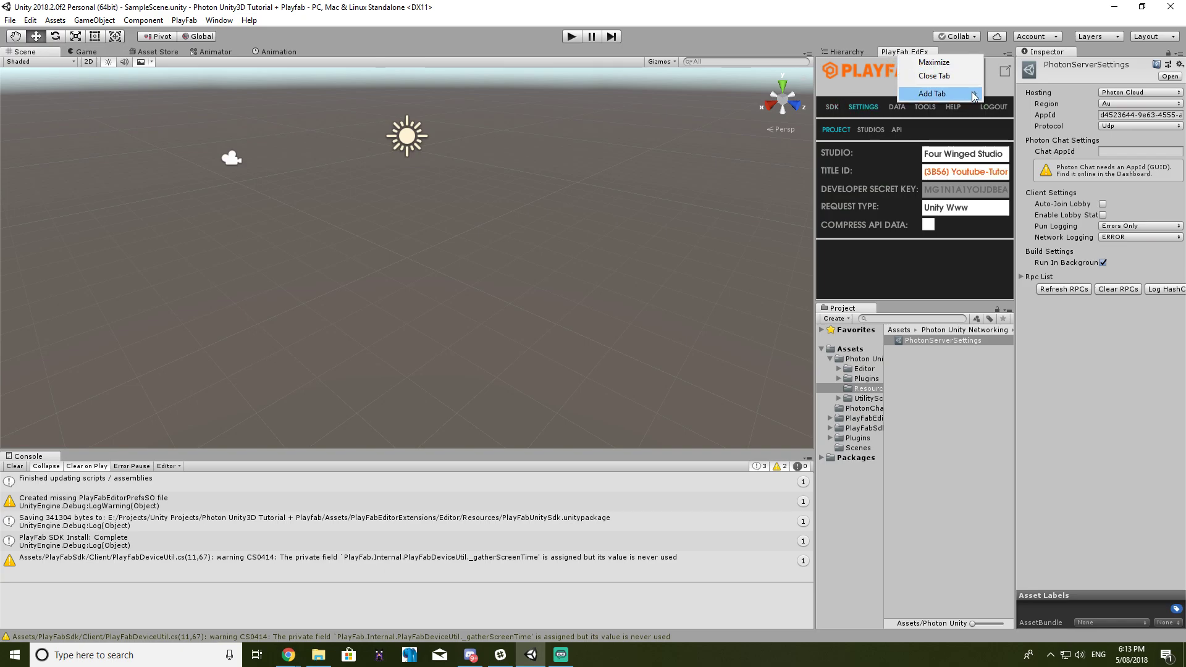
Step: Close the PlayFab EdEx tab and create a Scripts folder under Assets
click(935, 76)
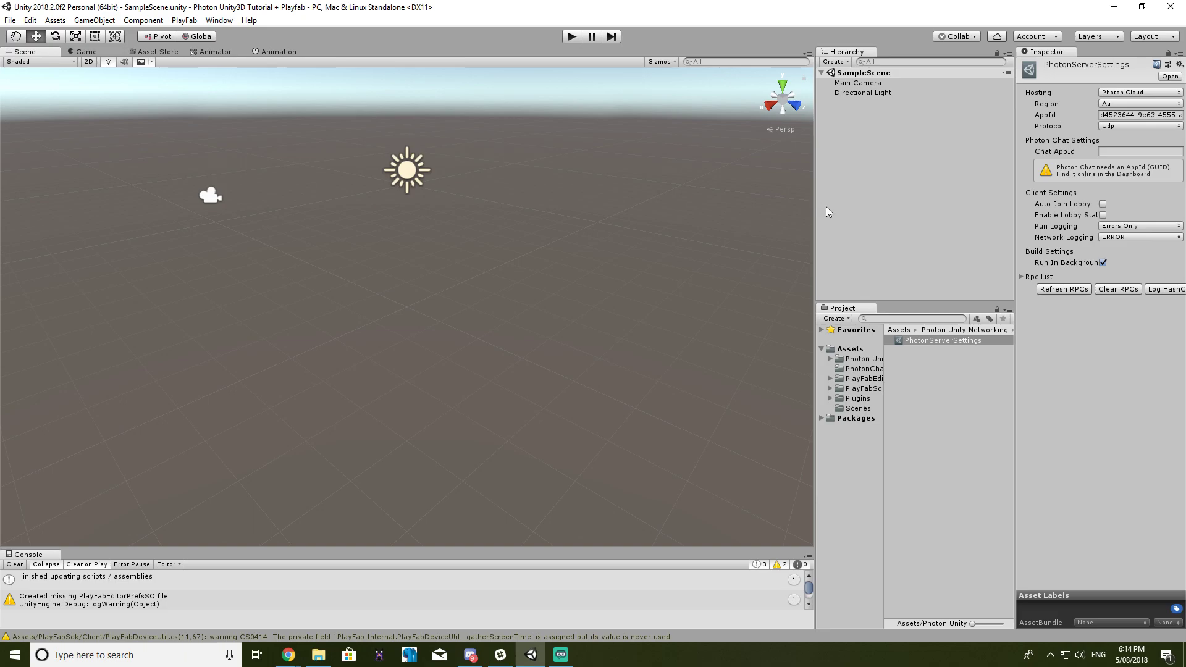
right_click(849, 348)
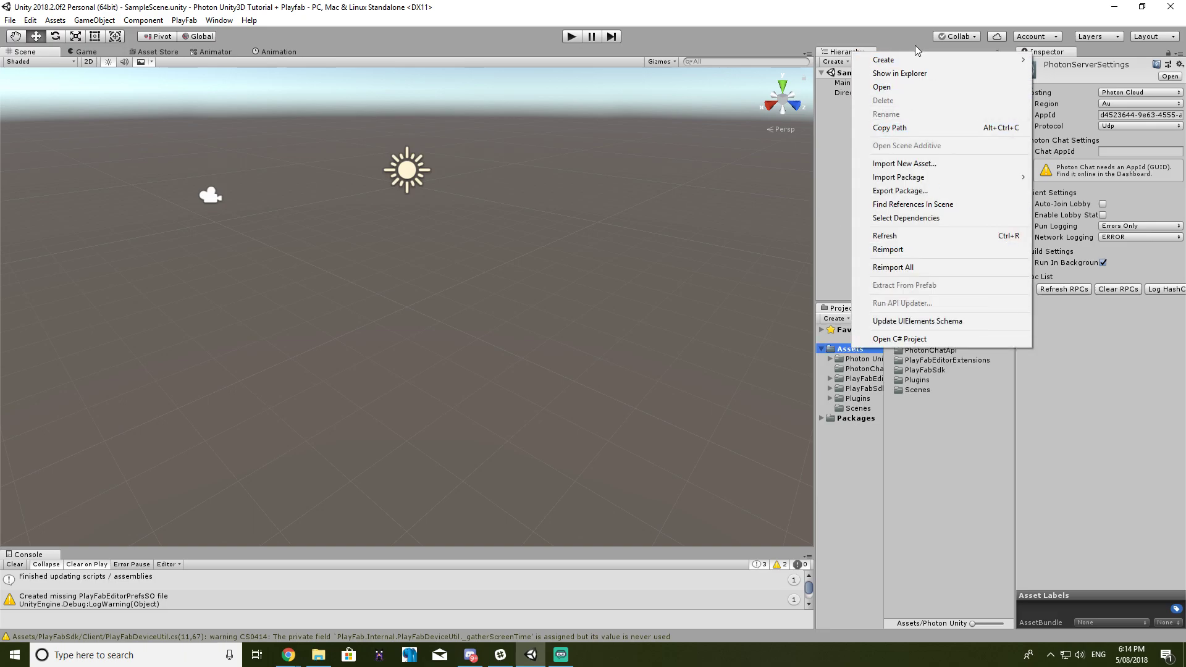
mouse_move(947, 60)
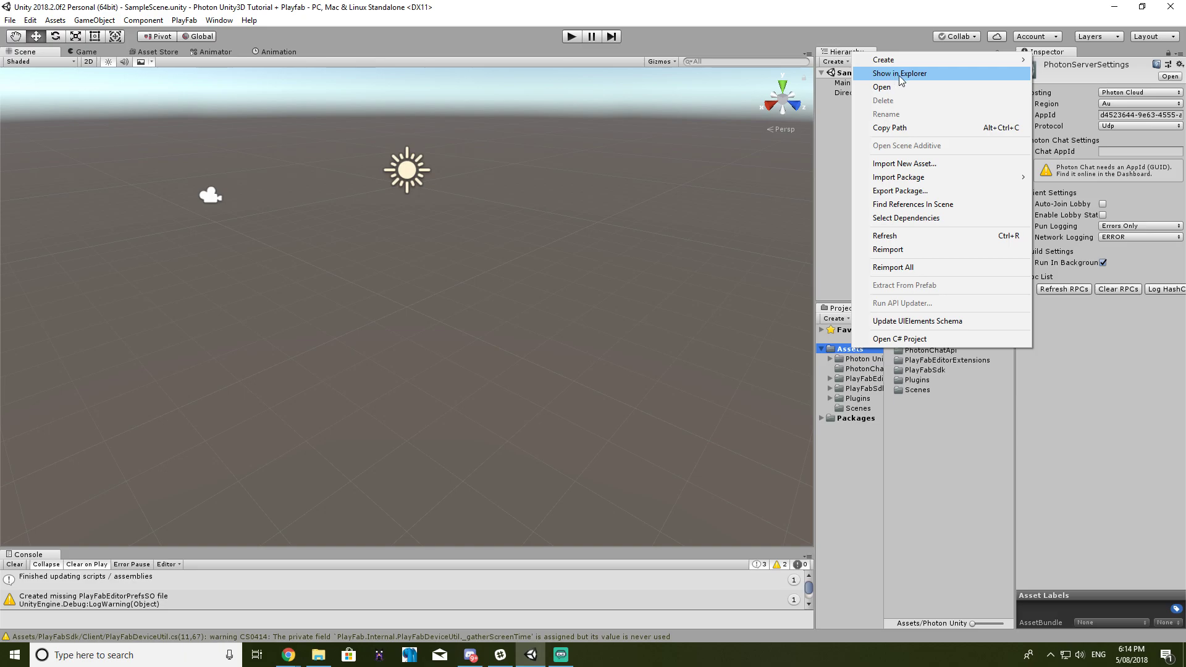
click(883, 60)
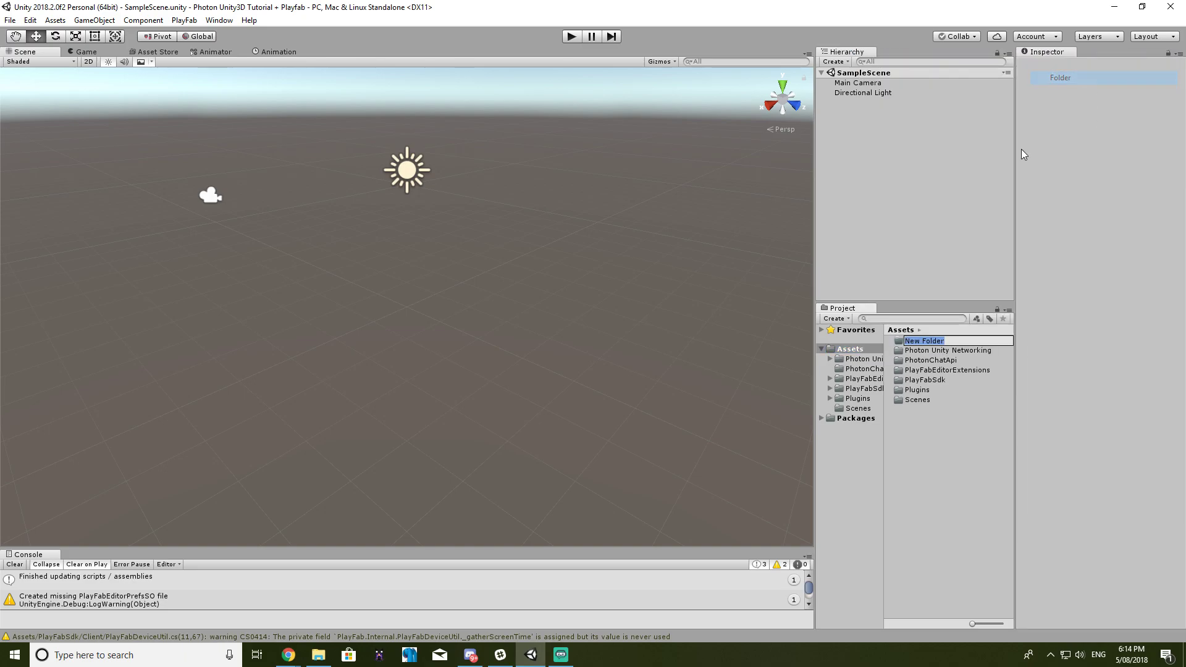
text(Scri)
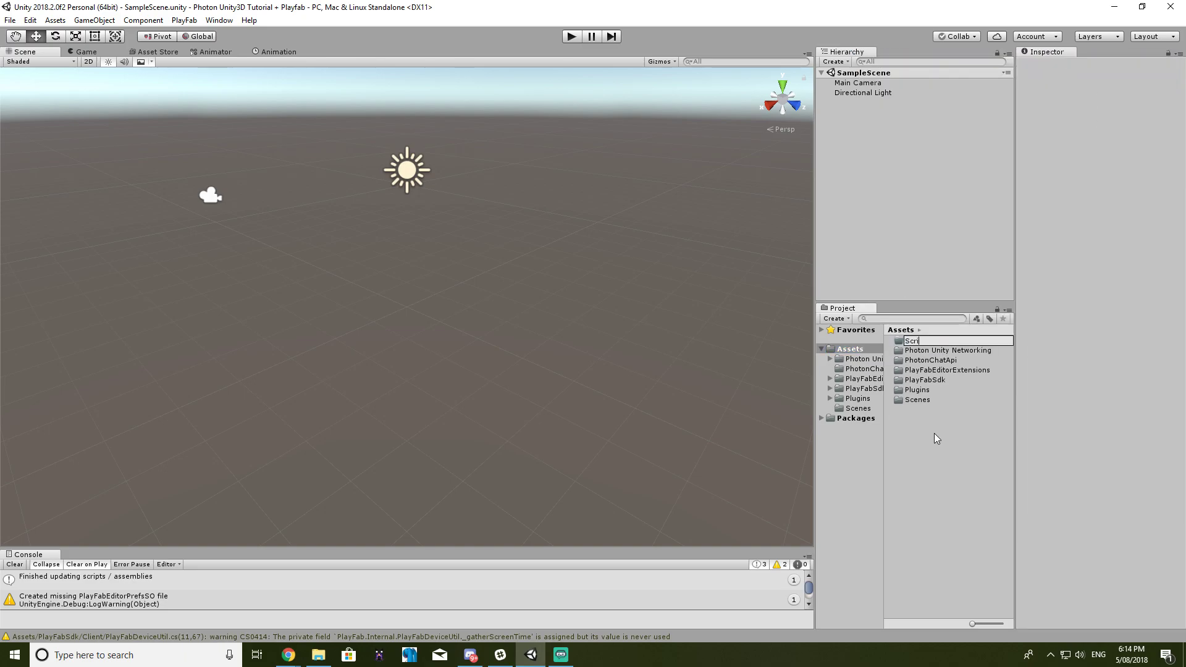
key(enter)
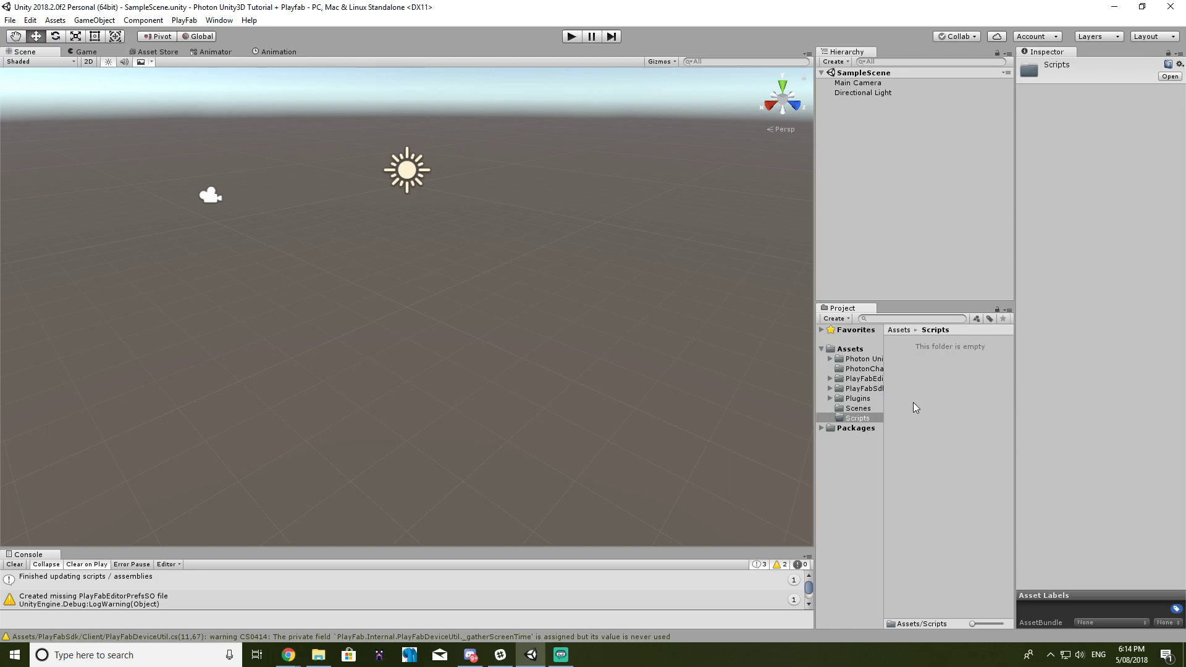
Step: Create a C# script named PlayFabAuth inside the Scripts folder
right_click(949, 408)
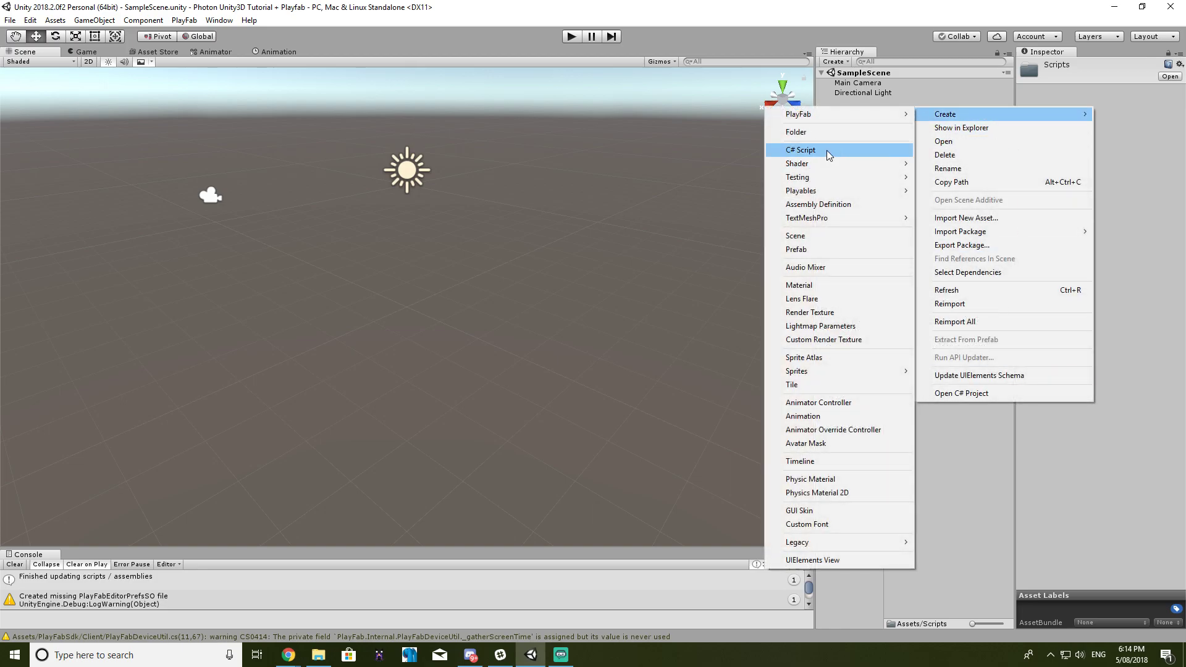
click(800, 149)
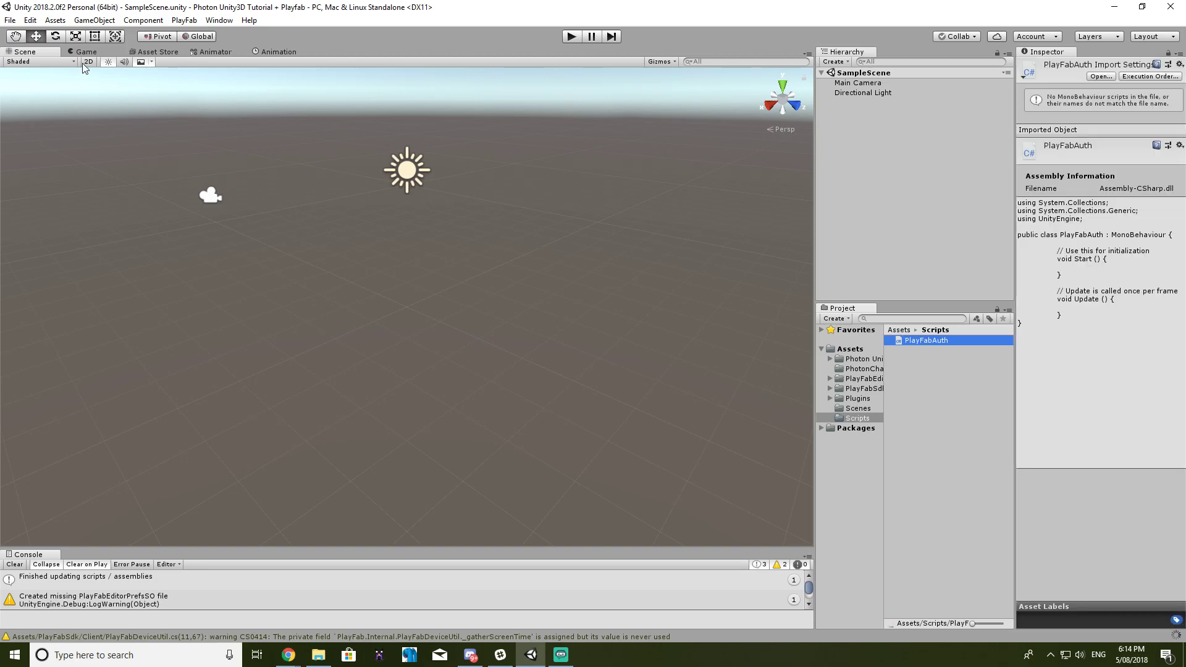
click(94, 19)
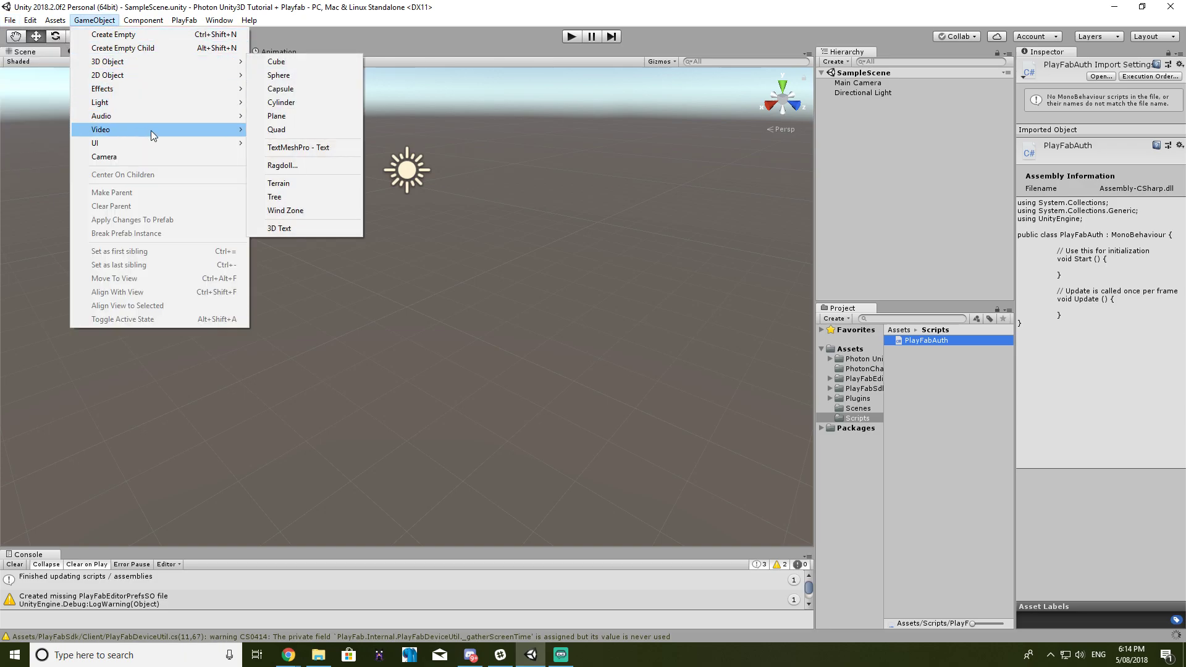
mouse_move(94, 142)
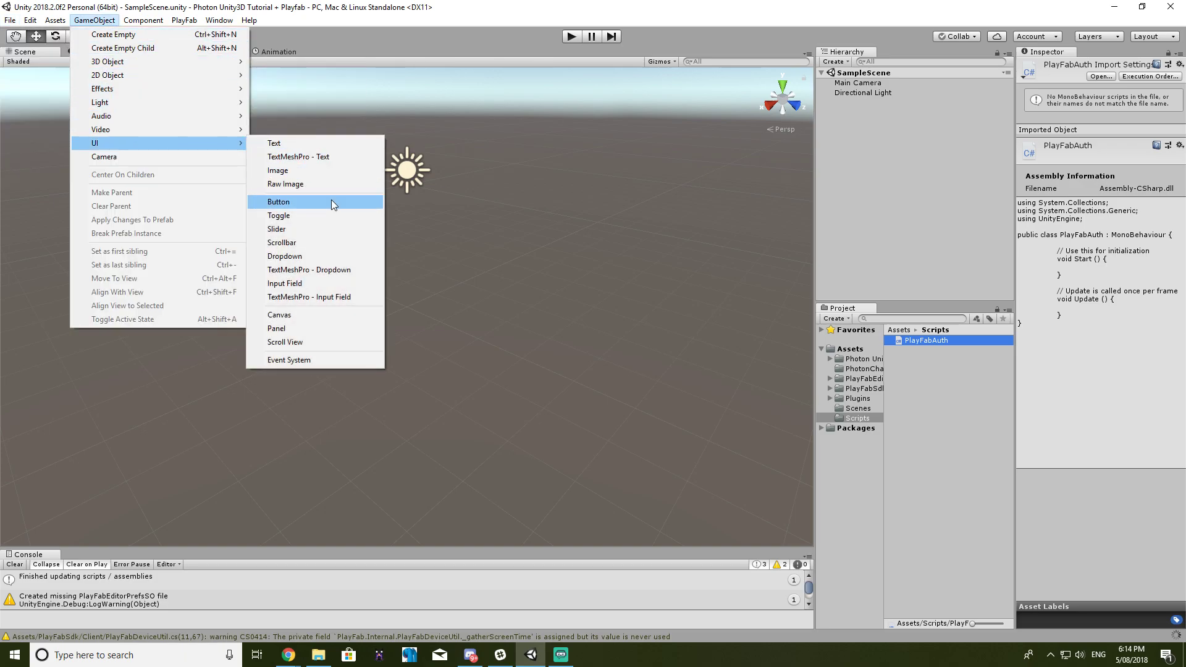
mouse_move(299, 288)
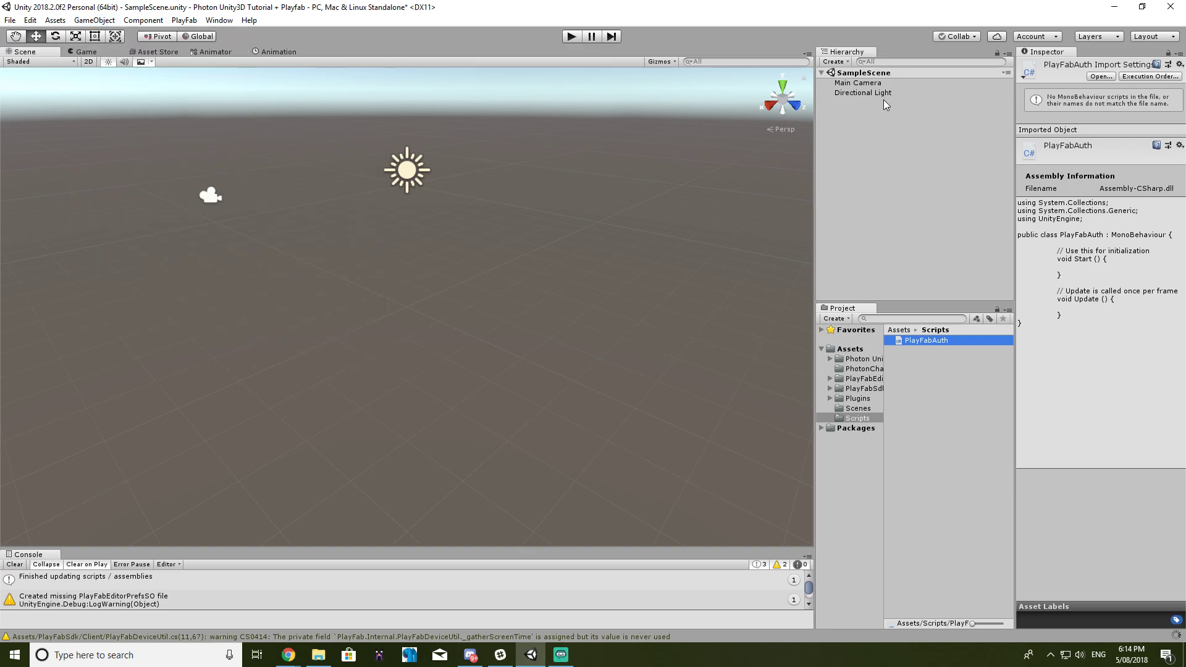
Step: Add a UI Input Field, which also creates a Canvas and EventSystem
click(861, 112)
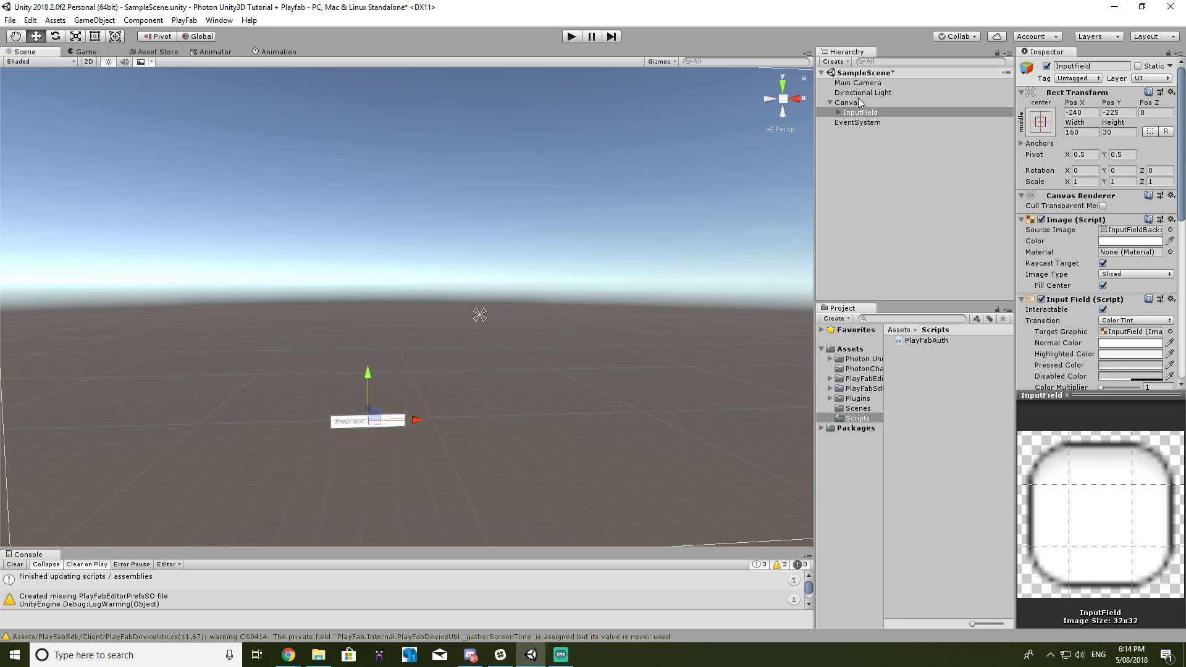
Step: Set the Canvas Scaler to Scale With Screen Size at a 1920×1080 reference resolution
click(1127, 273)
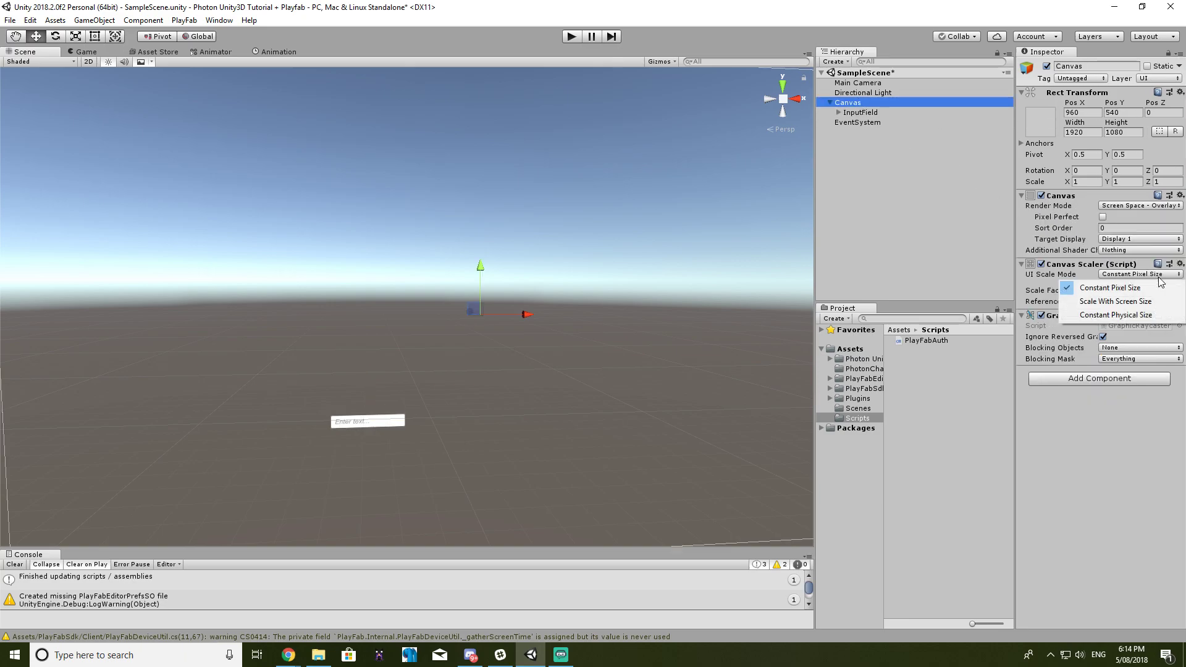
click(1112, 301)
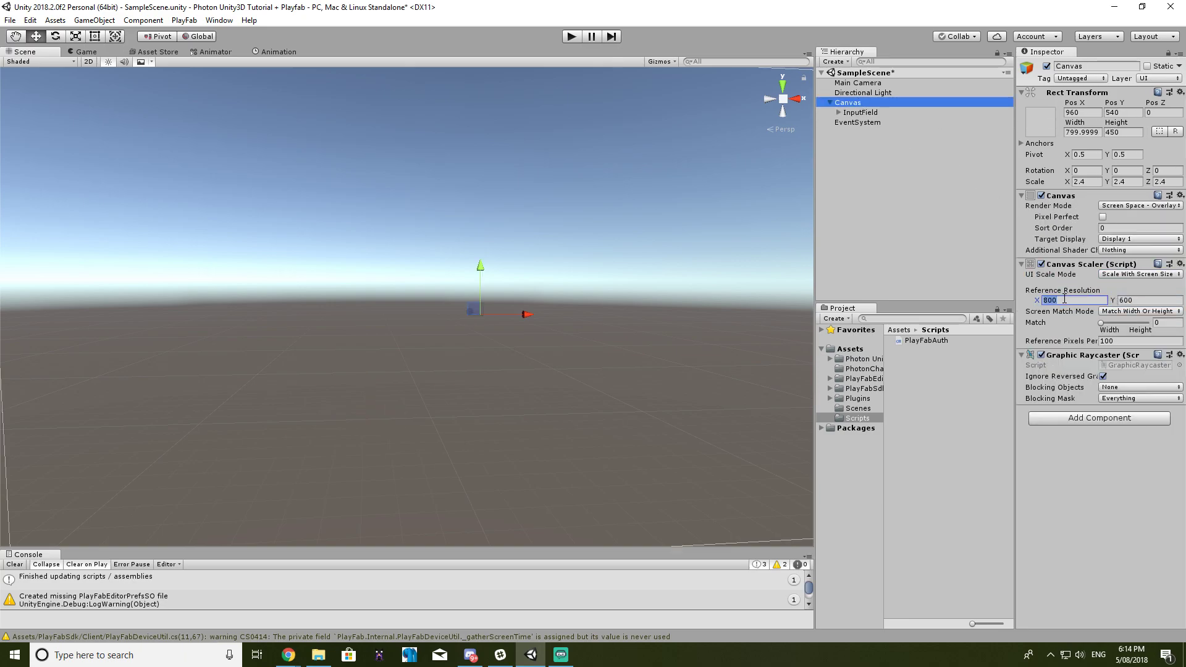
text(192)
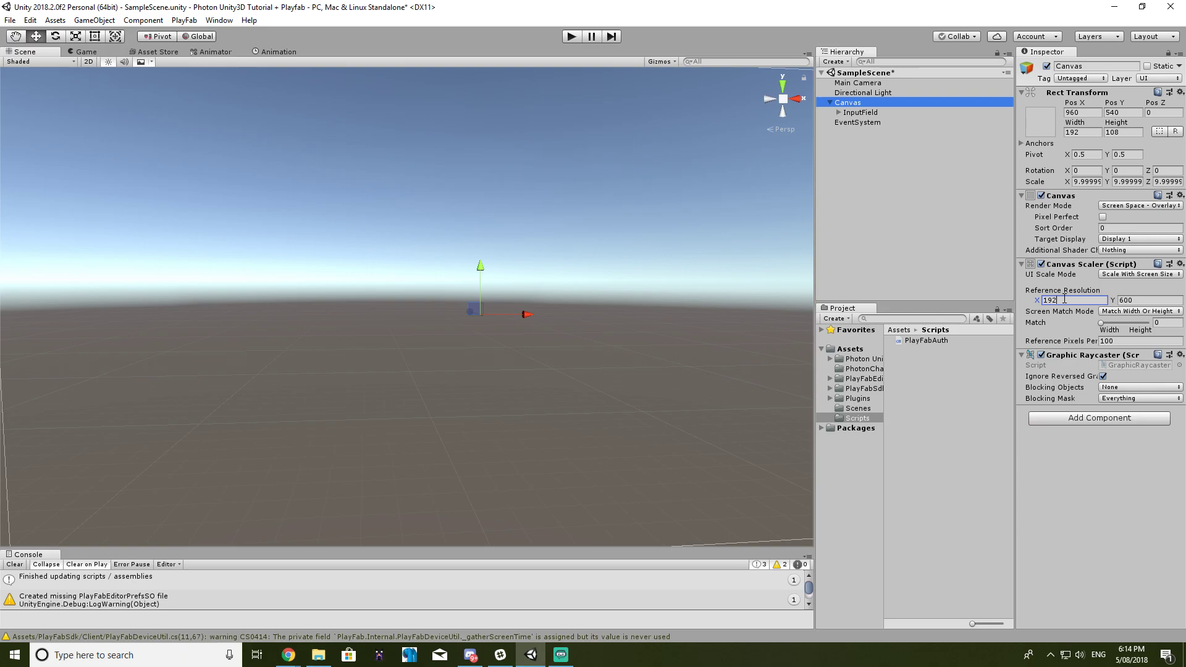
text(1920)
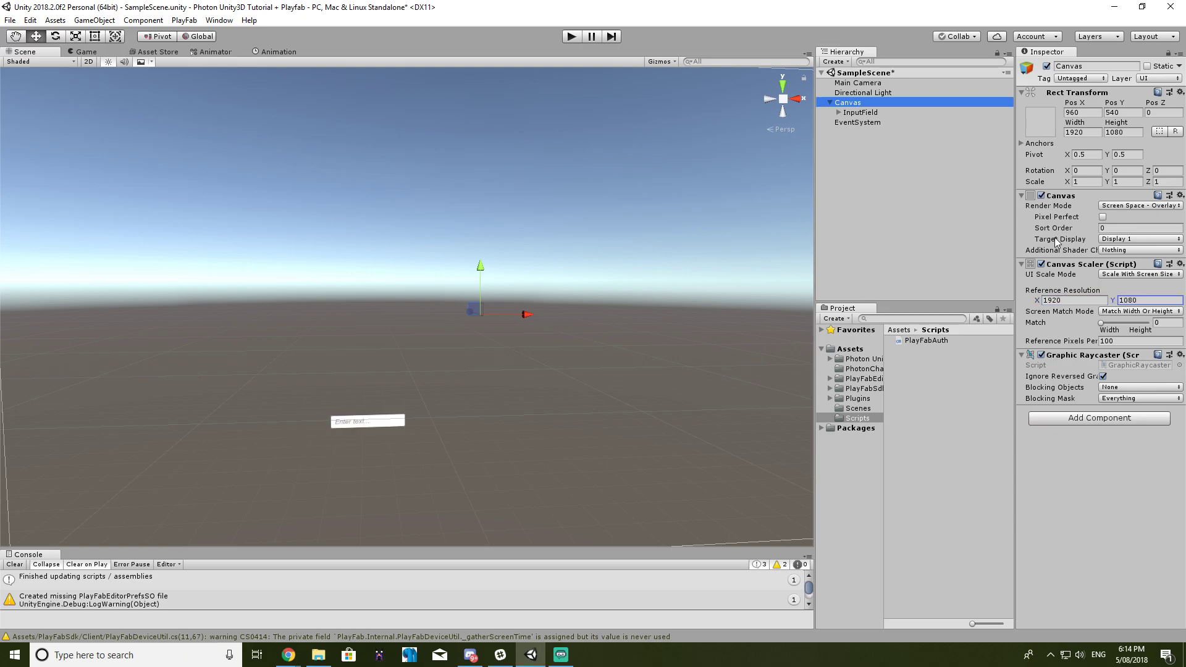
click(859, 111)
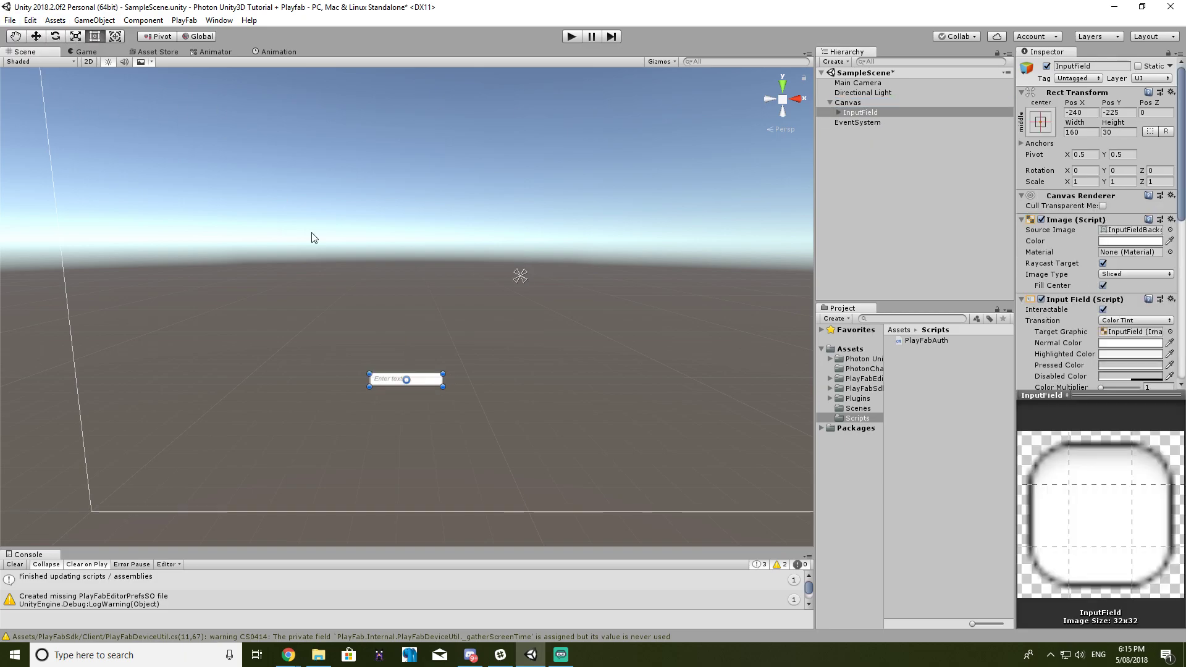
Step: Enlarge the input field, then center its placeholder vertically at font size 25
drag(407, 386, 407, 400)
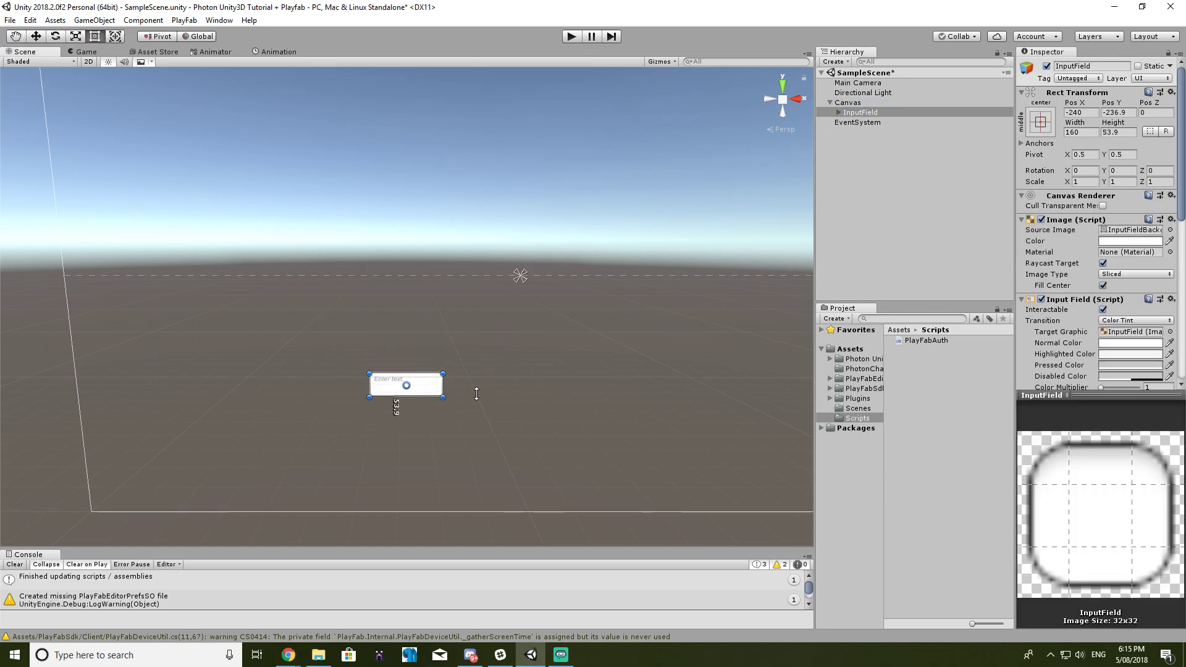
drag(444, 394, 581, 401)
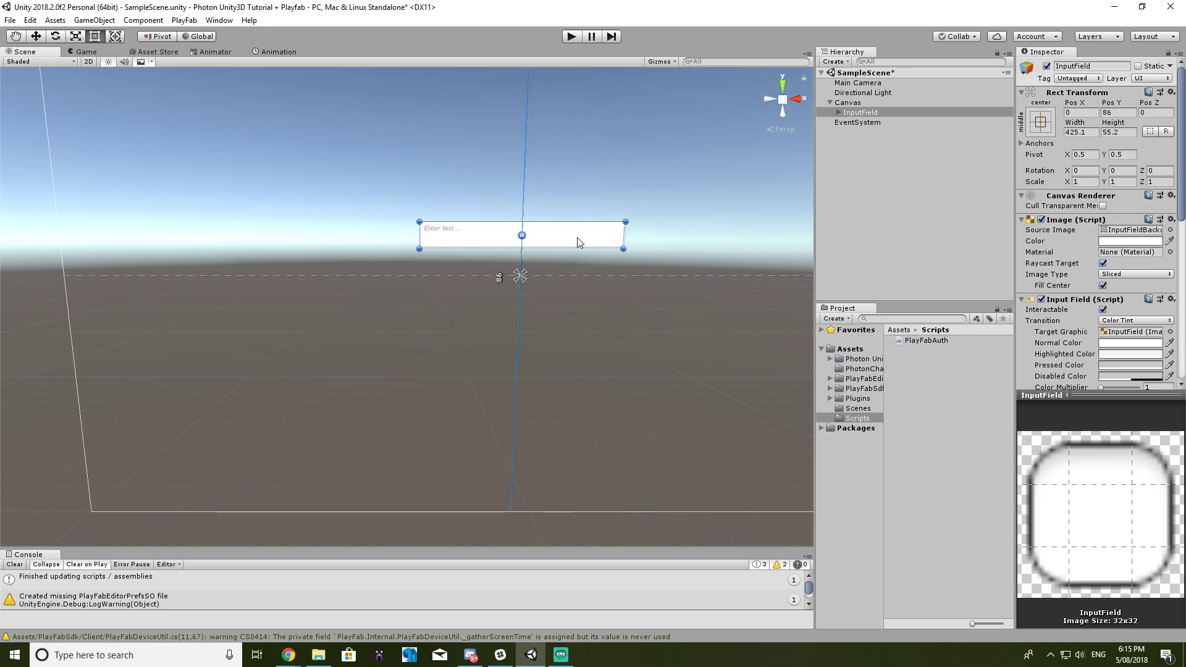
click(821, 112)
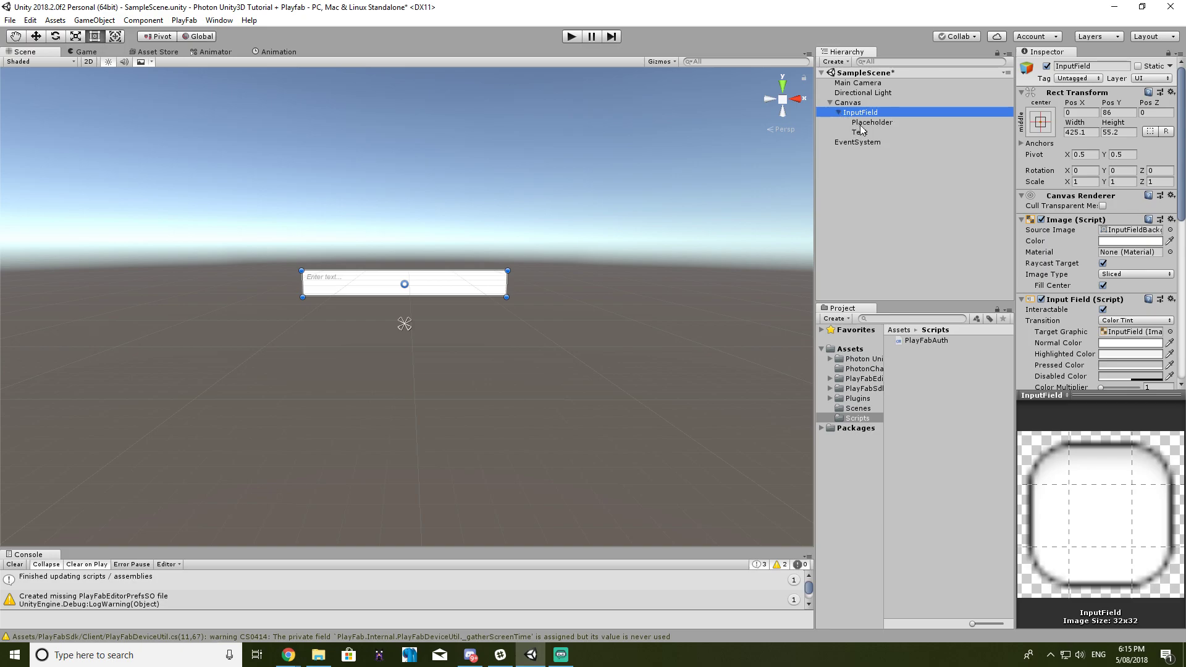
click(871, 121)
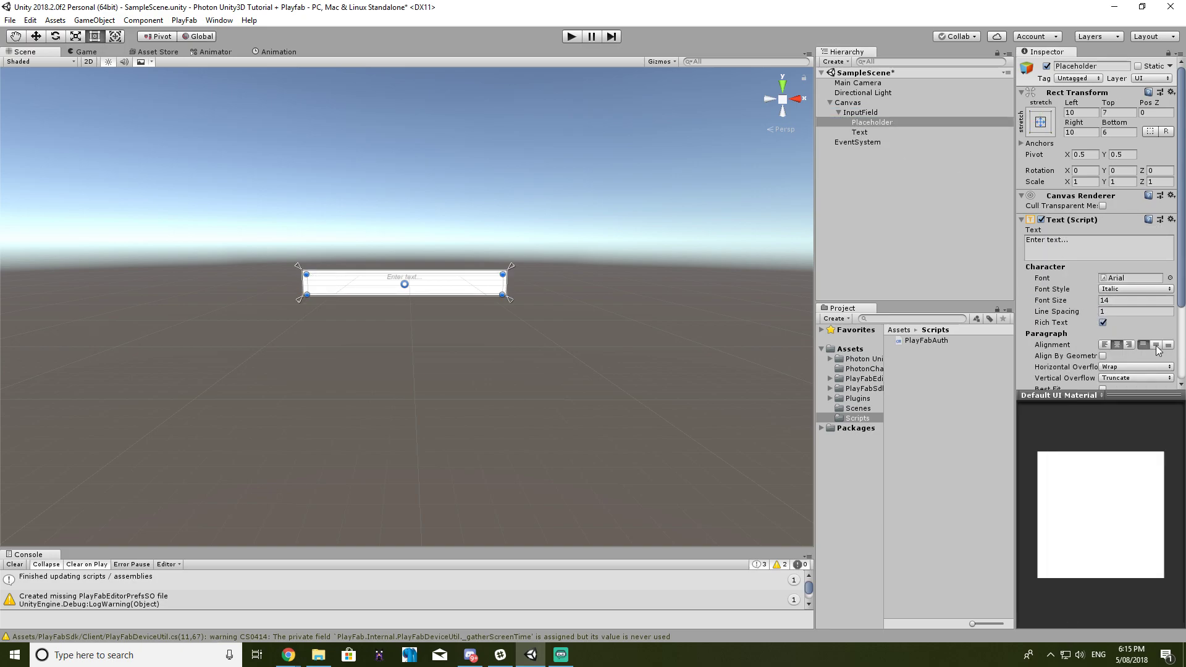
click(1134, 299)
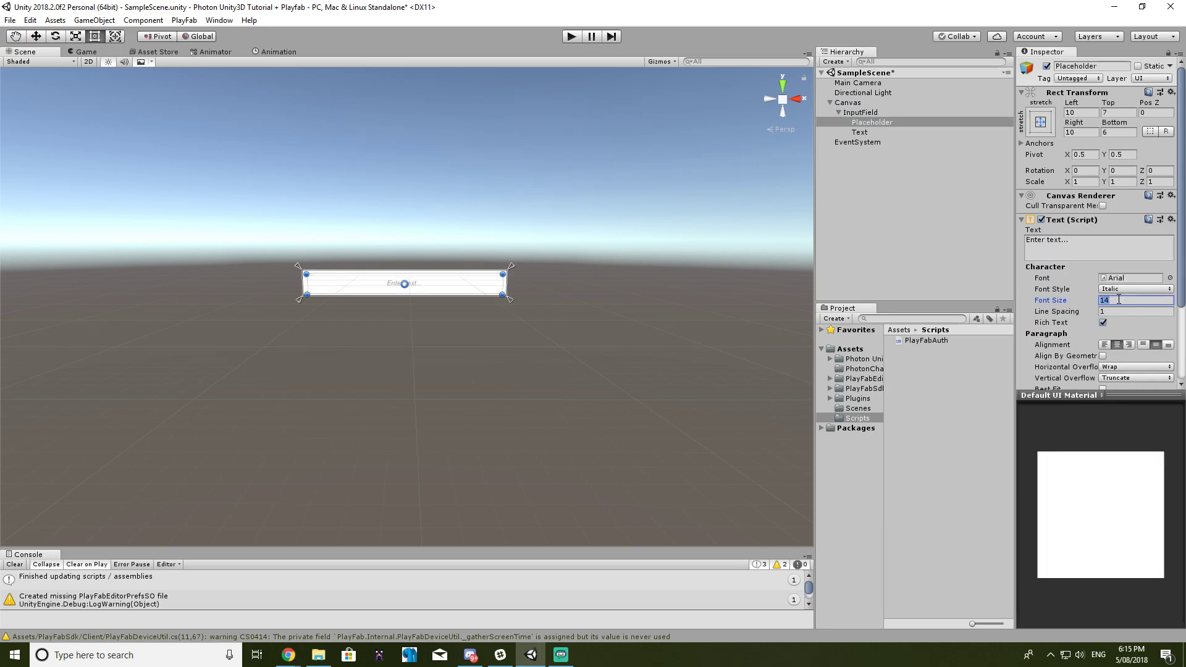
text(2)
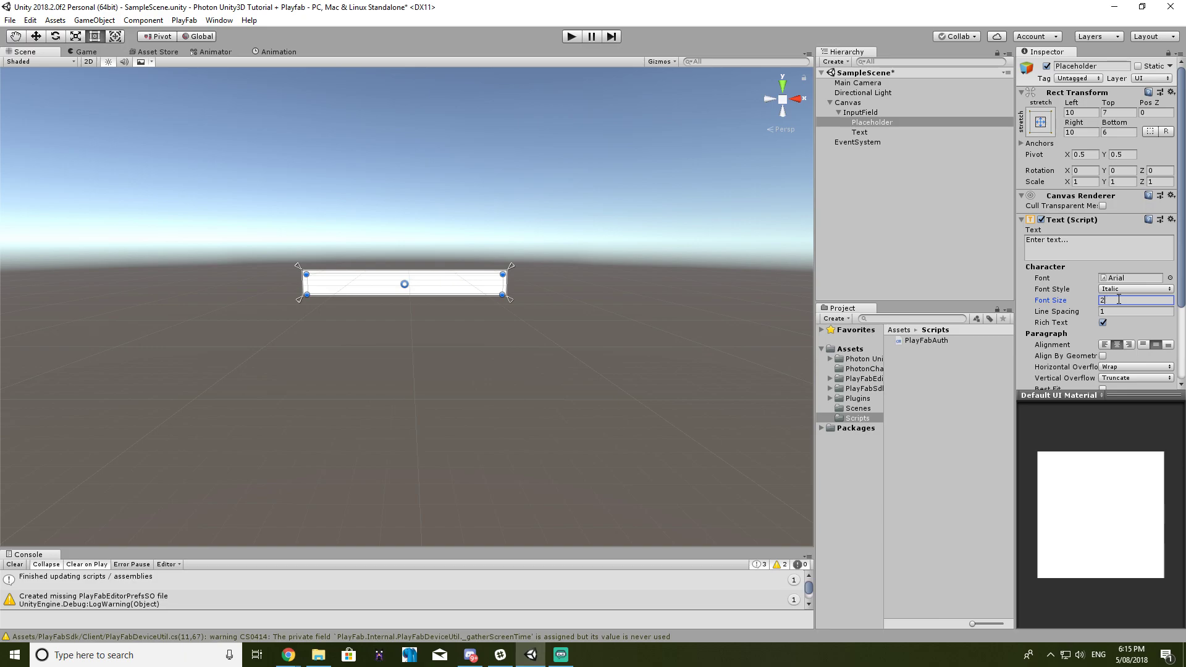
text(5)
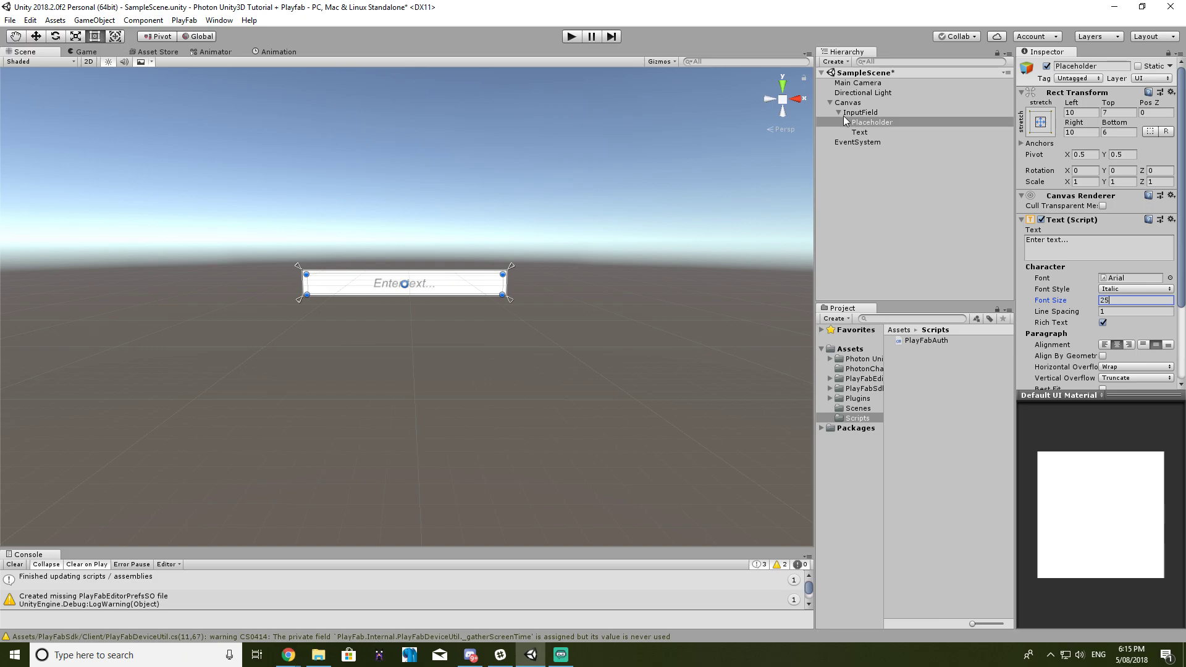
Step: Set the input field's Text child to font size 25, vertically centered
click(860, 131)
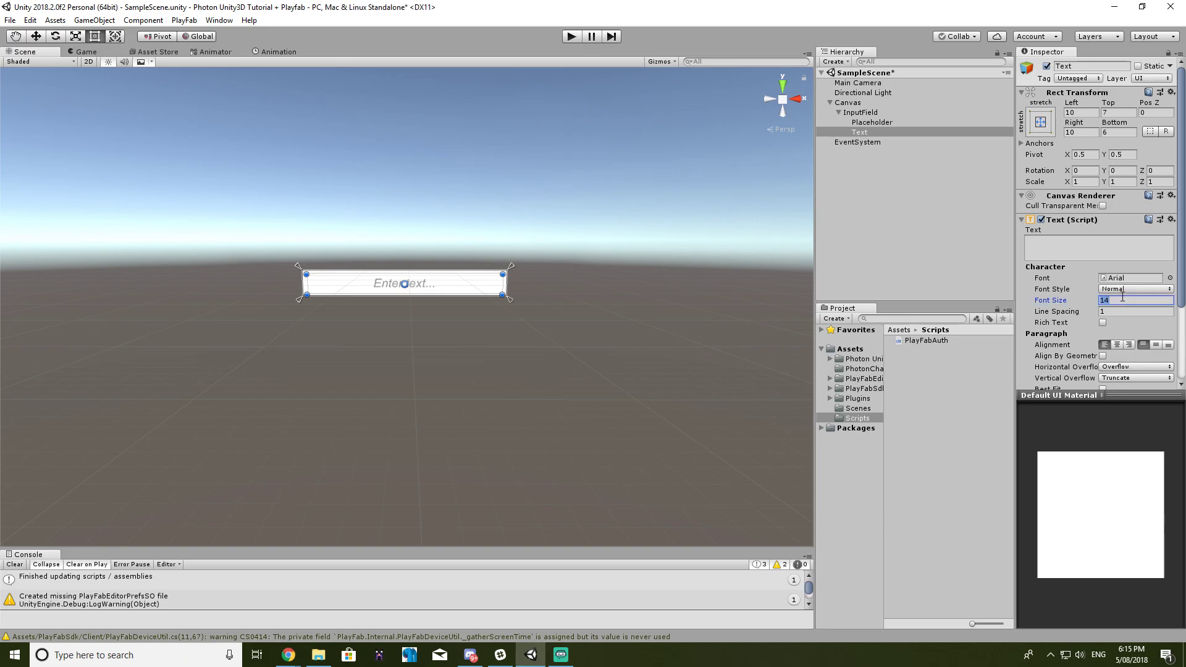
text(25)
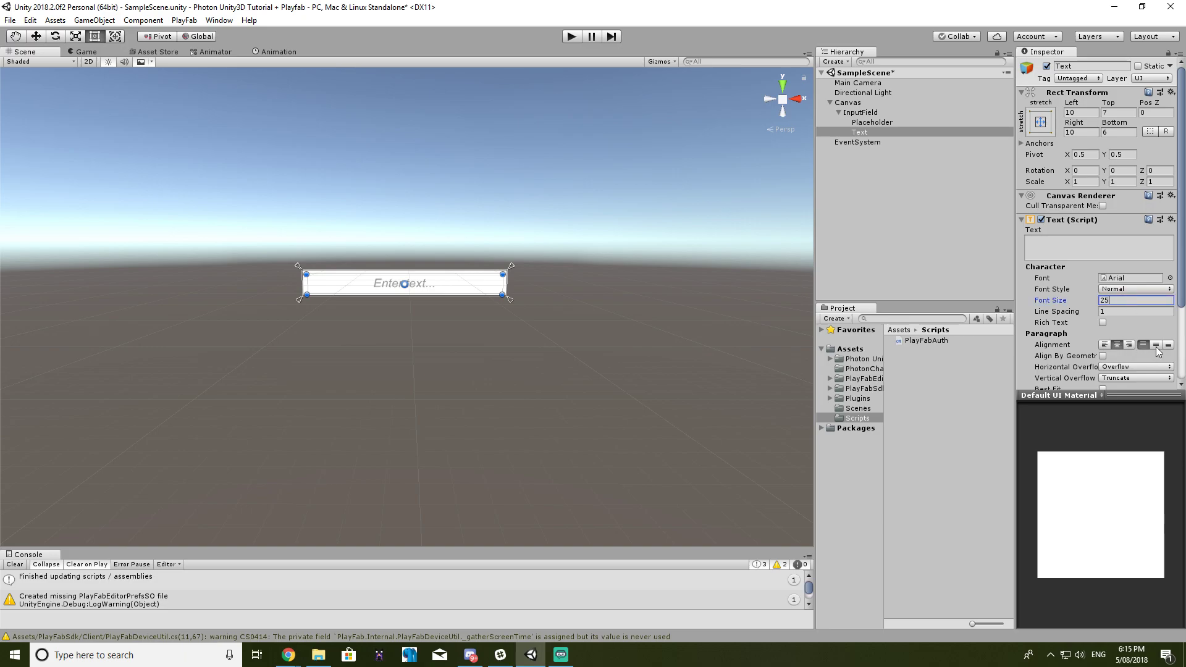
click(860, 112)
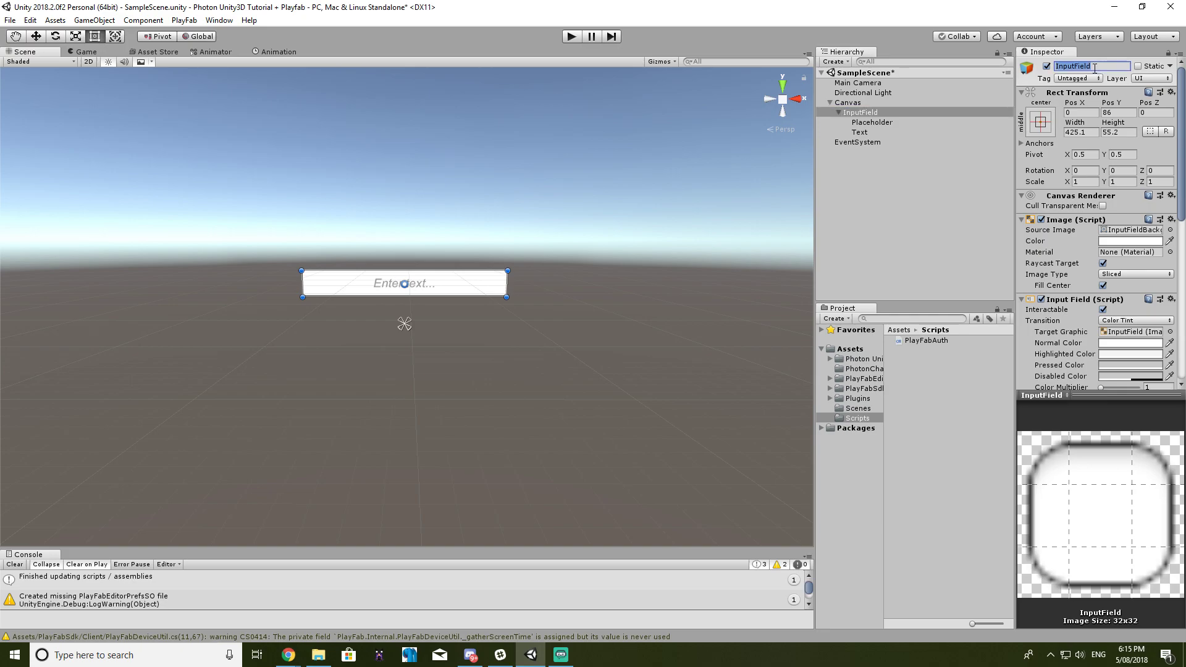
Step: Rename the input field to Username with placeholder text 'Username...'
text(Username)
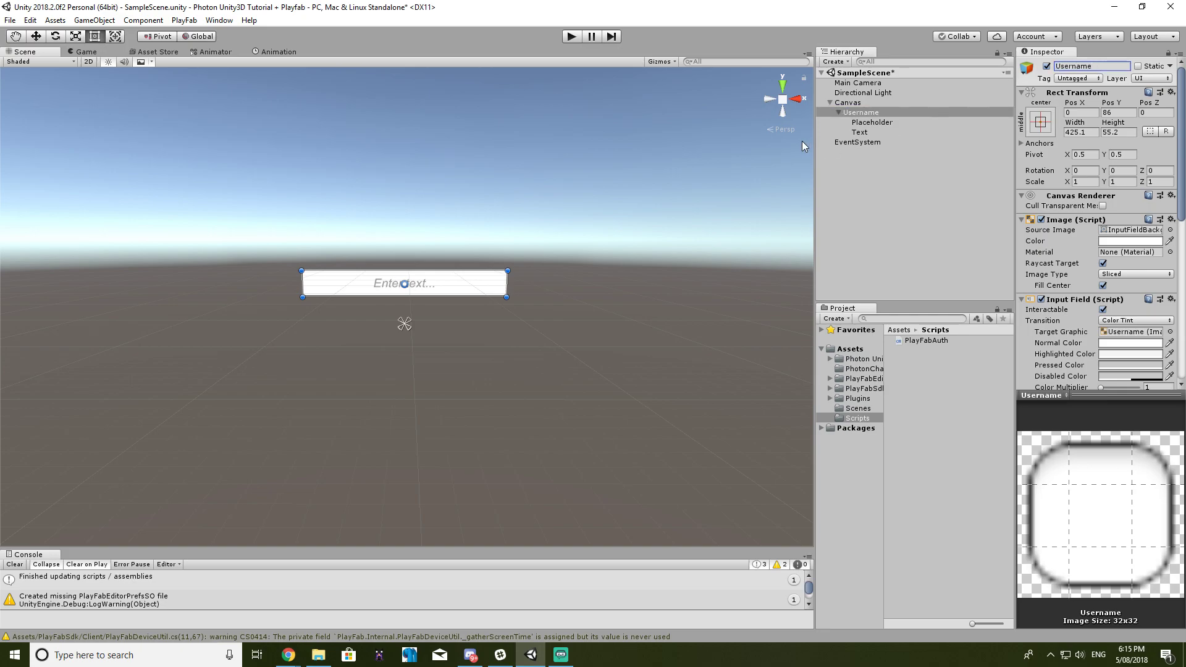
click(829, 112)
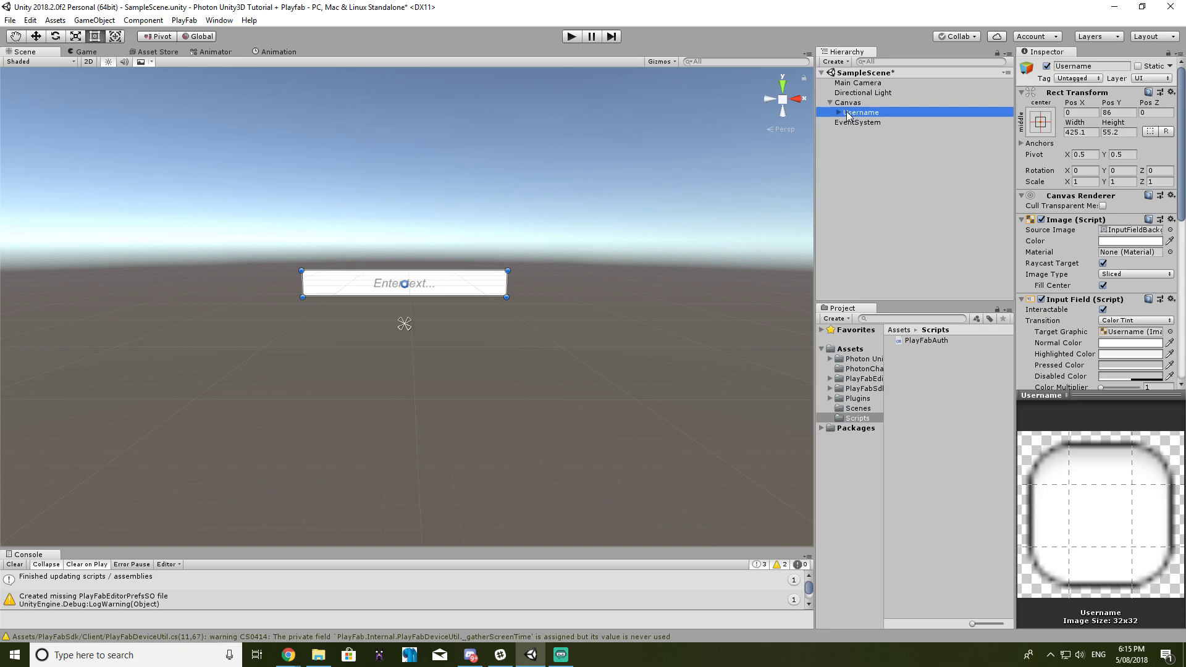
click(872, 121)
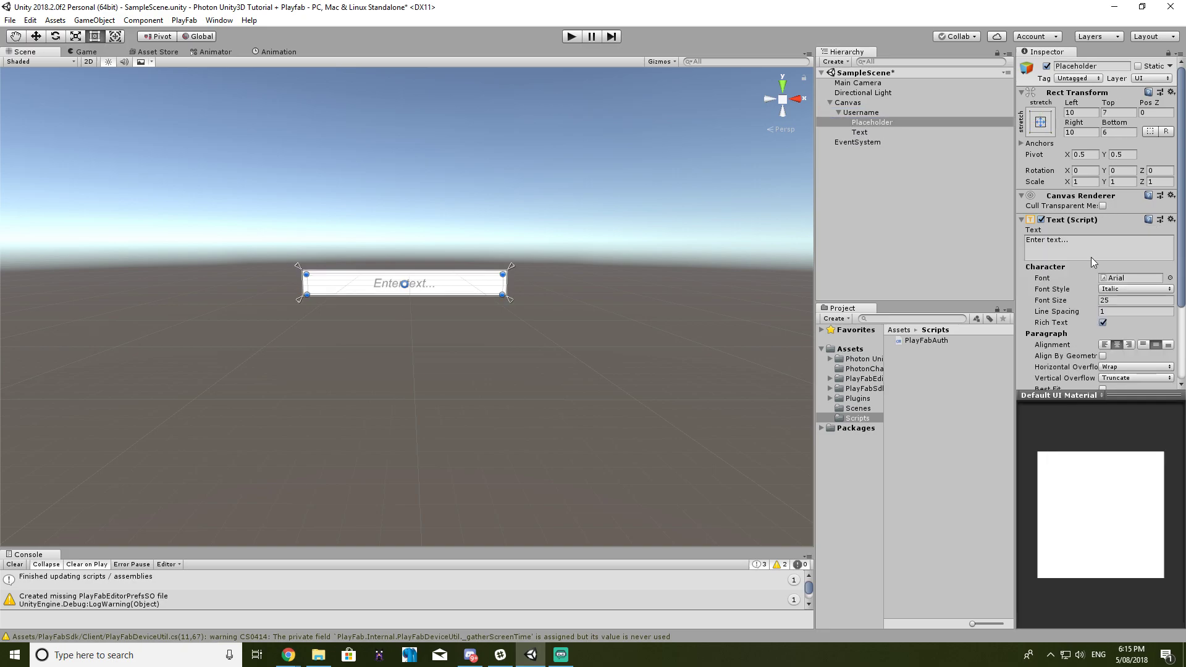
click(1097, 247)
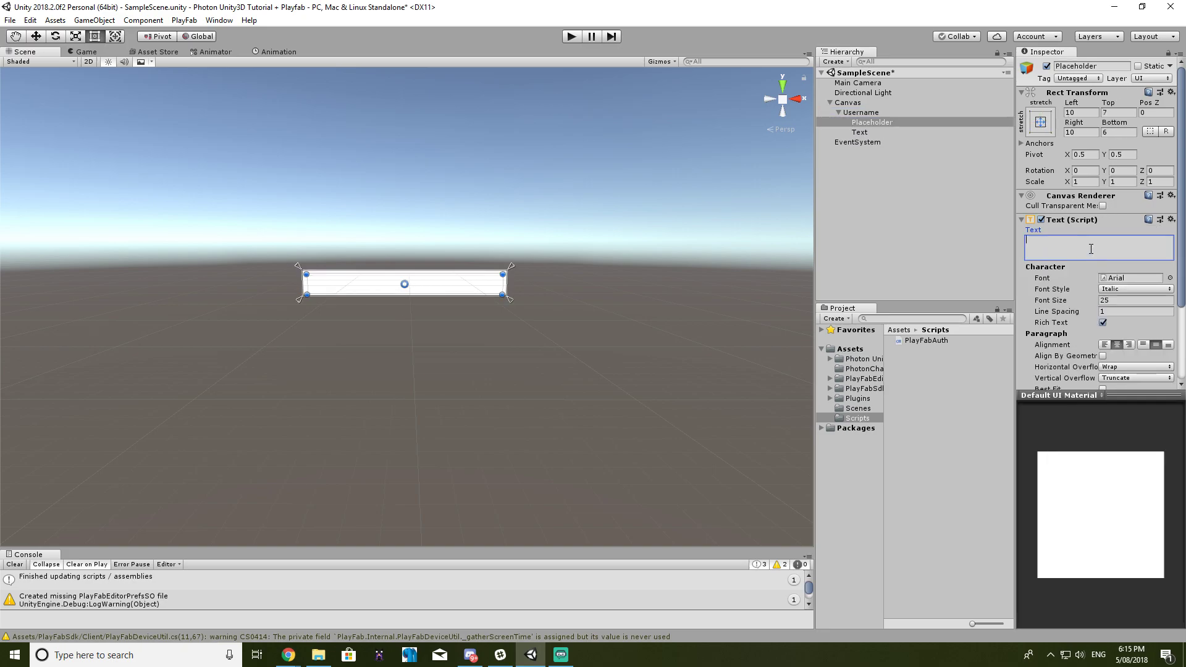
text(Username...)
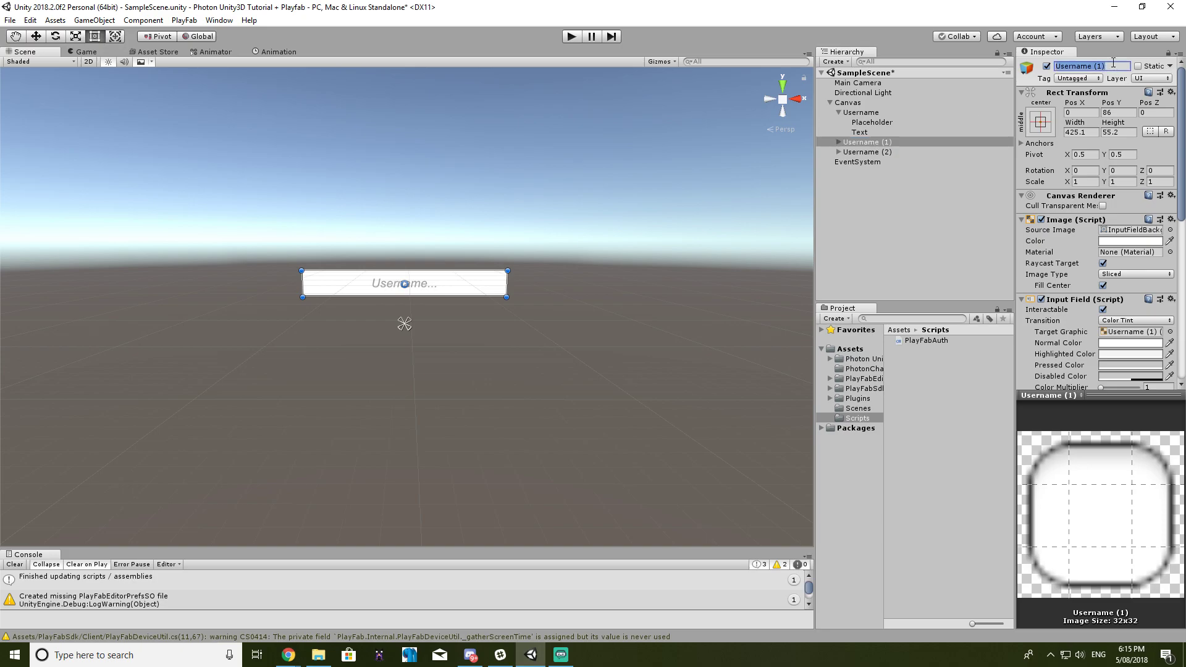
Step: Name the copies Password, with password content type, and Email
text(Password)
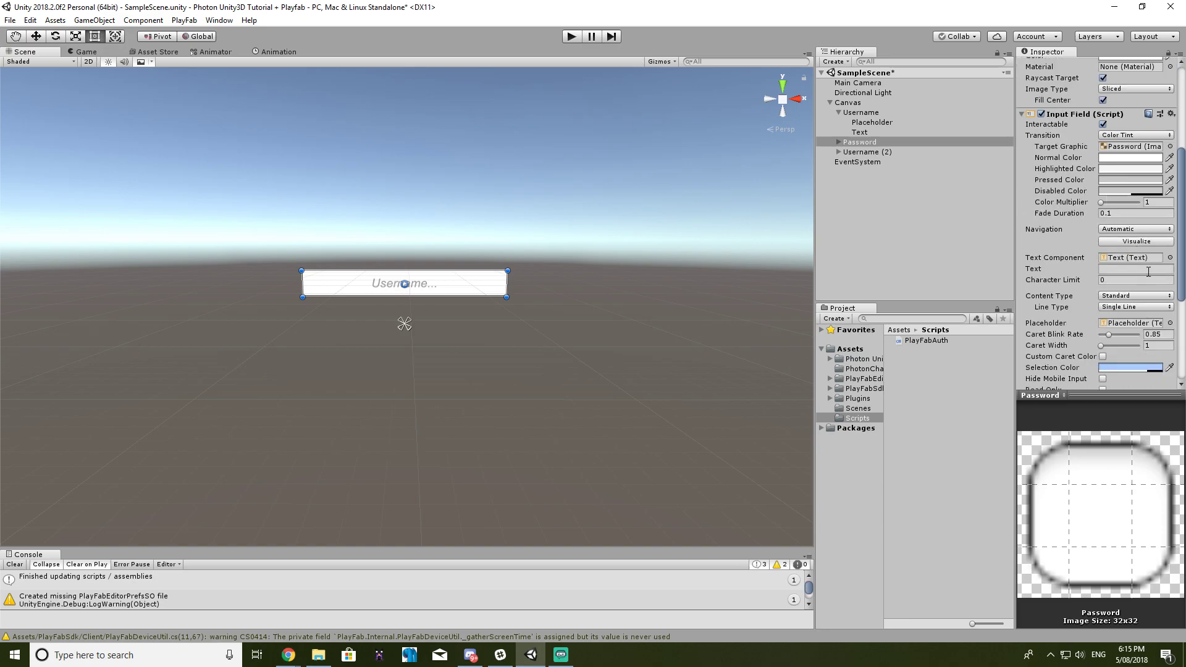
scroll(down, 3)
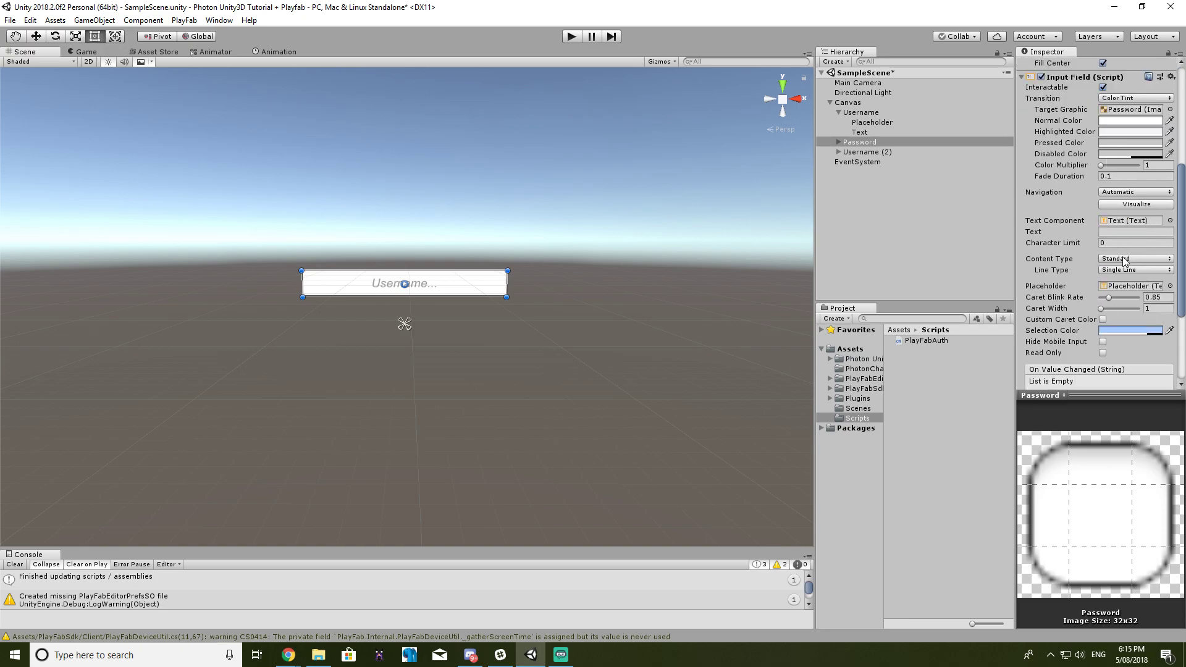
click(1134, 259)
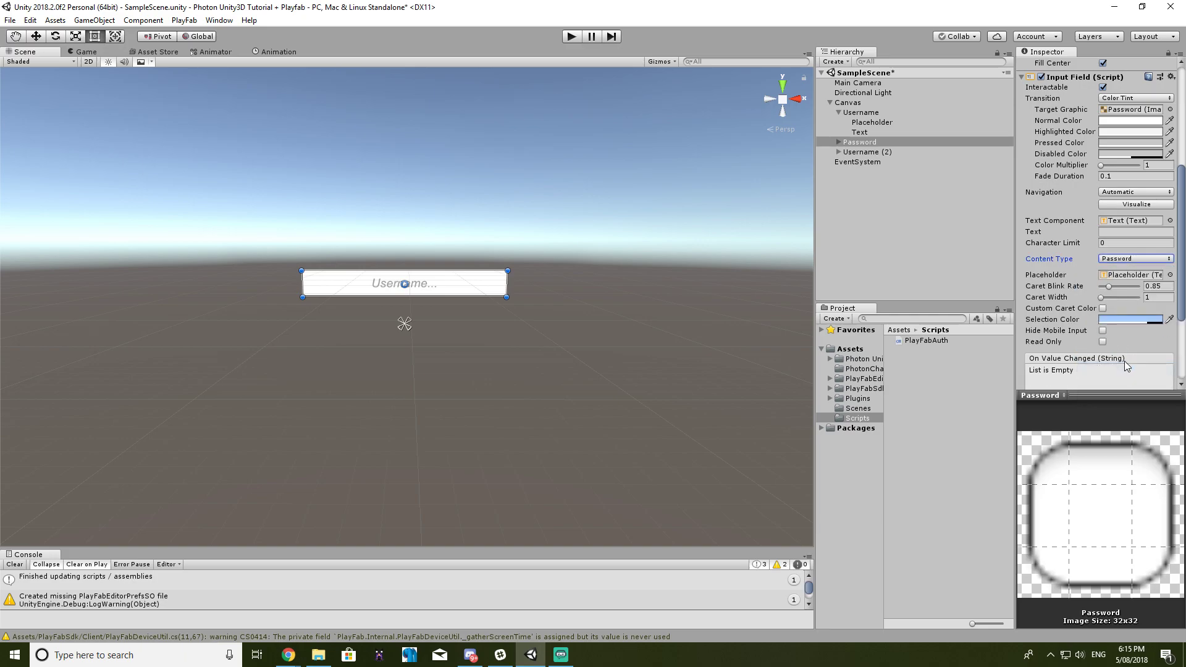
click(866, 152)
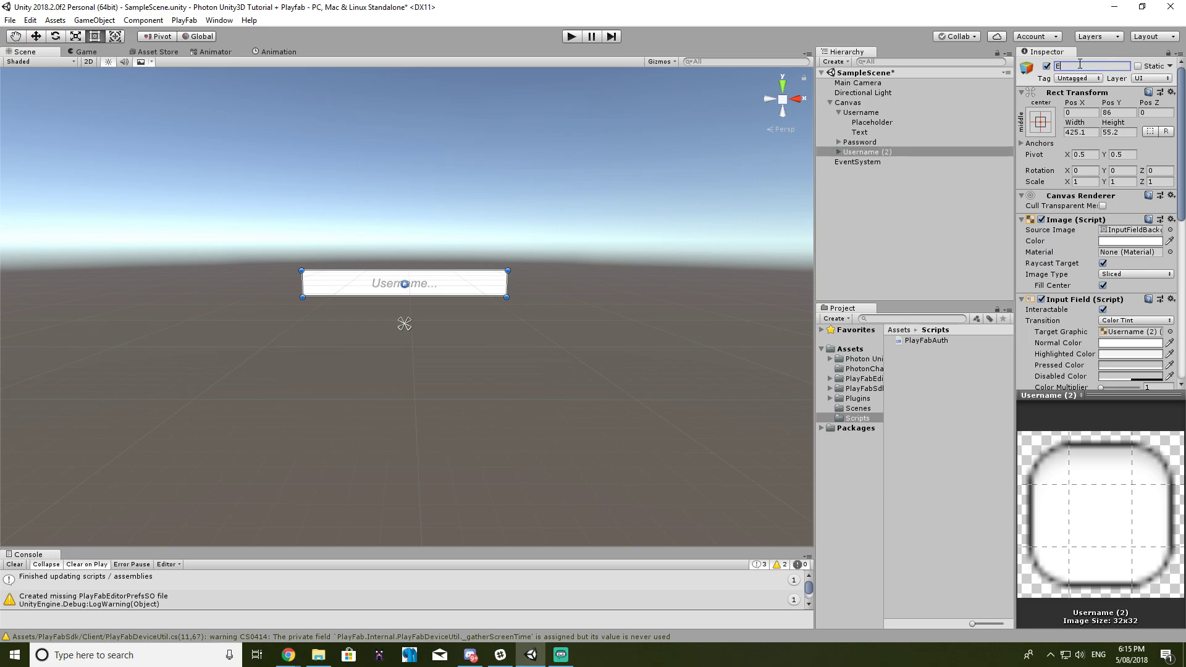
text(Email)
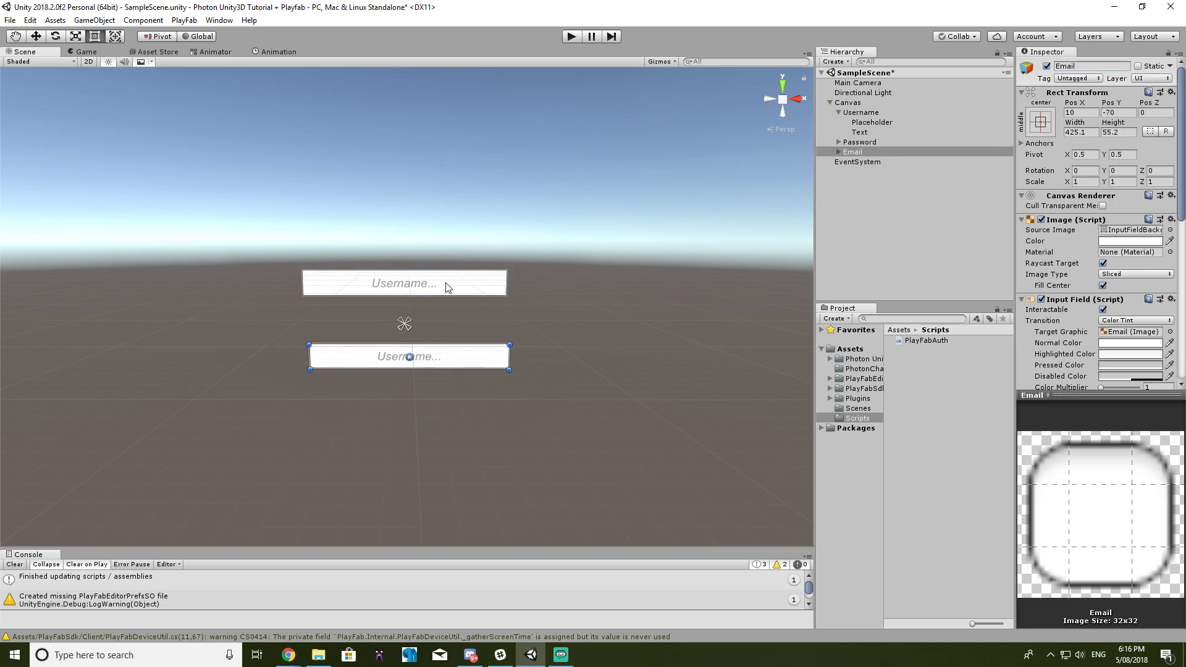
Step: Stack the fields and give Password and Email the 'Password...' and 'Email...' placeholder hints
click(860, 141)
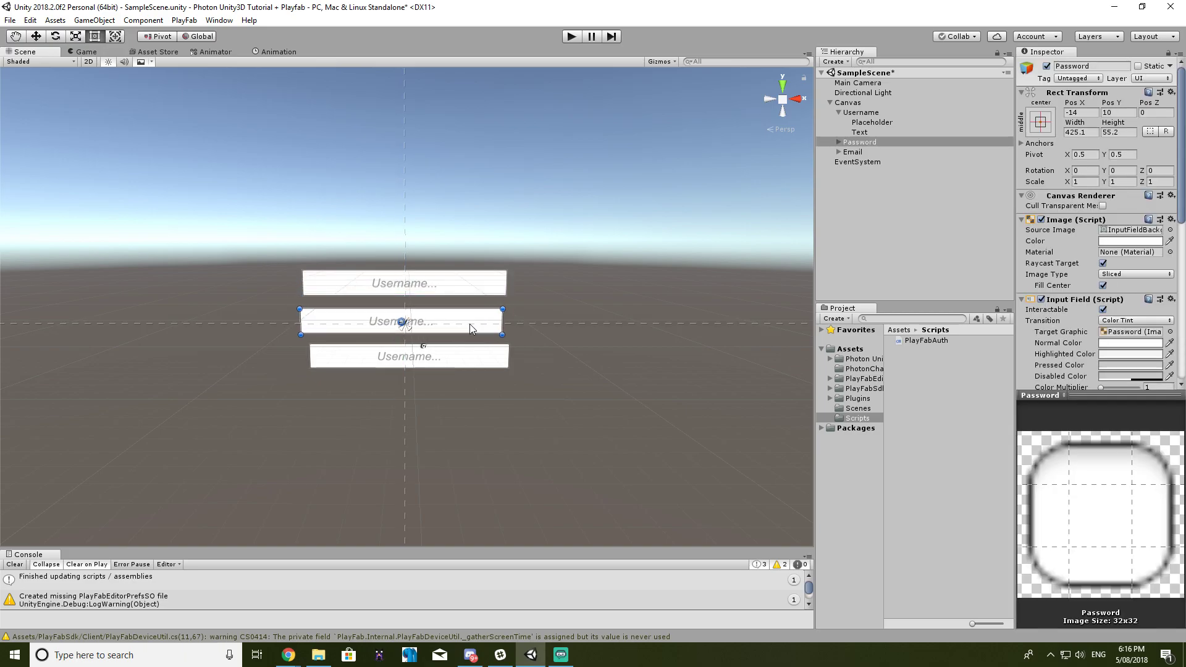
click(860, 111)
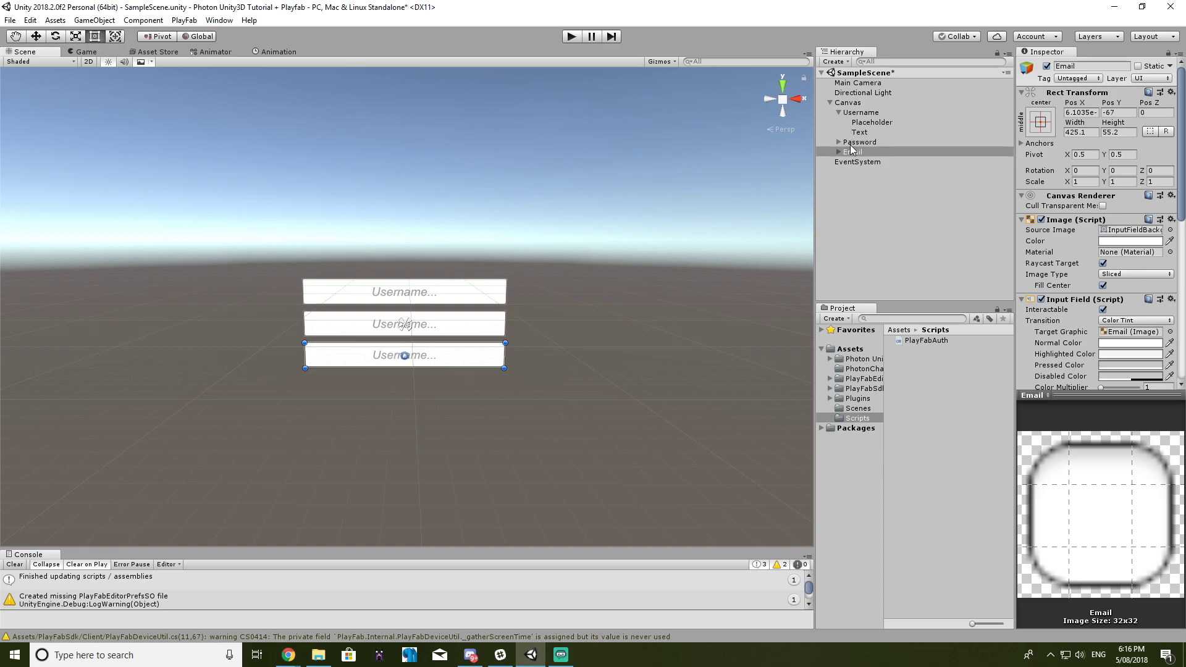
click(859, 161)
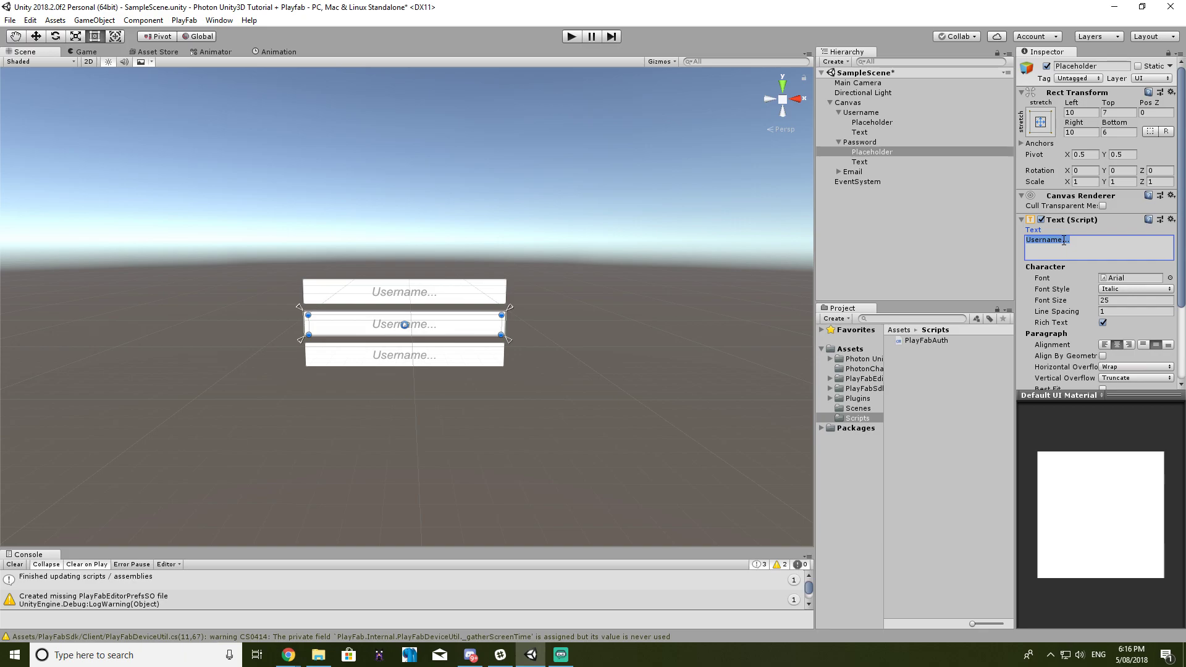
text(Password...)
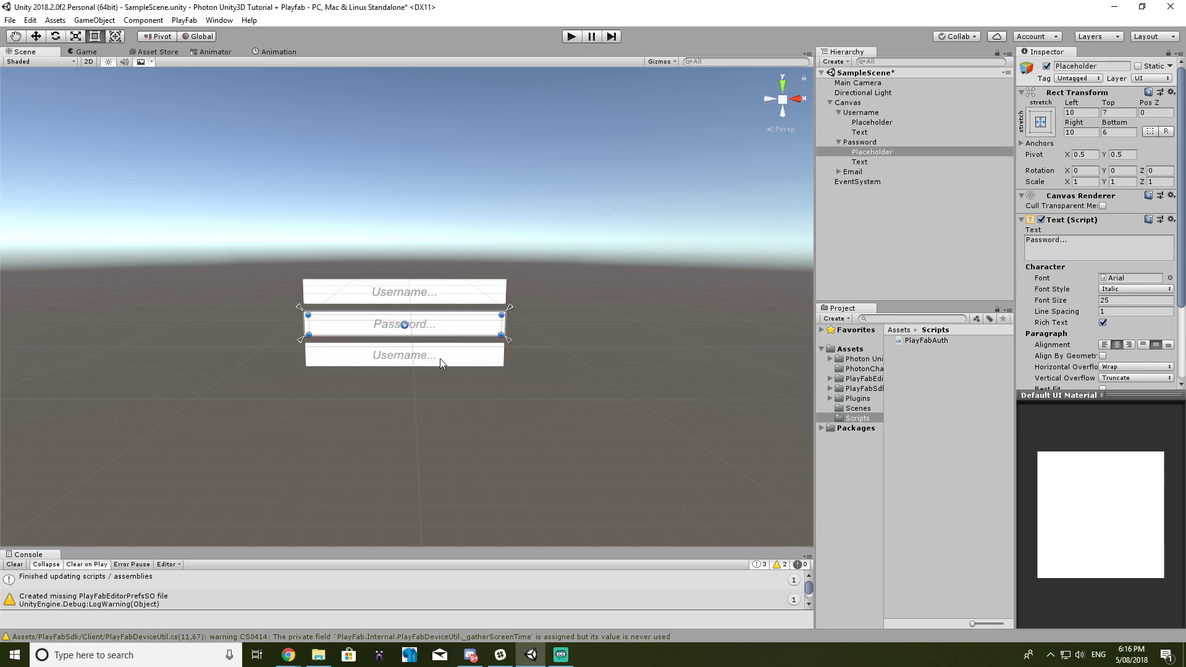
click(859, 190)
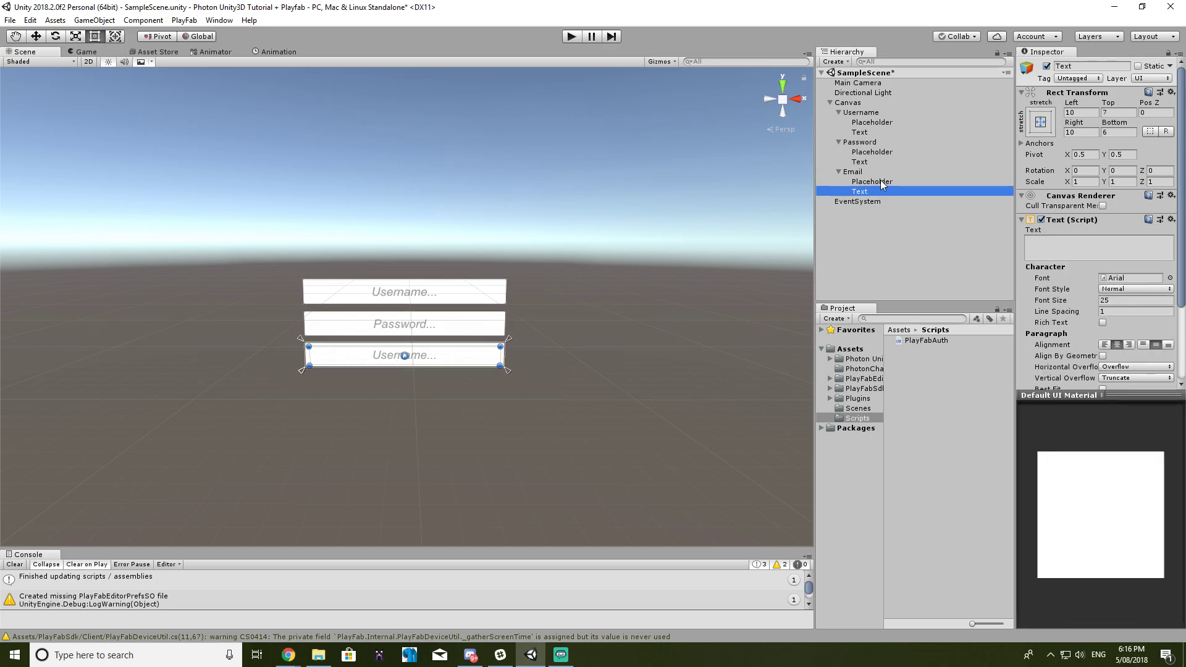
click(871, 182)
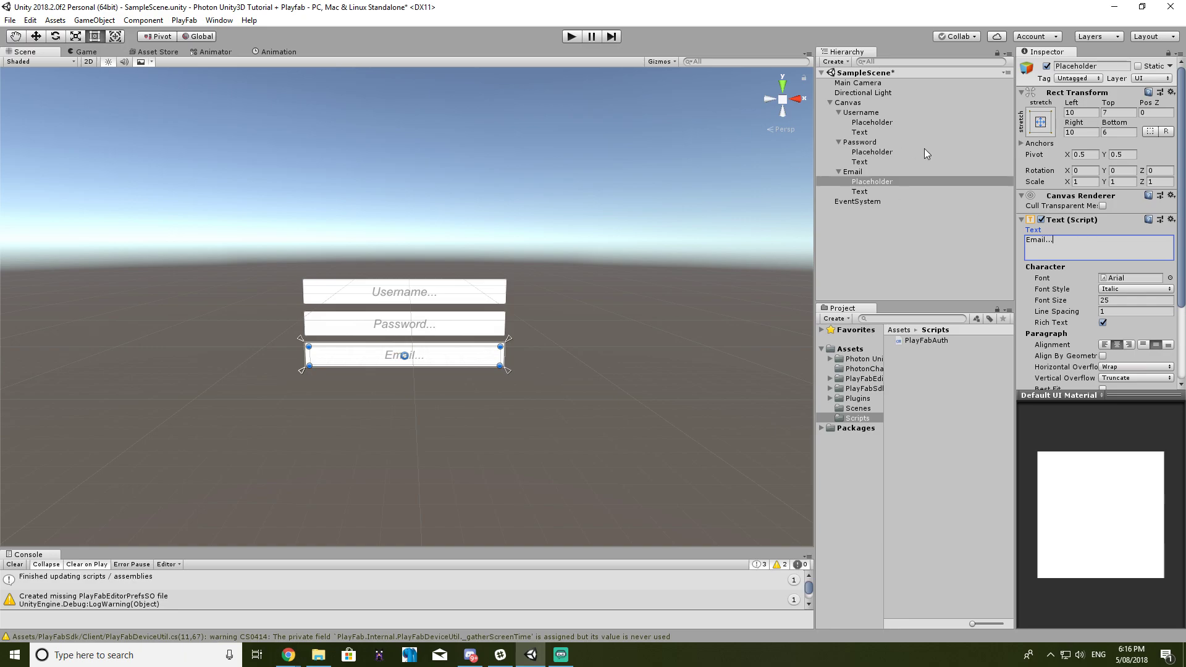
click(872, 152)
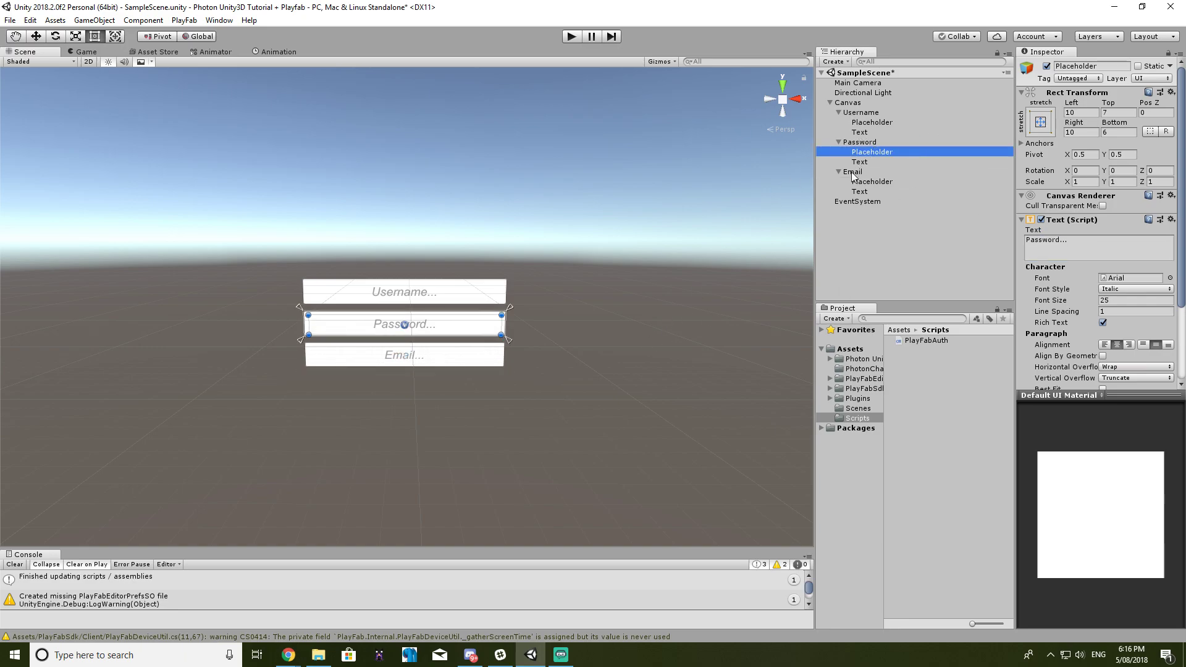
Step: Add a Canvas button below the Email field and label it Login/Register
right_click(848, 101)
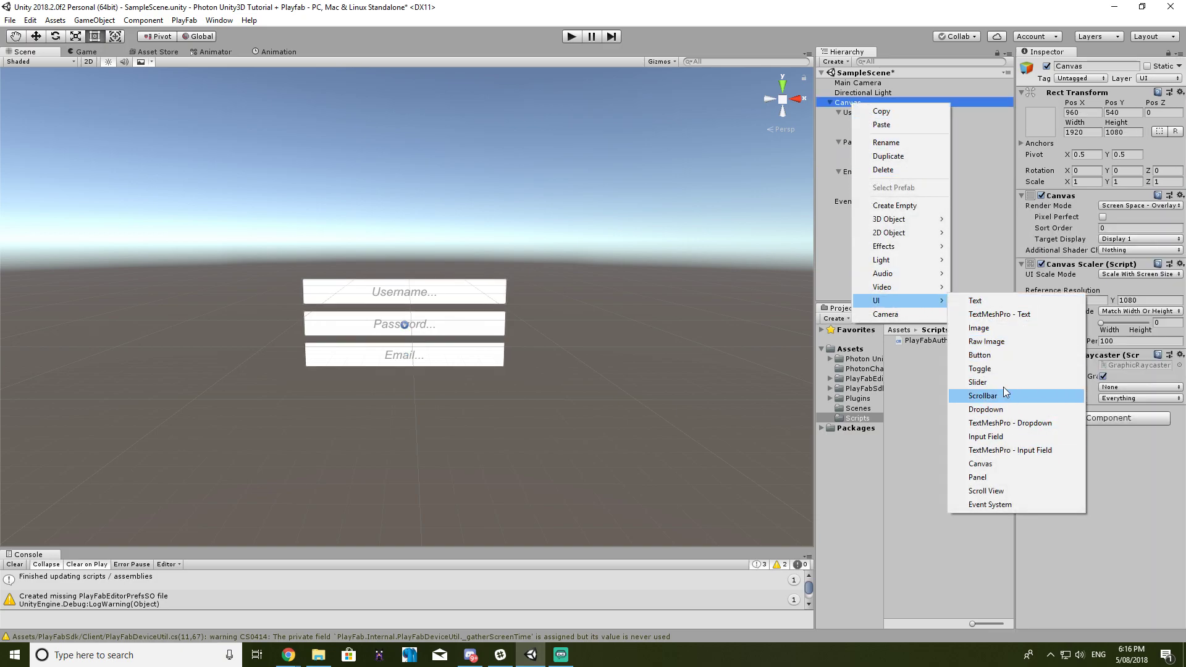
click(979, 355)
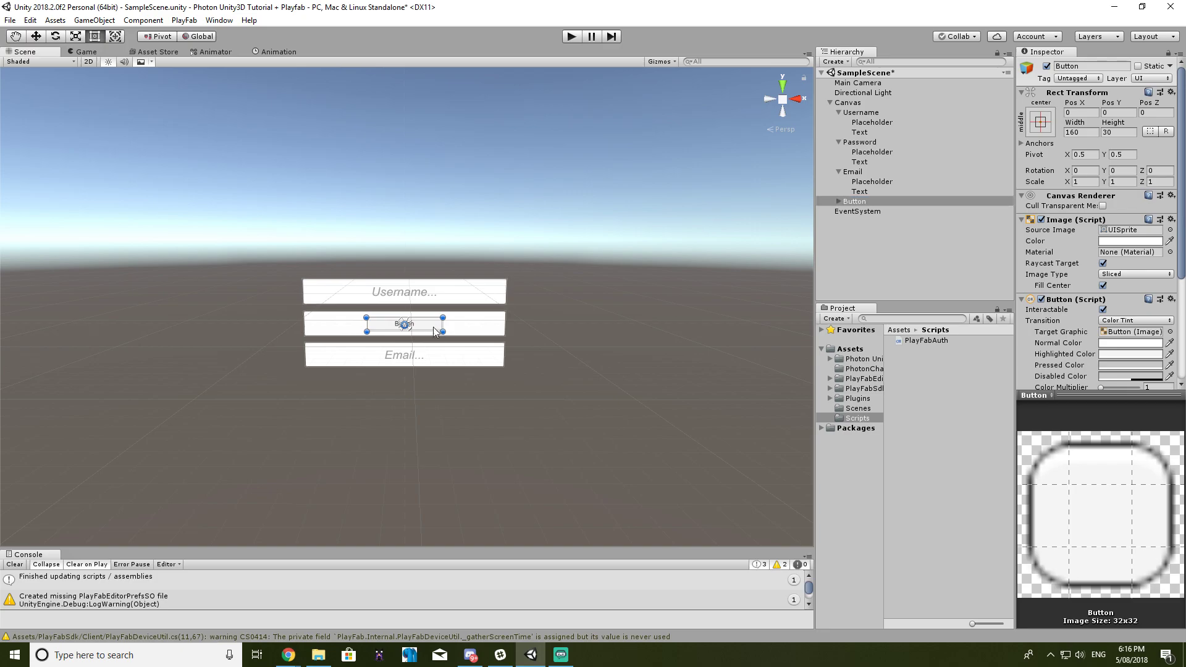
drag(405, 323, 404, 380)
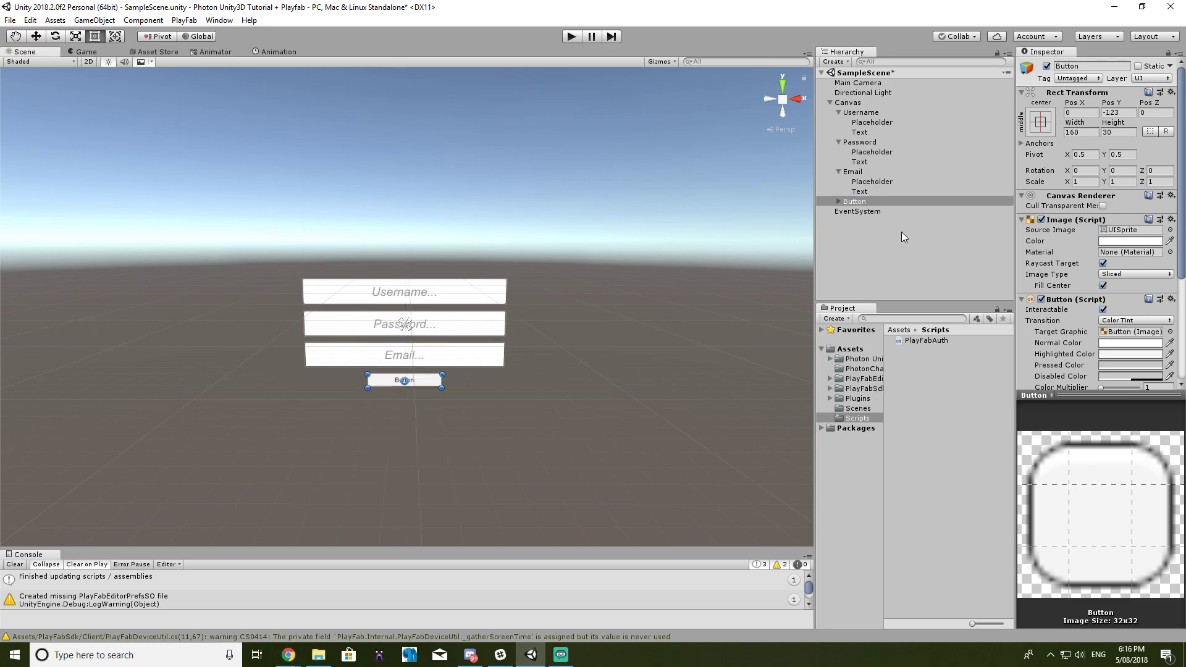
click(853, 201)
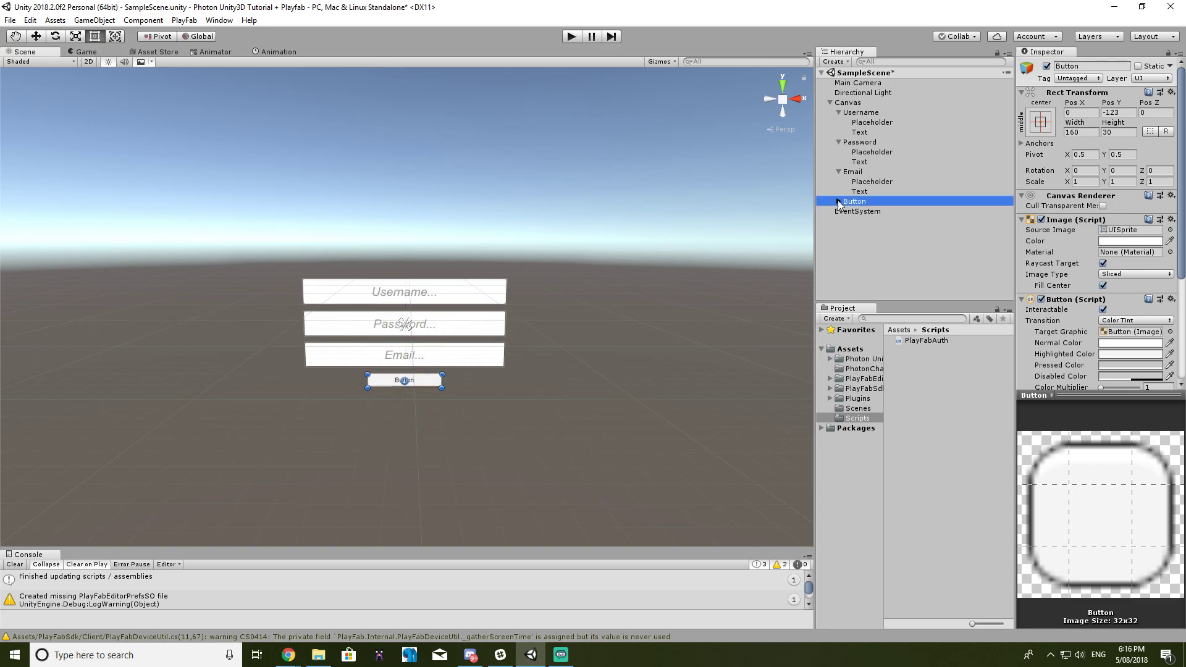
click(859, 212)
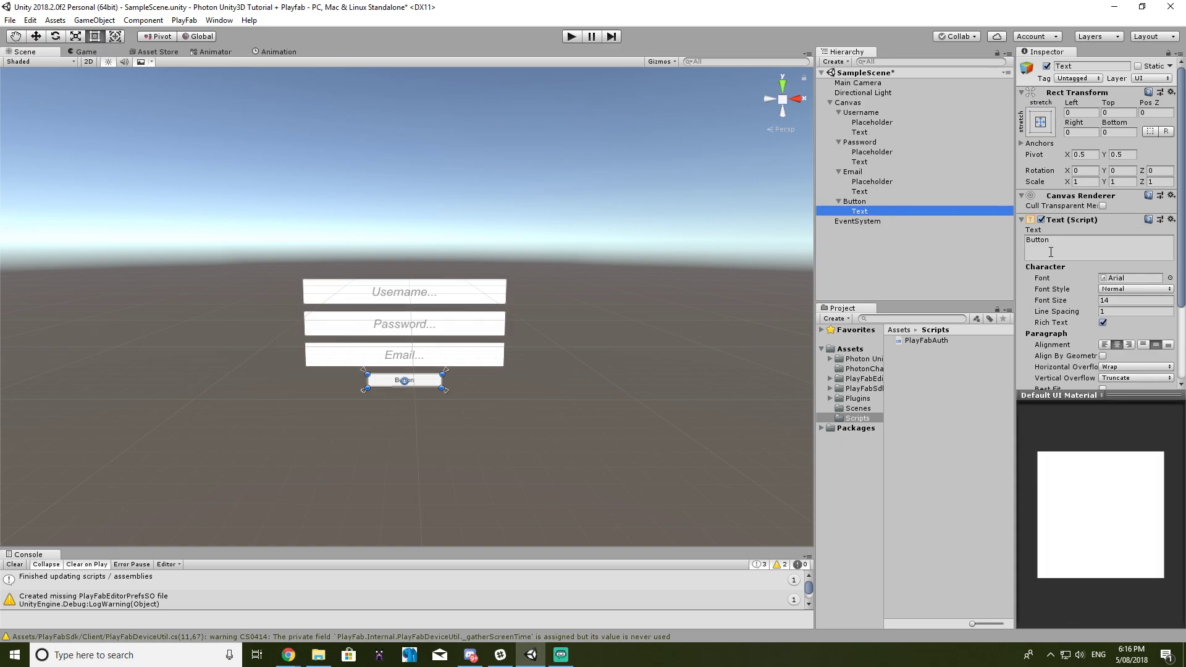
text(Login/Register)
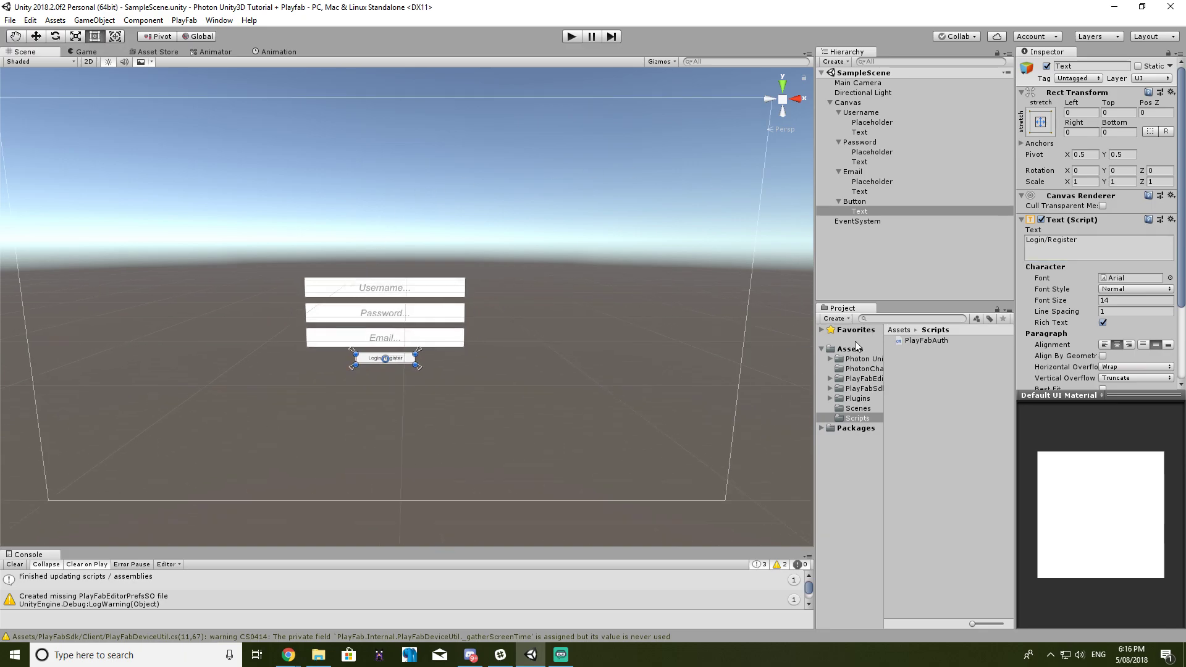
click(926, 341)
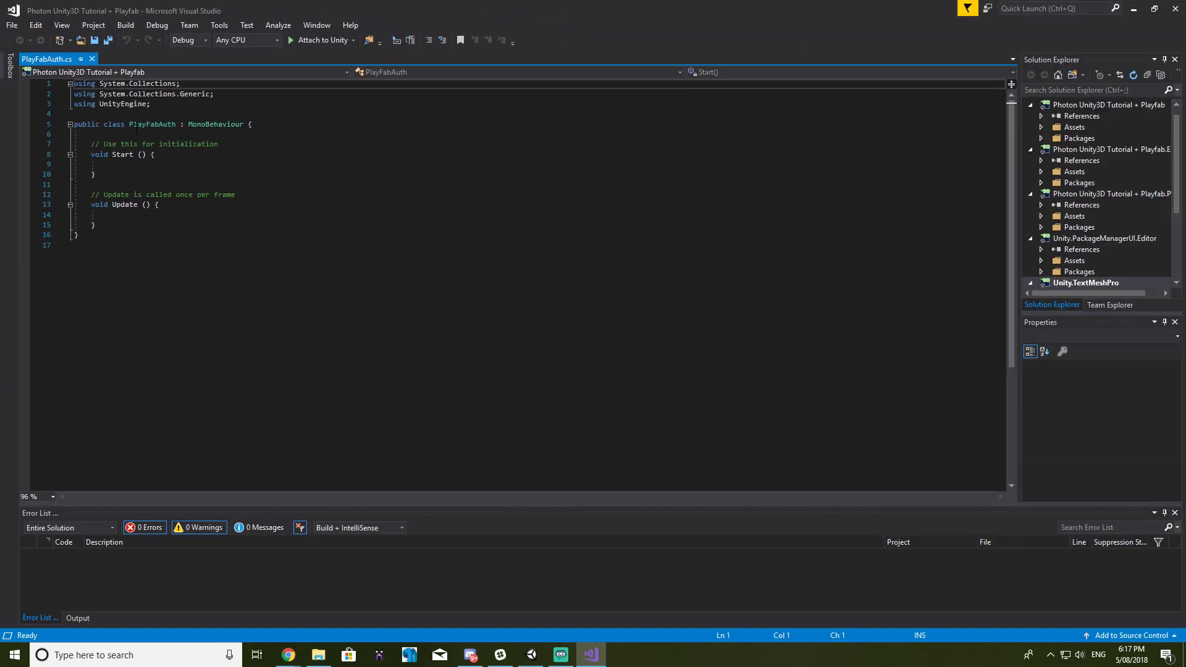
Step: Add 'using PlayFab;' and 'using PlayFab.ClientModels;', then start a public Login method below Update
text(using)
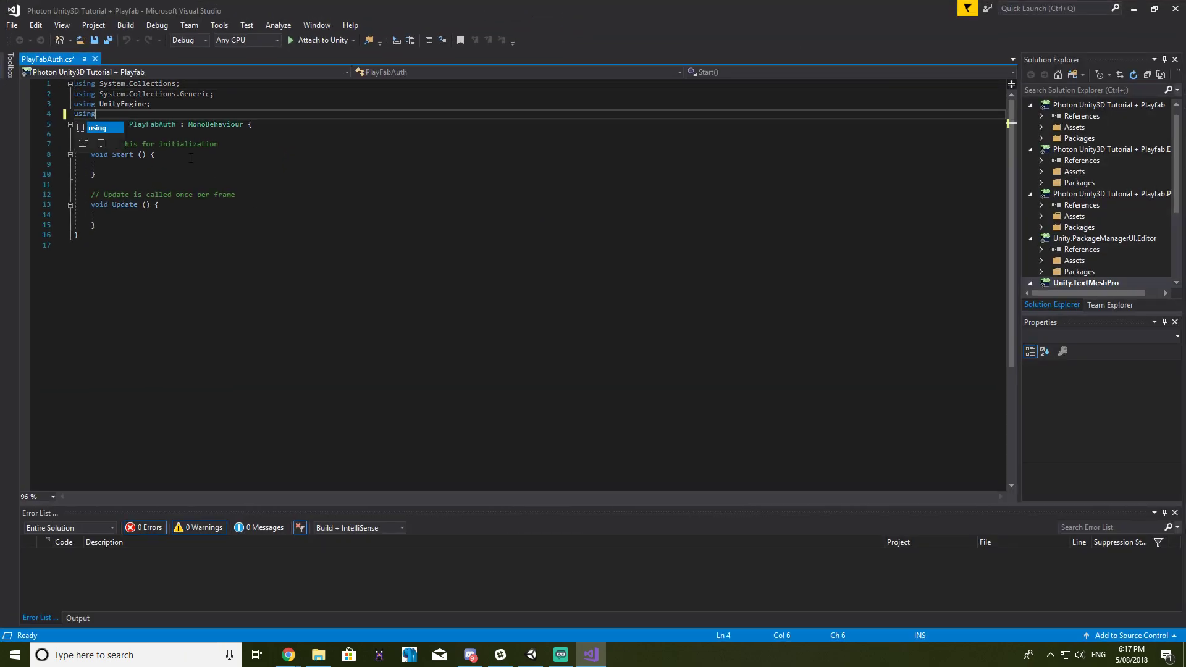
text(PlayFab;)
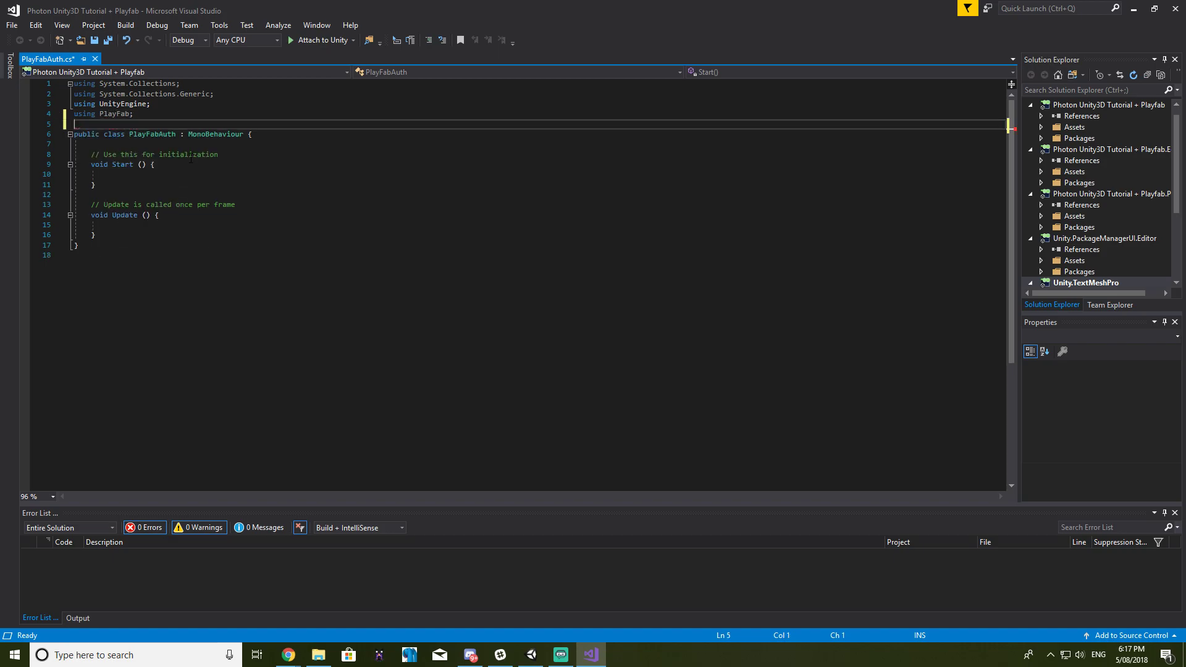
text(using PlayFab)
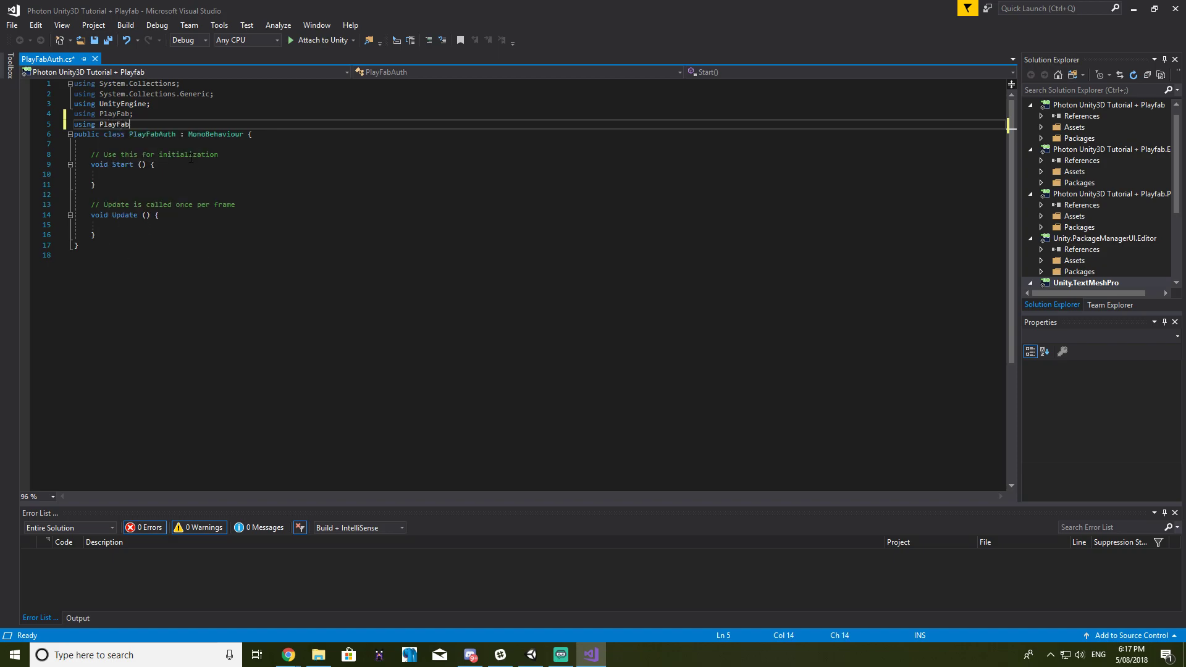
text(.ClientModels;)
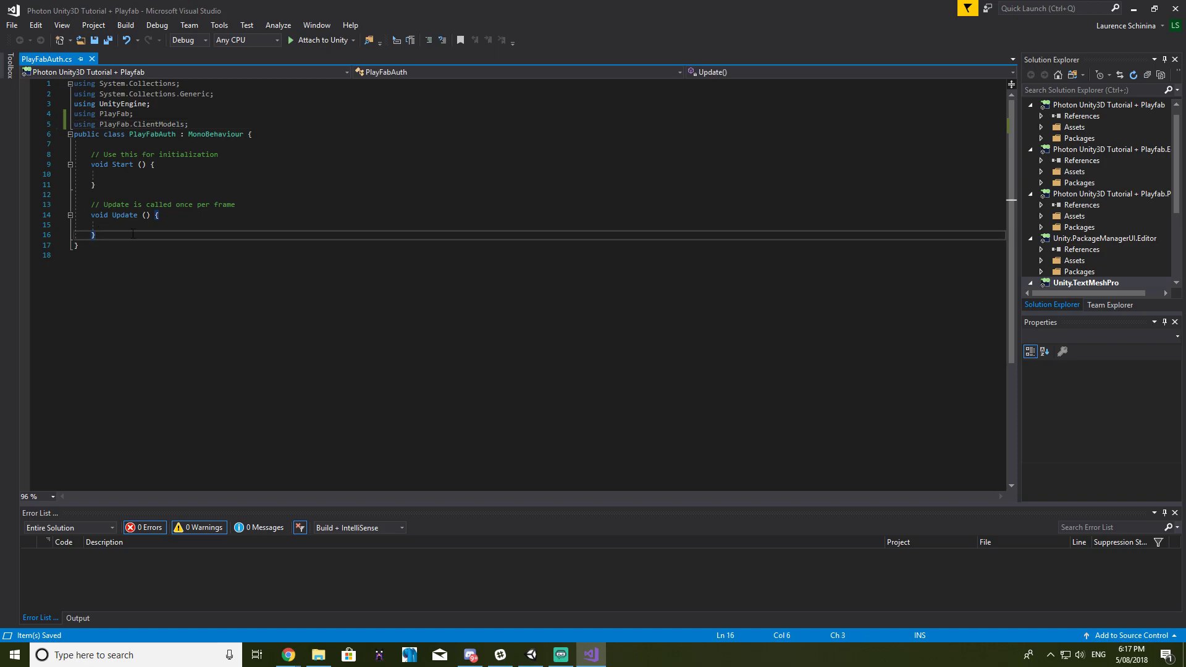
key(enter)
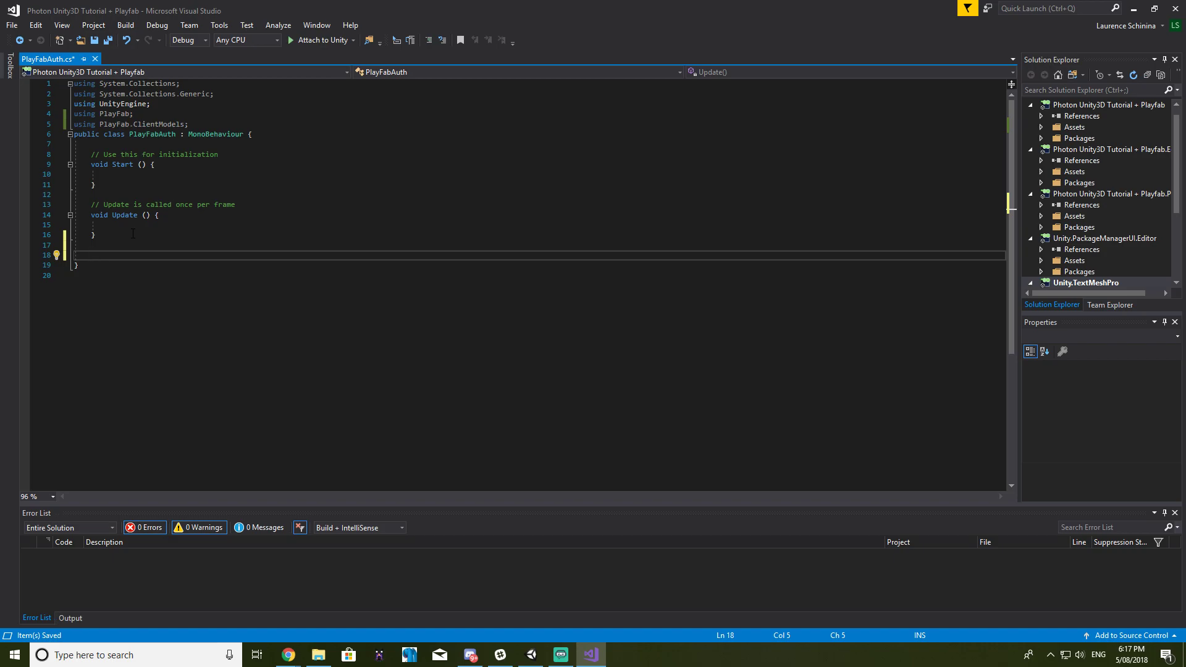
text(public void Login()
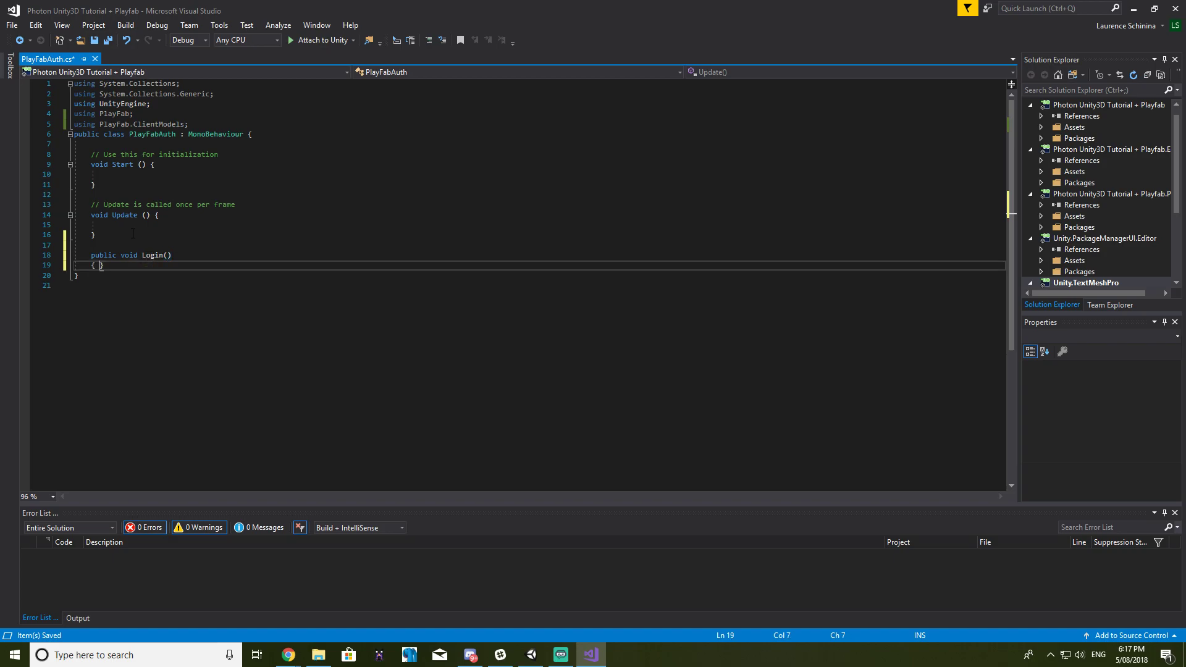
Step: Write a public Login method below Update calling PlayFabClientAPI.LoginWithPlayFab()
text(P)
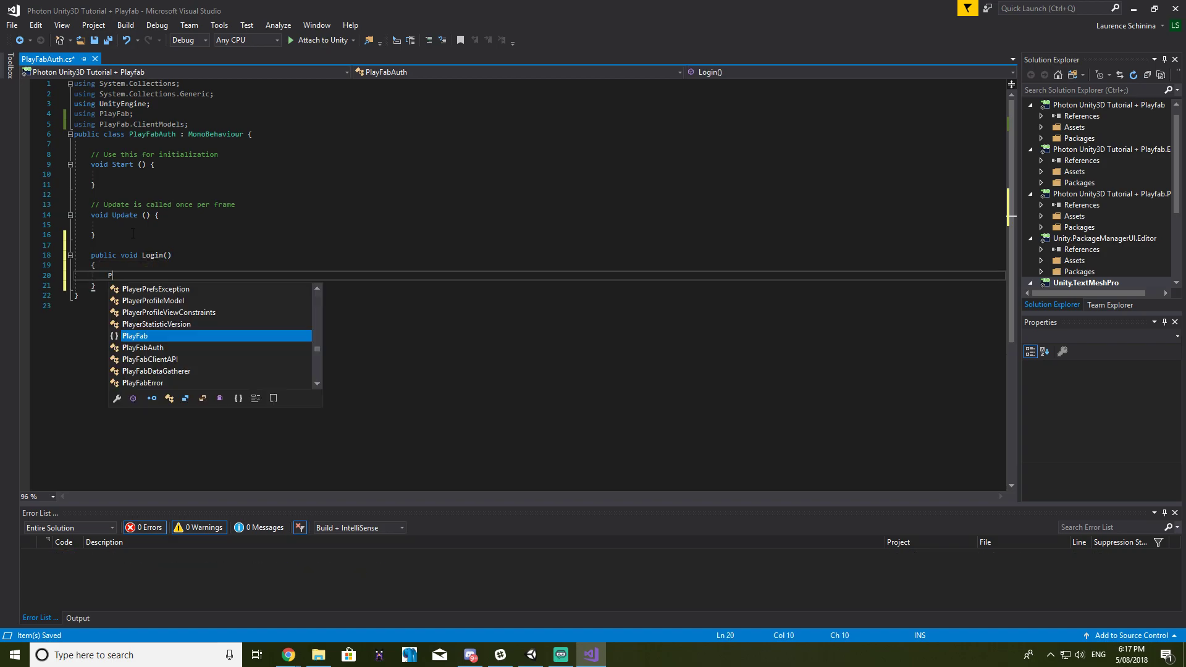
text(layf)
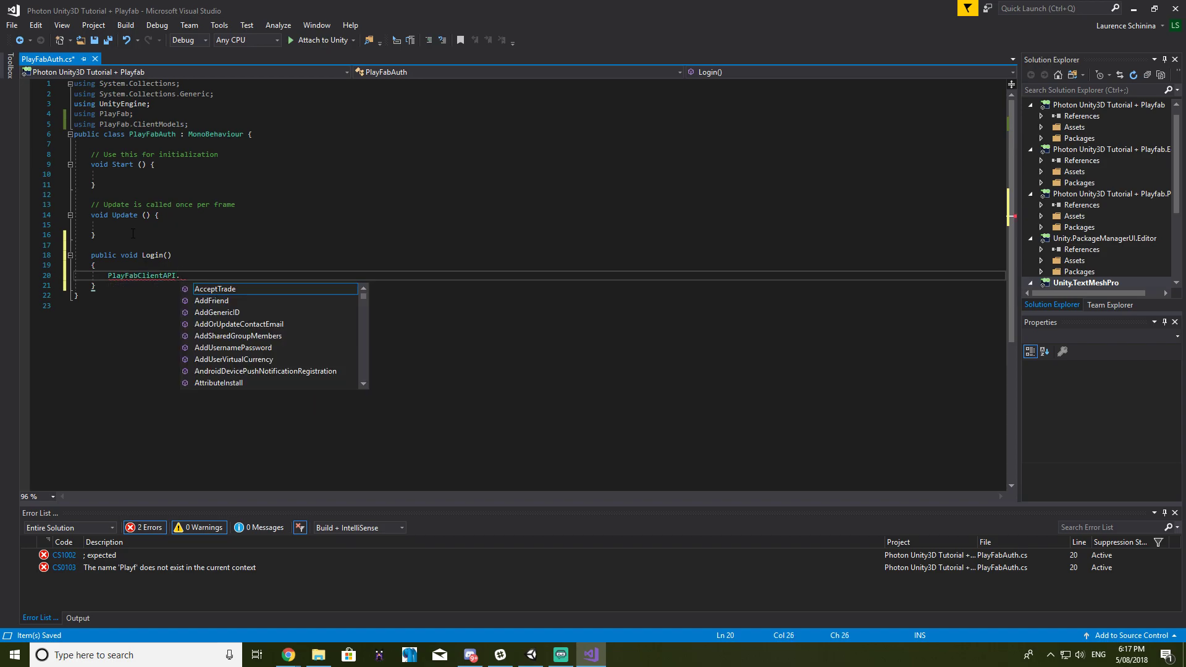
text(lo)
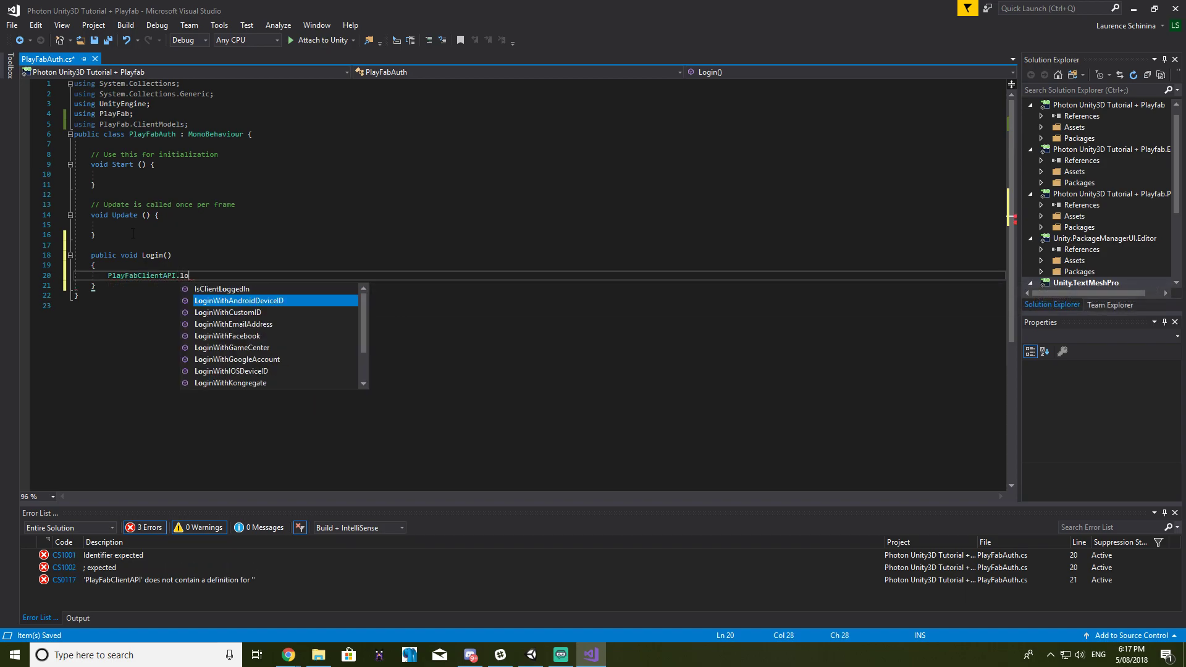
text(g)
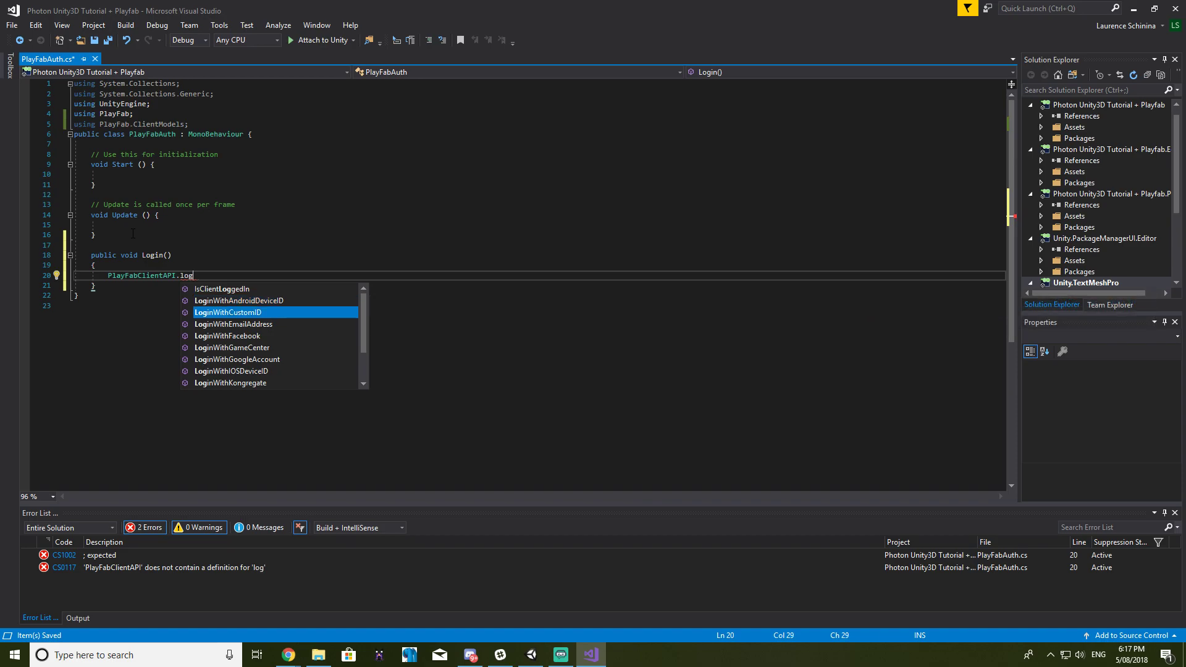
mouse_move(227, 336)
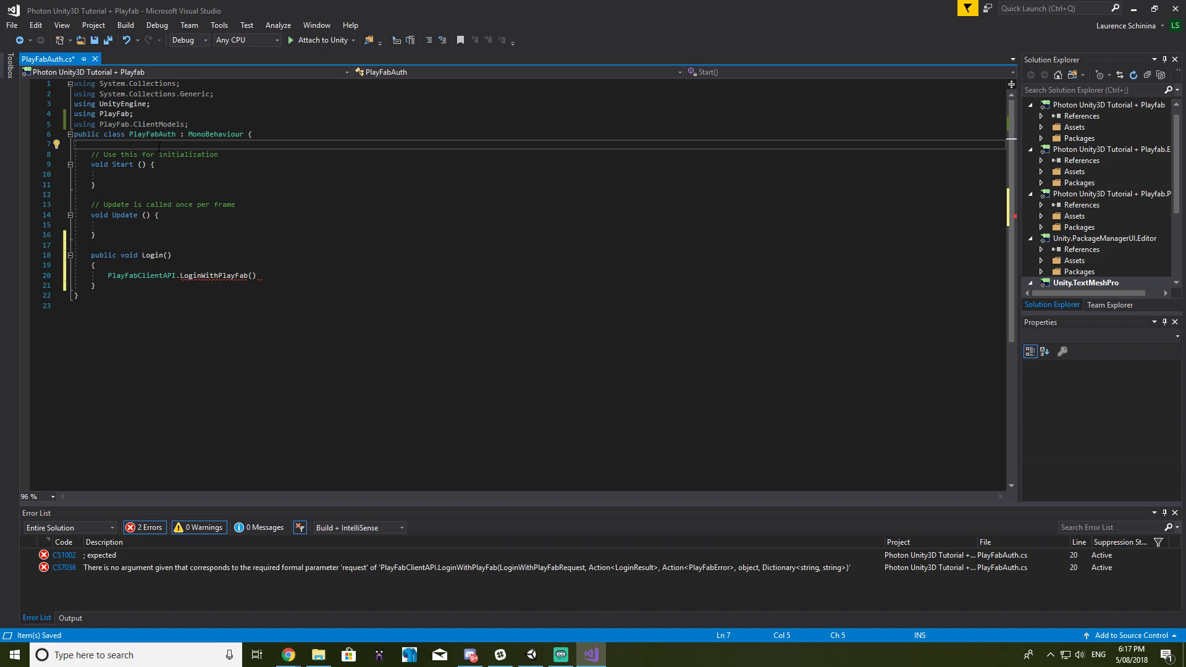
Step: Declare a LoginWithPlayFabRequest loginRequest field and begin a loginRequest.Email line
text(LoginWithPlayFabRequest)
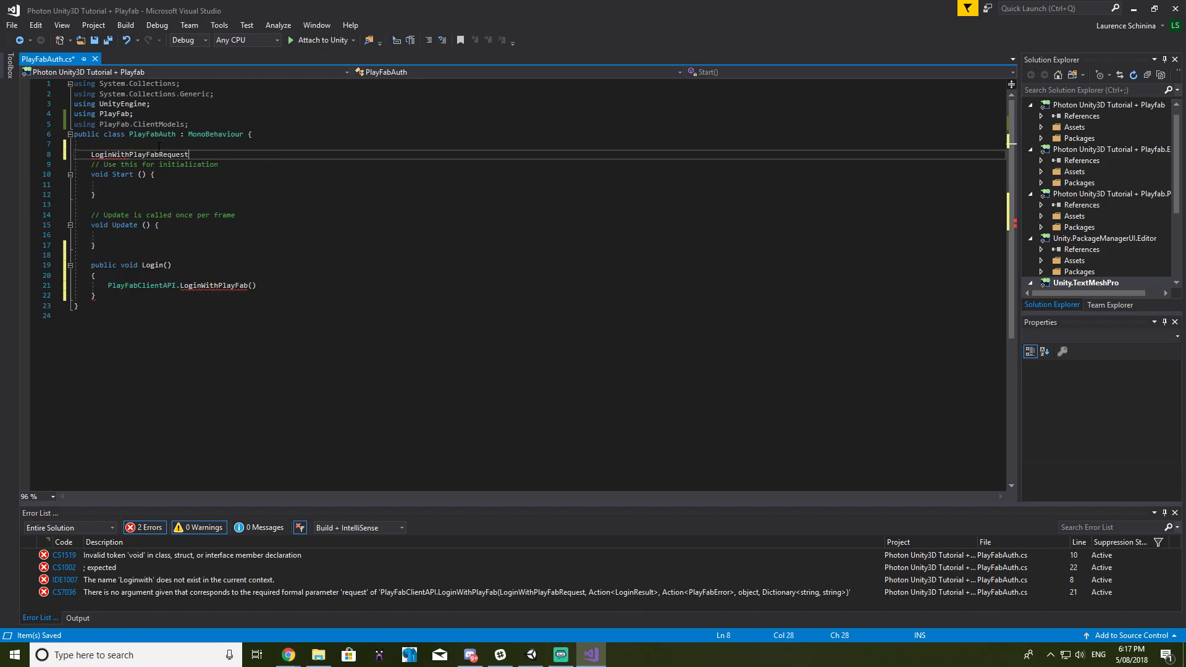
text(loginRequest;)
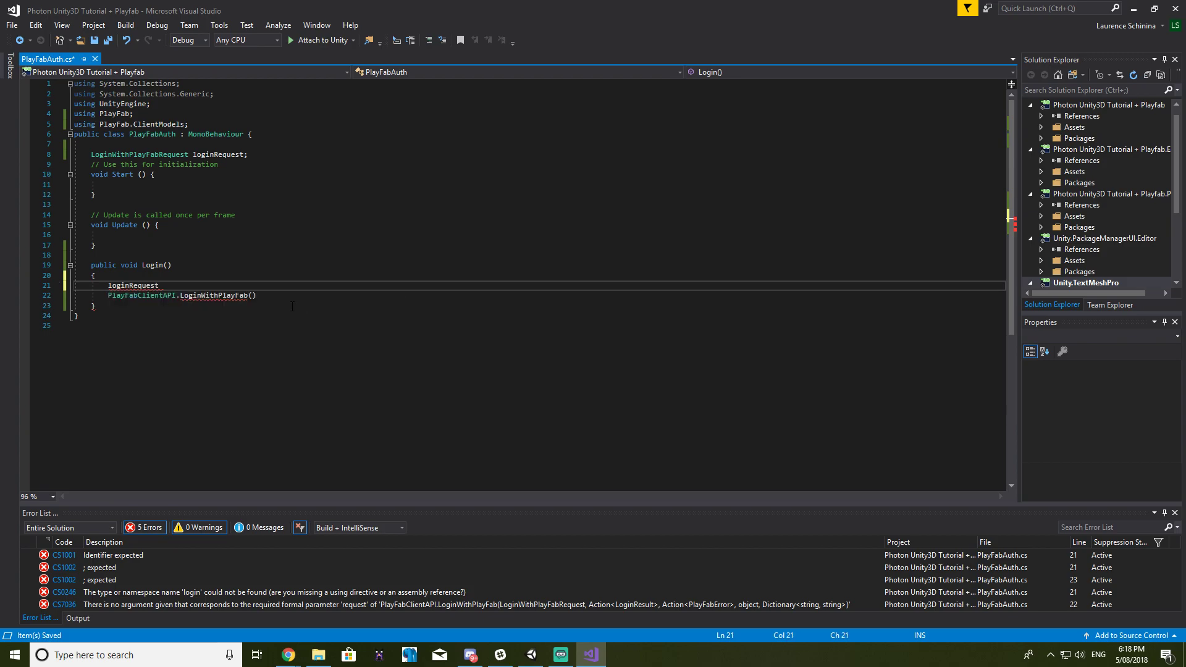
text(.)
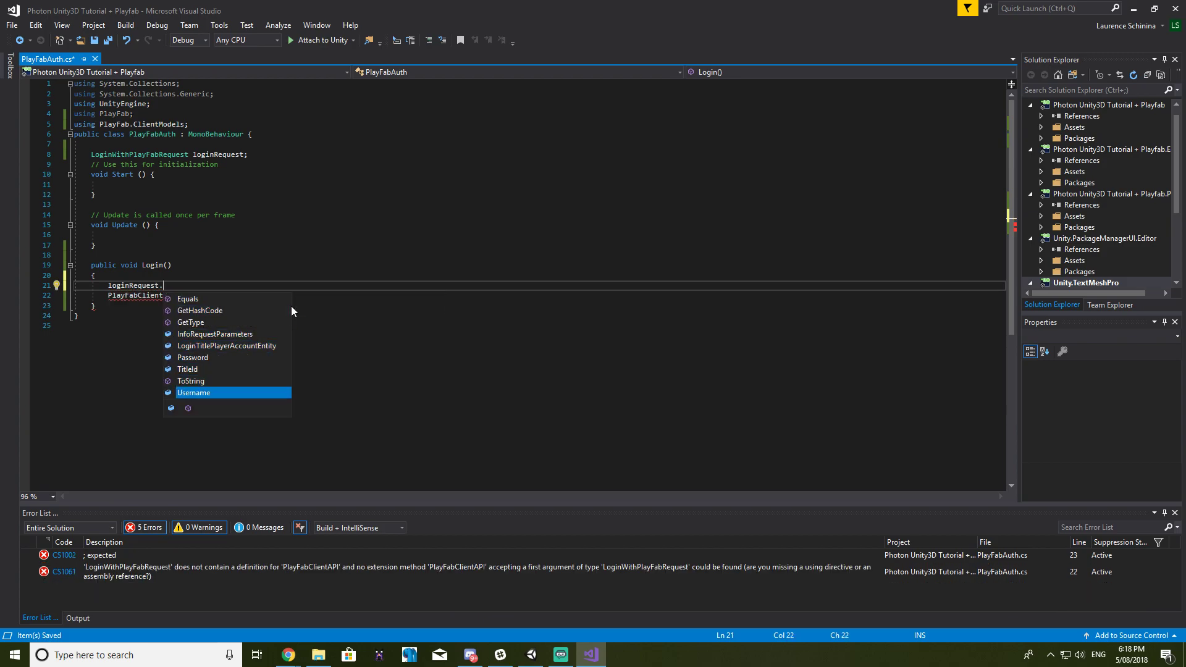
text(em)
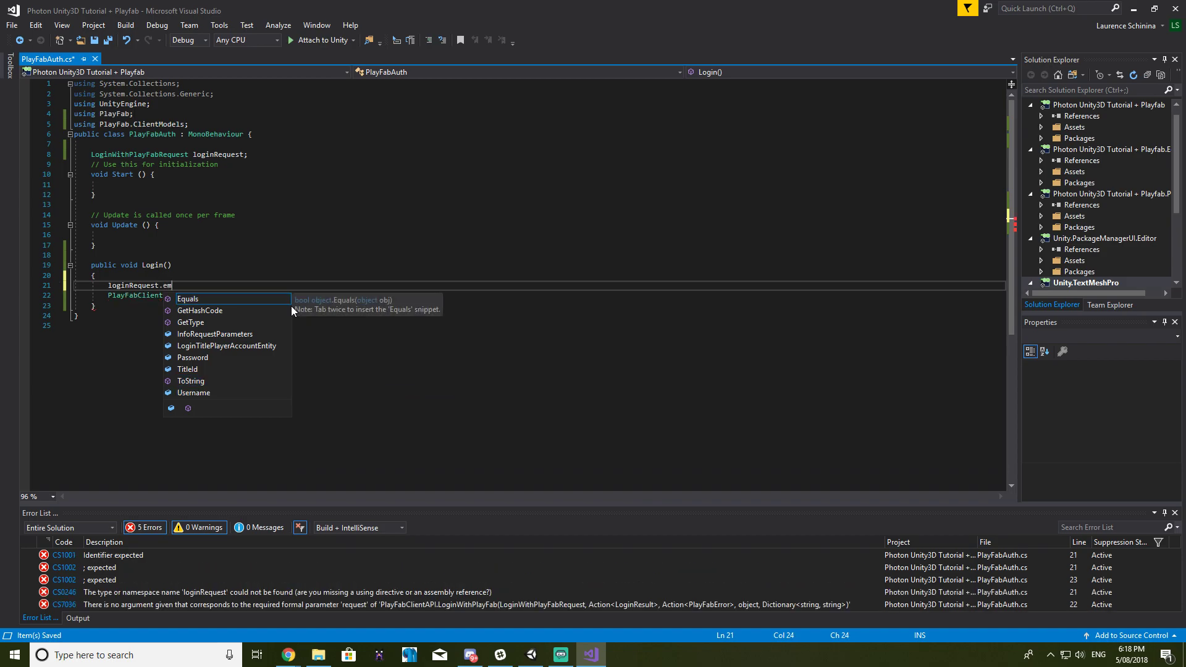
text(a)
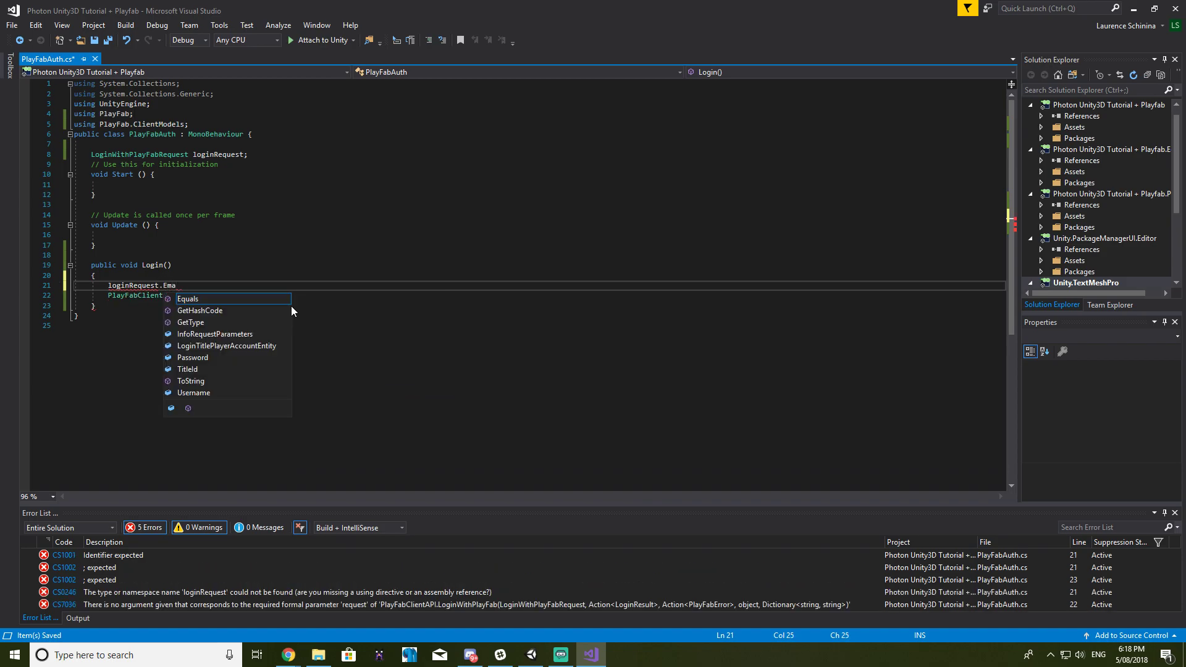
text(il)
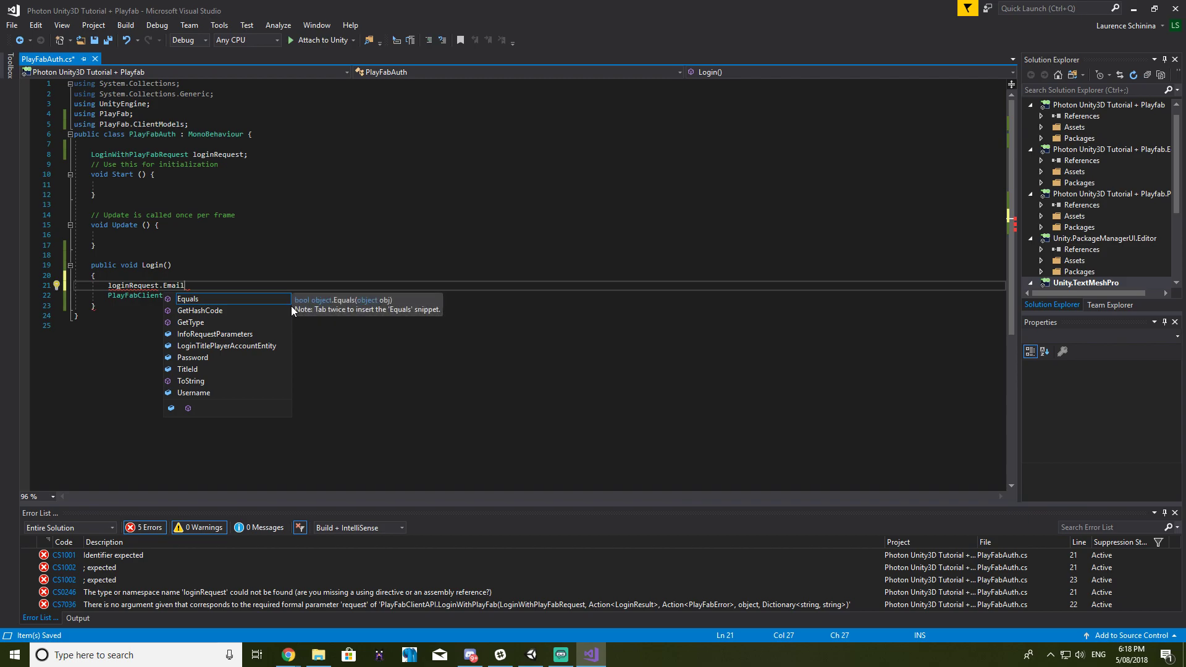
Step: Delete the unfinished loginRequest.Email line and save the script
key(Backspace)
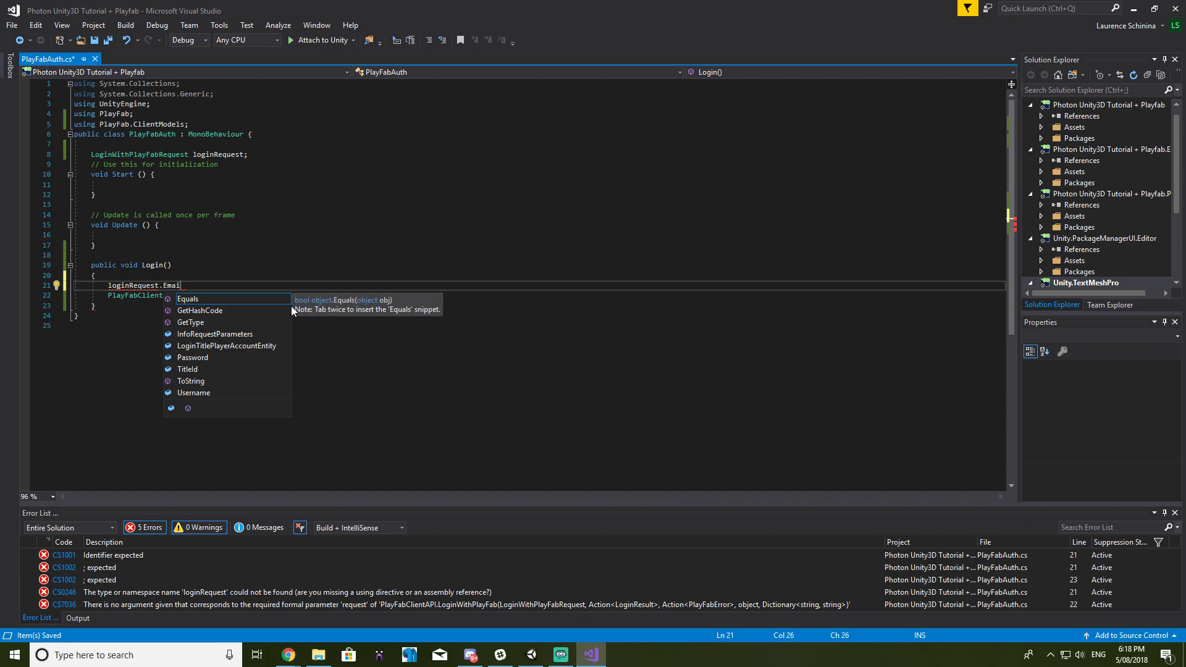
key(Backspace)
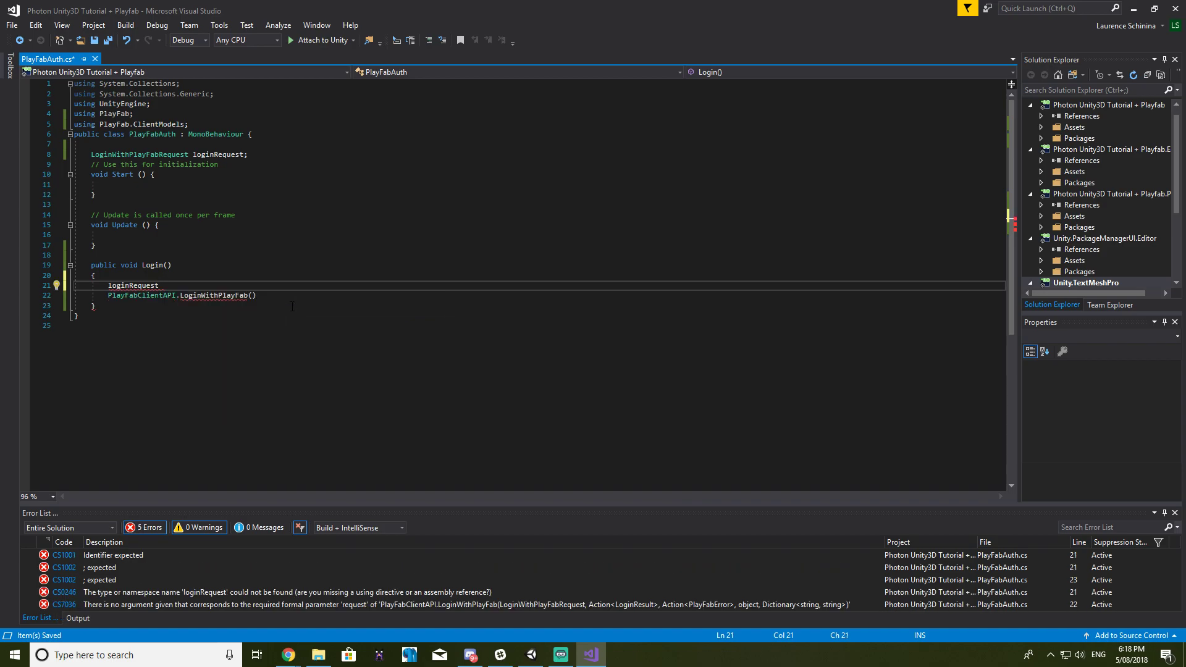
key(Backspace)
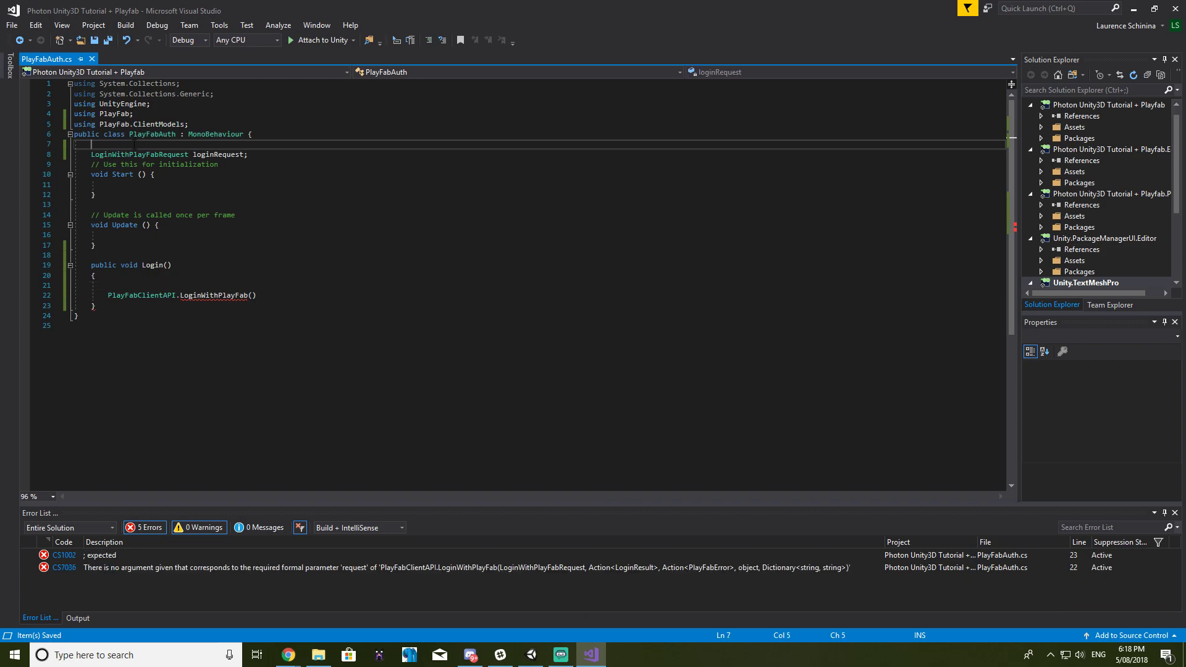
Step: Add 'using UnityEngine.UI;' and public InputField fields user, pass and email
key(enter)
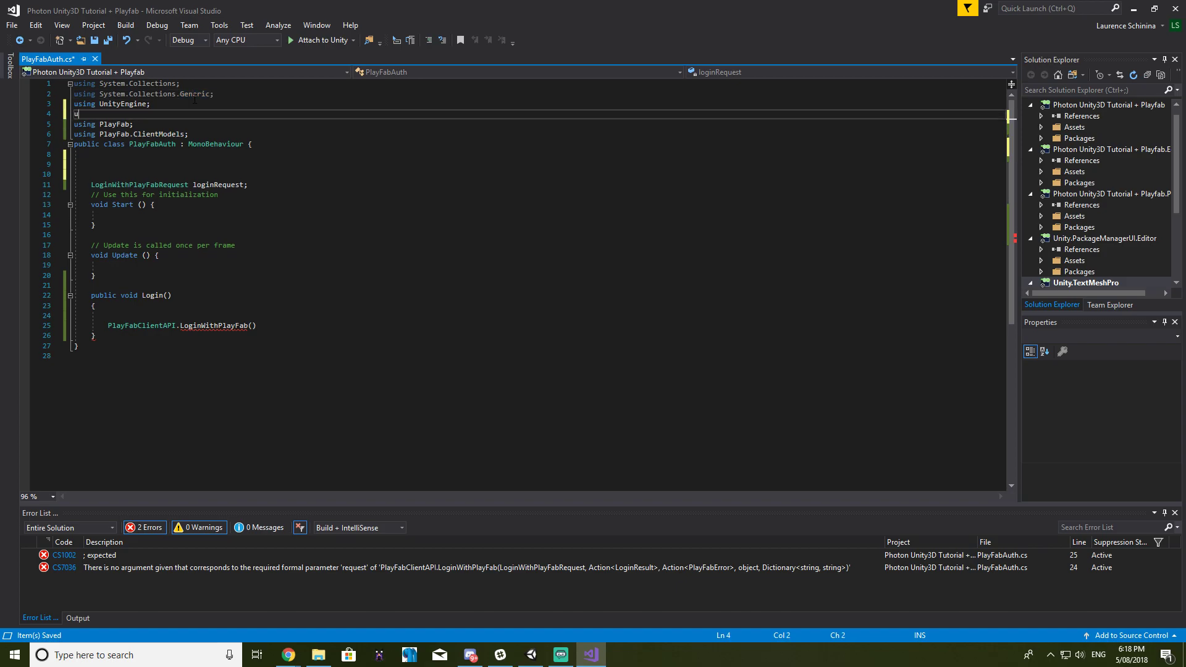
text(nityEngine.UI;)
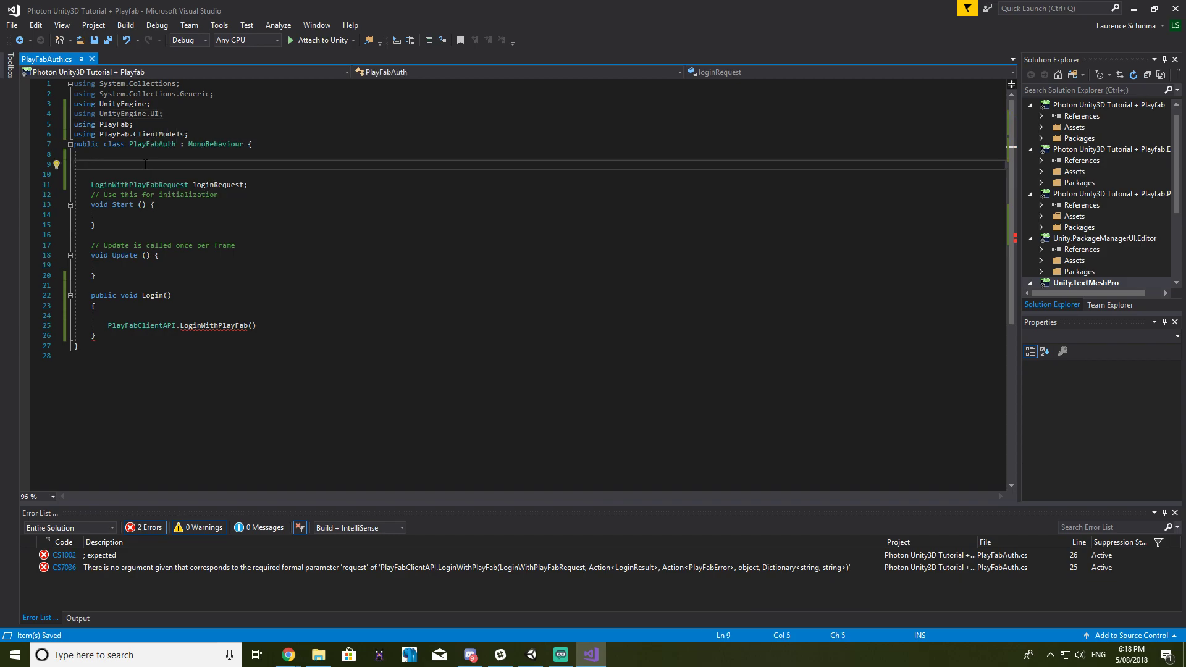
text(public InputField user;)
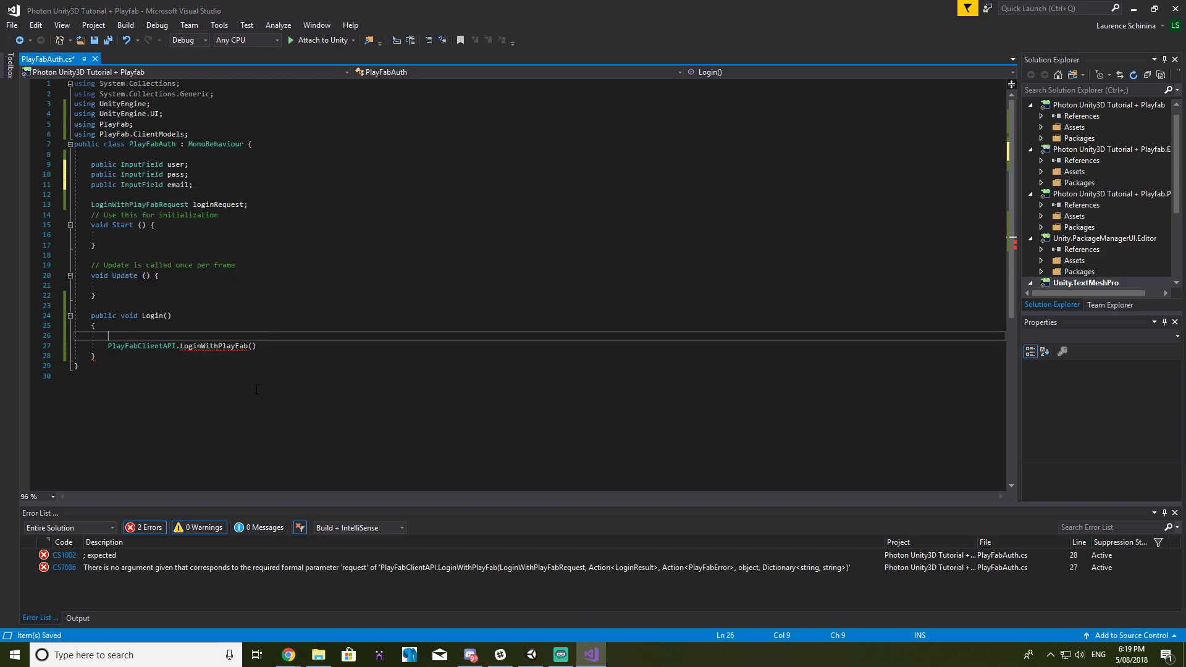
Step: In Login, create a new LoginWithPlayFabRequest with Username user.text and Password pass.text
text(loginRequest.Username =)
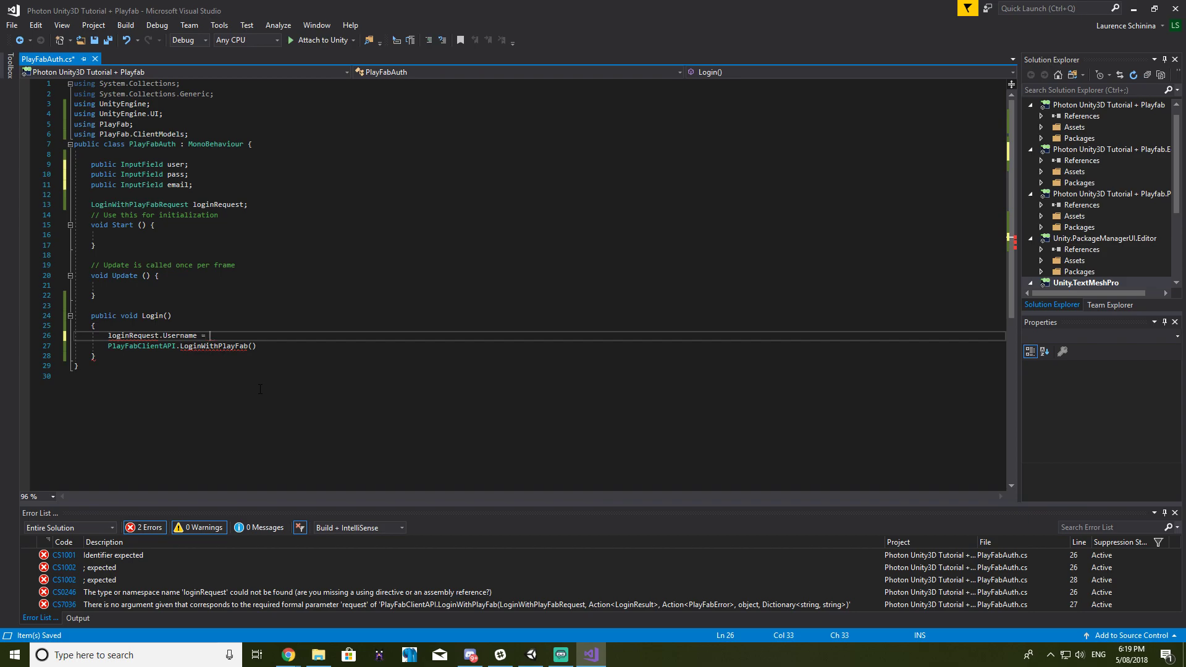
text(user.text;)
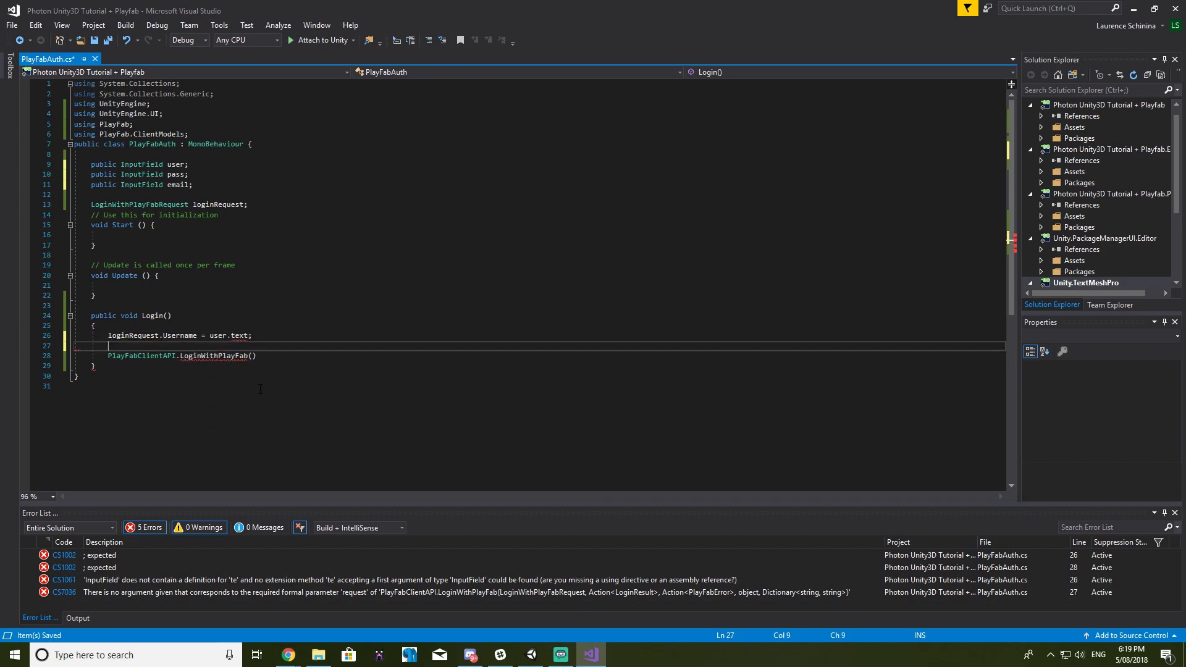
text(loginre)
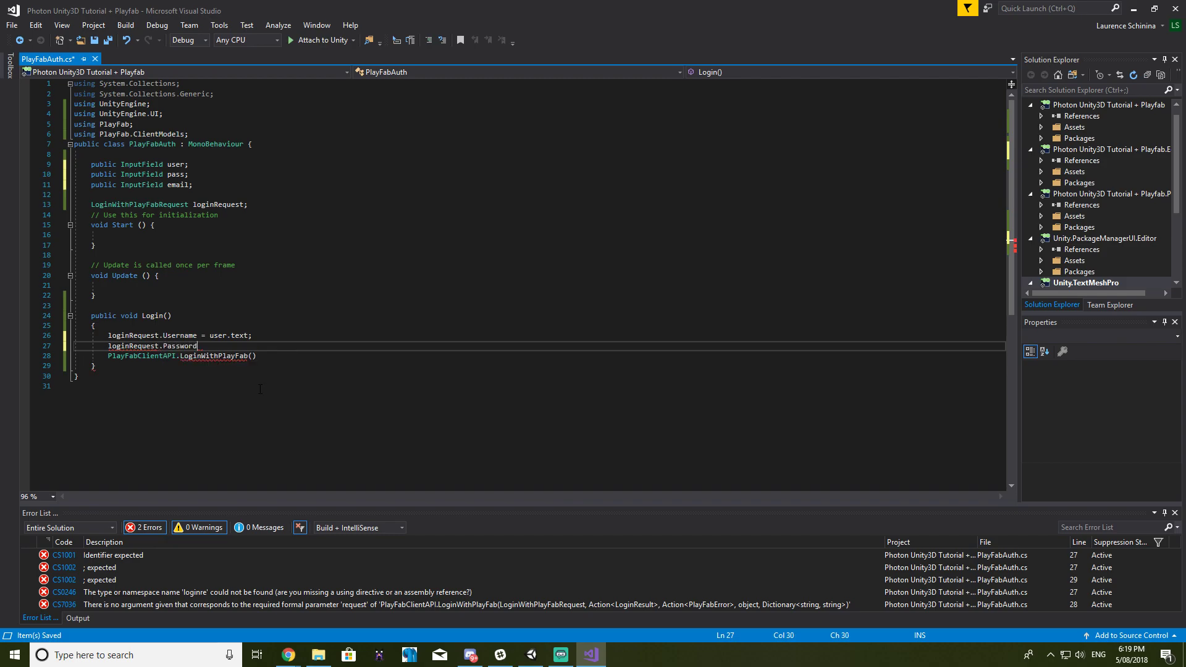
text(= use)
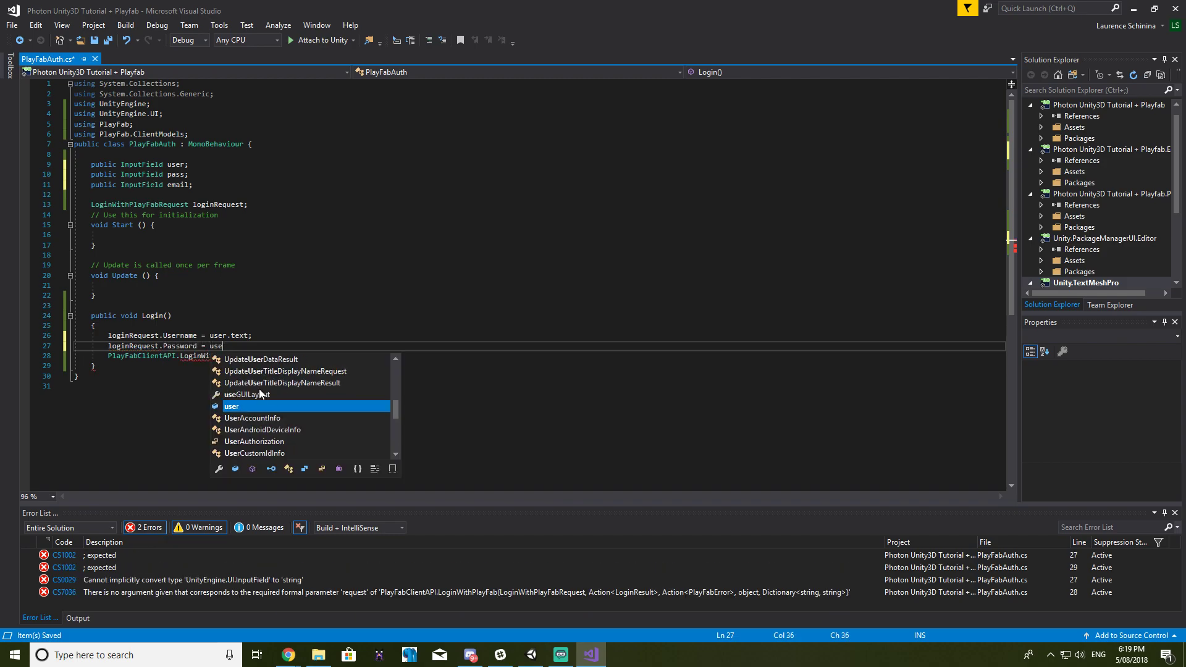
text(pass.text;)
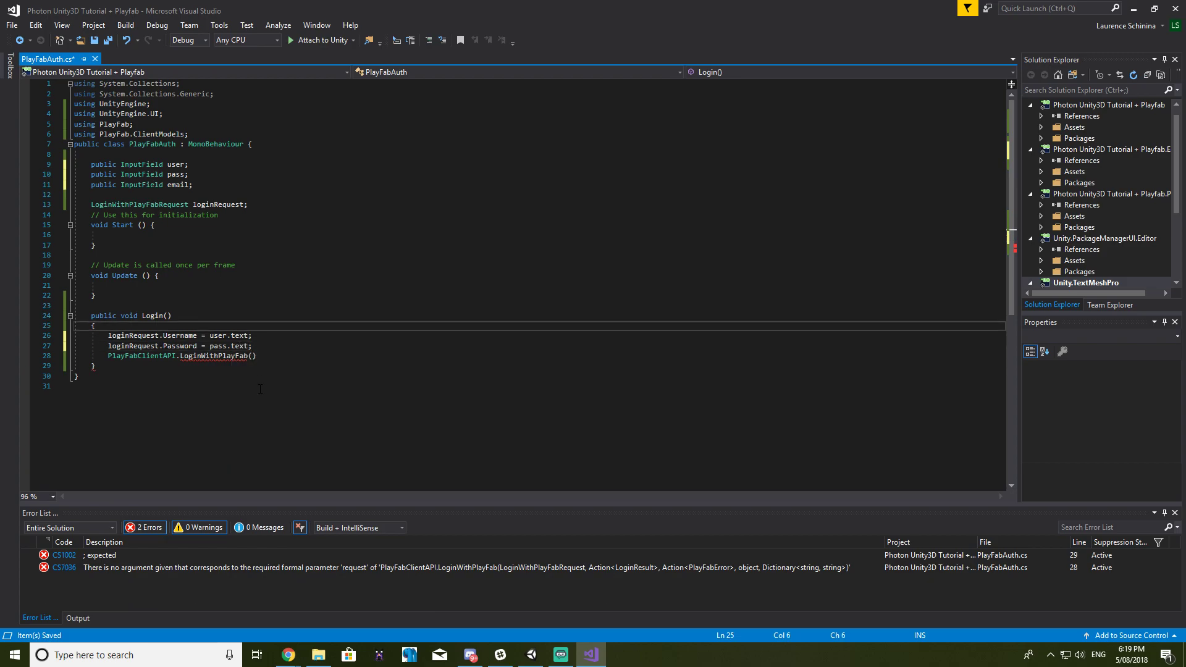
text(loginRequest = new LoginWithPlayFabRequest();)
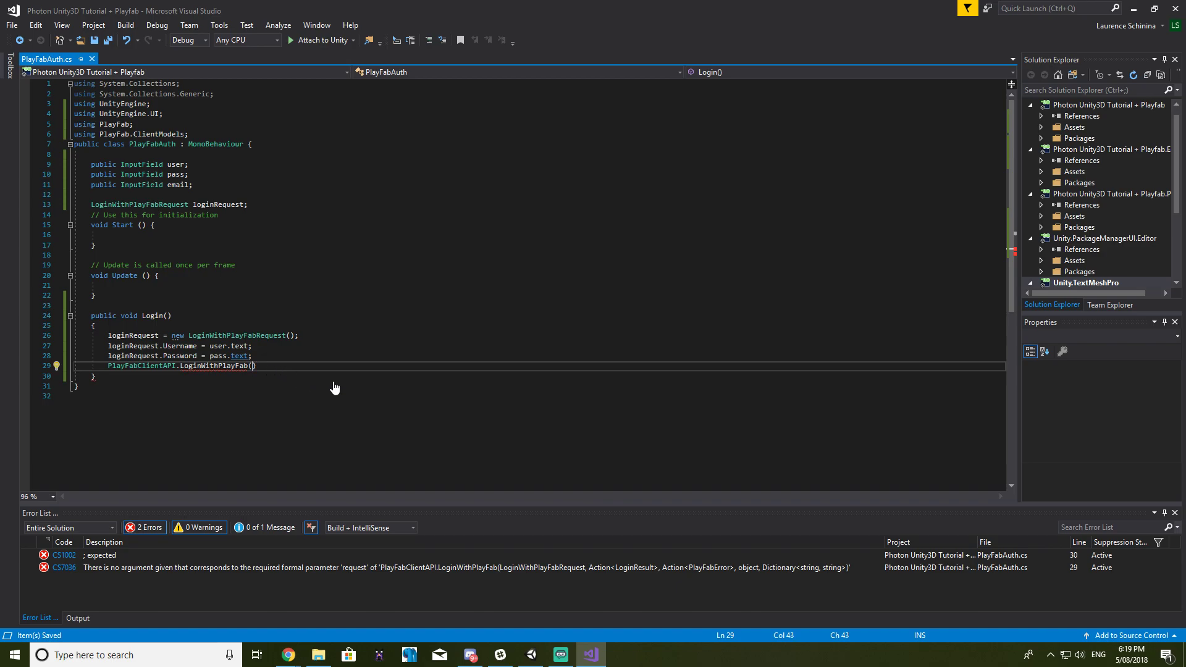
Step: Pass loginRequest, result and error lambdas, and null to LoginWithPlayFab
text(loginre)
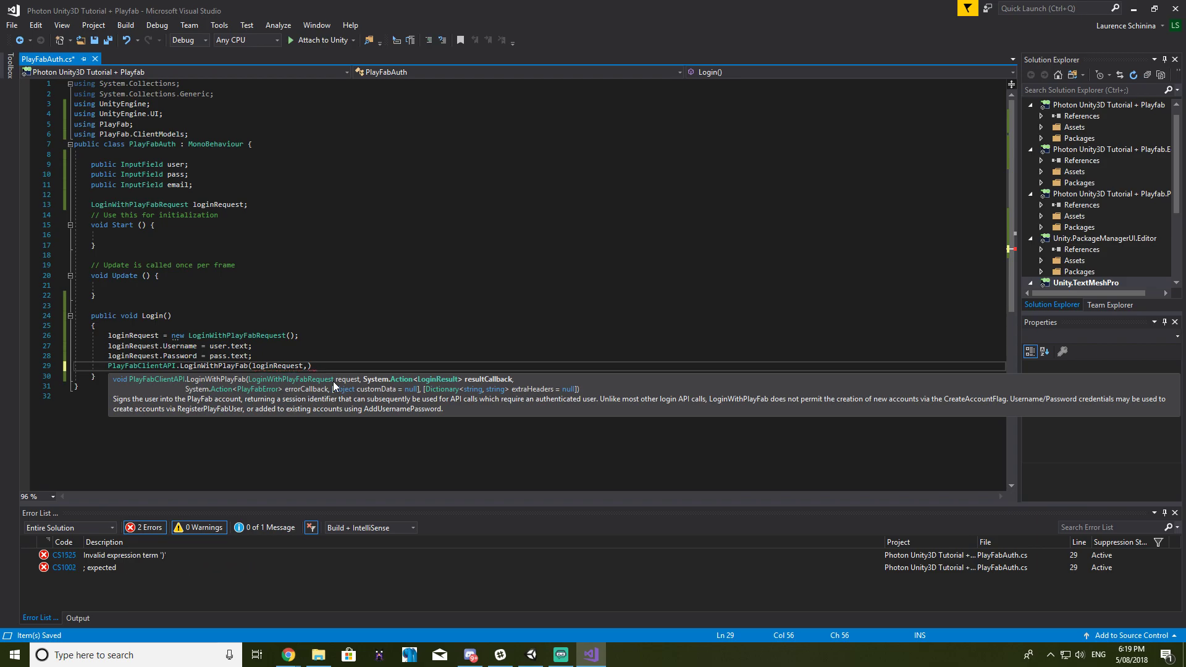
text(" ")
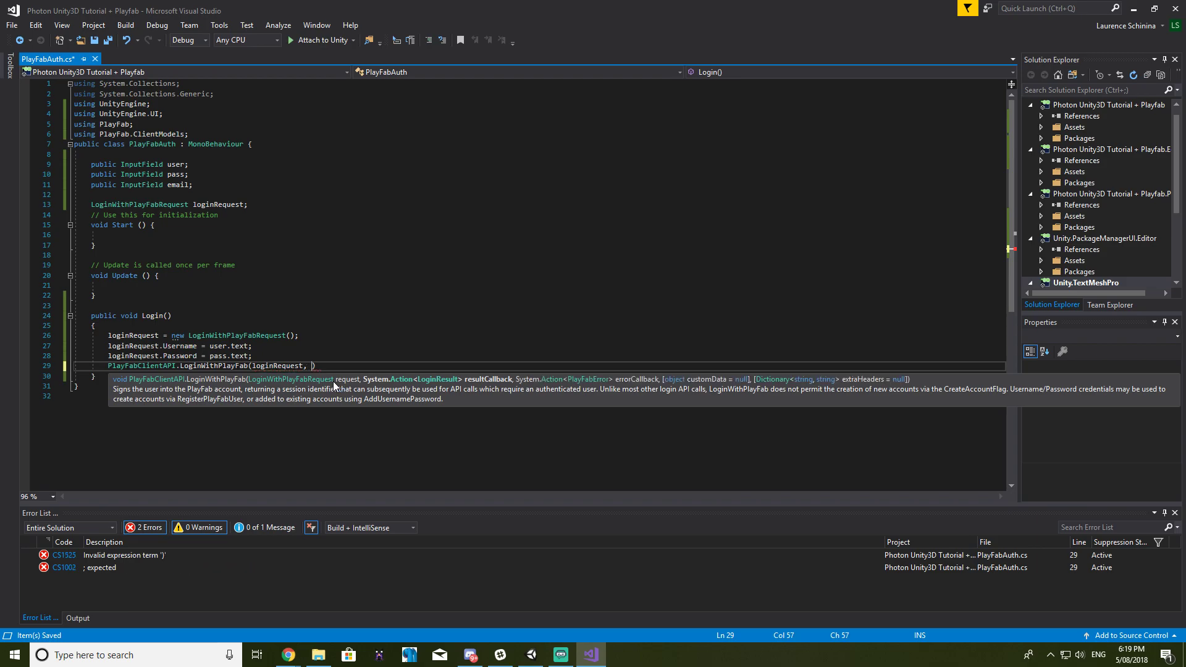
text(result => {)
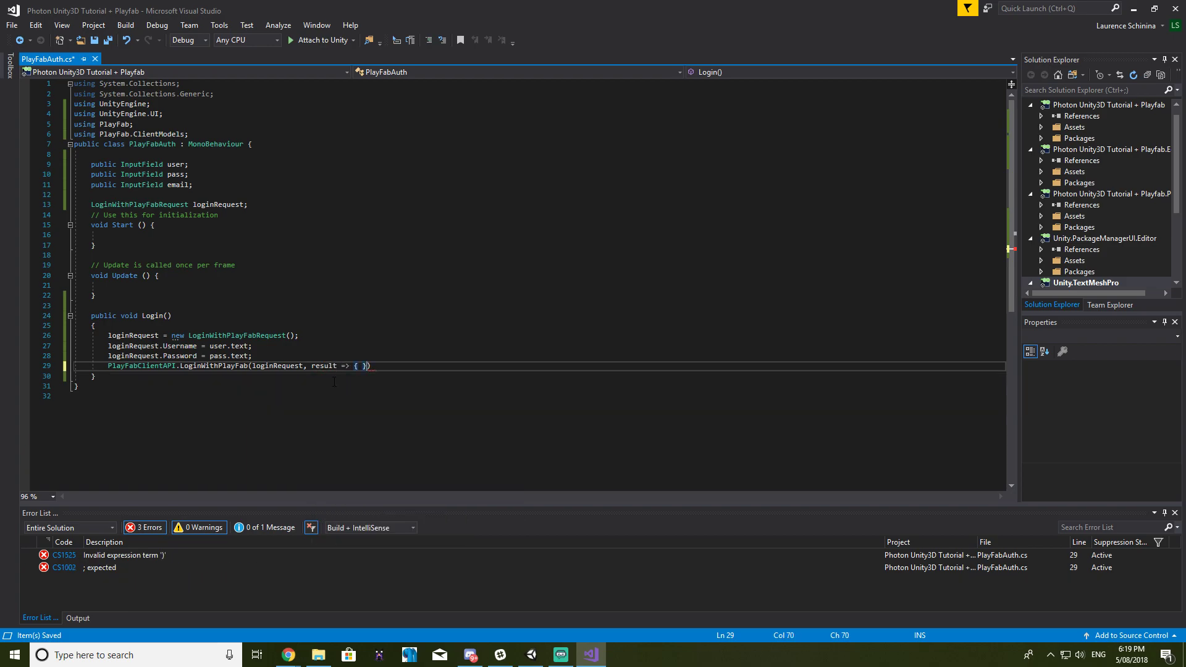
text(, error =>)
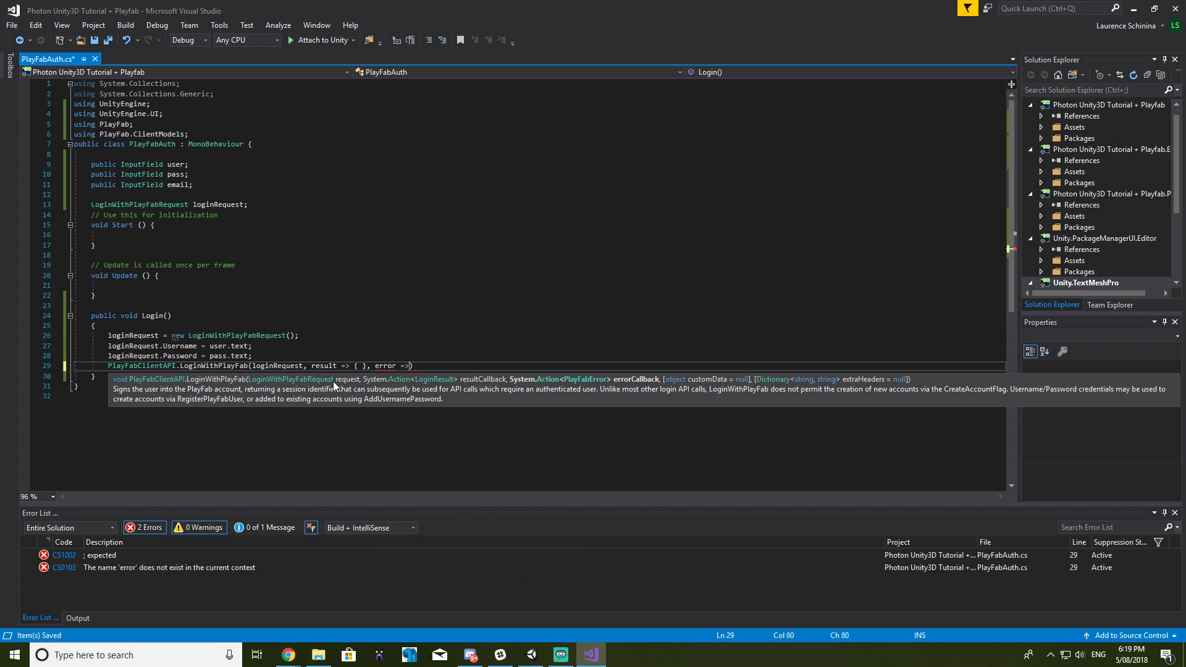
text(())
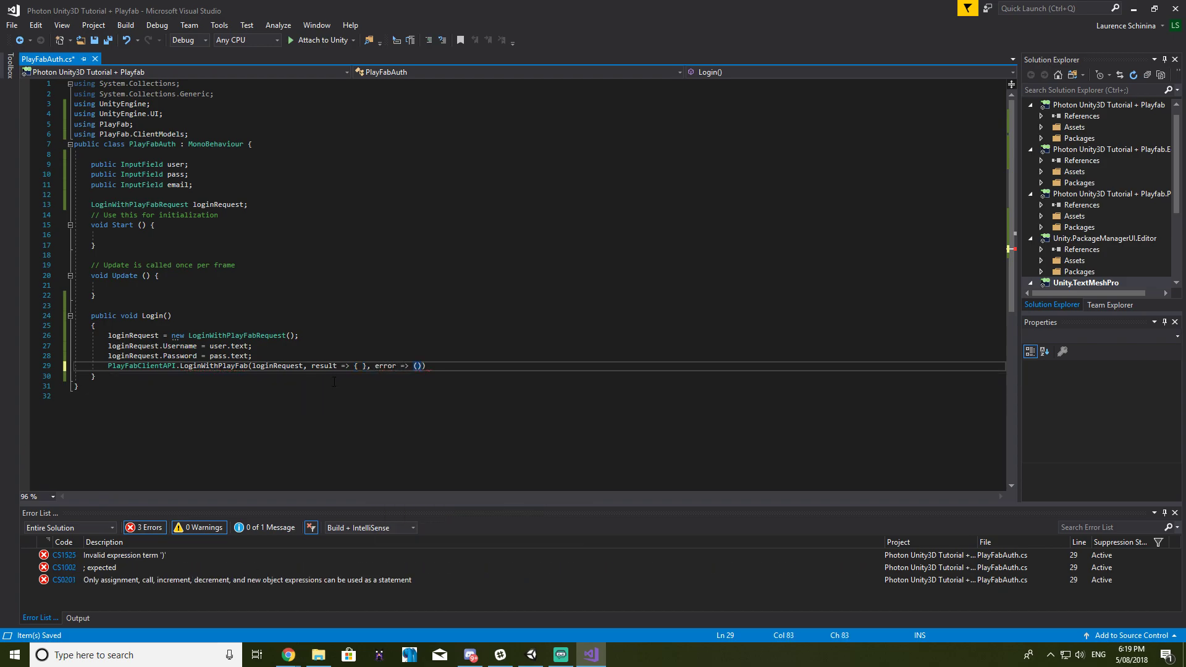
text(,)
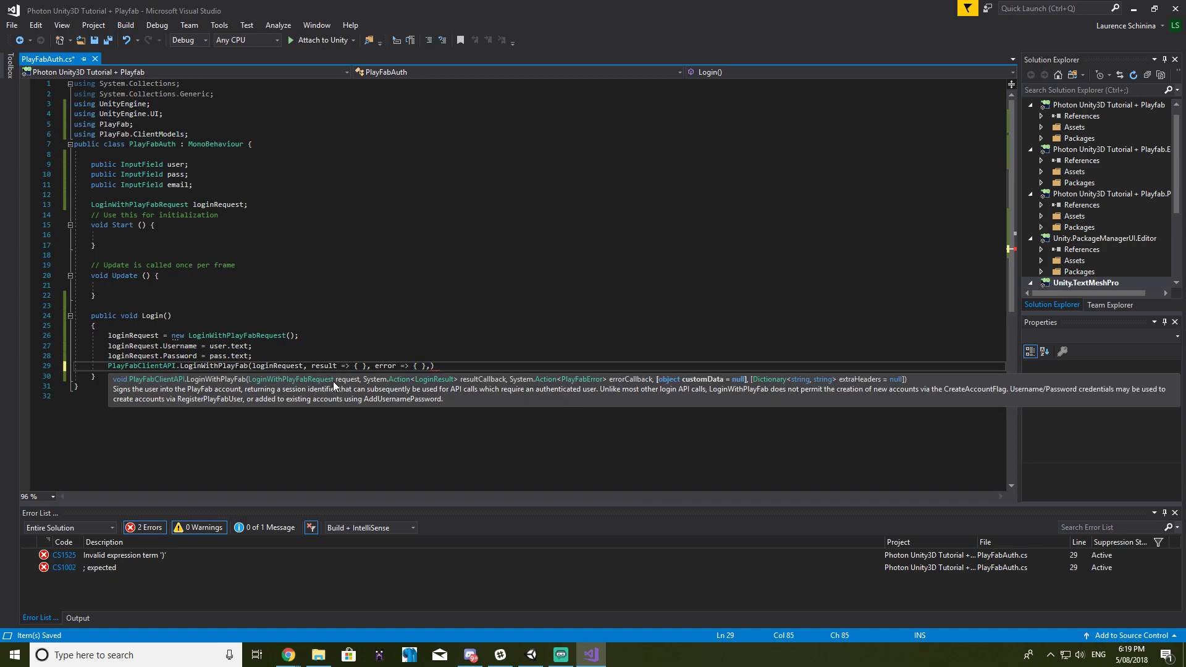
text(null)
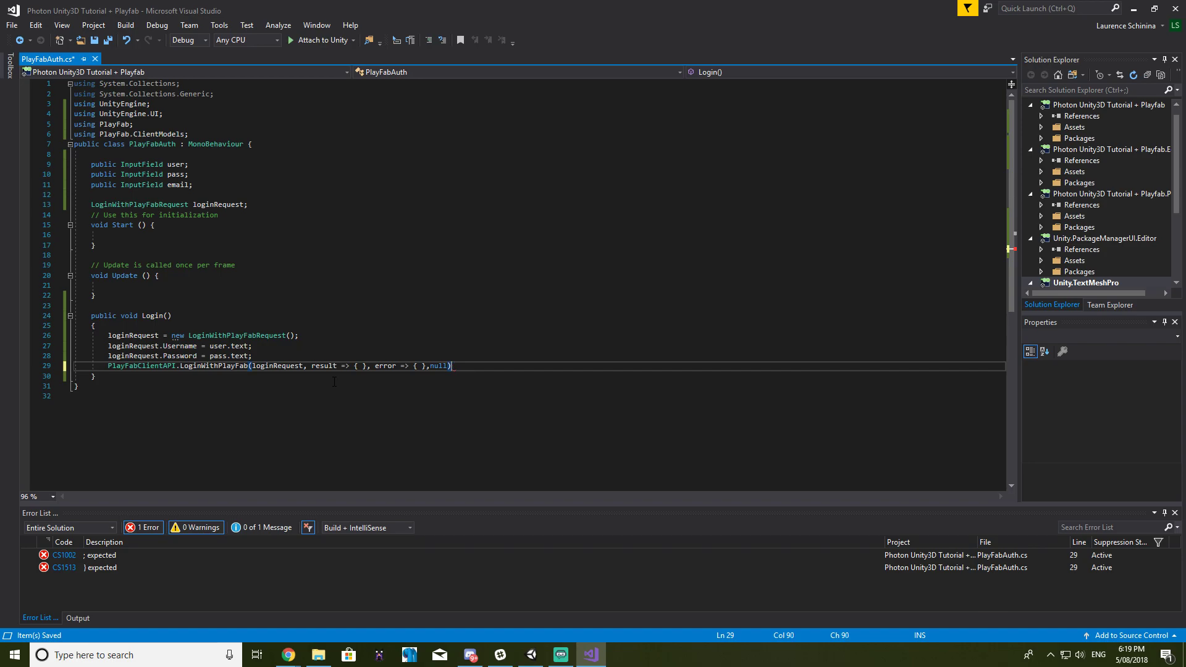
text(;)
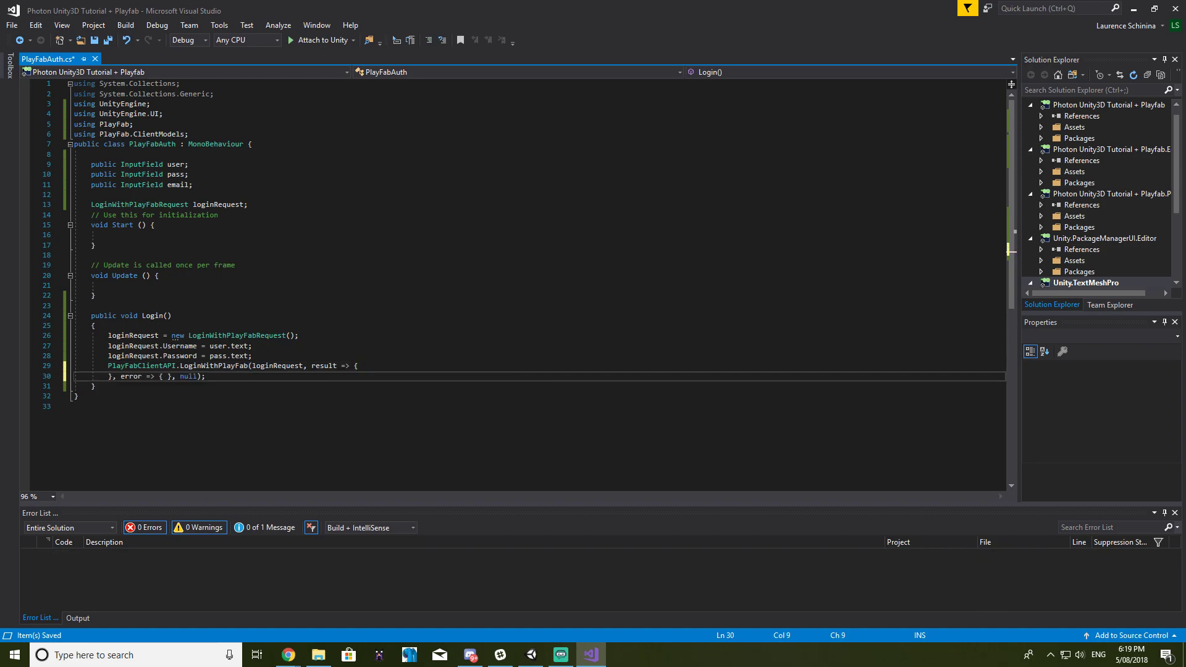
Step: Spread the callbacks onto separate lines with account found/not found comments, and save
key(Enter)
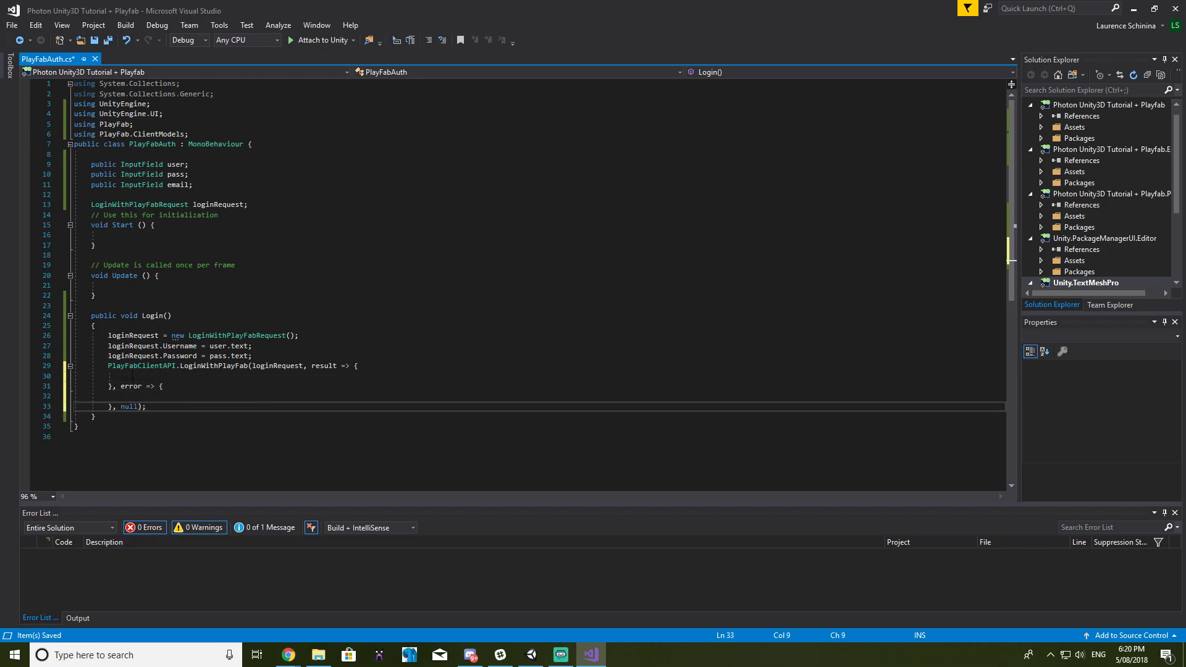
text(//)
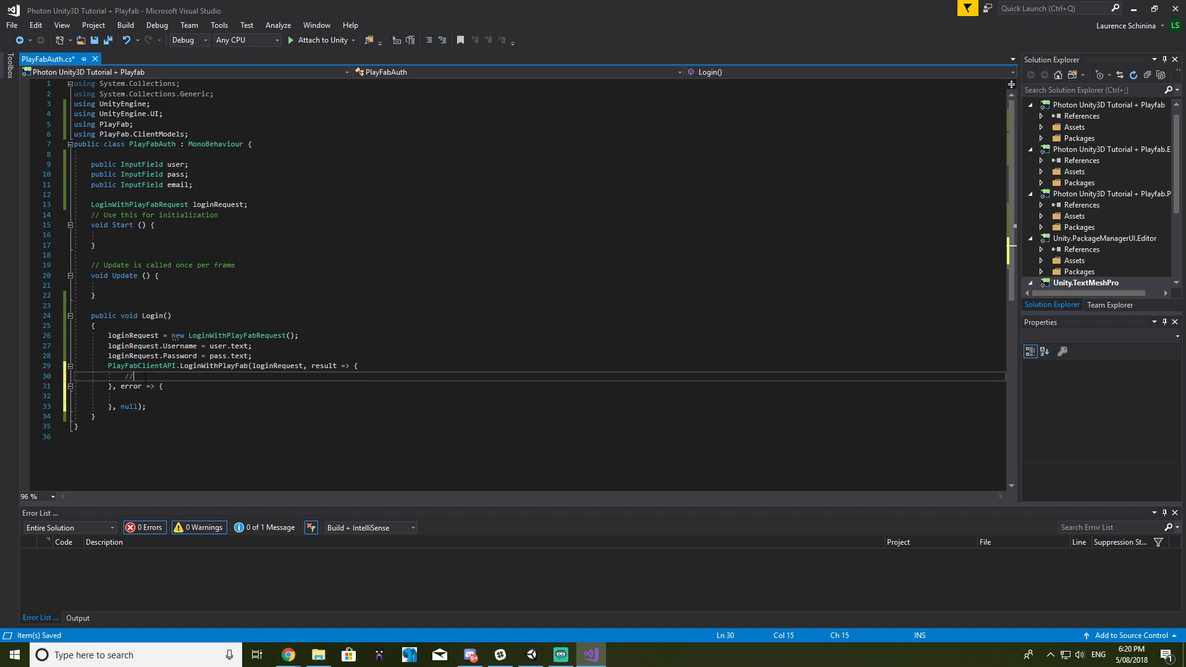
text(If the account is found)
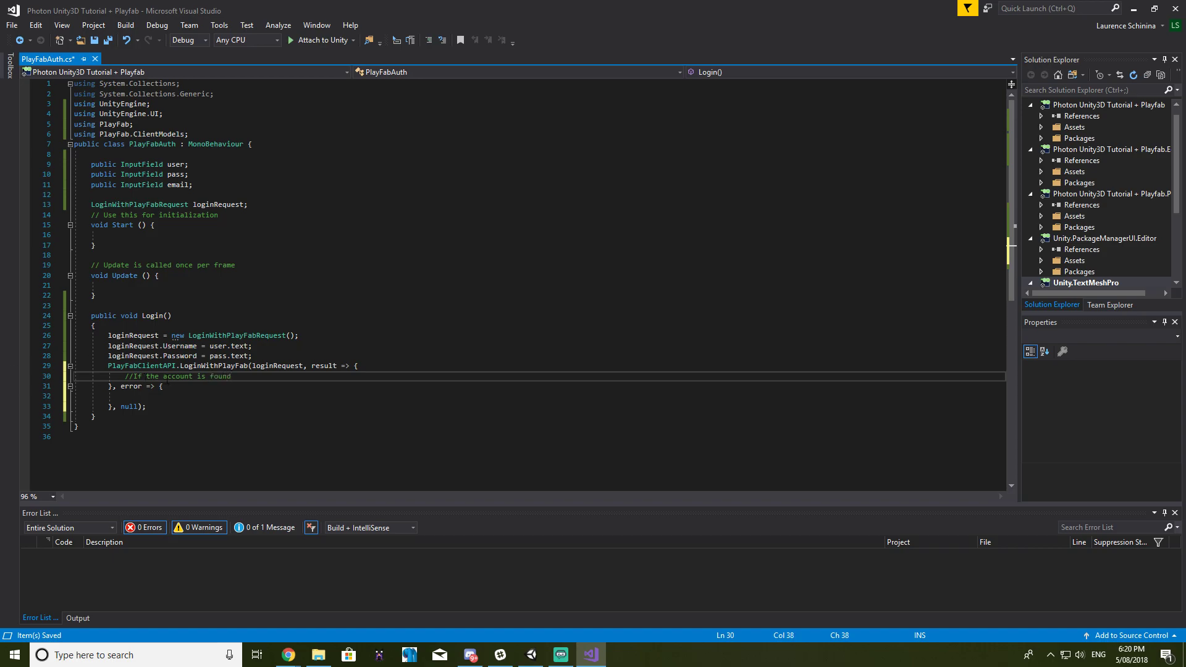
text(//)
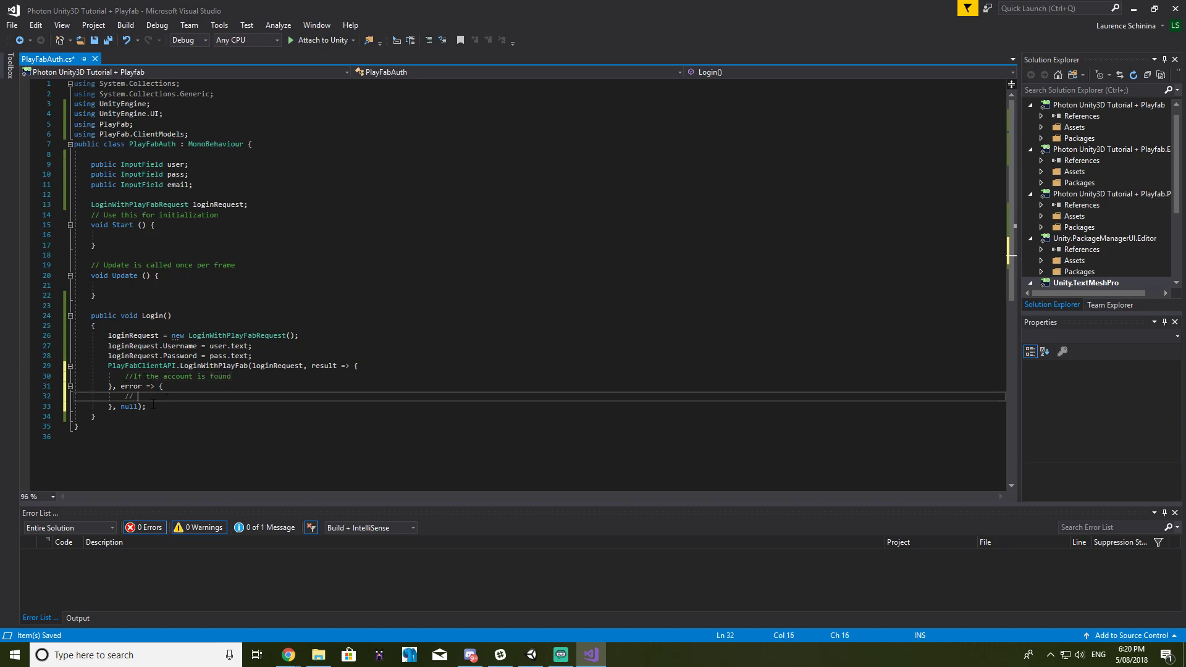
text(If the account is not found)
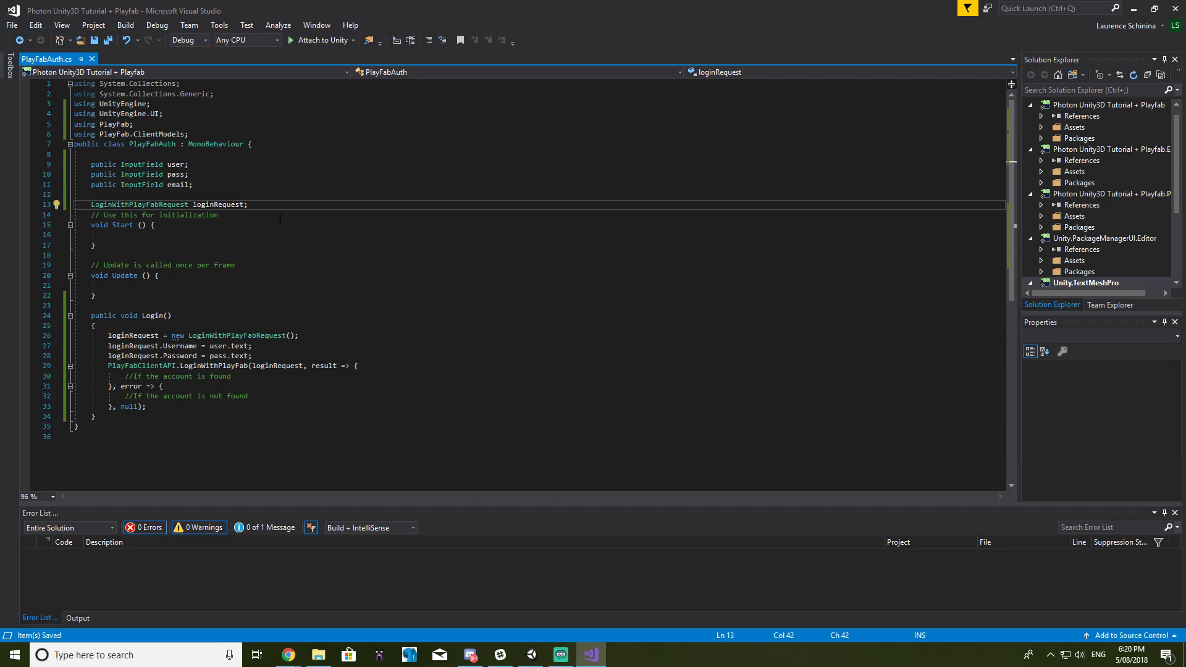
Step: Add blank lines above loginRequest and begin a public bool IsAuthenticated declaration
key(Enter)
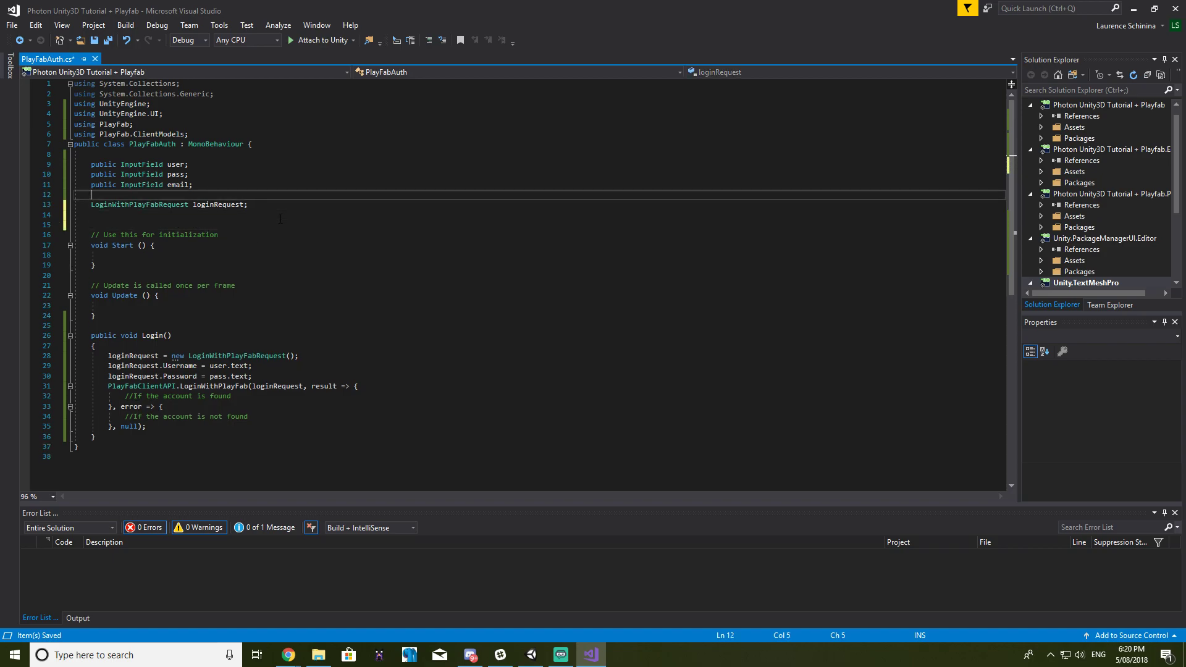
text(public)
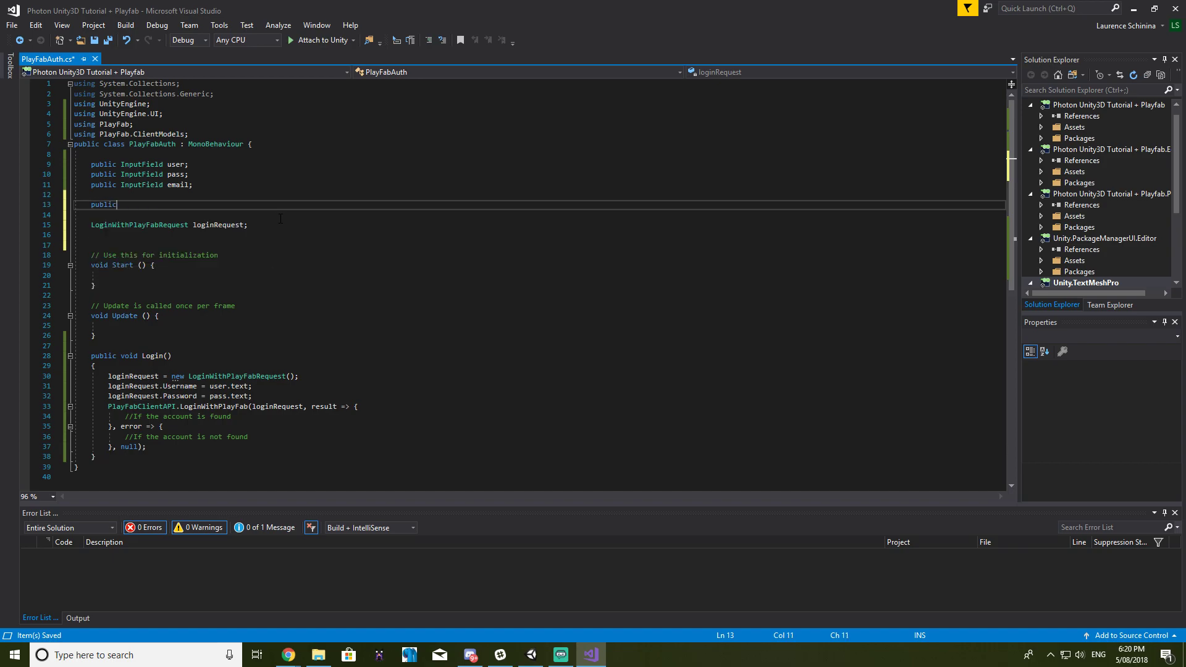
text(bool)
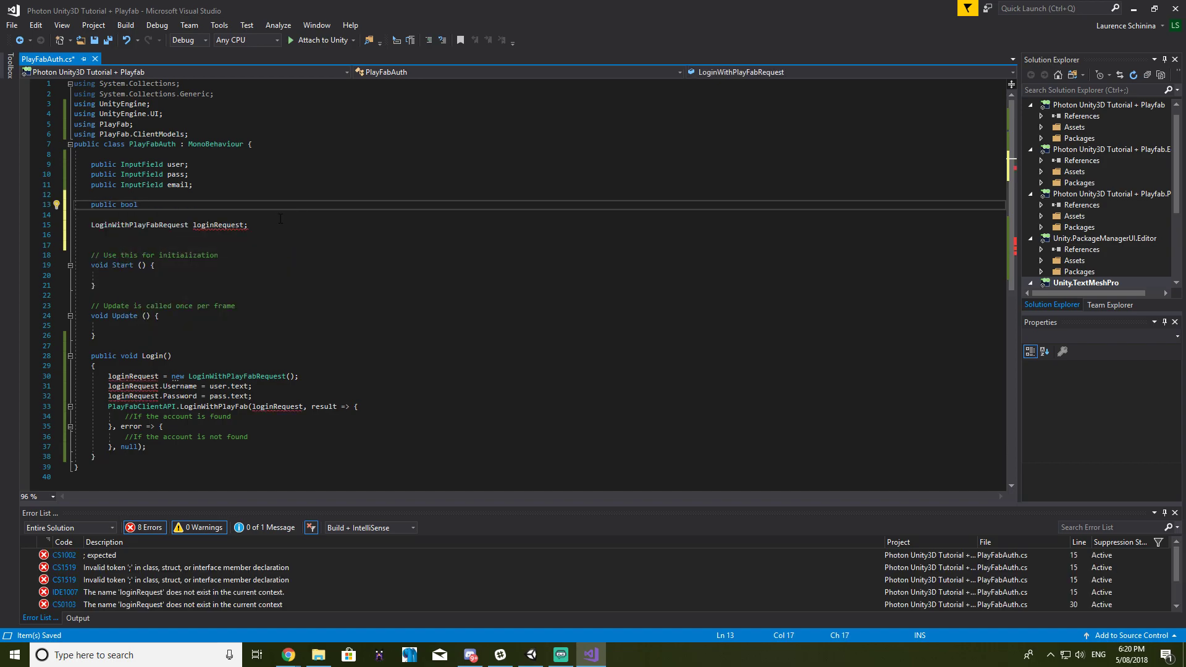
text(Is)
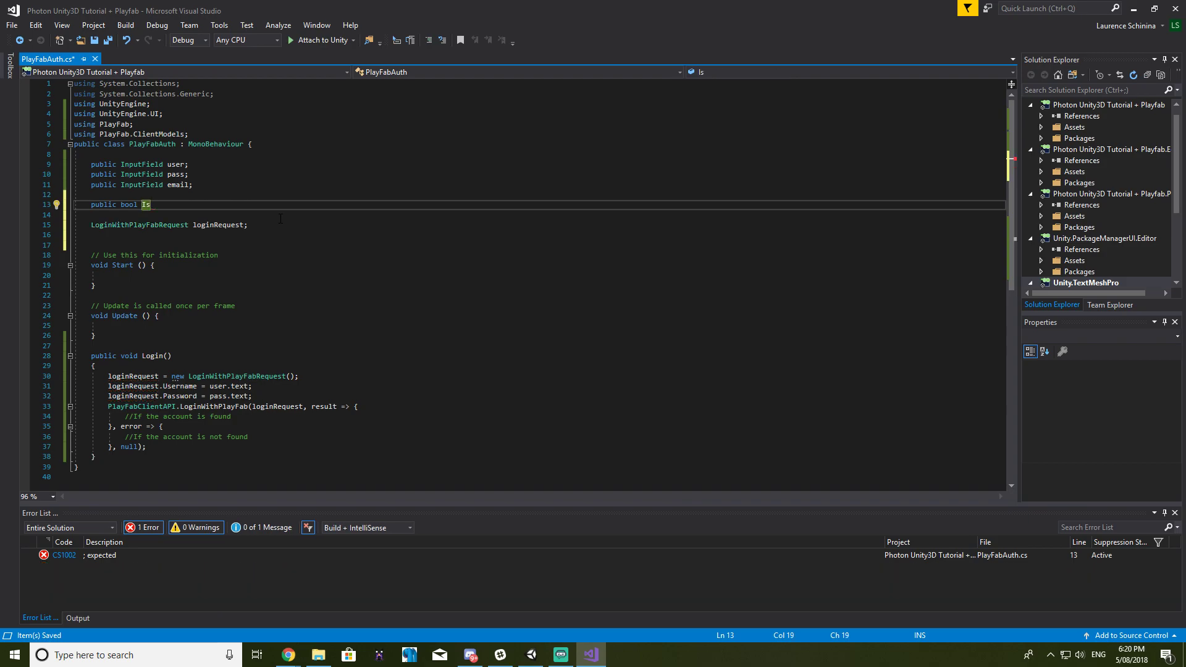
Step: Initialize IsAuthenticated to false, set true on success and false on error, then save
text(Authenti)
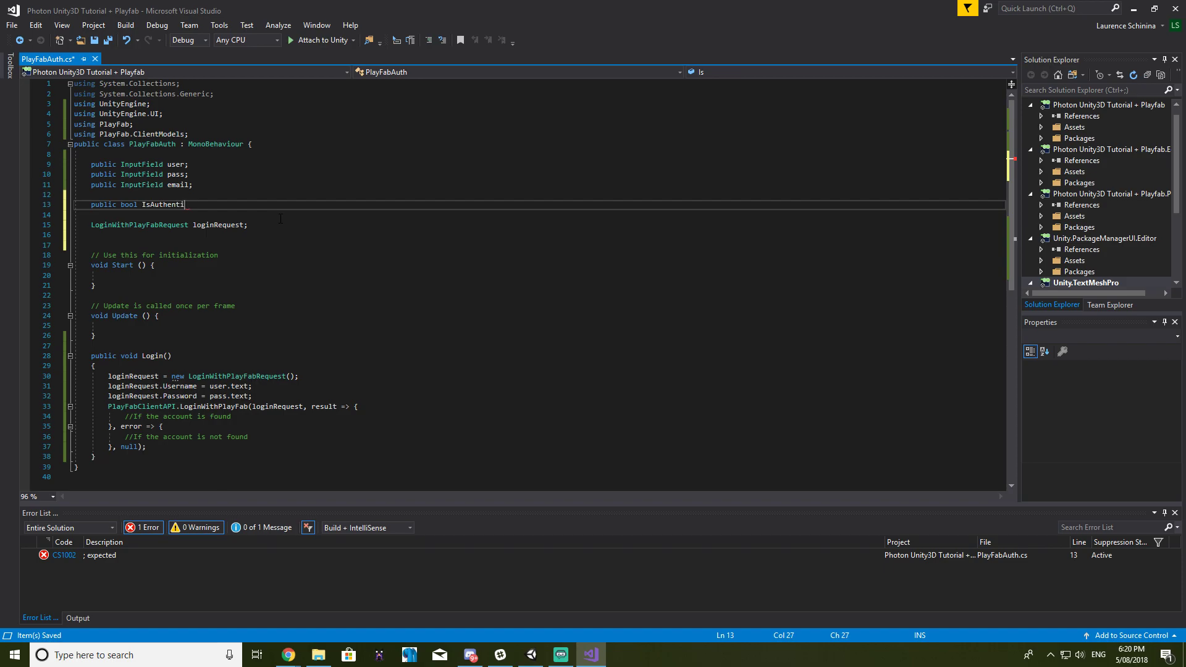
text(cated)
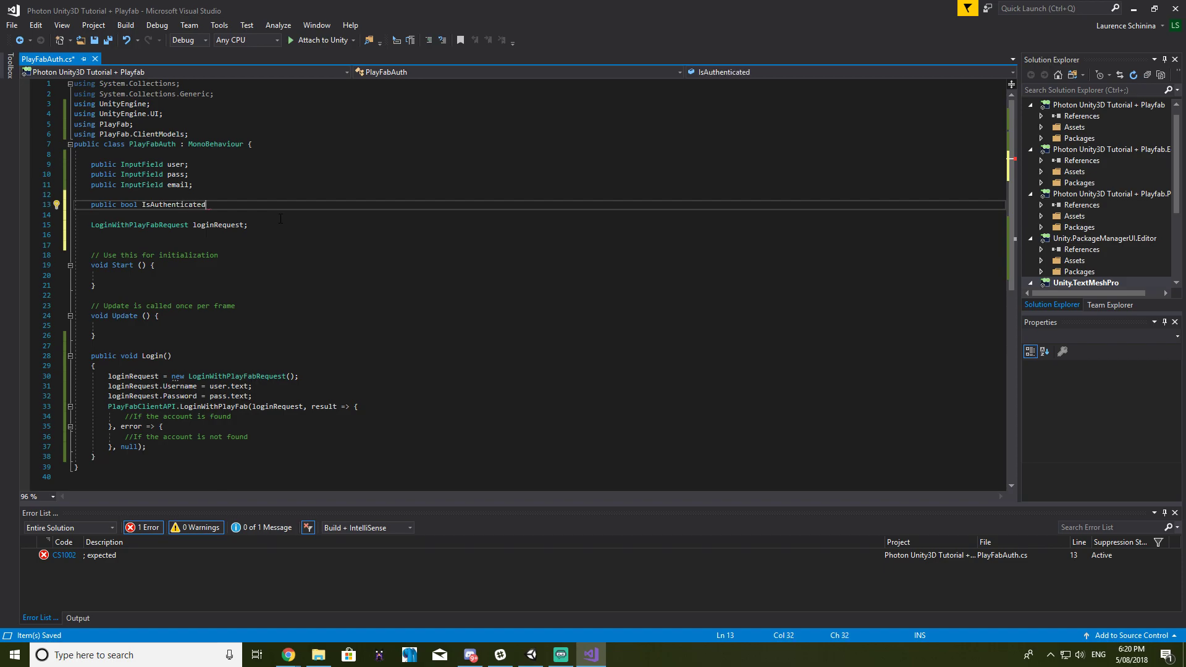
text(= false;)
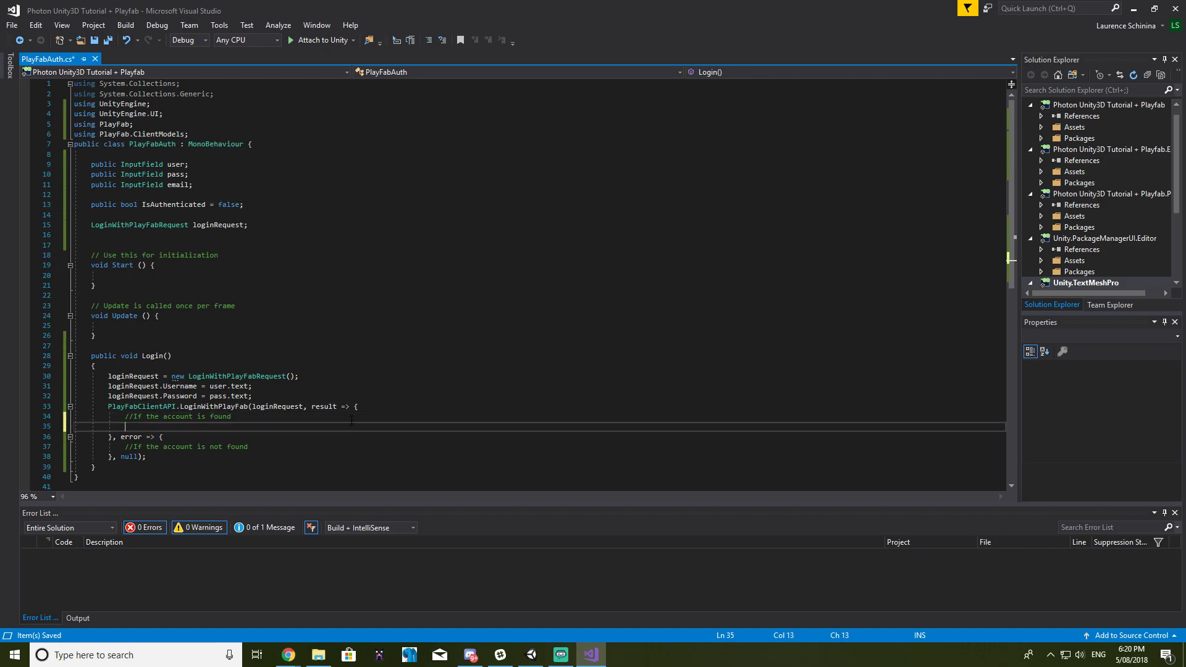
text(is)
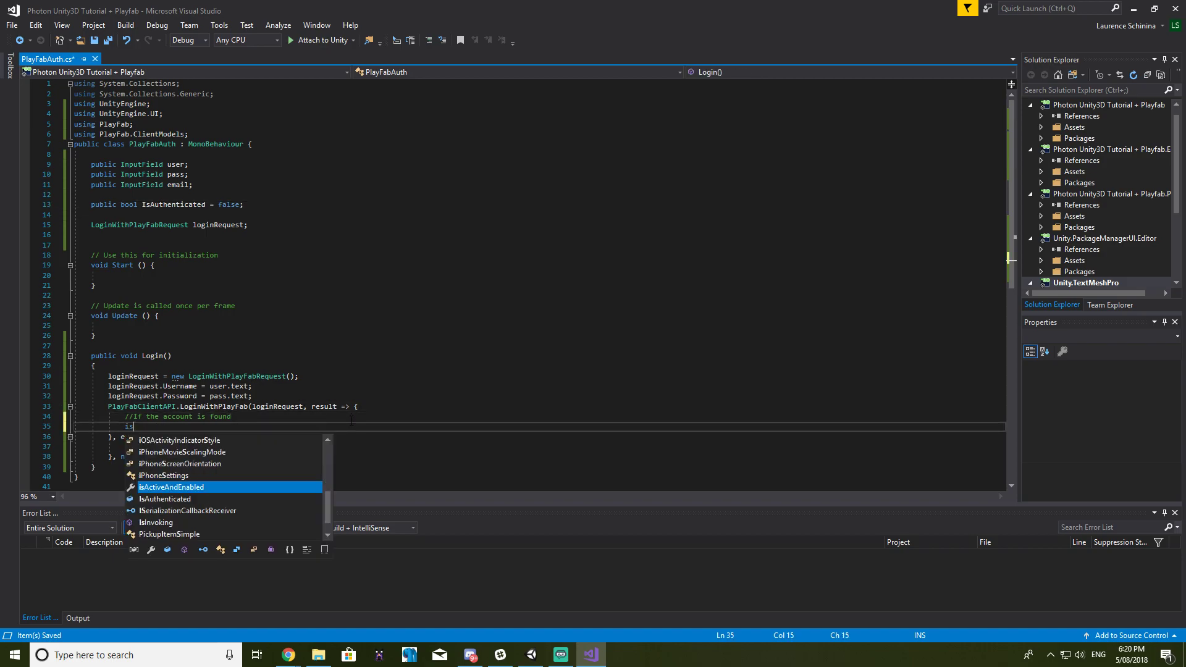
text(IsAuthenticated = true;)
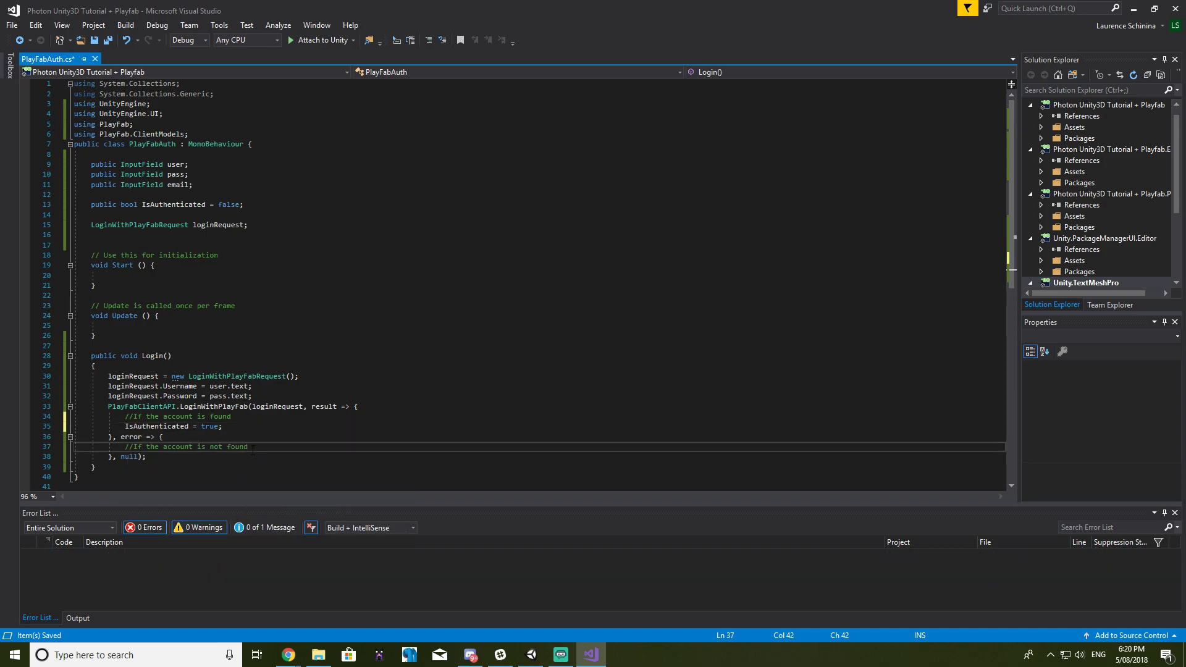
text(IsAuthenticated = false;)
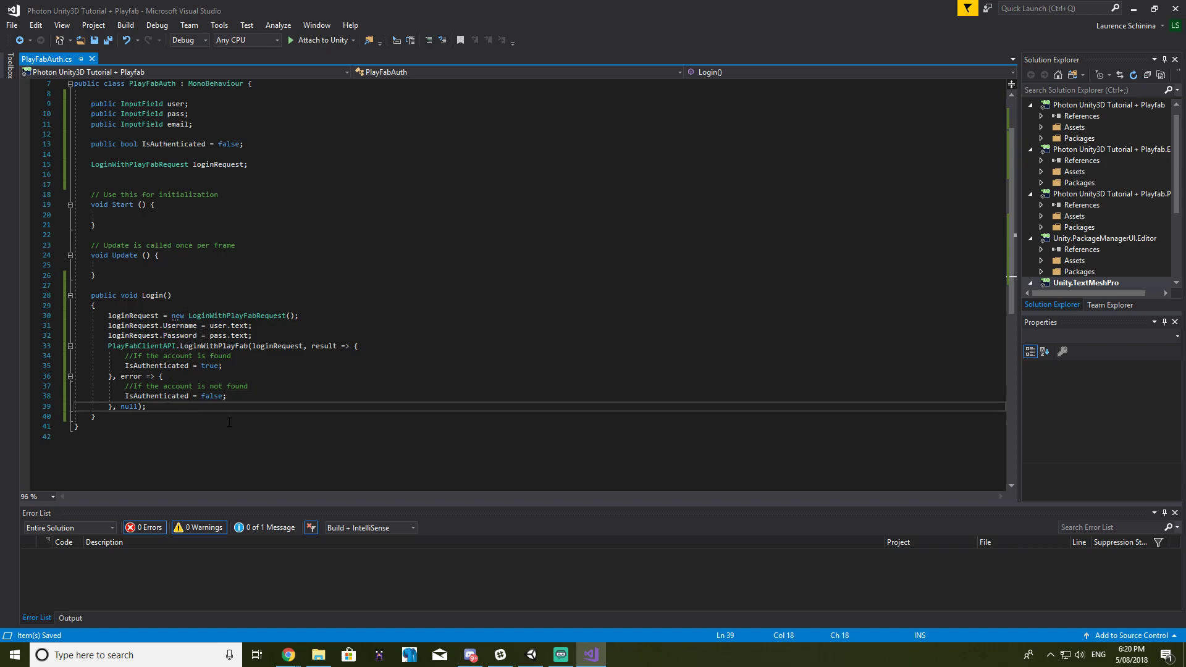
Step: Log 'You are now logged in!' on success and error.ErrorDetails on failure
click(212, 365)
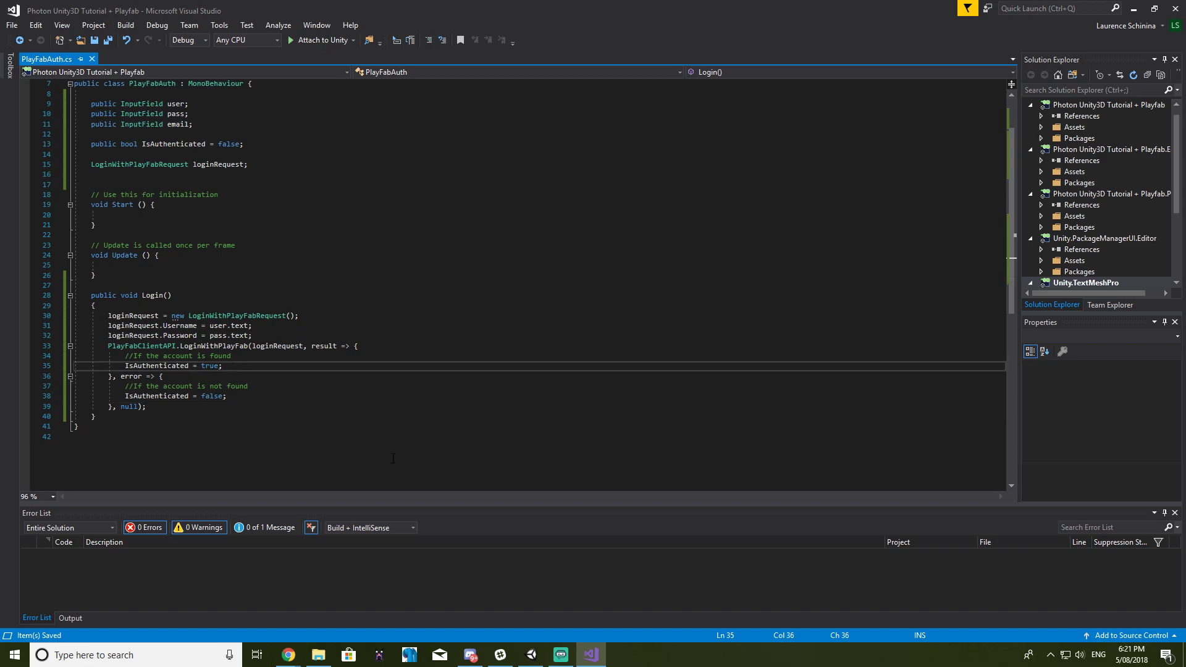
text(dev)
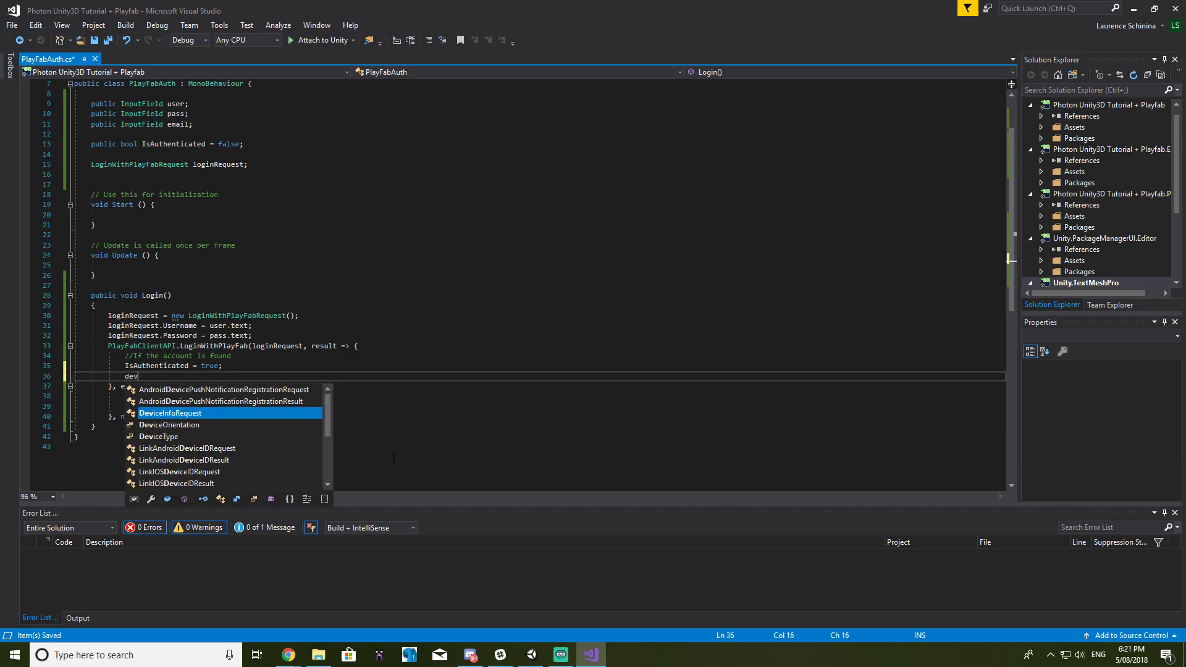
text(u)
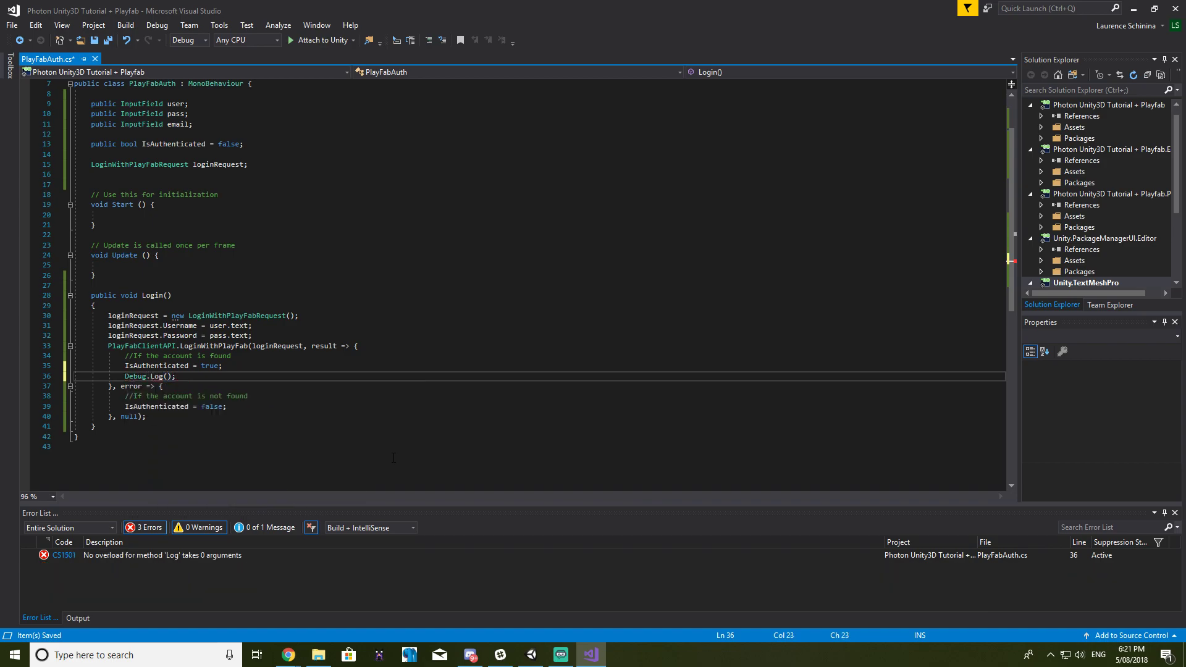
text(result.)
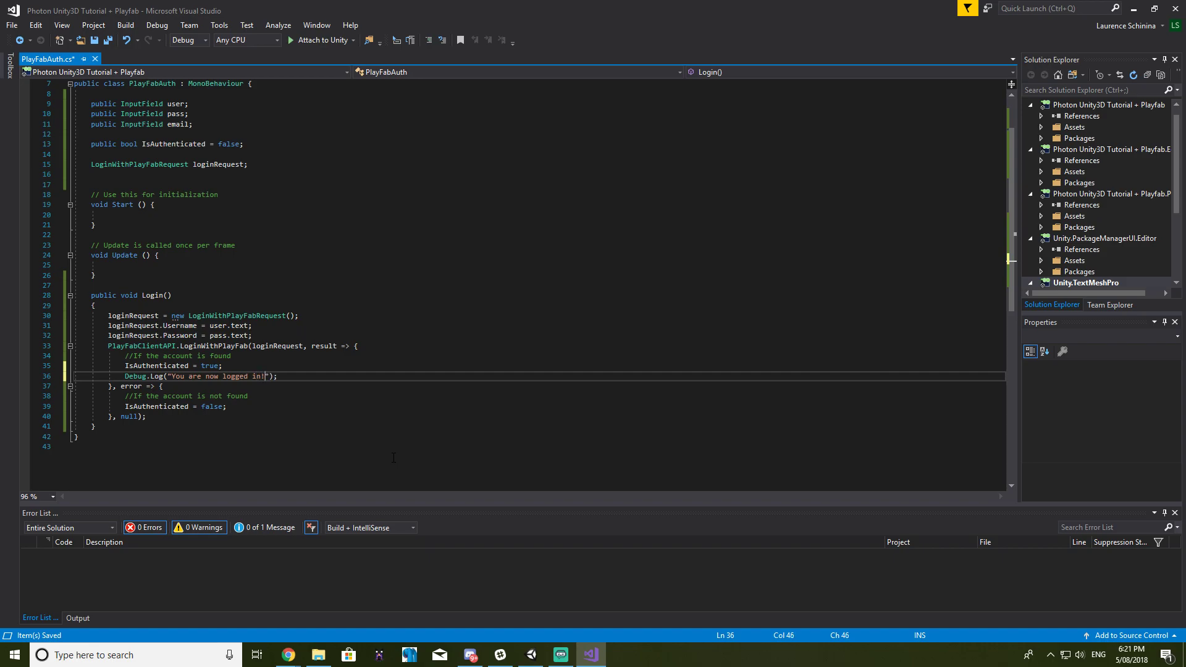
key(enter)
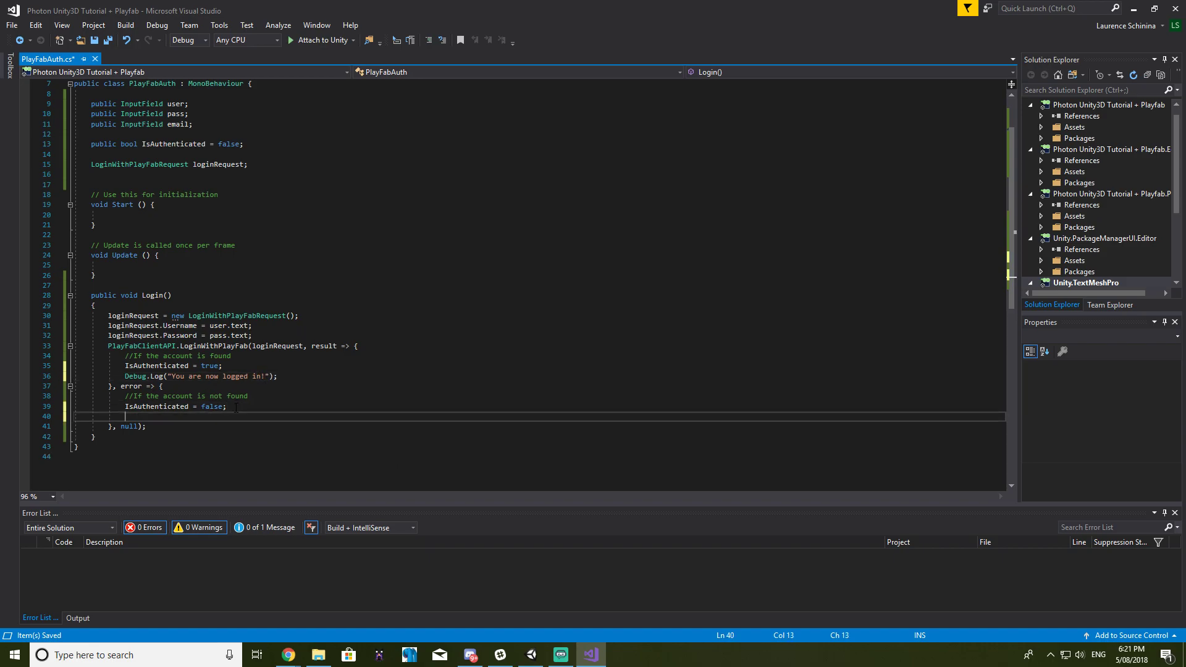
text(debu)
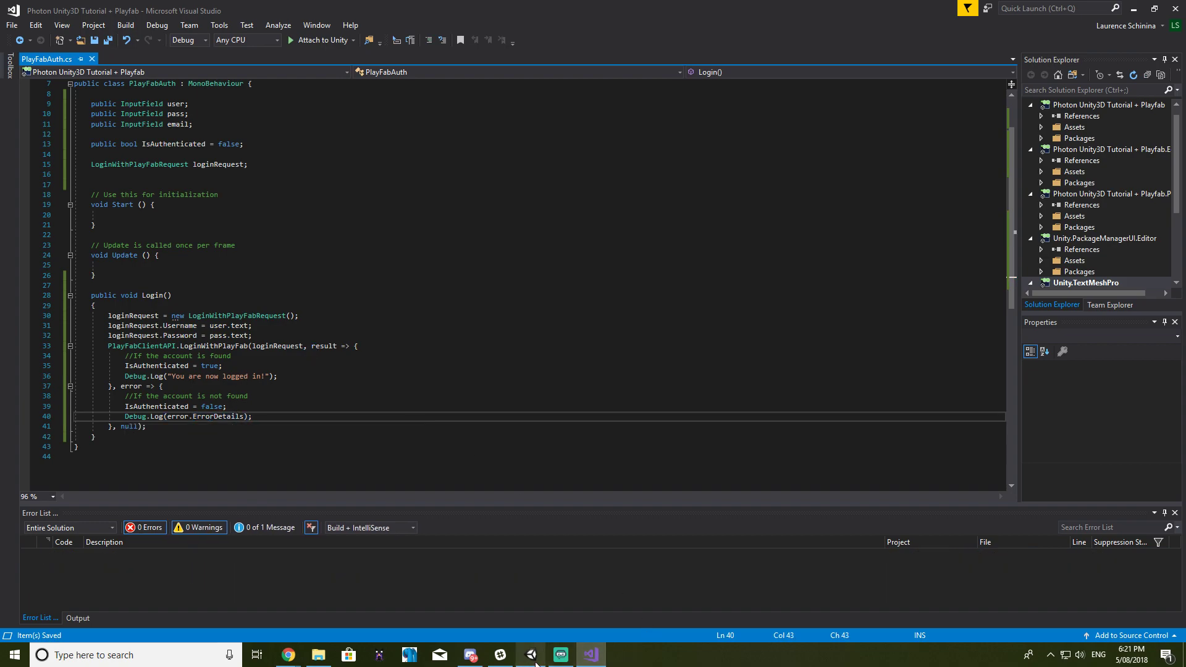
Step: In Unity, name the object PlayFabManager and attach the PlayFabAuth script
click(559, 655)
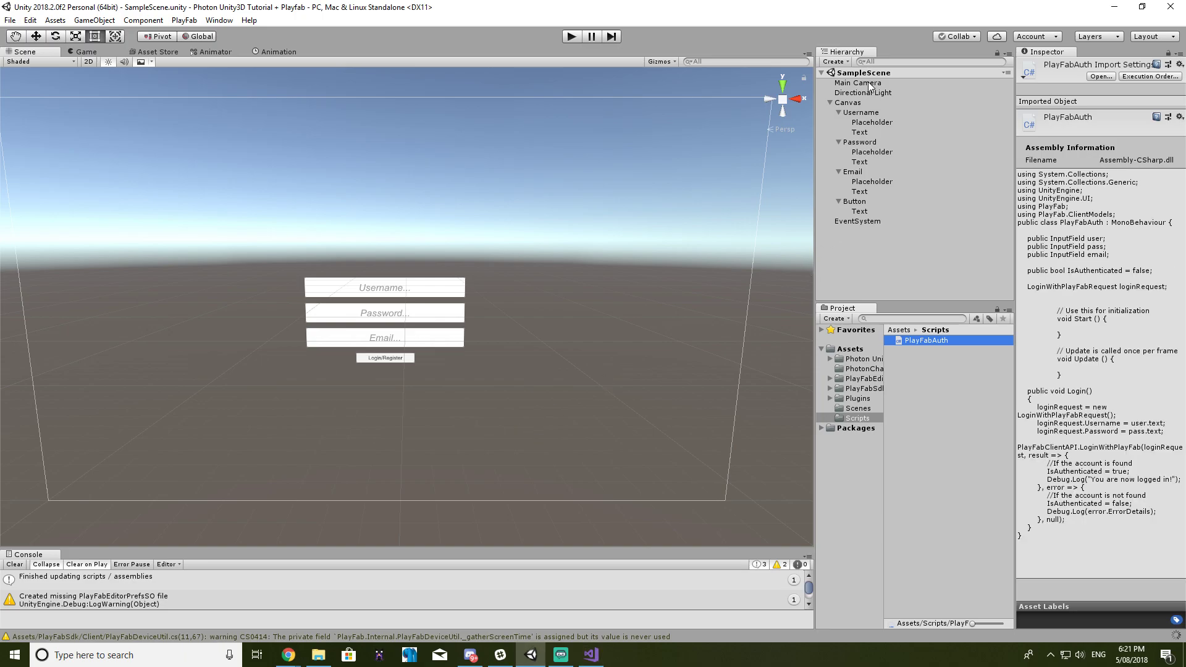
click(859, 82)
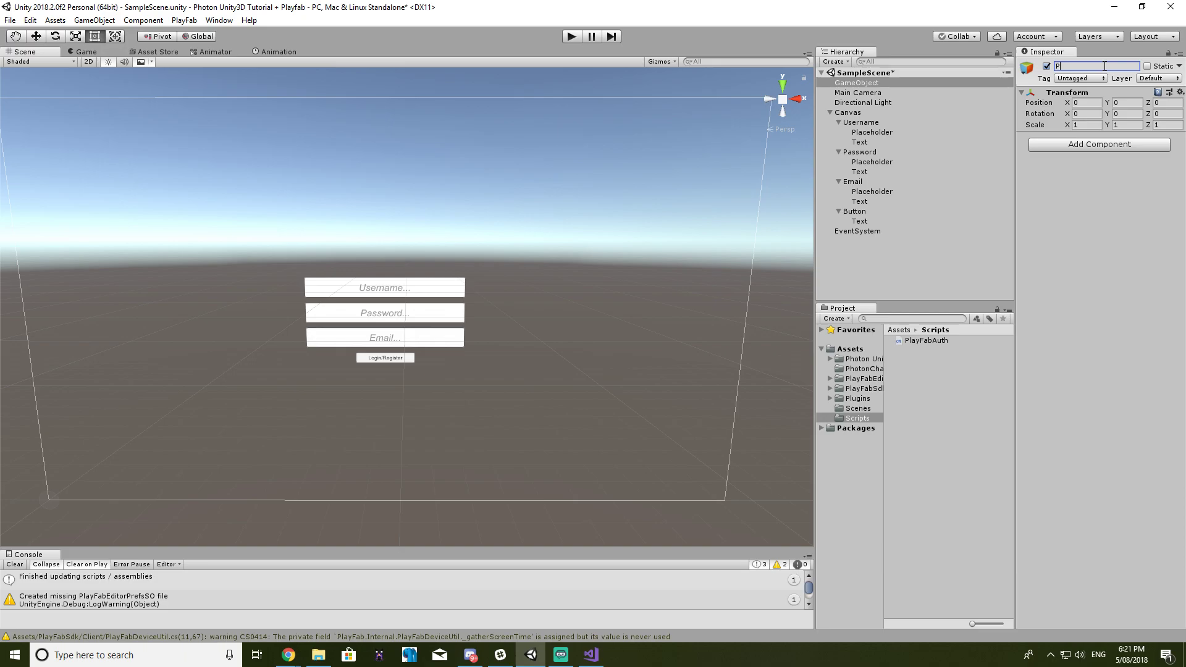
text(layFabManager)
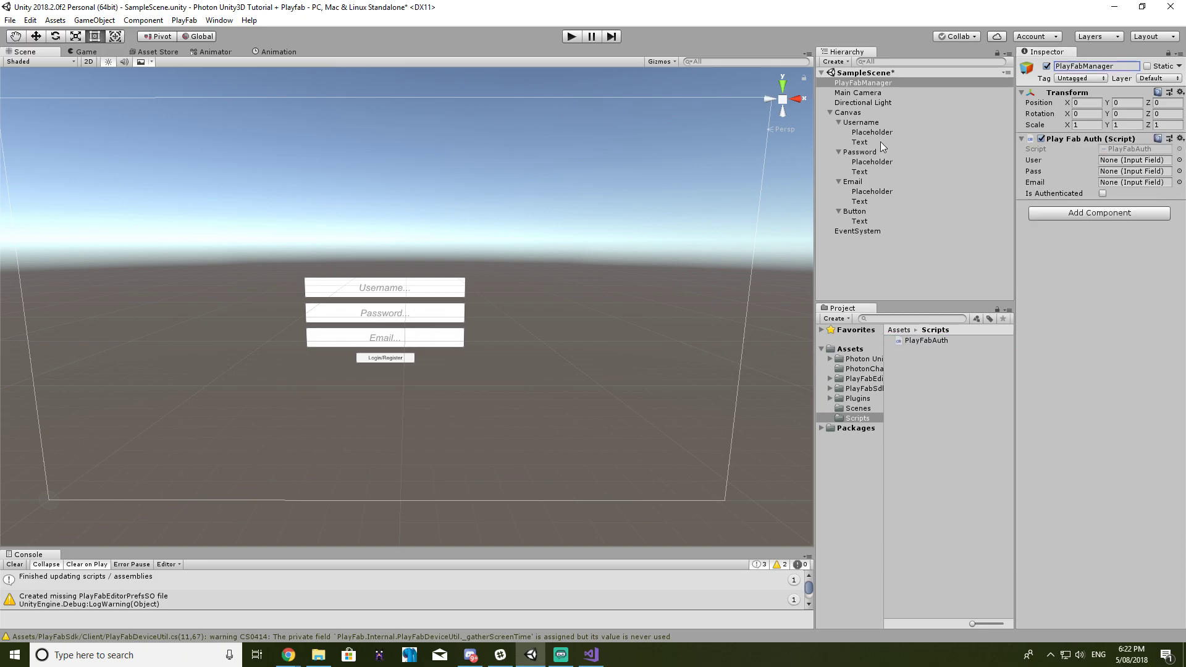
Step: Link the Username, Password and Email input fields to PlayFabAuth and enter Play mode
click(1132, 159)
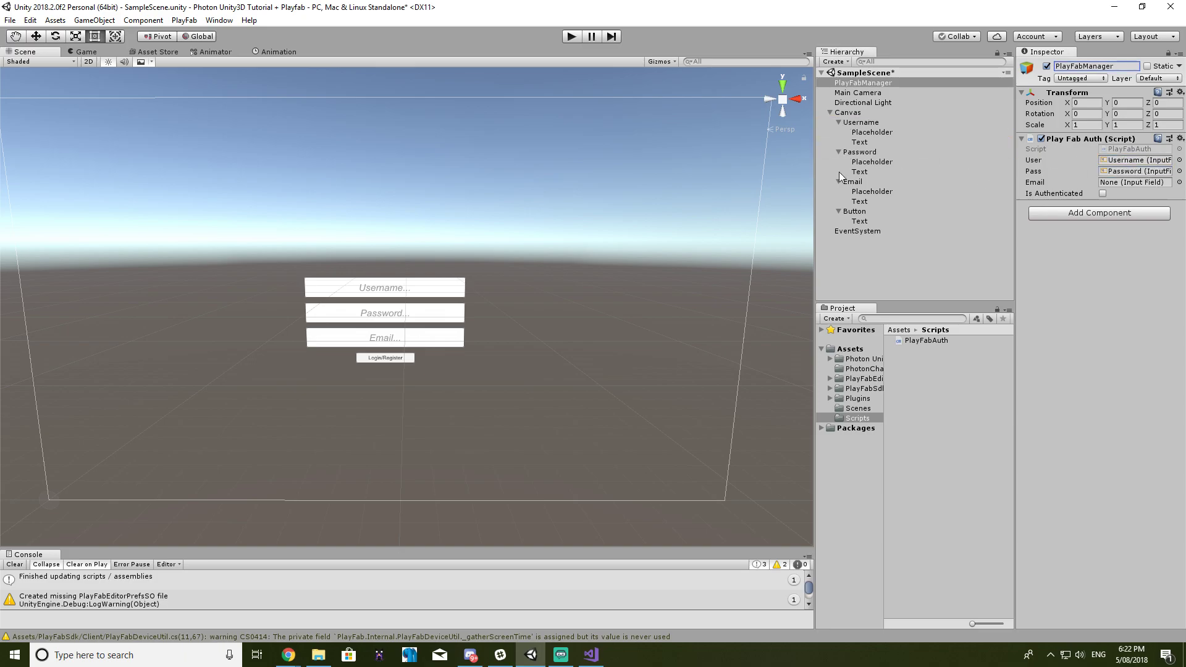
click(1134, 182)
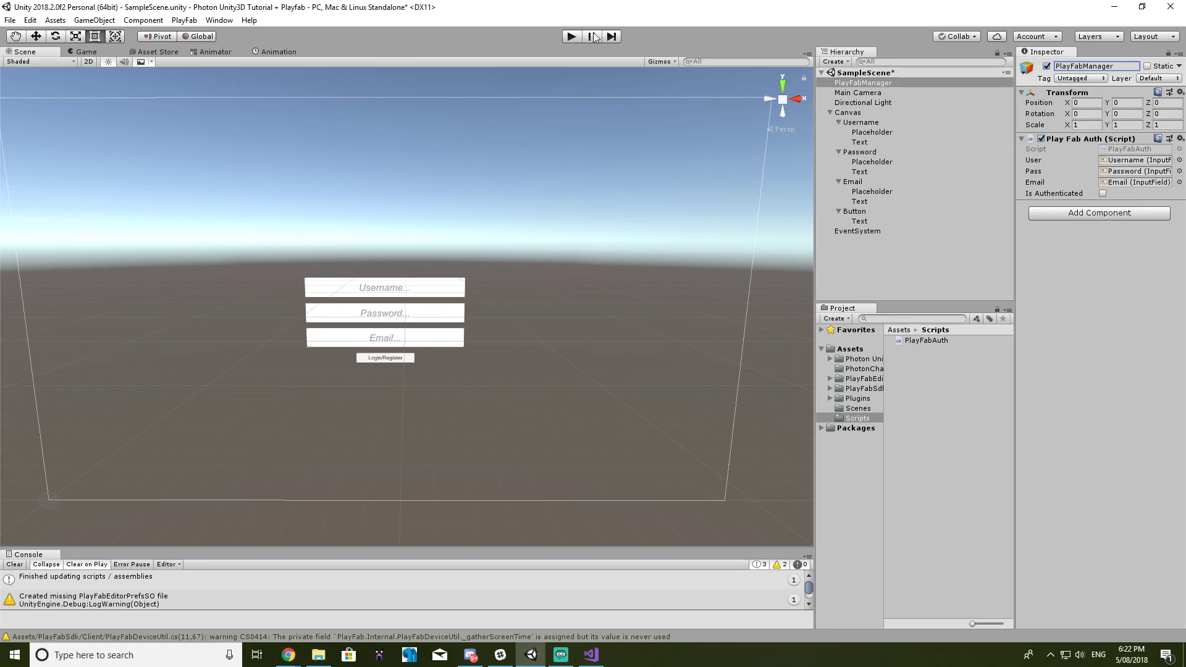
click(571, 36)
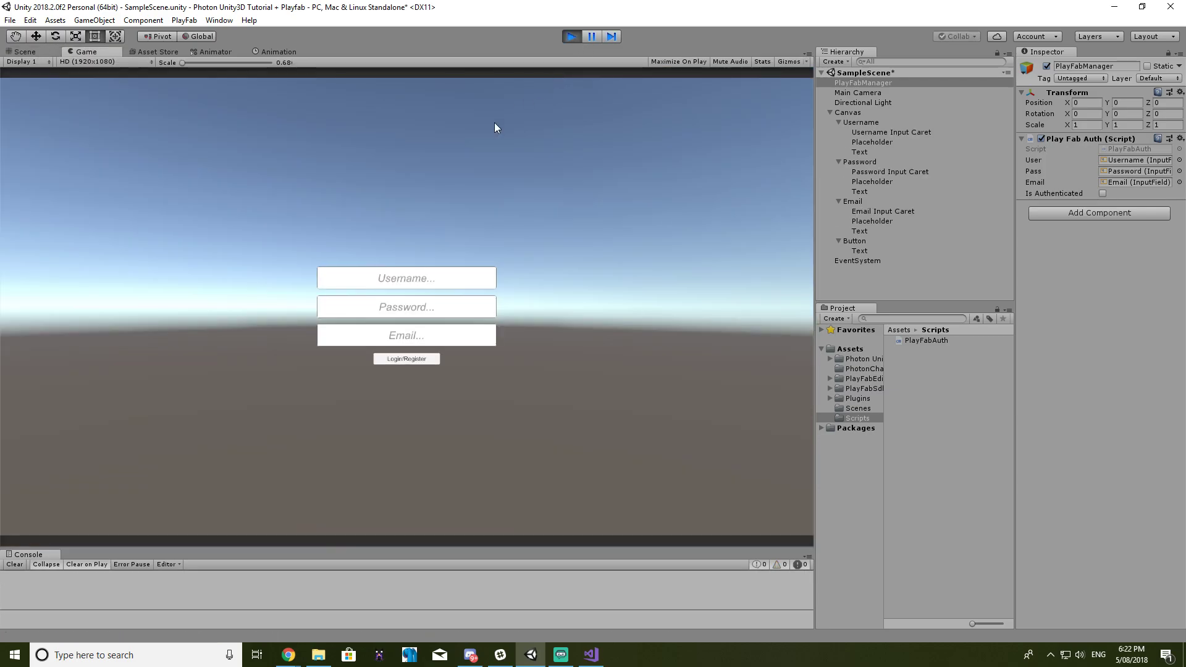
Step: Enter username test123 and a password in the running form, then stop playing
click(406, 277)
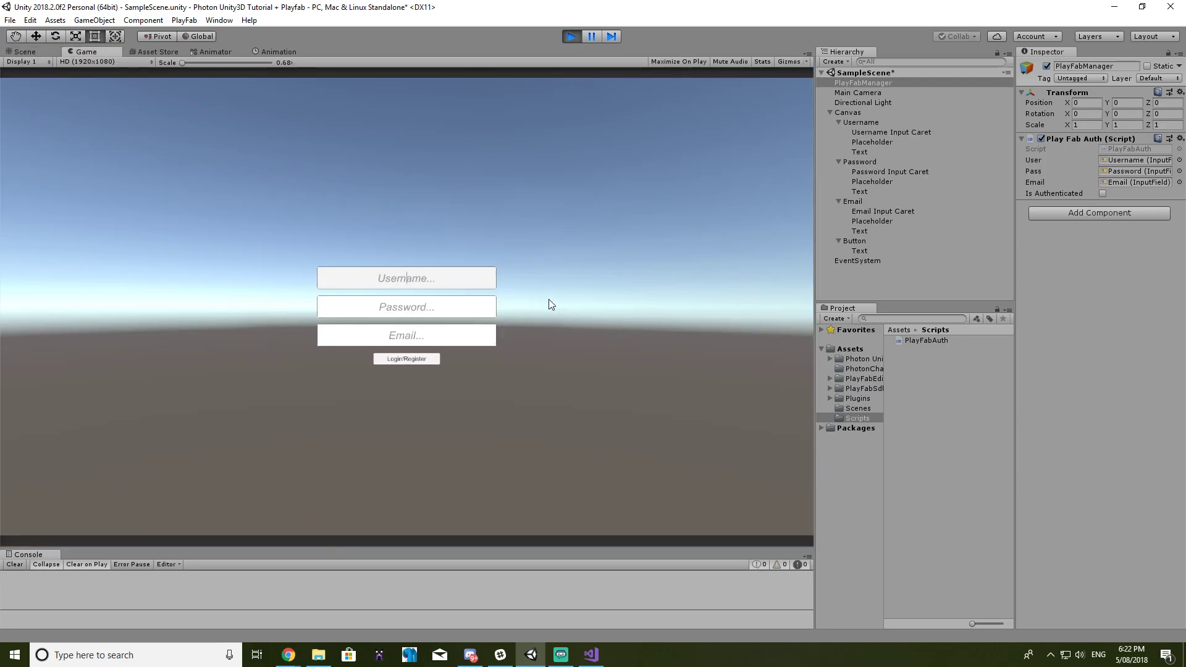
text(test123)
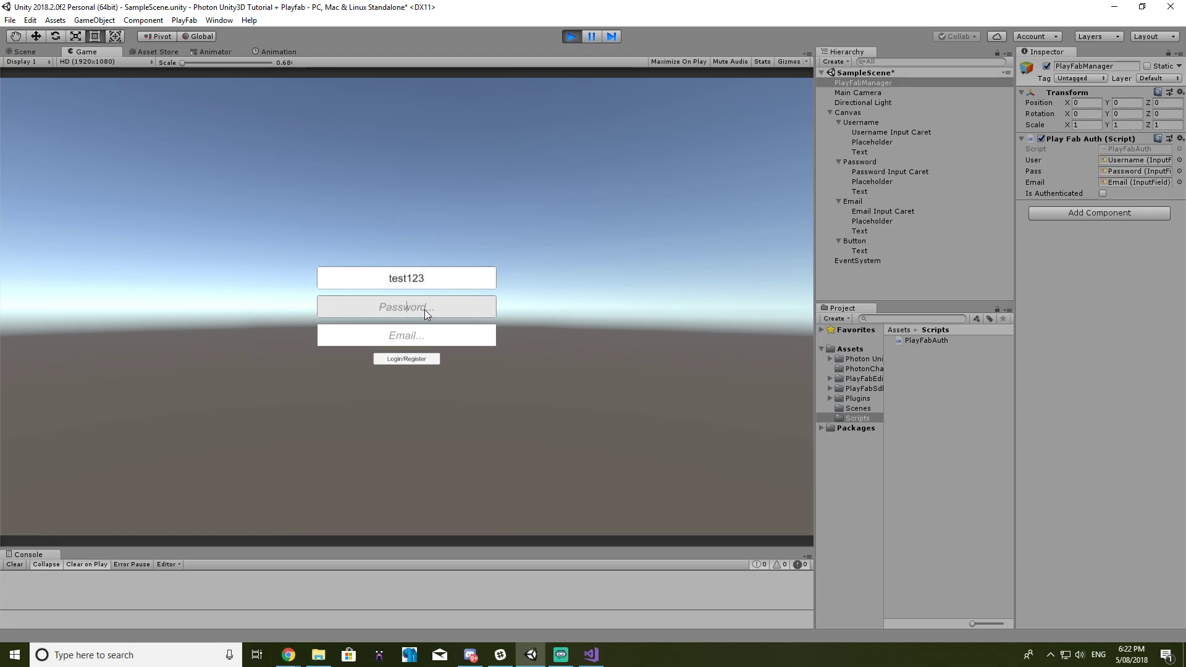
text(****)
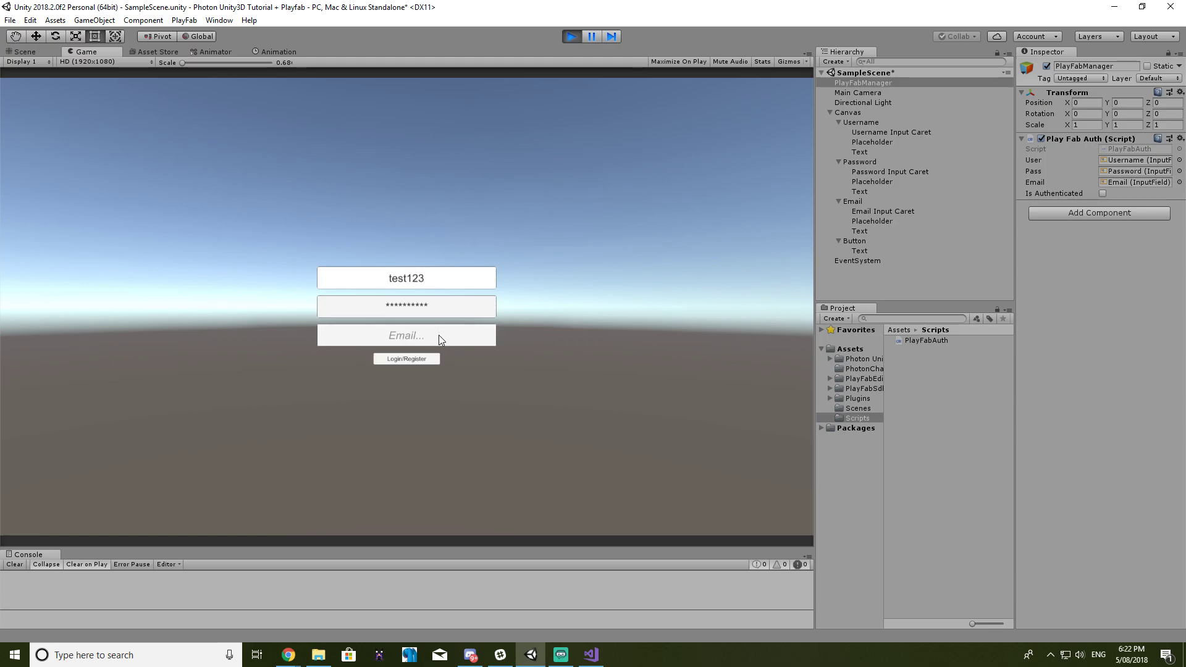
mouse_move(528, 343)
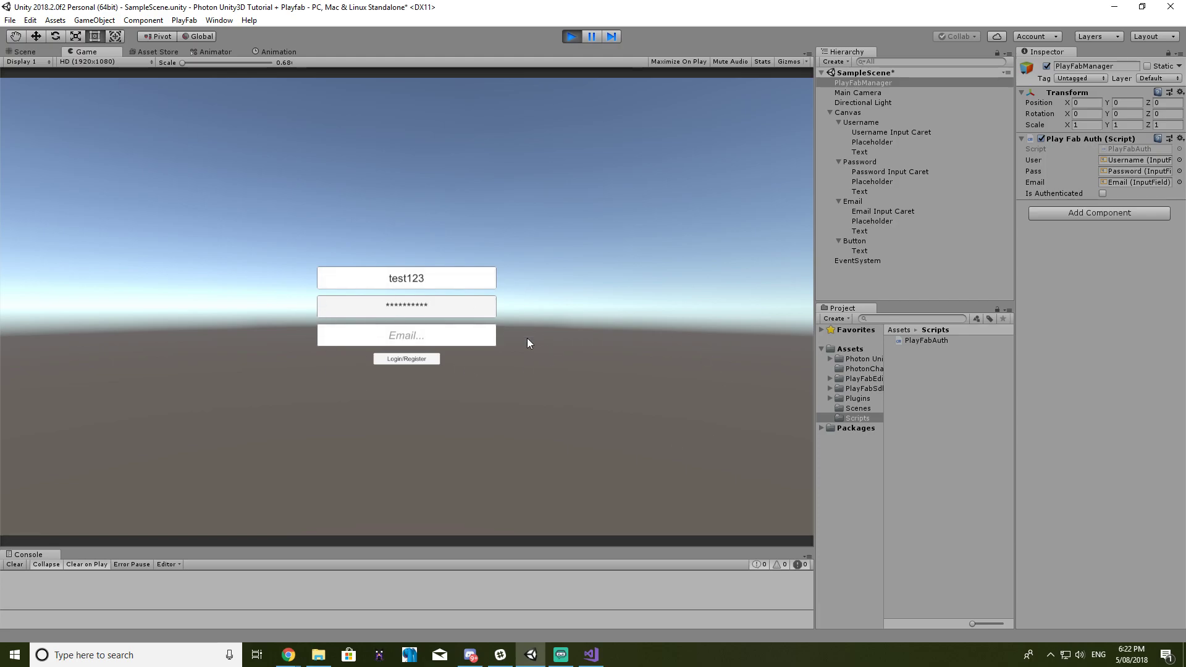
mouse_move(406, 358)
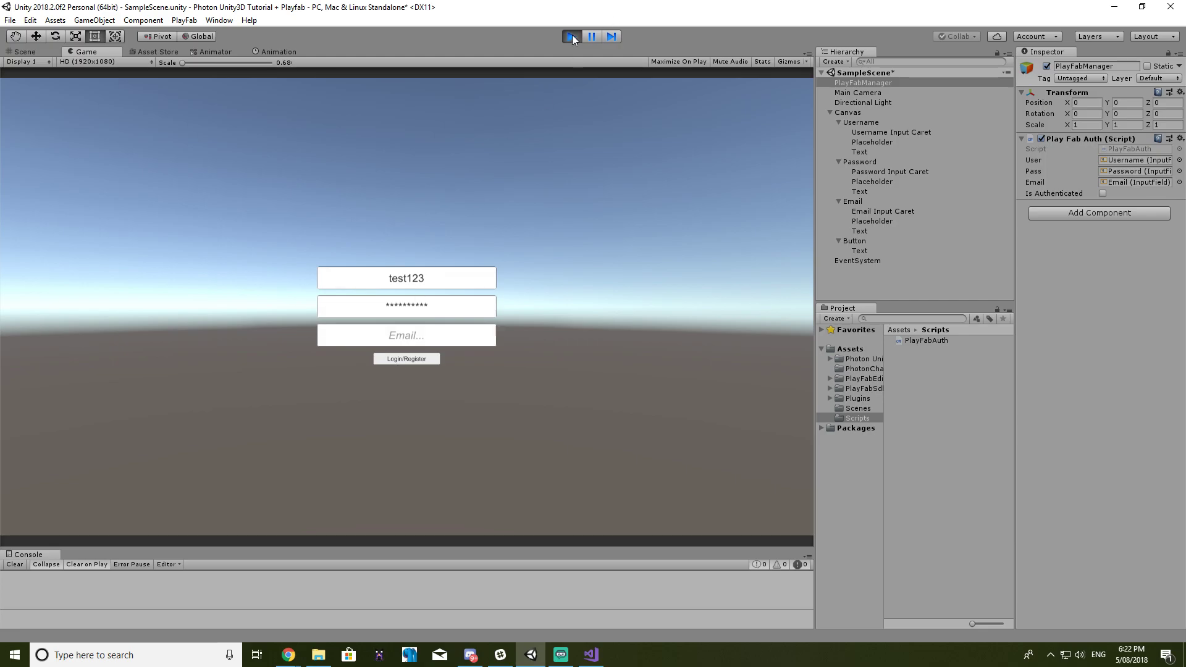
click(570, 36)
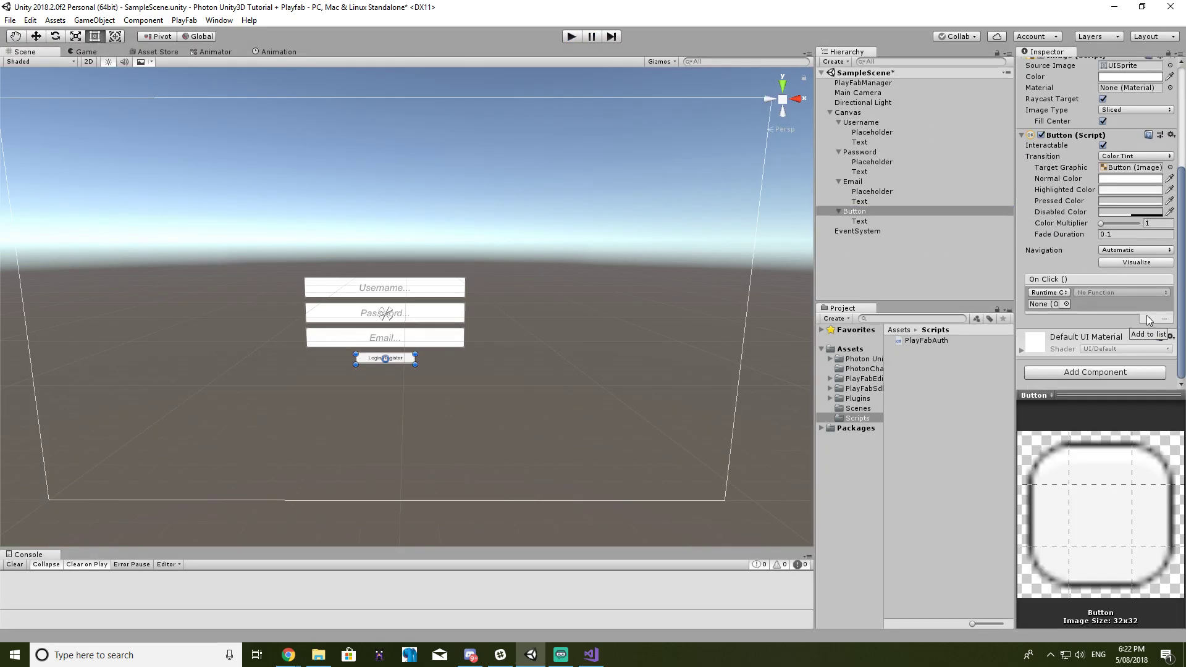
Step: Add an On Click action on the Login/Register button calling PlayFabAuth.Login()
click(862, 82)
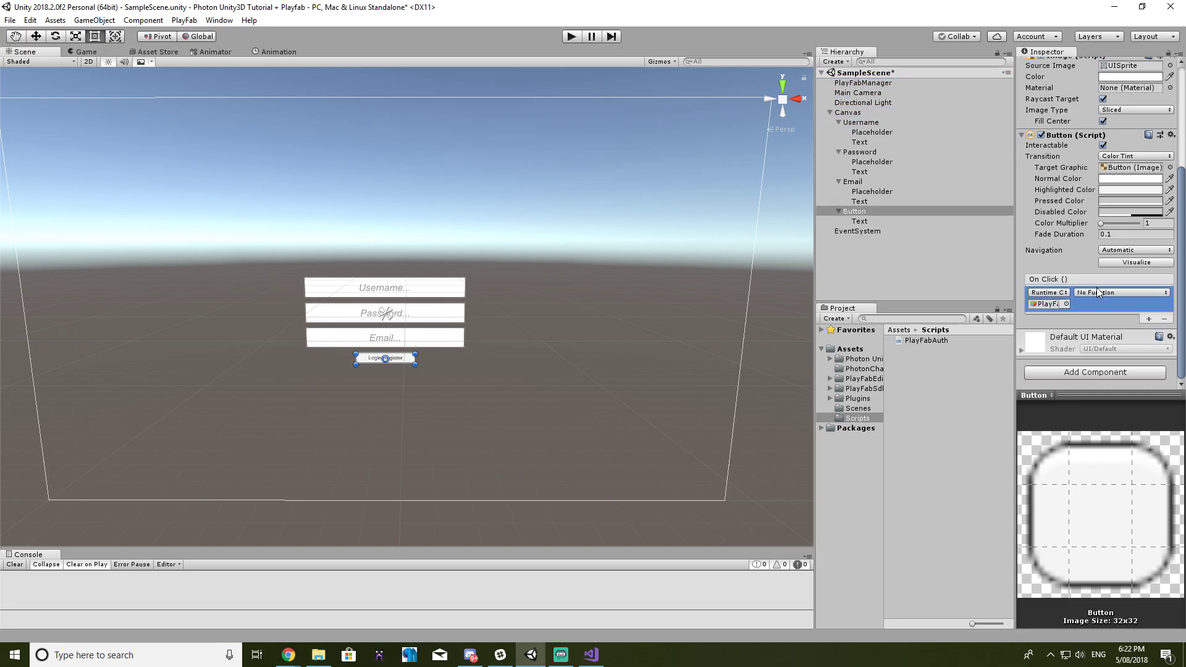
click(1119, 293)
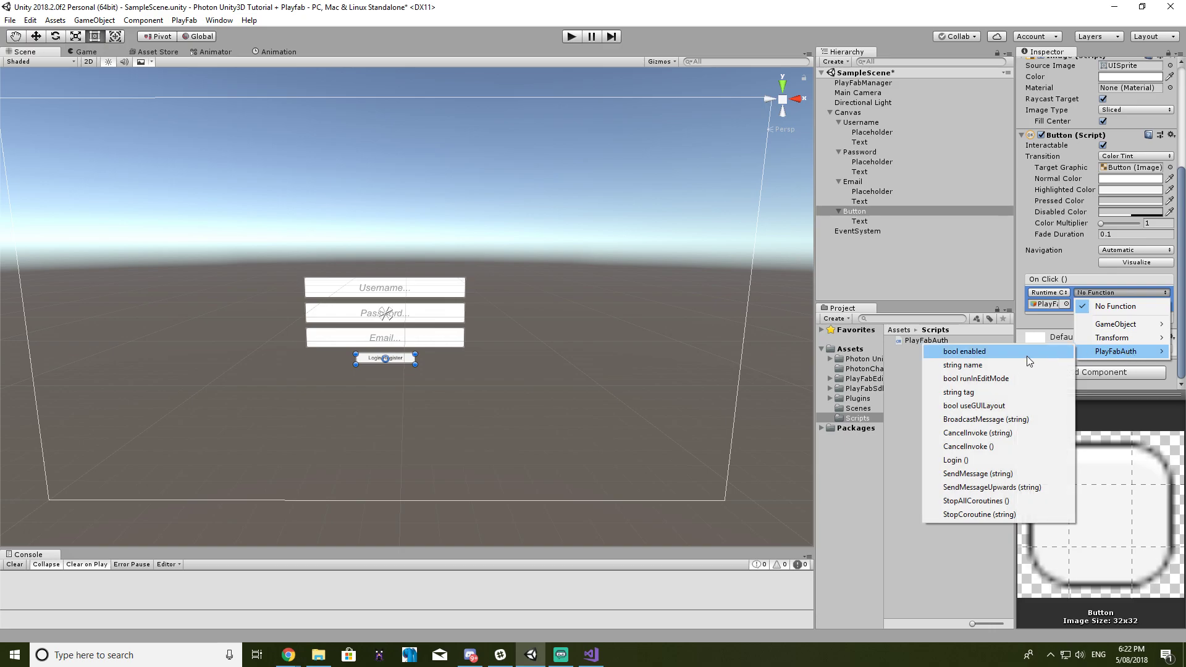
click(954, 459)
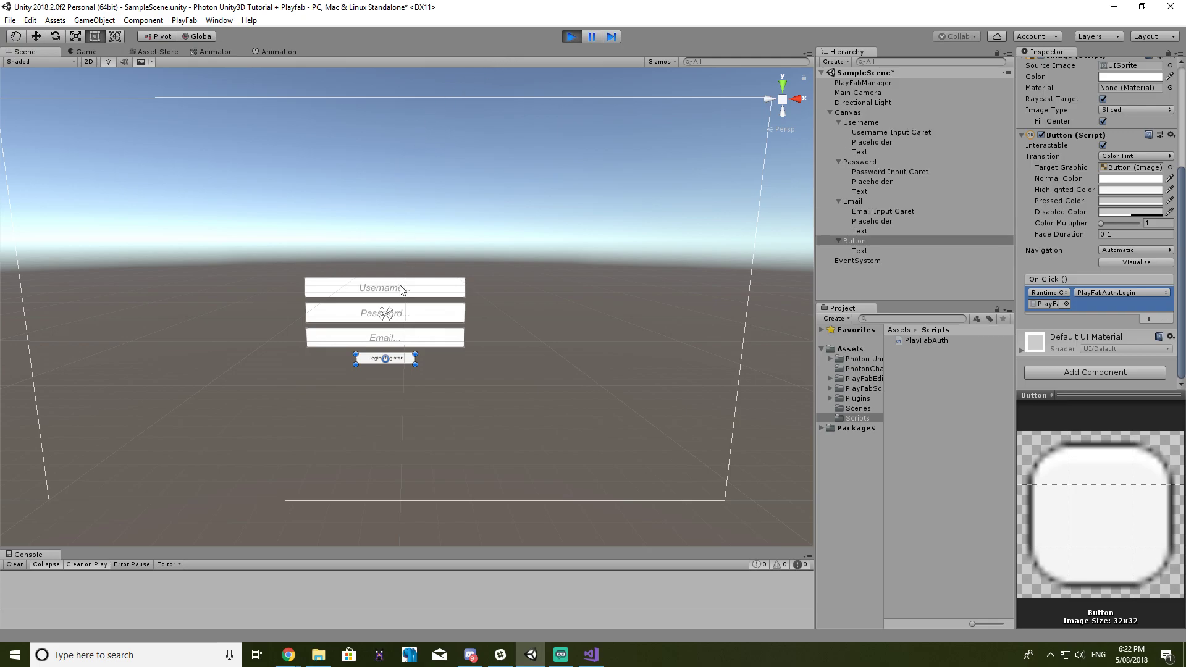
Step: Log in as test1, see Null logged in the Console, then stop play mode
click(85, 51)
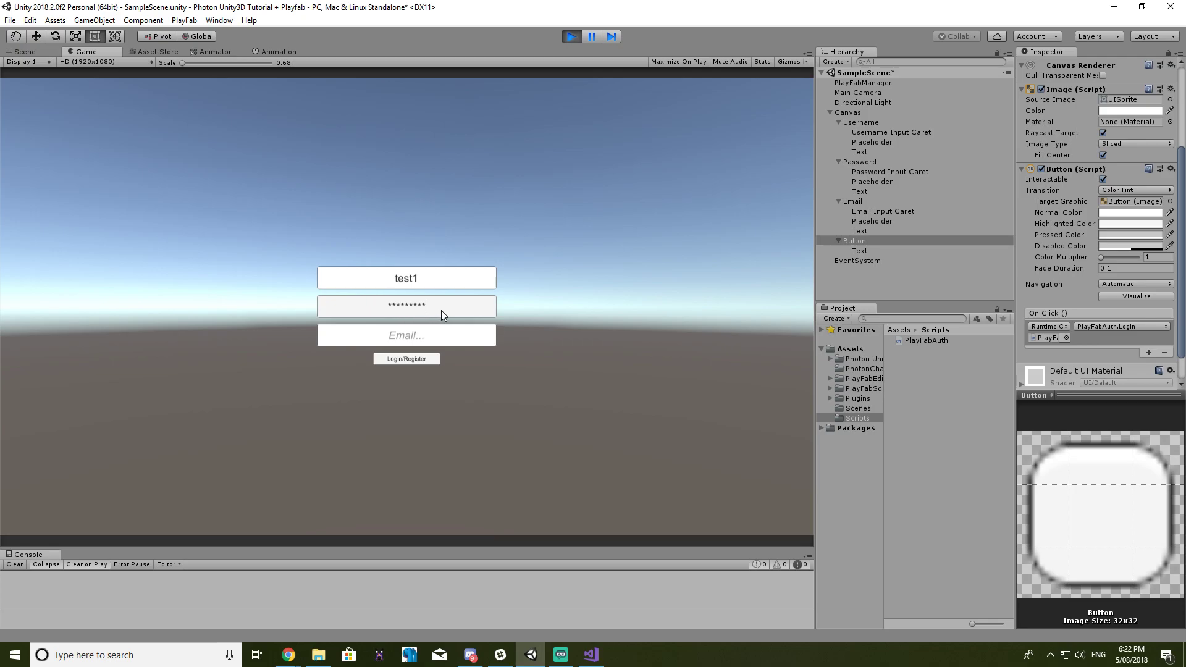
mouse_move(390, 545)
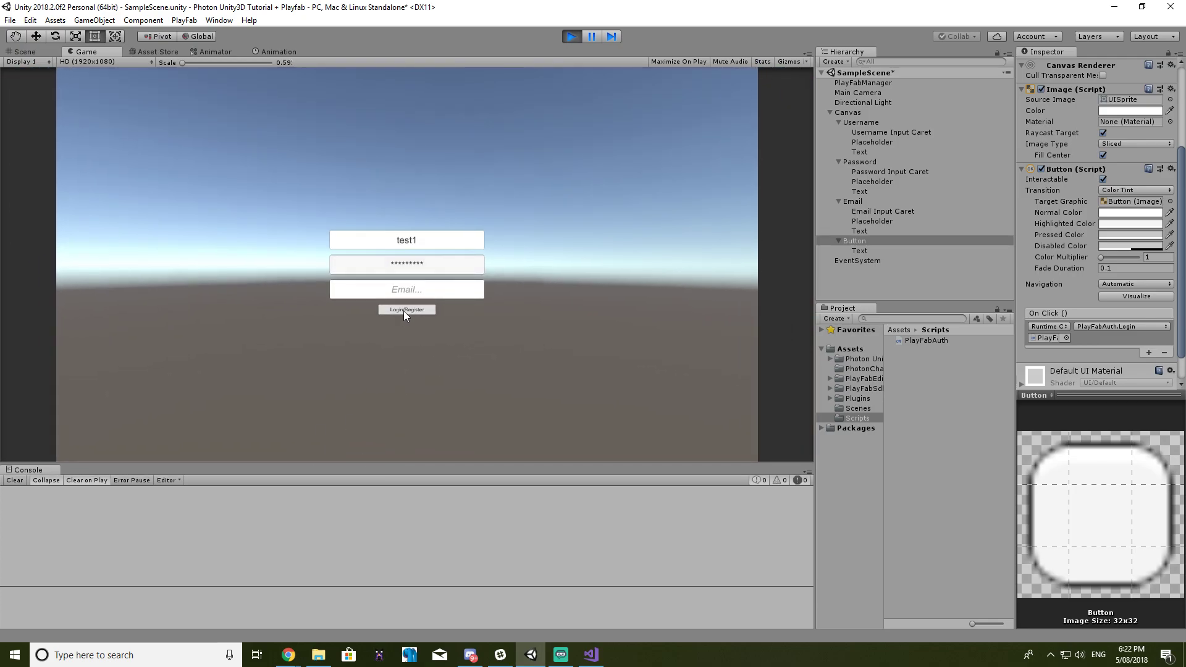
click(407, 309)
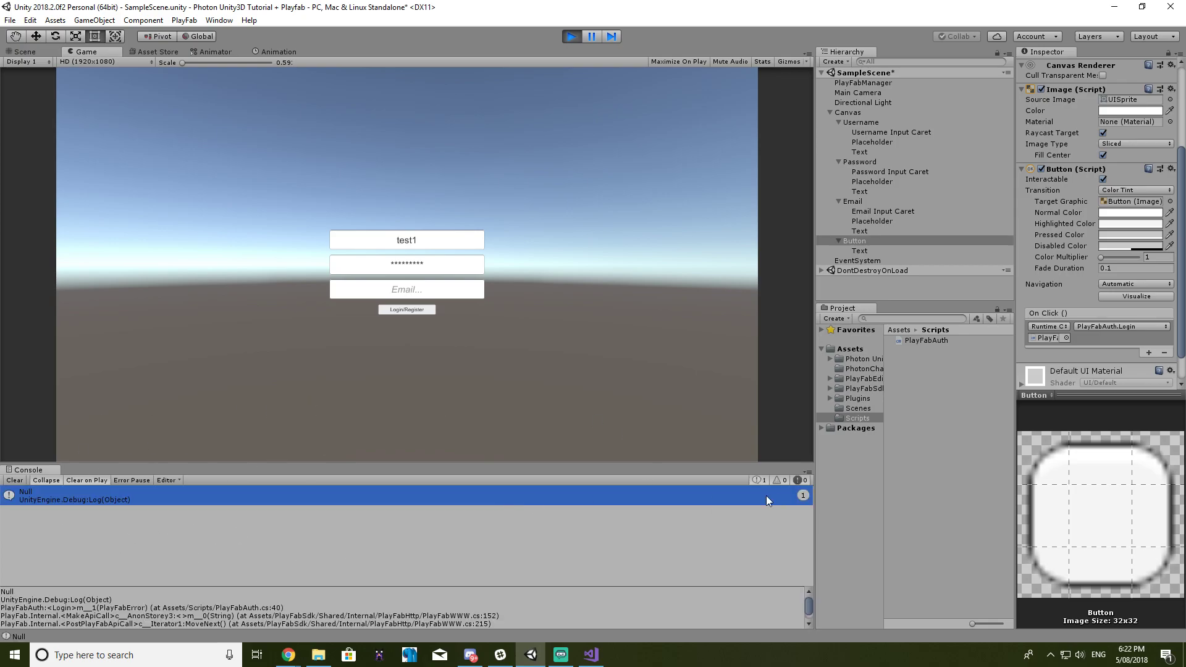
mouse_move(585, 469)
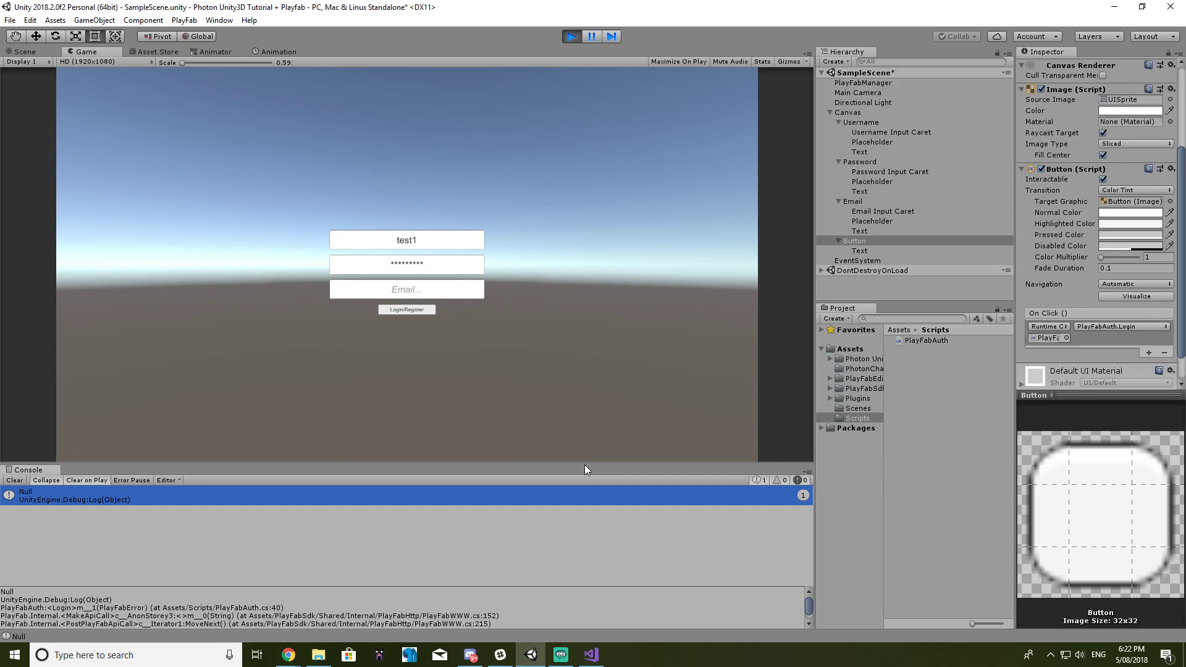
mouse_move(339, 378)
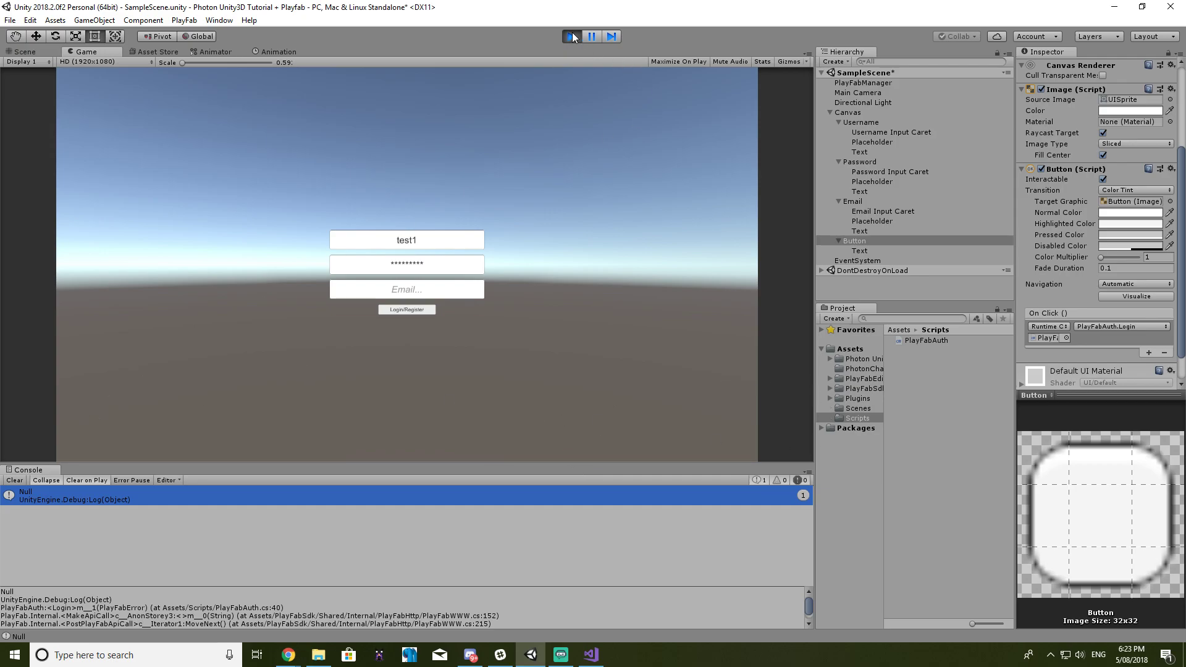
click(571, 36)
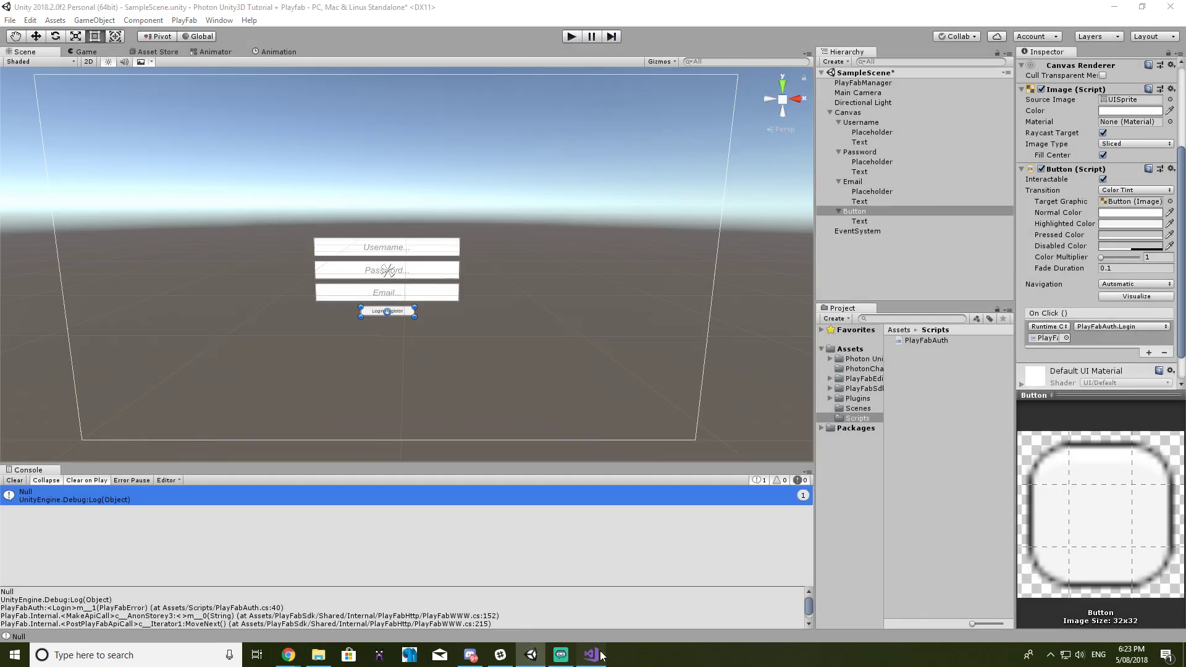
Step: Begin changing the error callback's Debug.Log(error) to log error.ErrorMessage in PlayFabAuth.cs
click(590, 655)
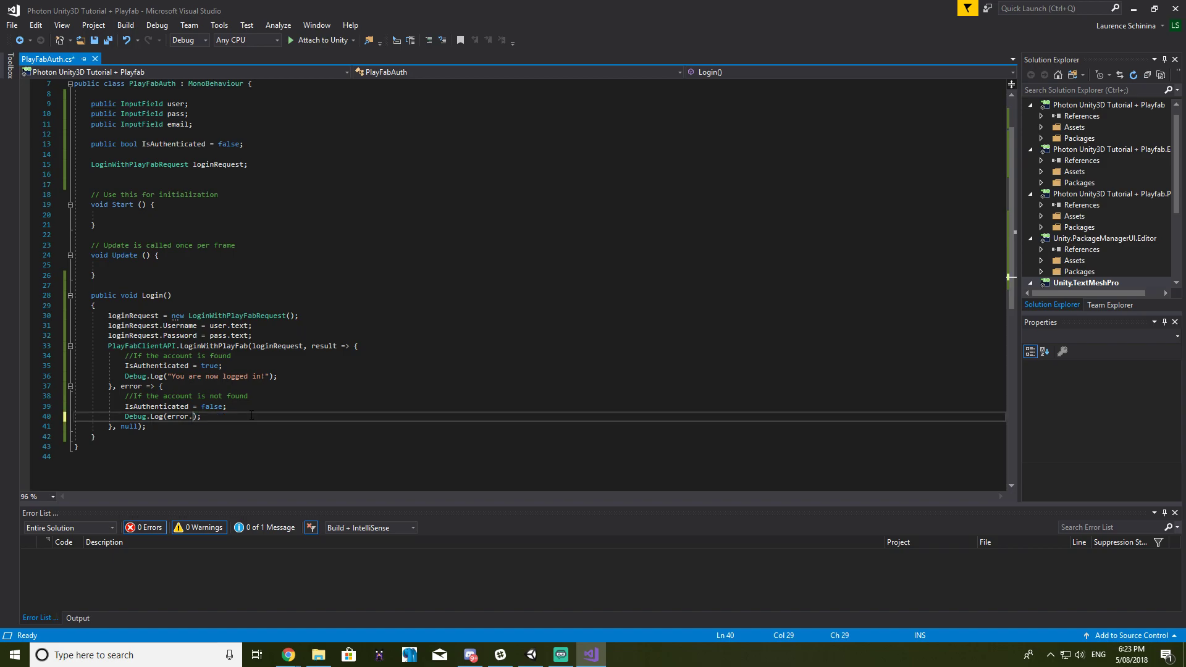
text(.)
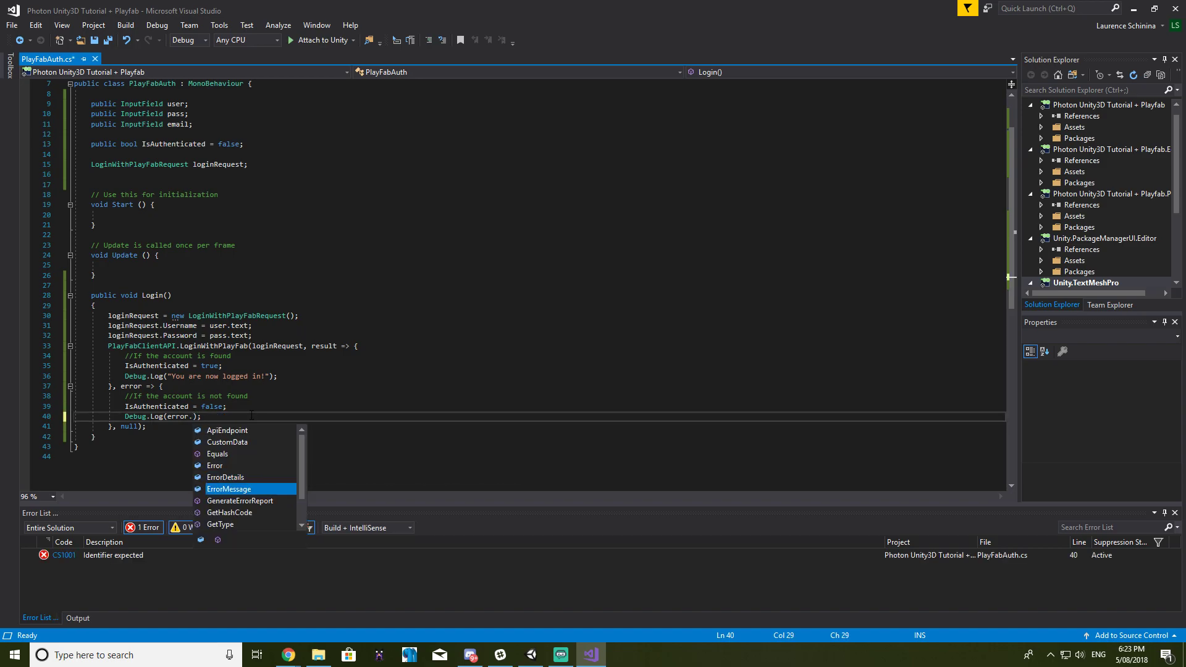
mouse_move(229, 489)
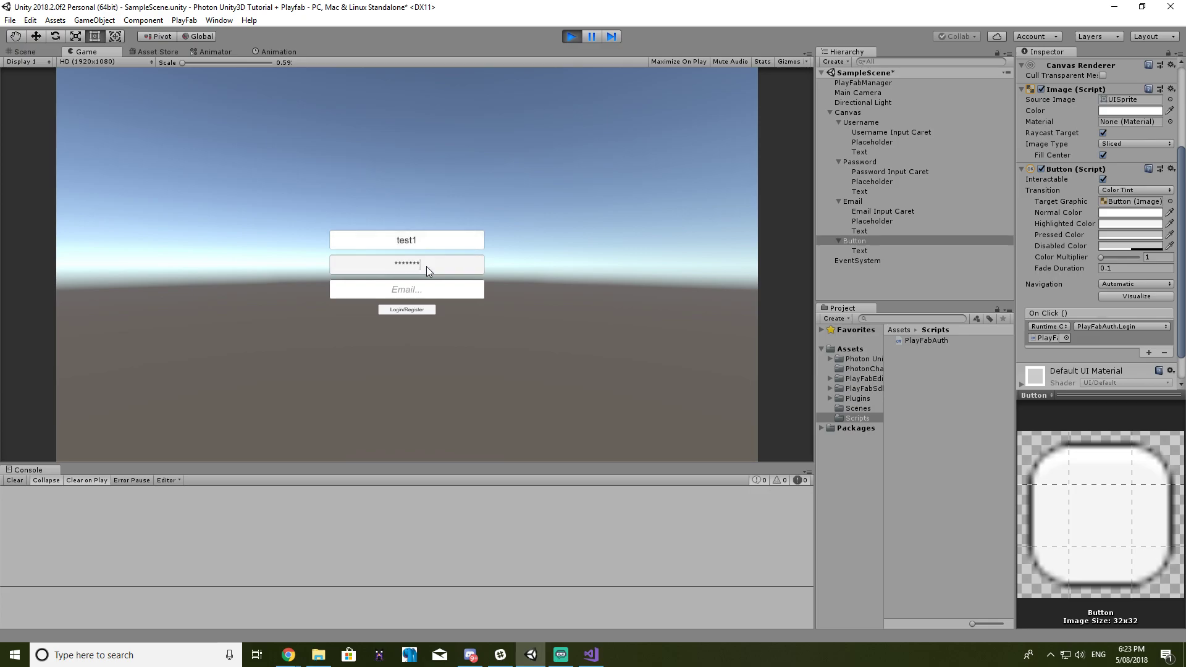
Step: Retest login as test1, inspect the 'User not found' message, then stop play mode
click(407, 309)
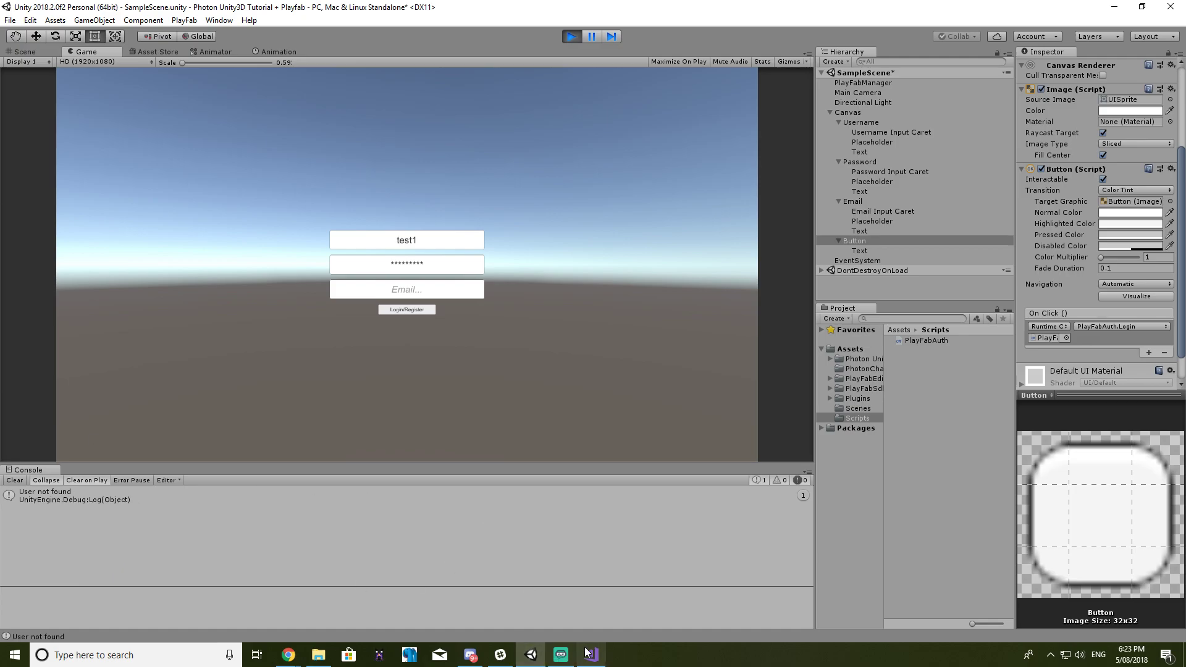
click(589, 654)
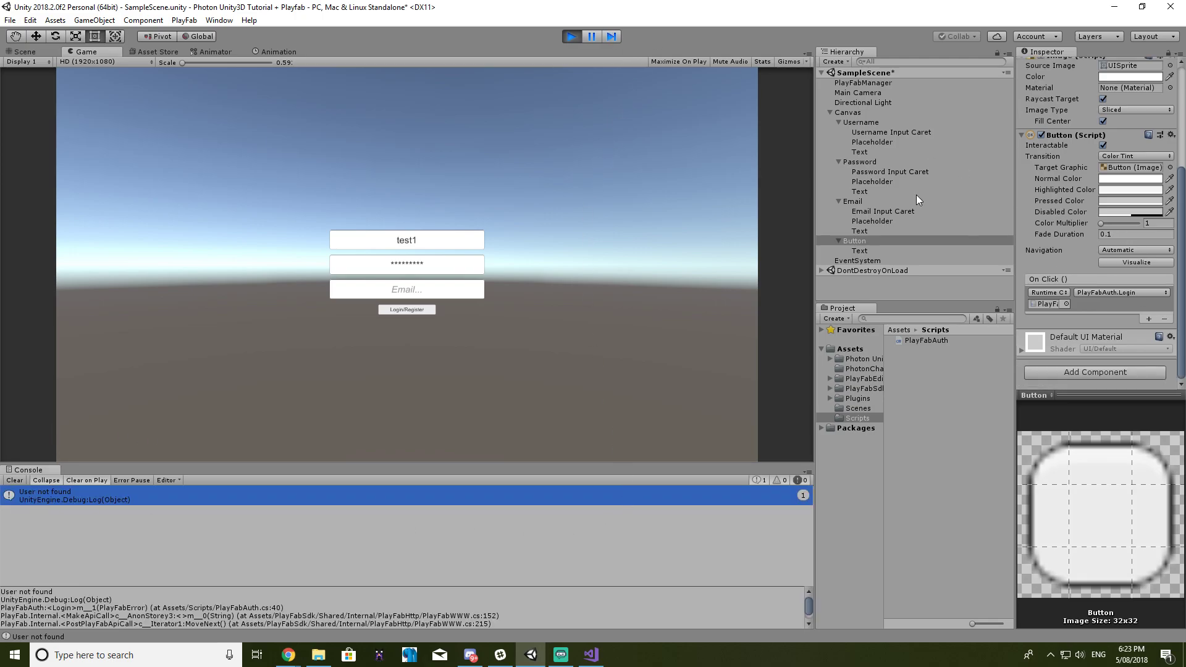
click(863, 82)
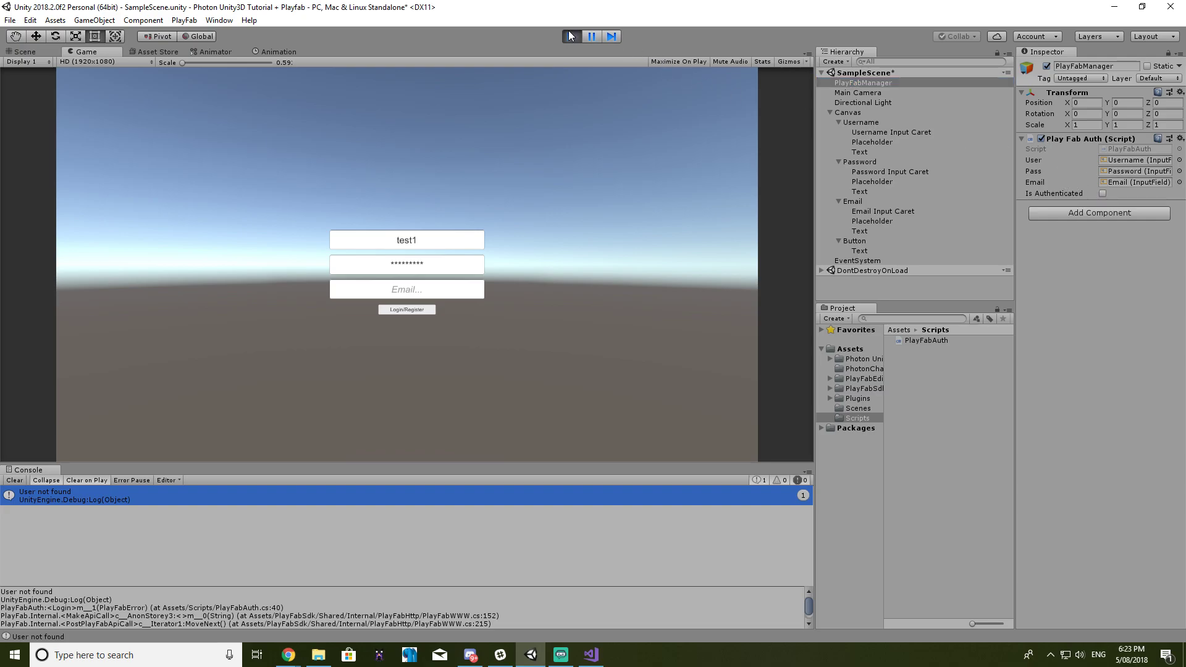
click(570, 36)
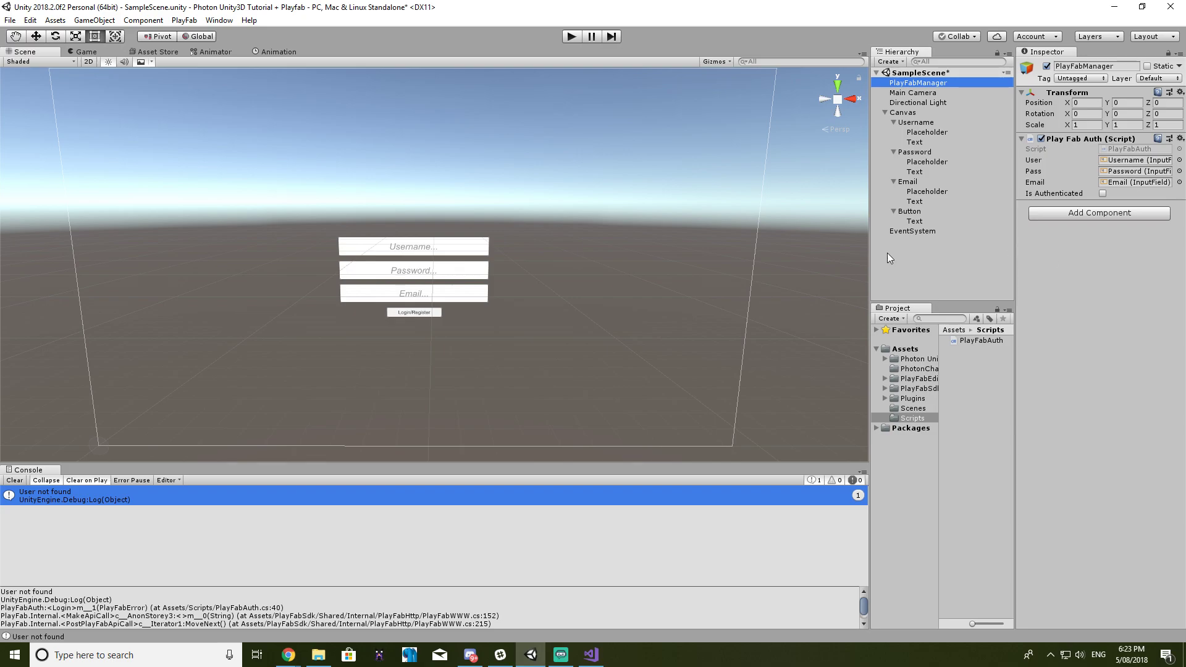
mouse_move(547, 468)
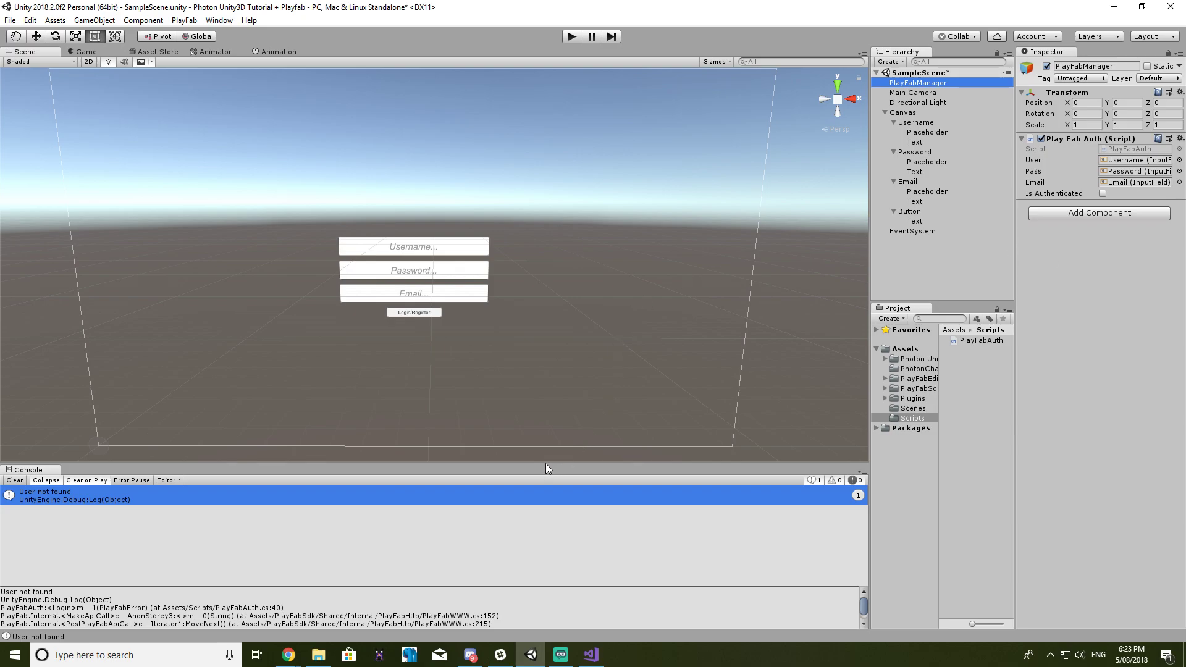